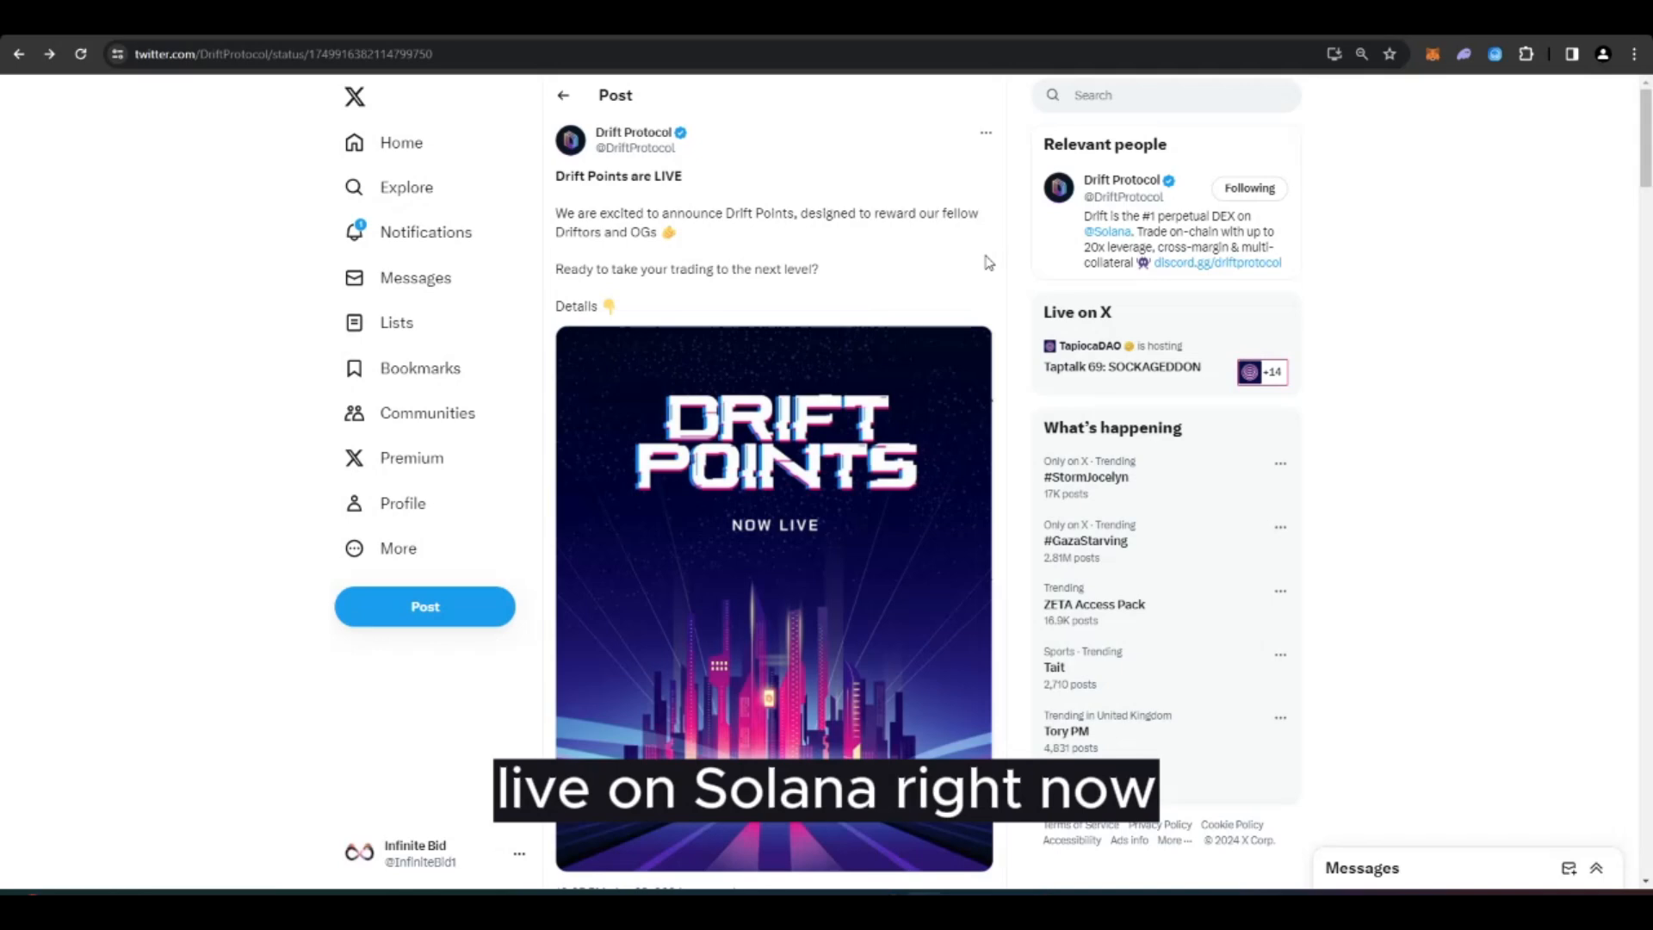
pyautogui.moveTo(823, 238)
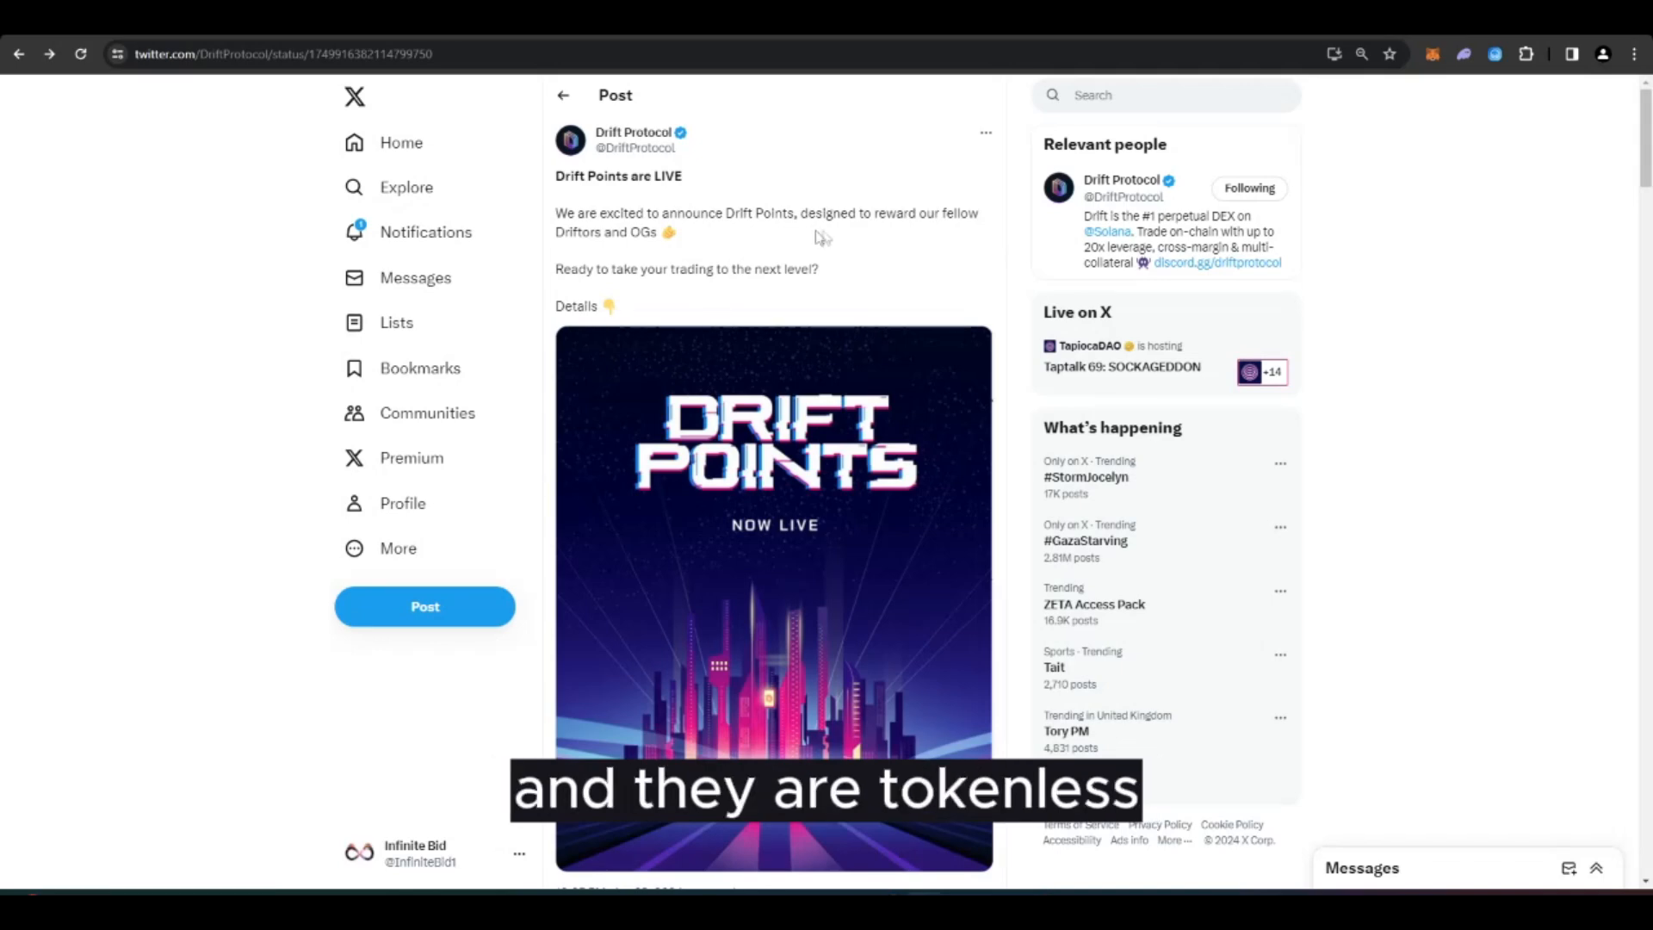
# Scroll the Drift Points thread down to the replies on earning points and rewarding supporters.
pyautogui.scroll(-3)
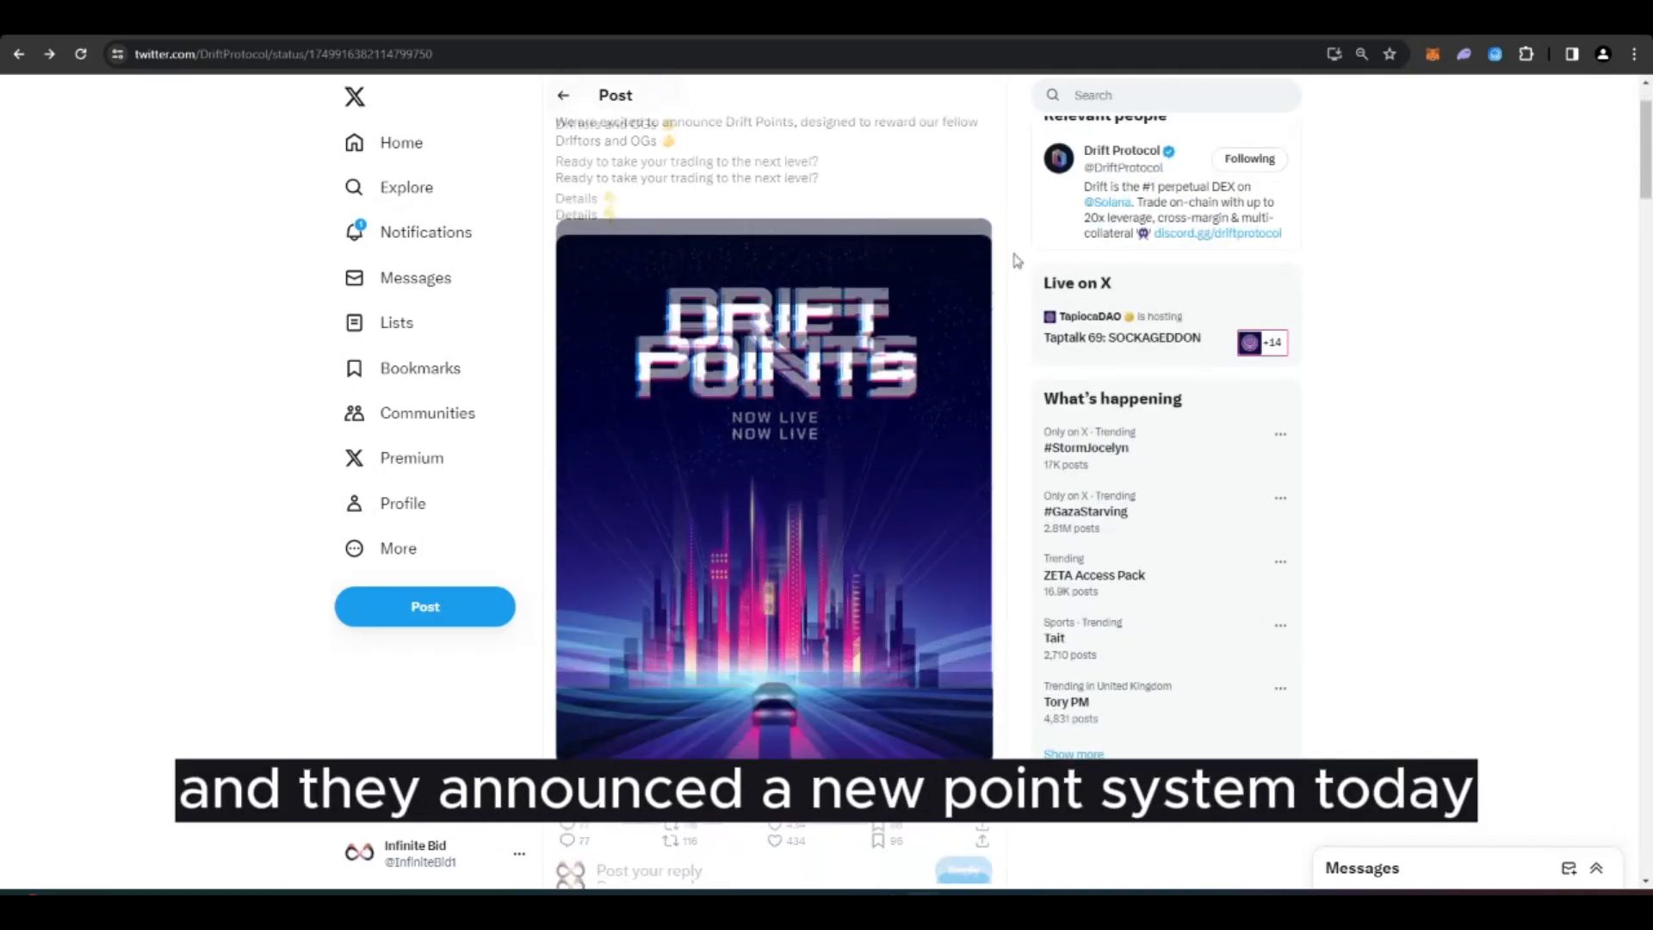
pyautogui.scroll(-3)
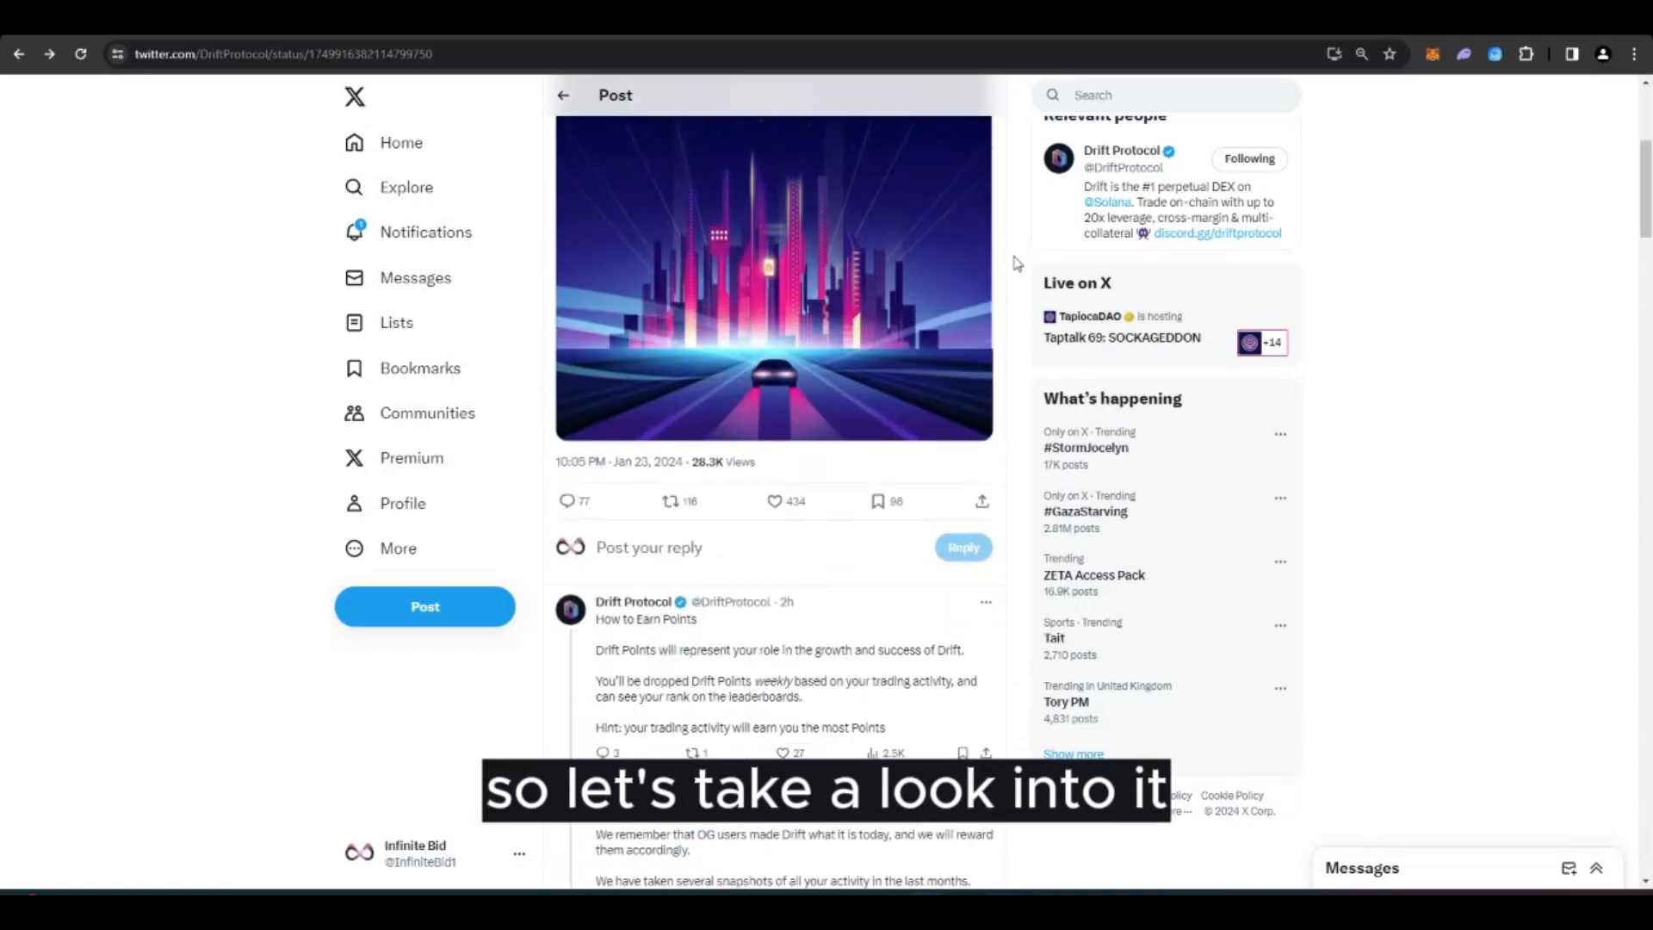
pyautogui.scroll(-3)
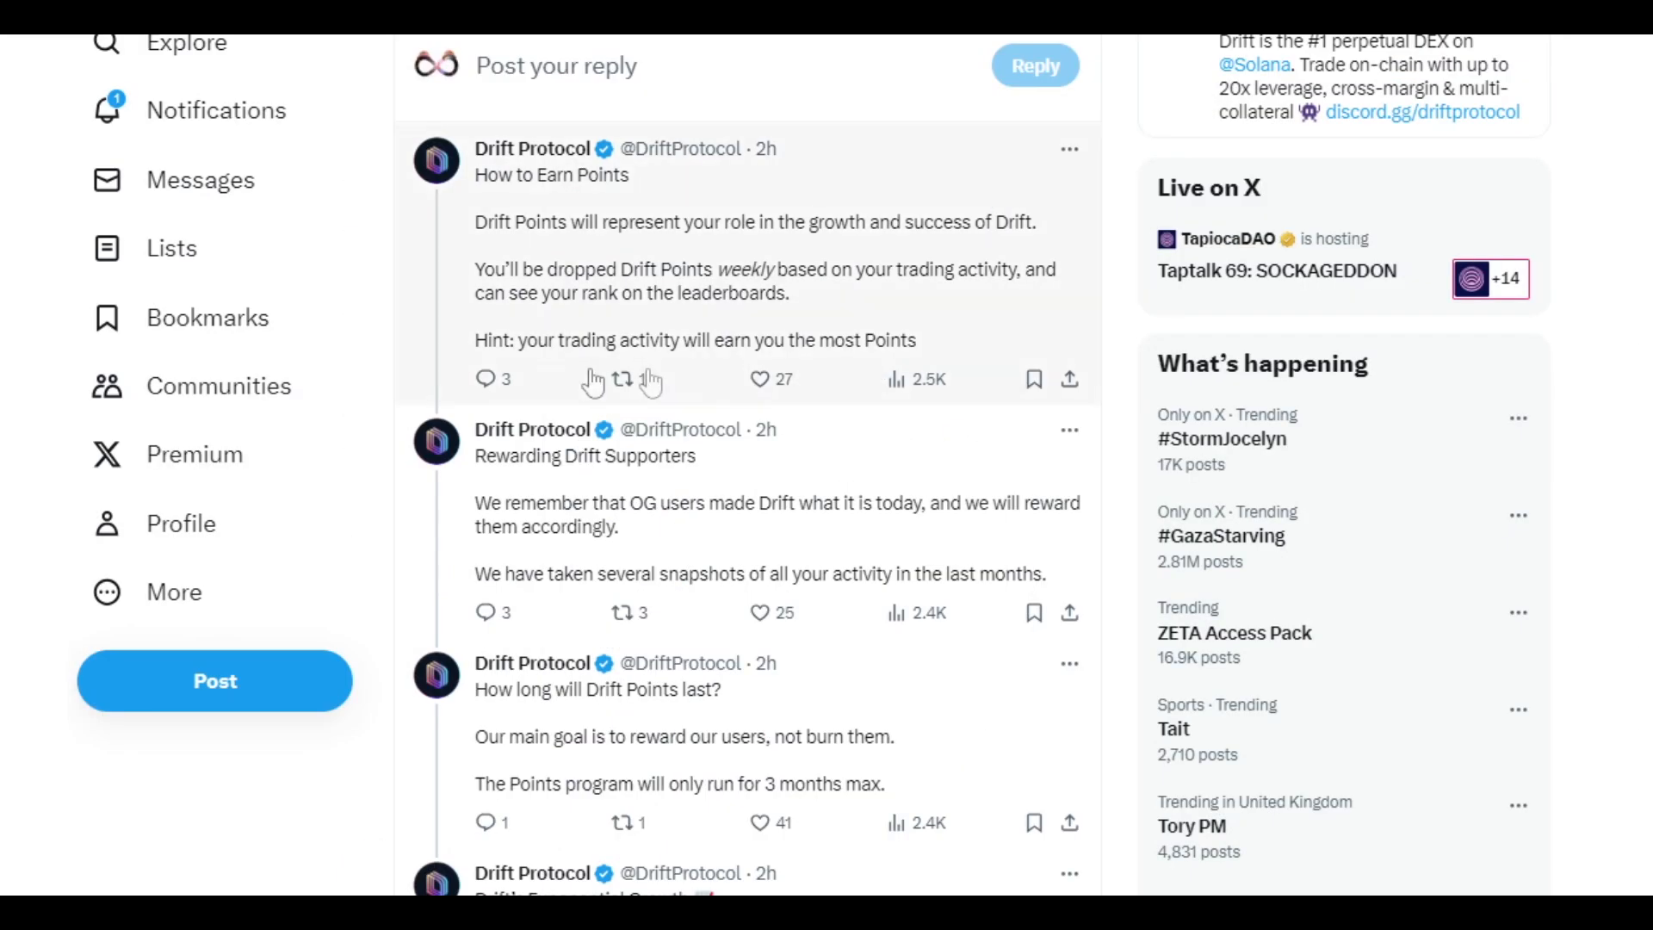
pyautogui.click(622, 379)
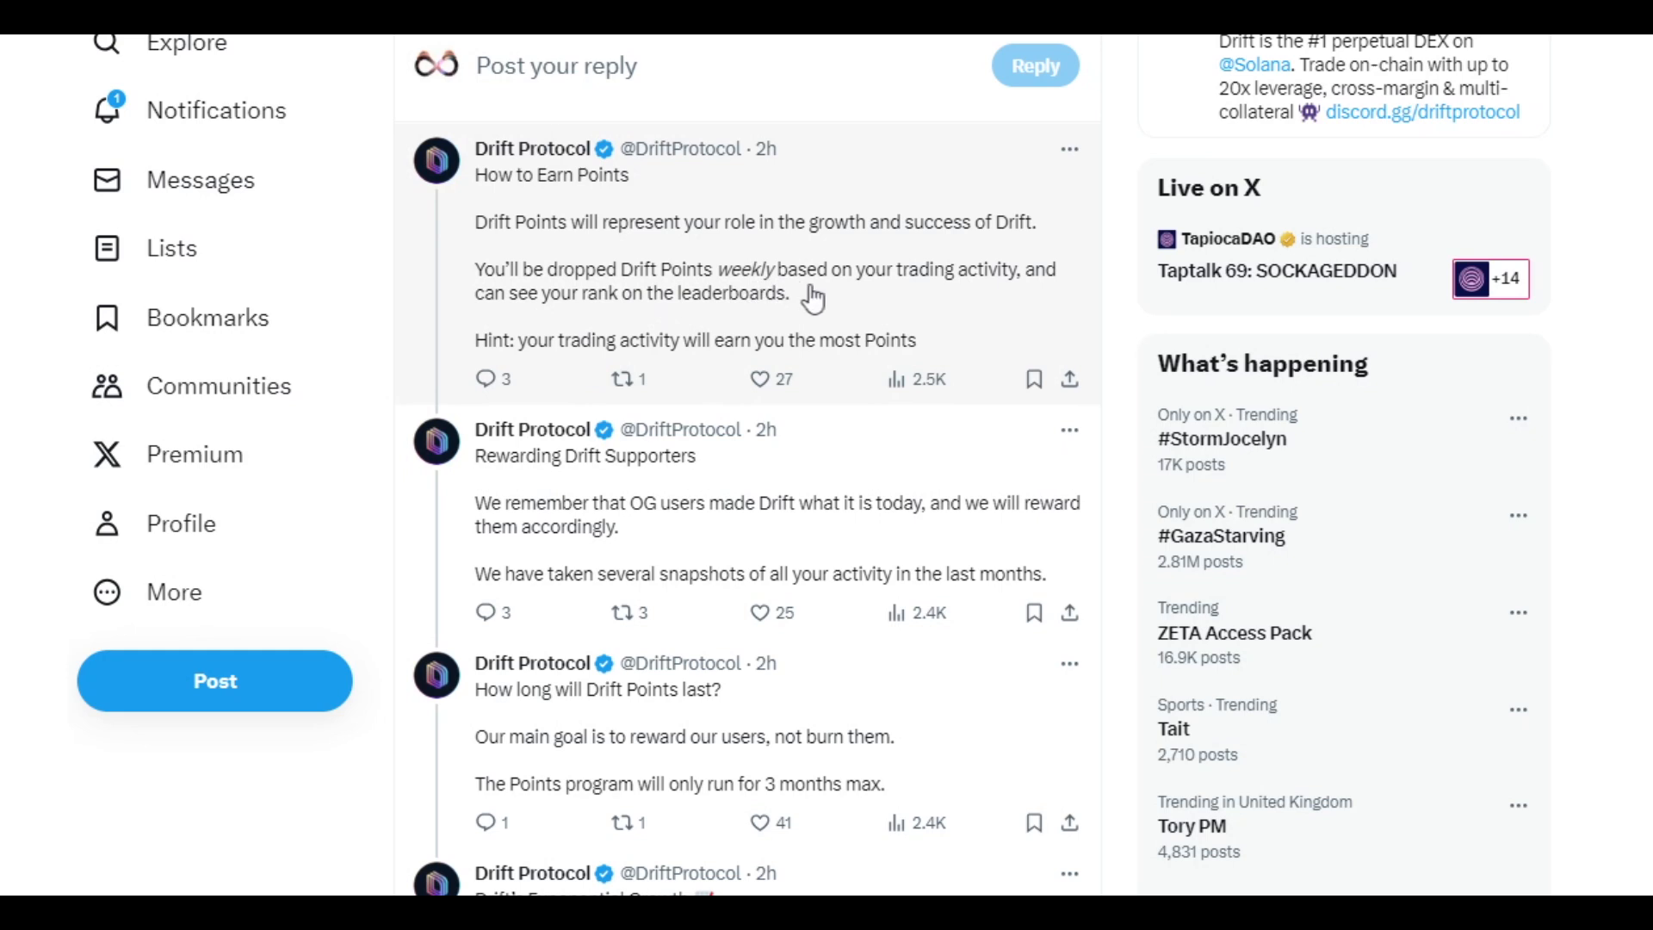
pyautogui.moveTo(649, 320)
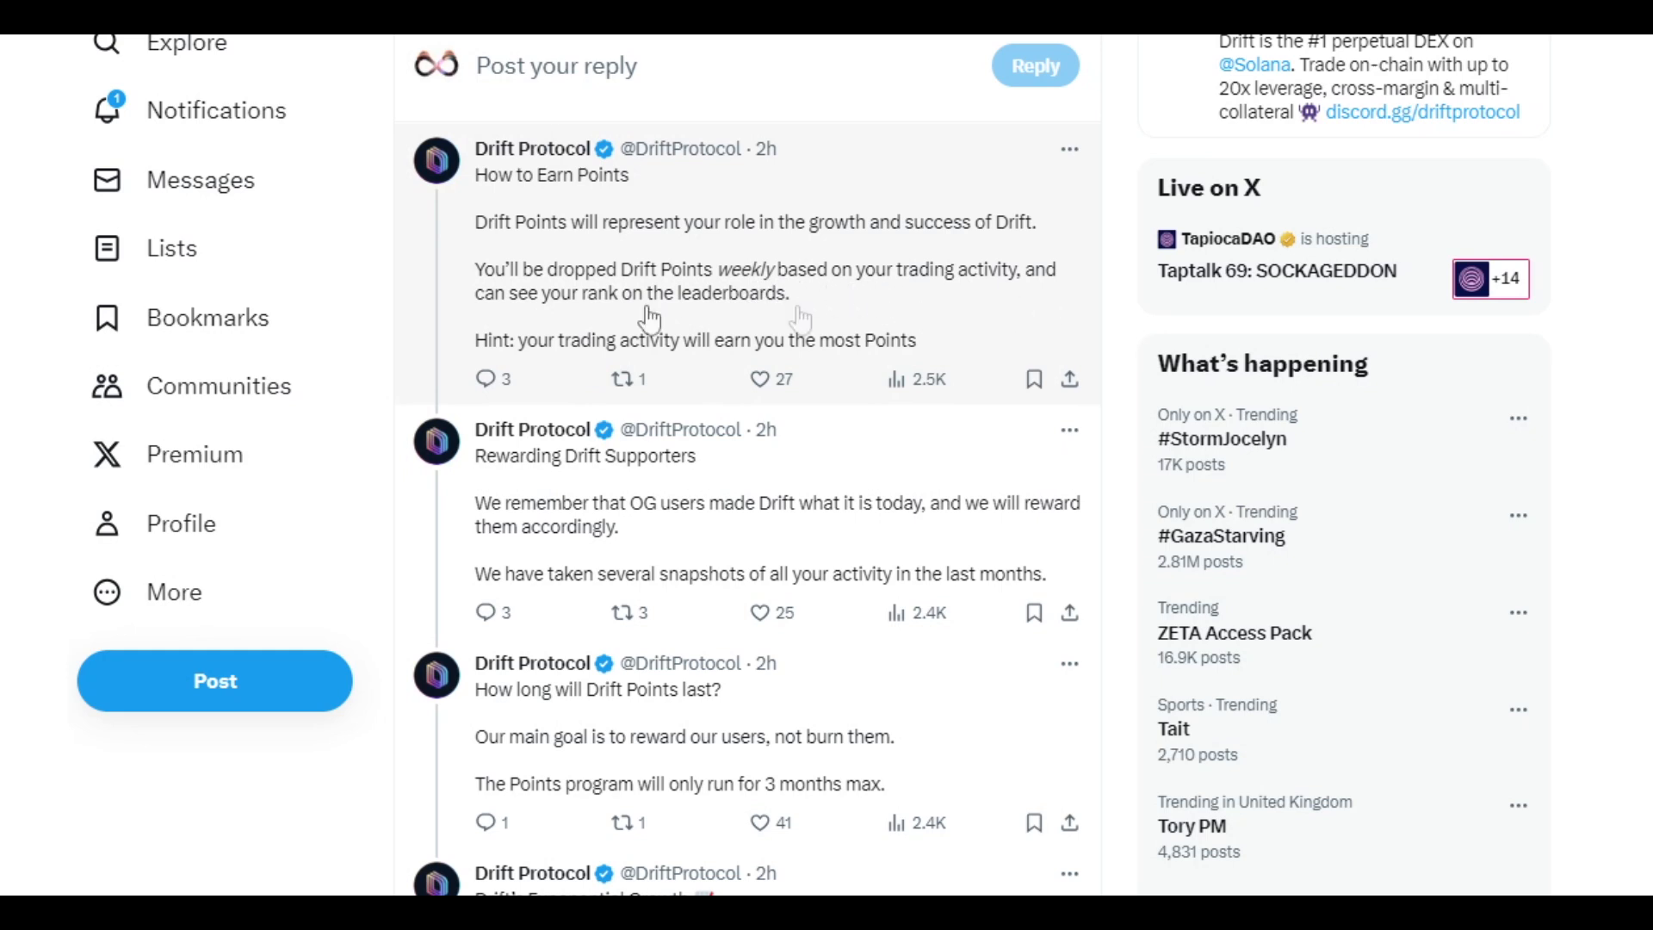
pyautogui.moveTo(821, 322)
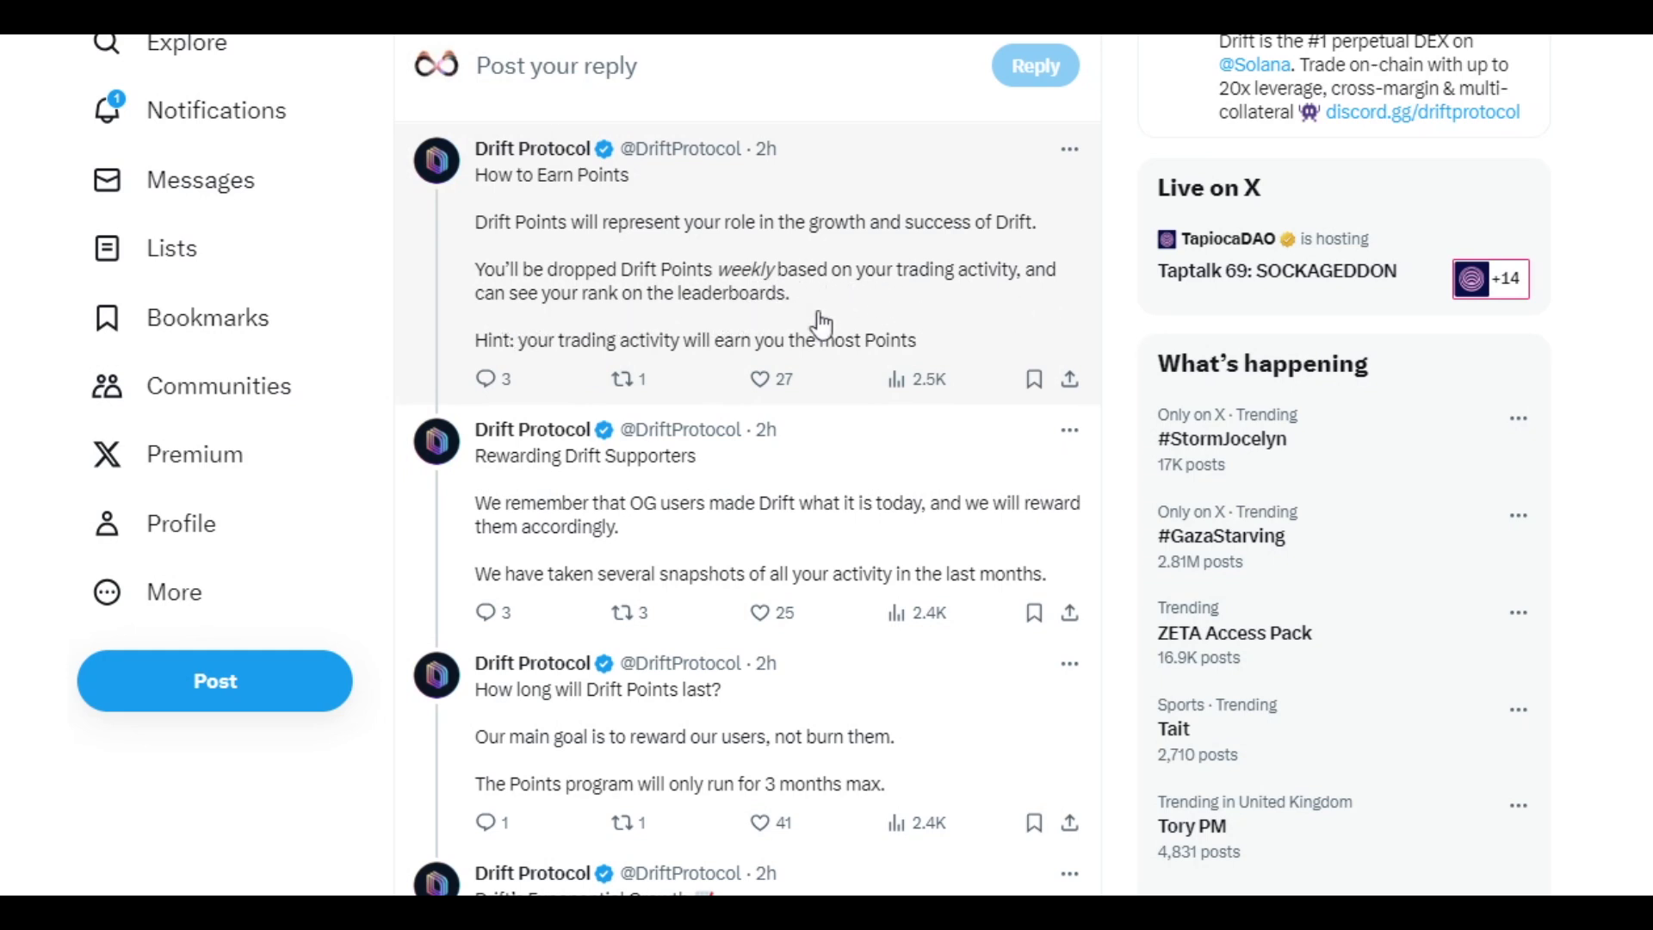
pyautogui.scroll(-3)
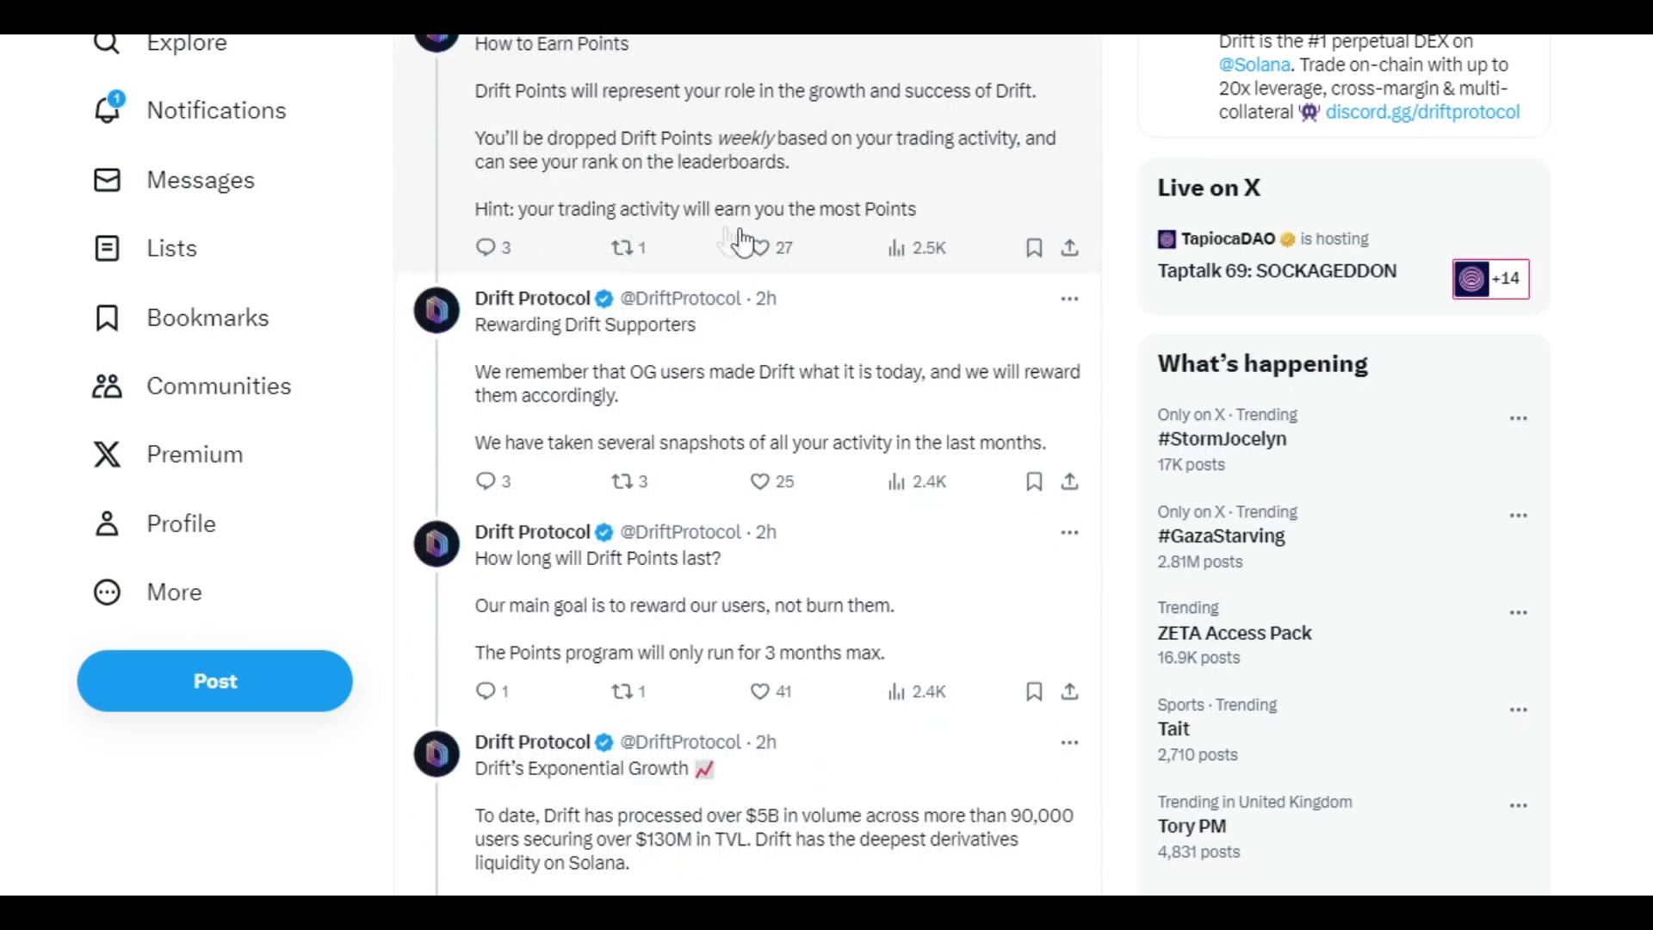
pyautogui.scroll(-3)
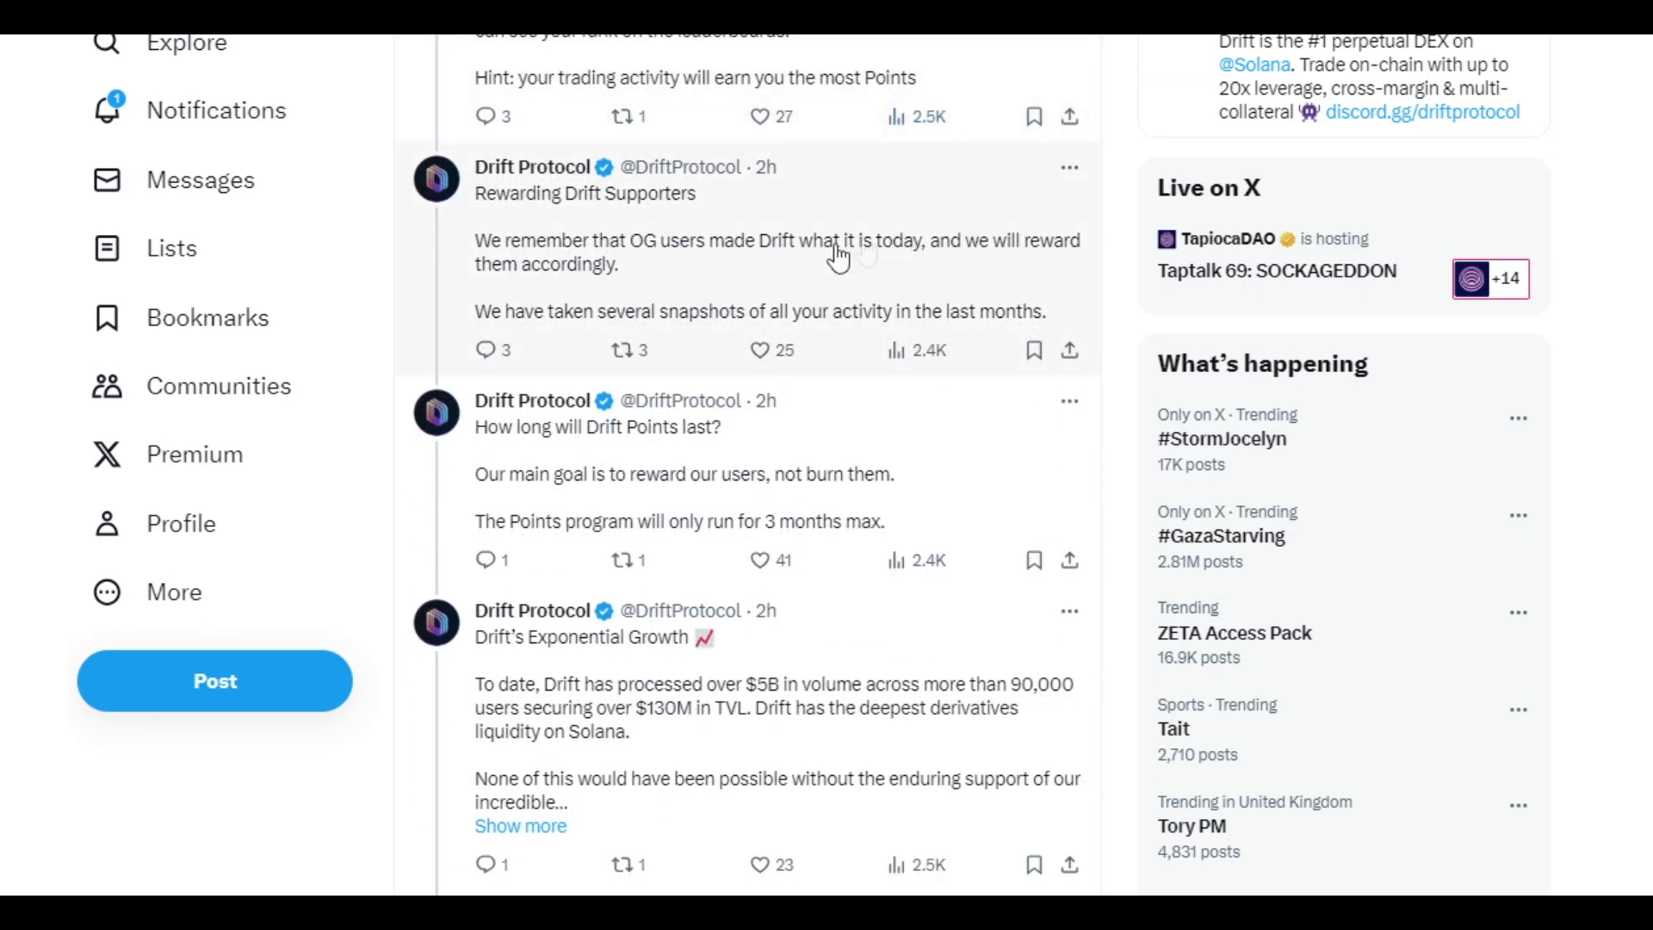
pyautogui.moveTo(496, 232)
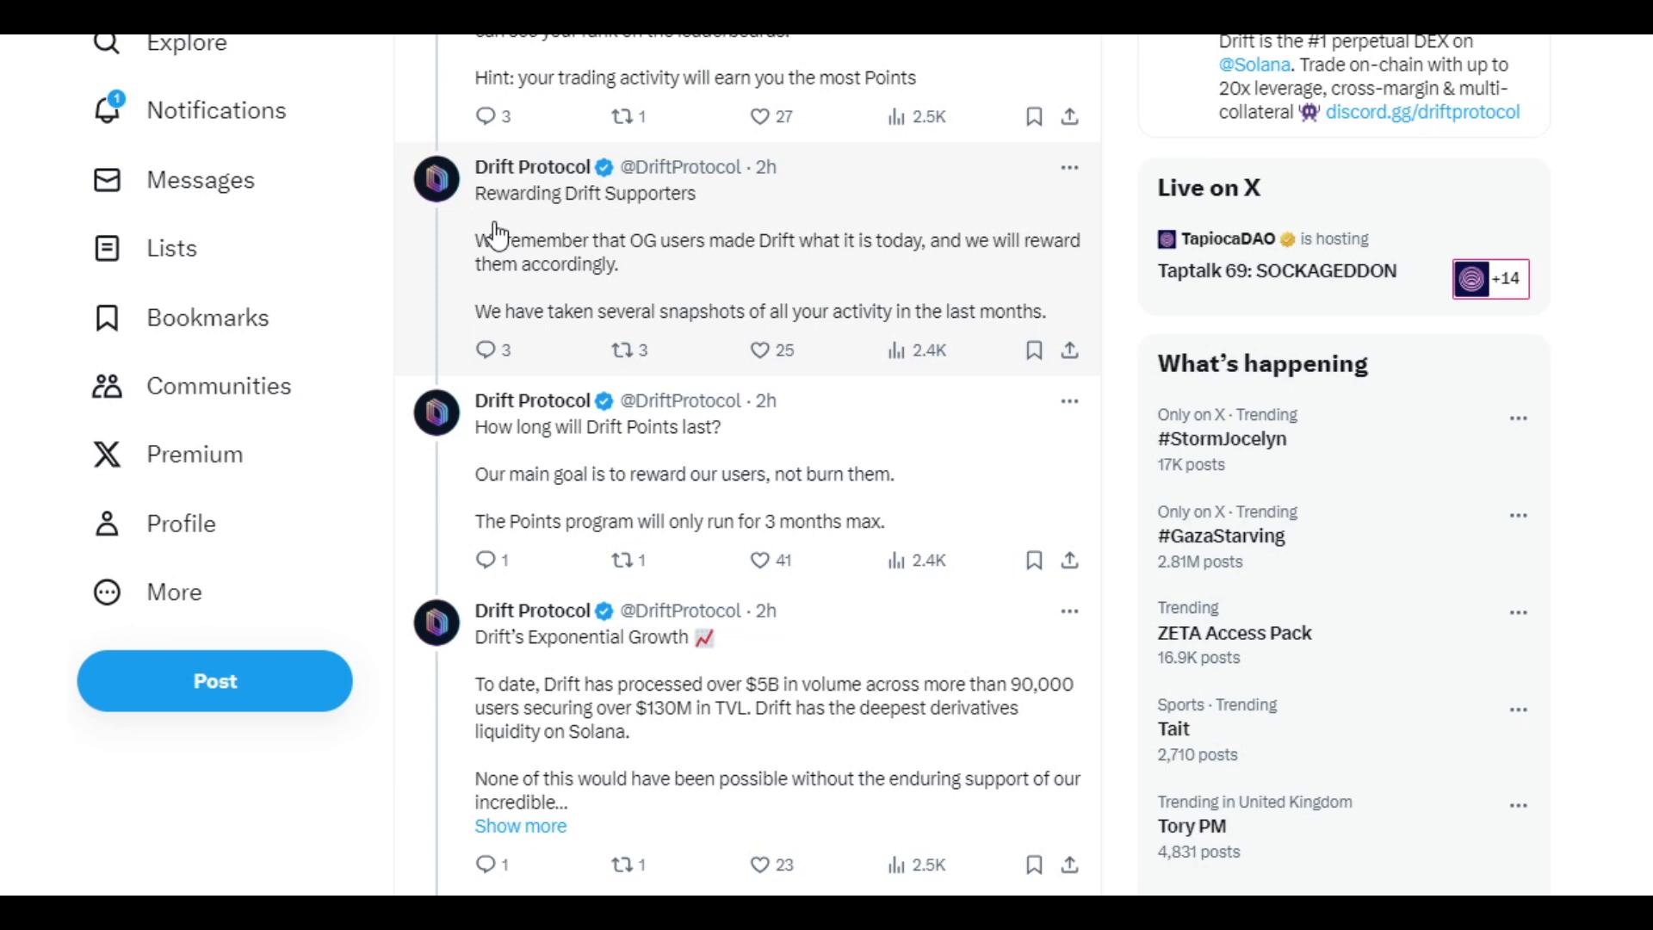
pyautogui.moveTo(585, 229)
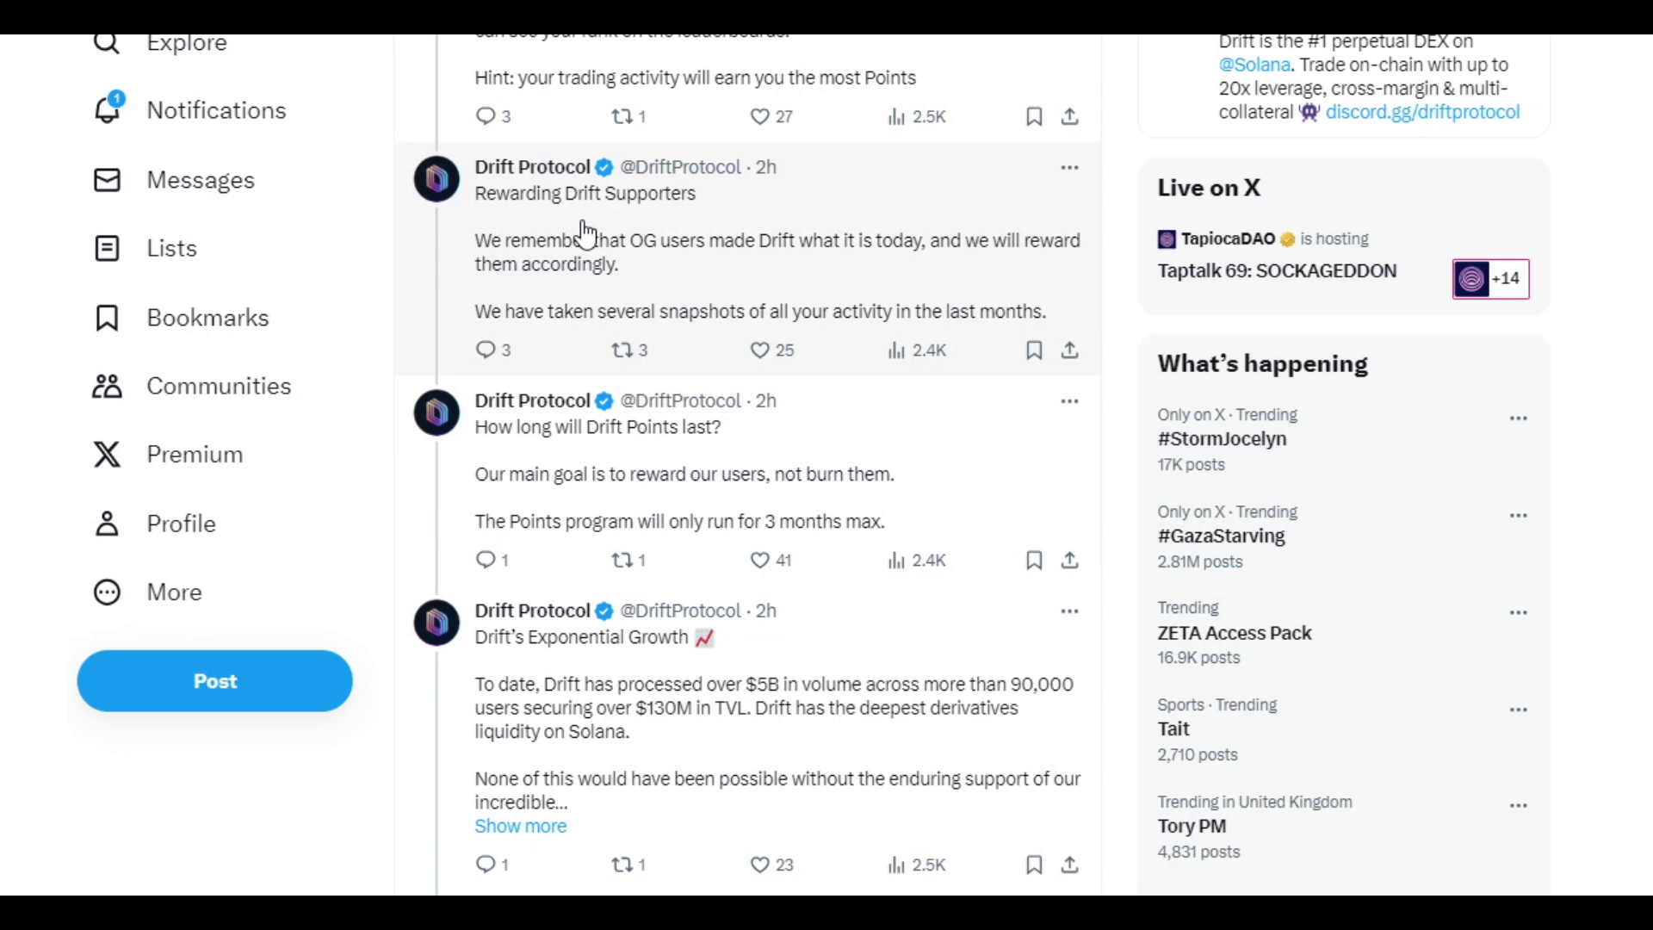
# Scroll on to the final 'Wen Points?' tweet announcing the Feb 2nd, 2024 weekly drop.
pyautogui.scroll(-3)
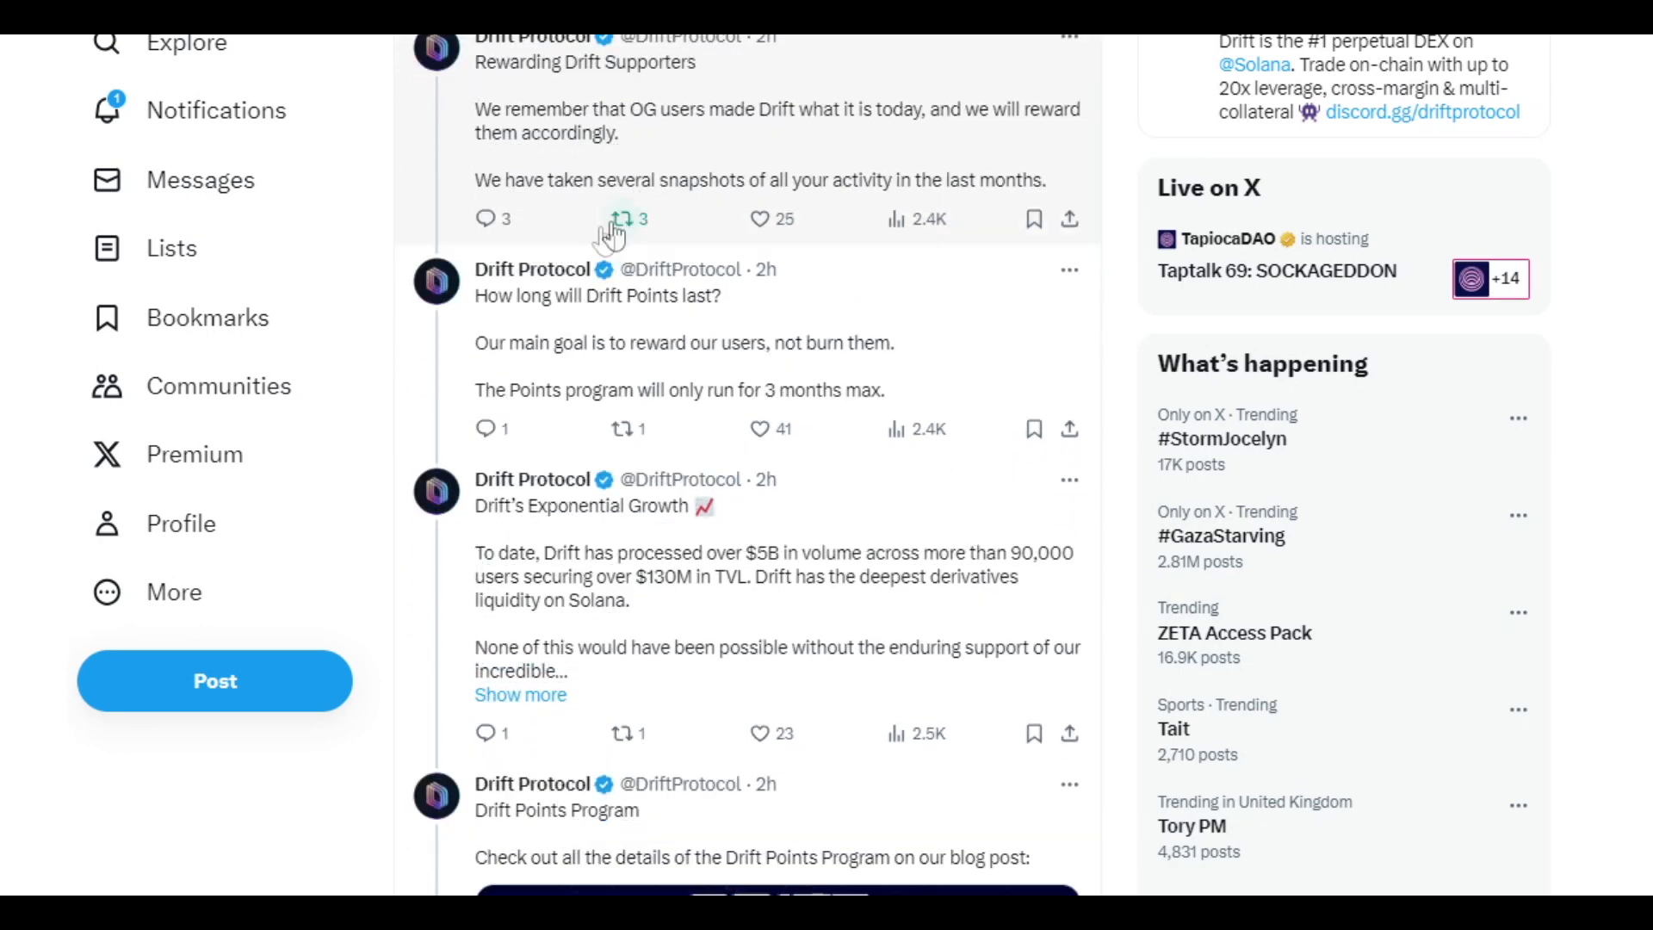
pyautogui.moveTo(842, 200)
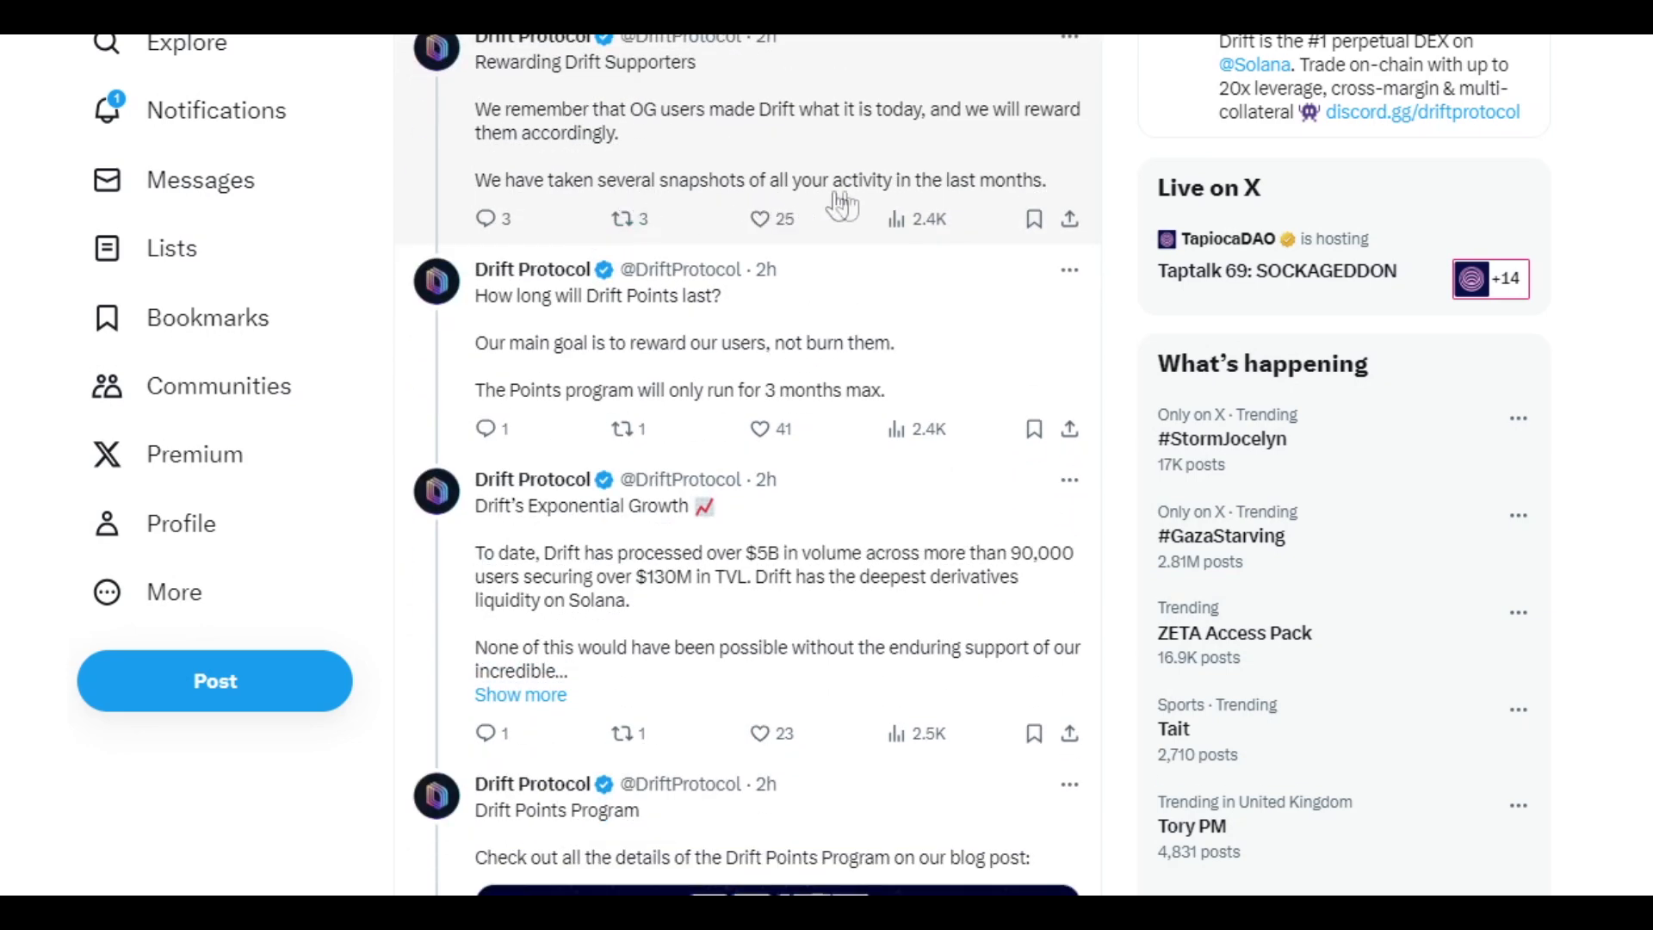
pyautogui.moveTo(890, 203)
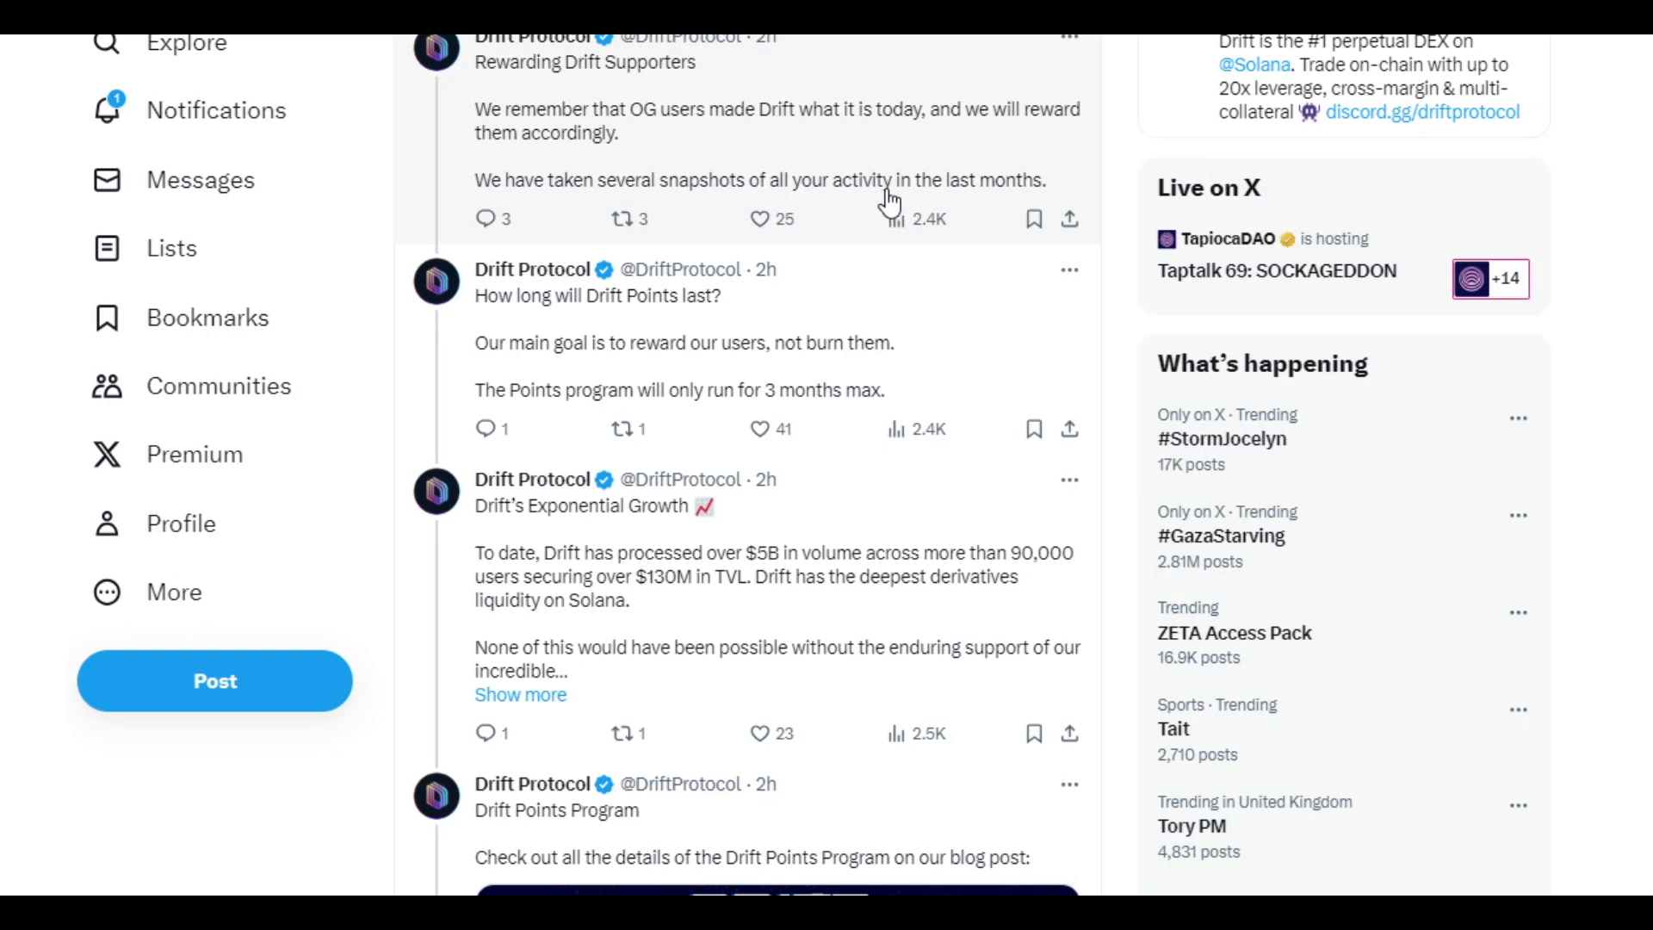
pyautogui.moveTo(578, 343)
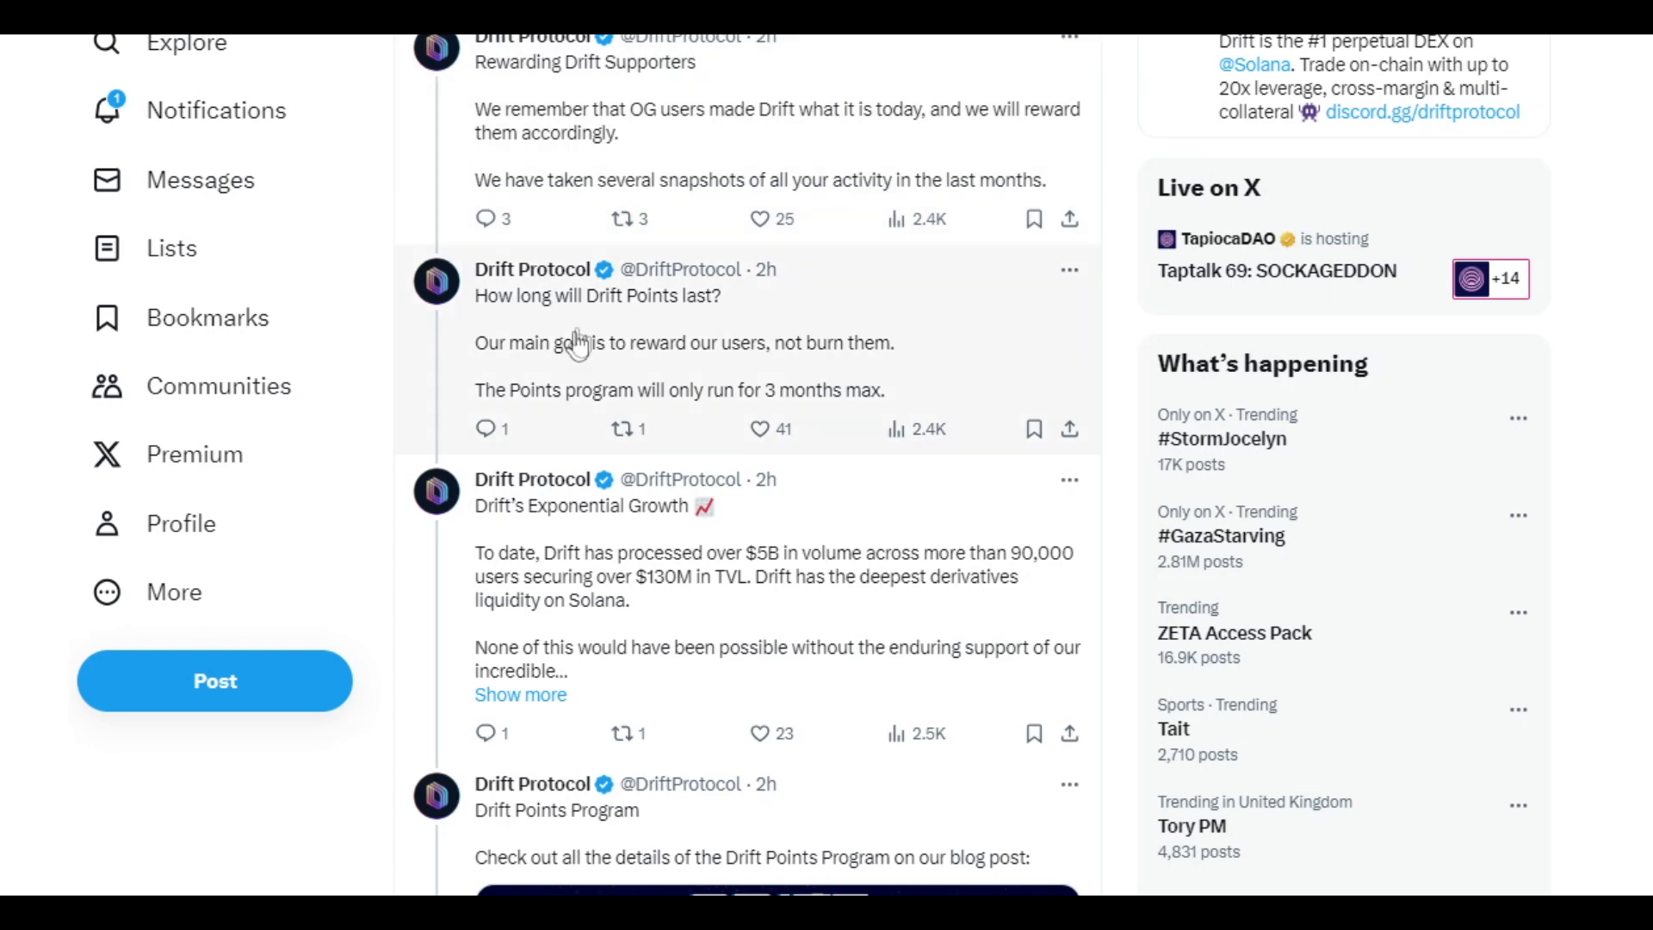
pyautogui.scroll(-3)
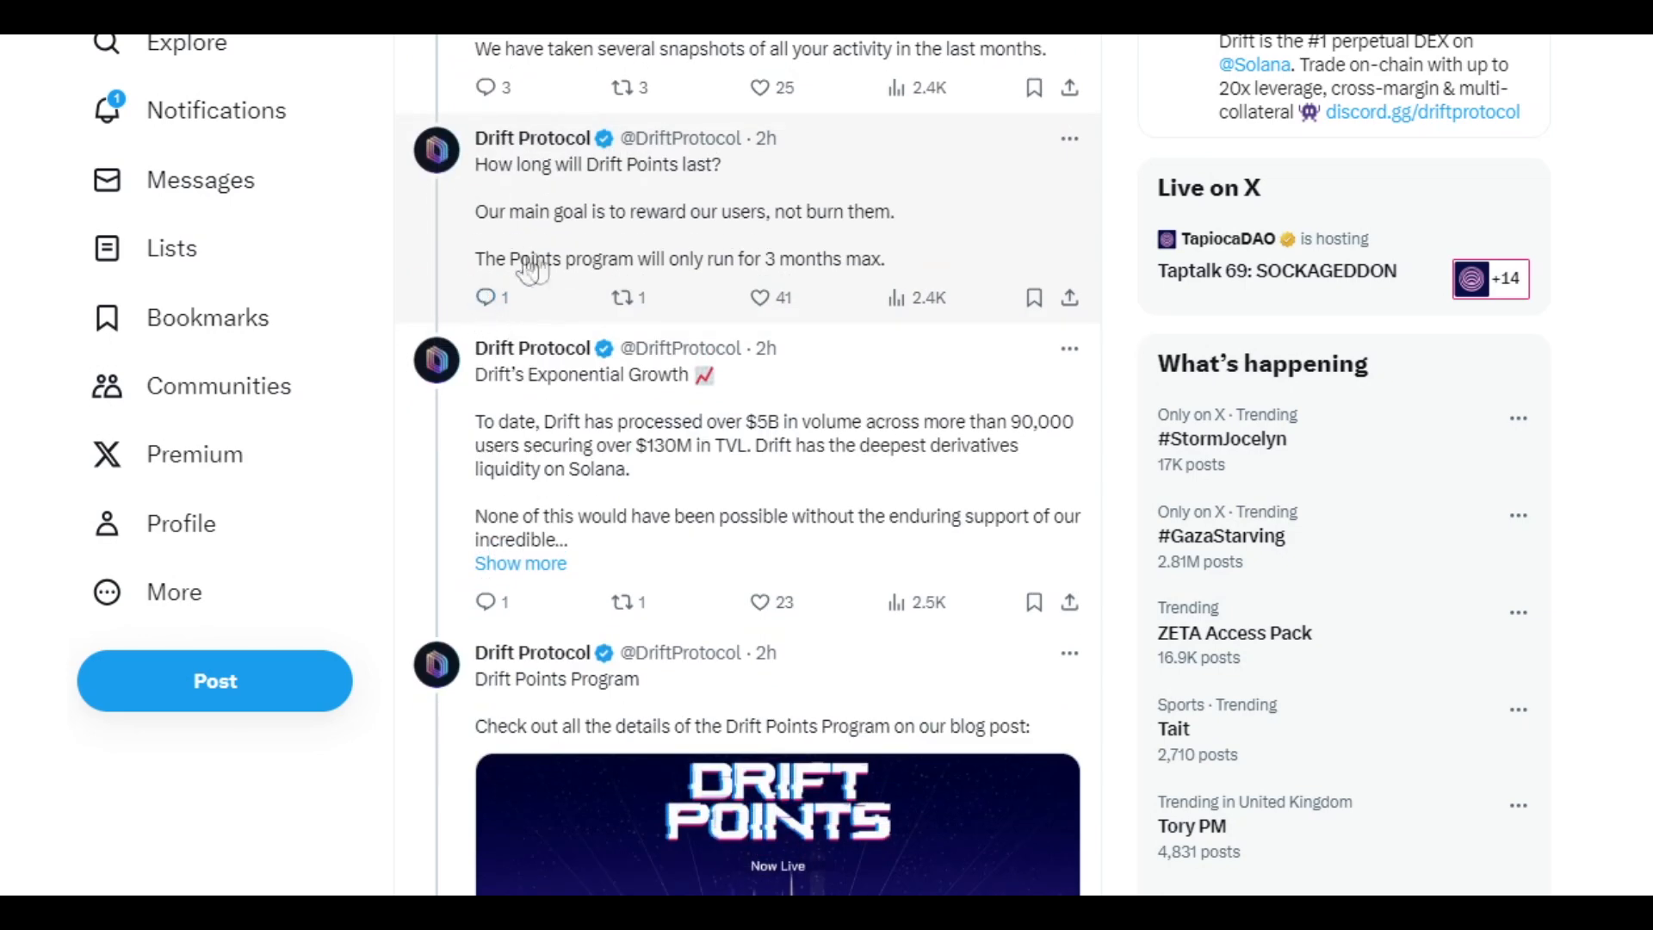
pyautogui.moveTo(792, 253)
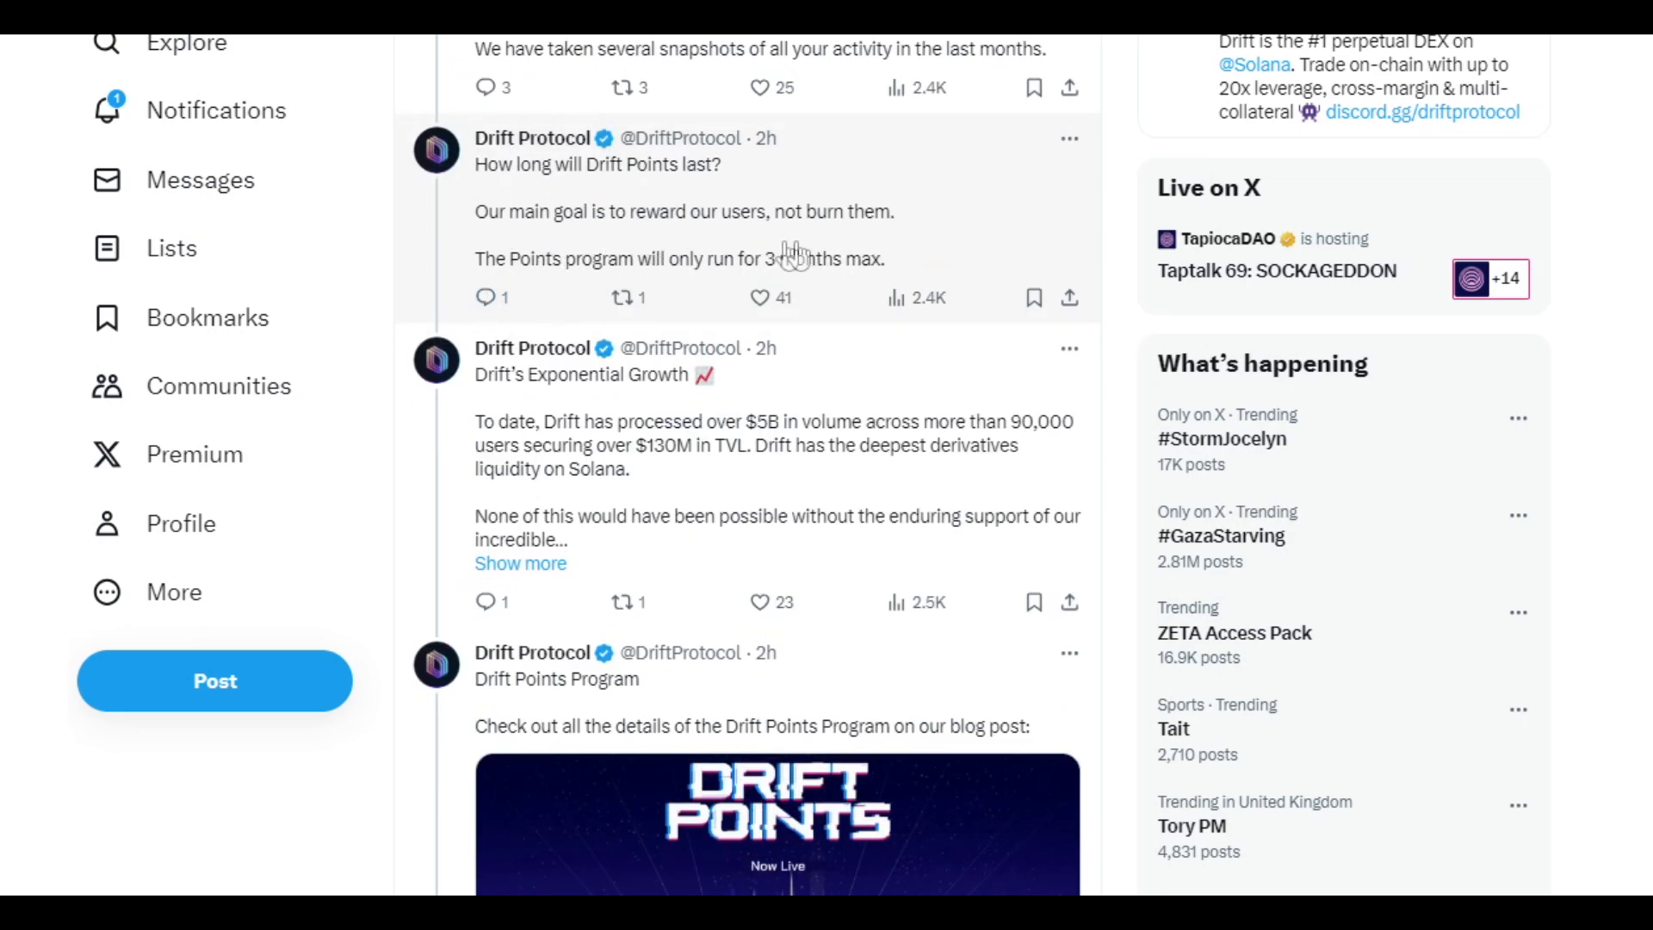
pyautogui.scroll(-3)
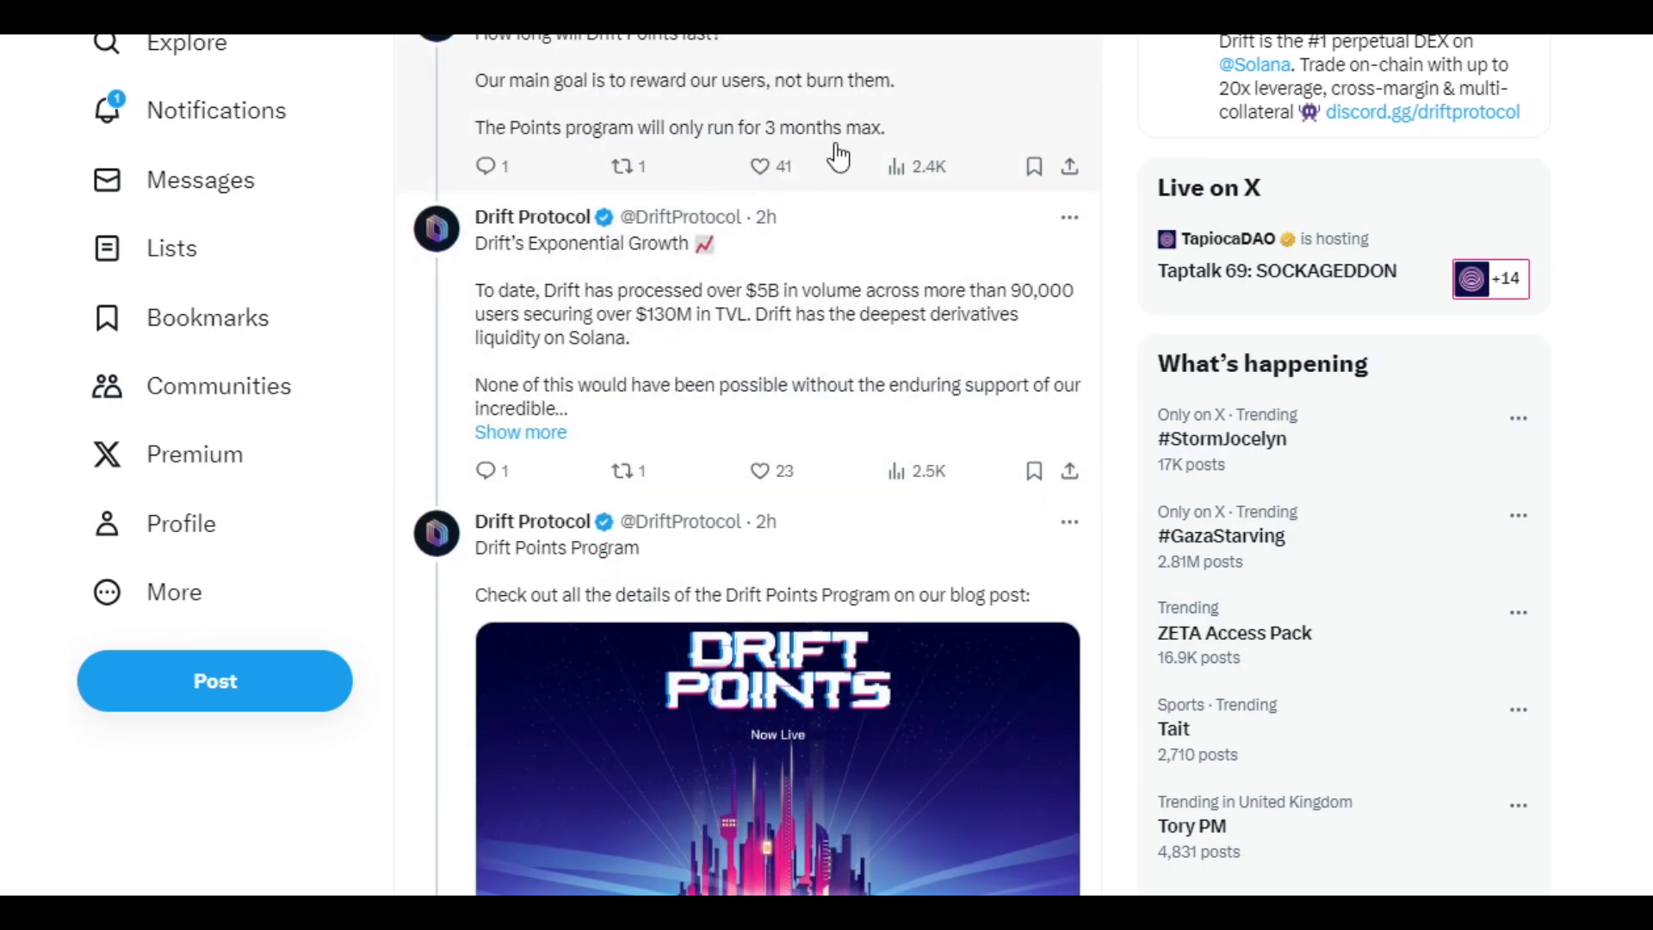
pyautogui.scroll(-3)
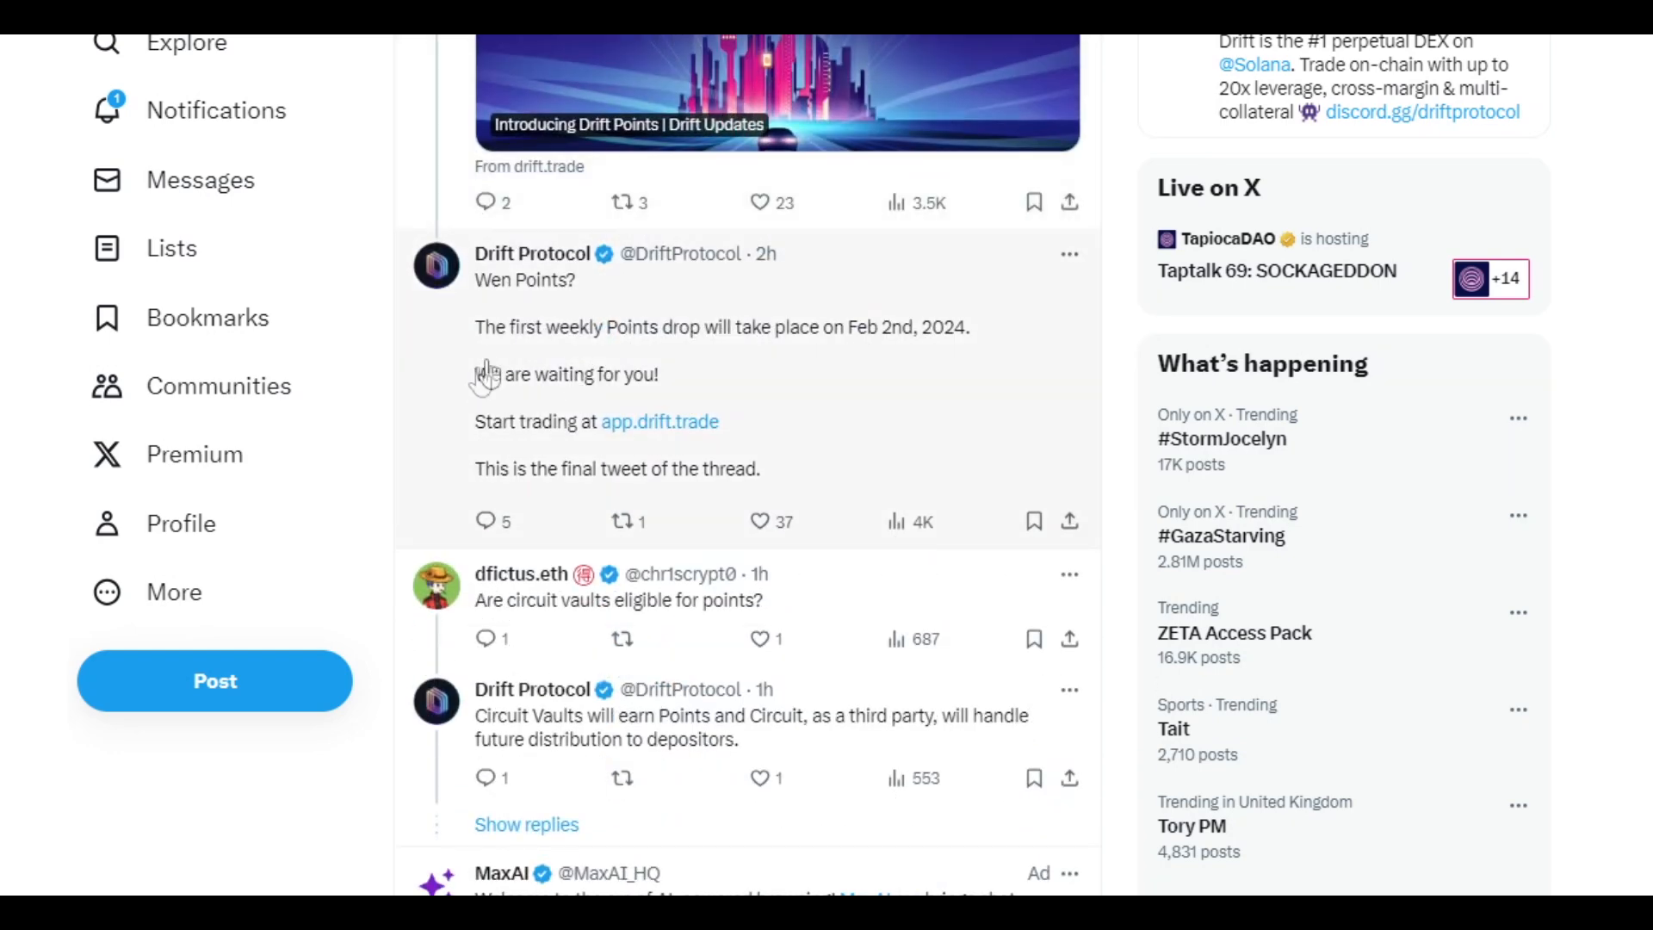
pyautogui.moveTo(505, 358)
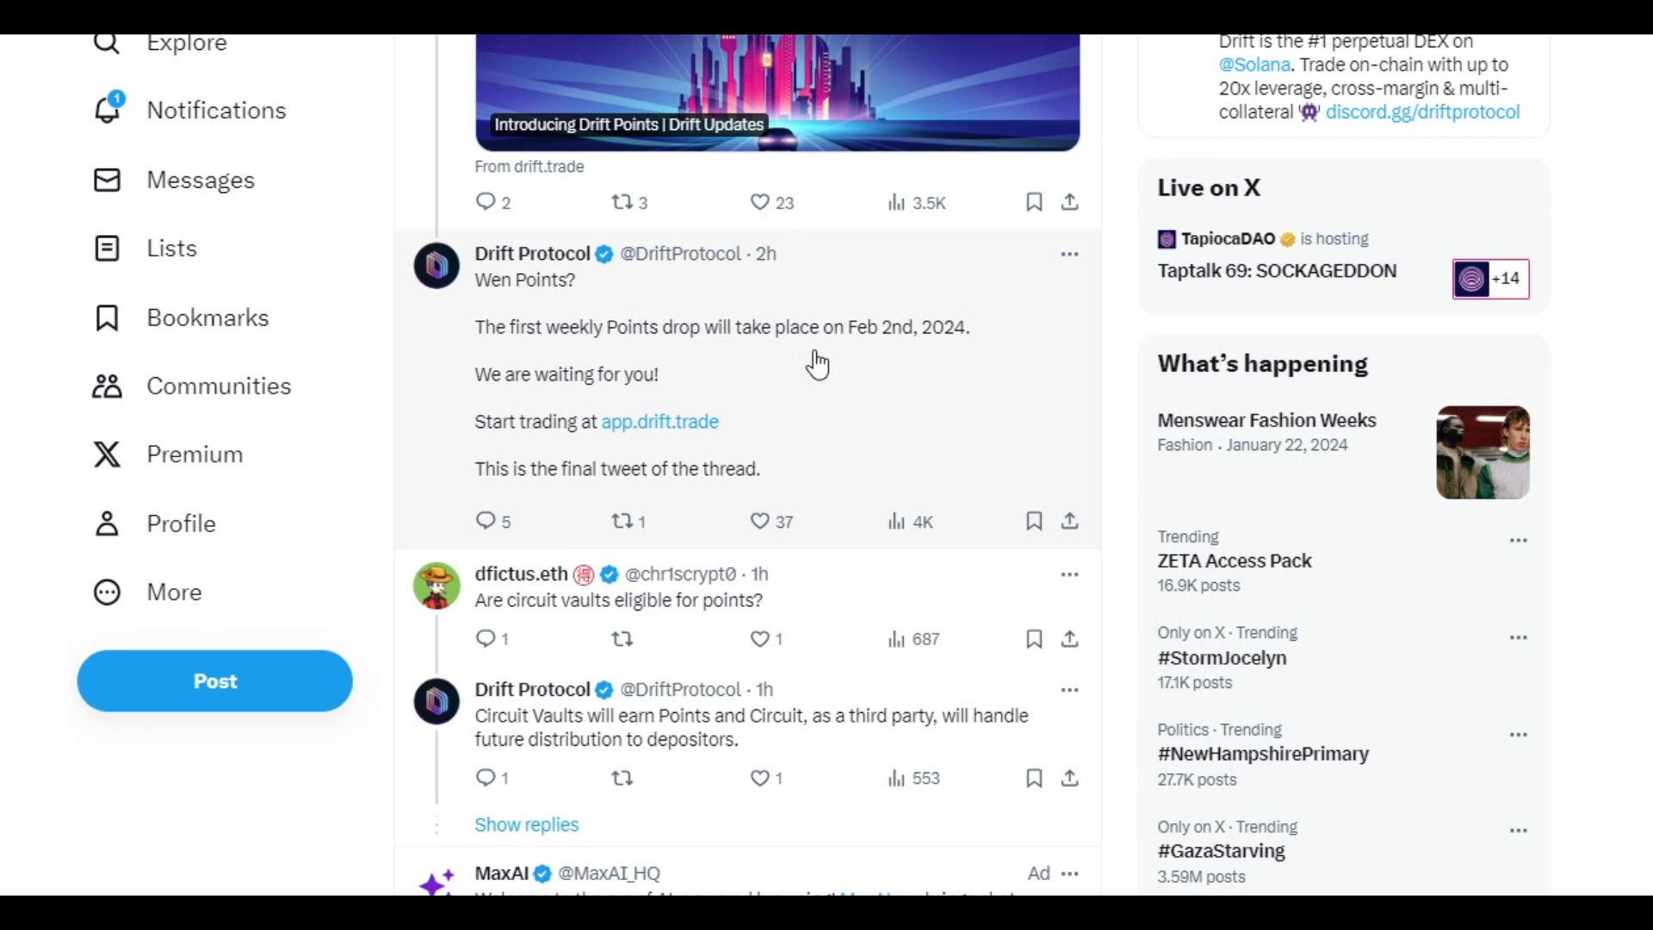
pyautogui.moveTo(920, 368)
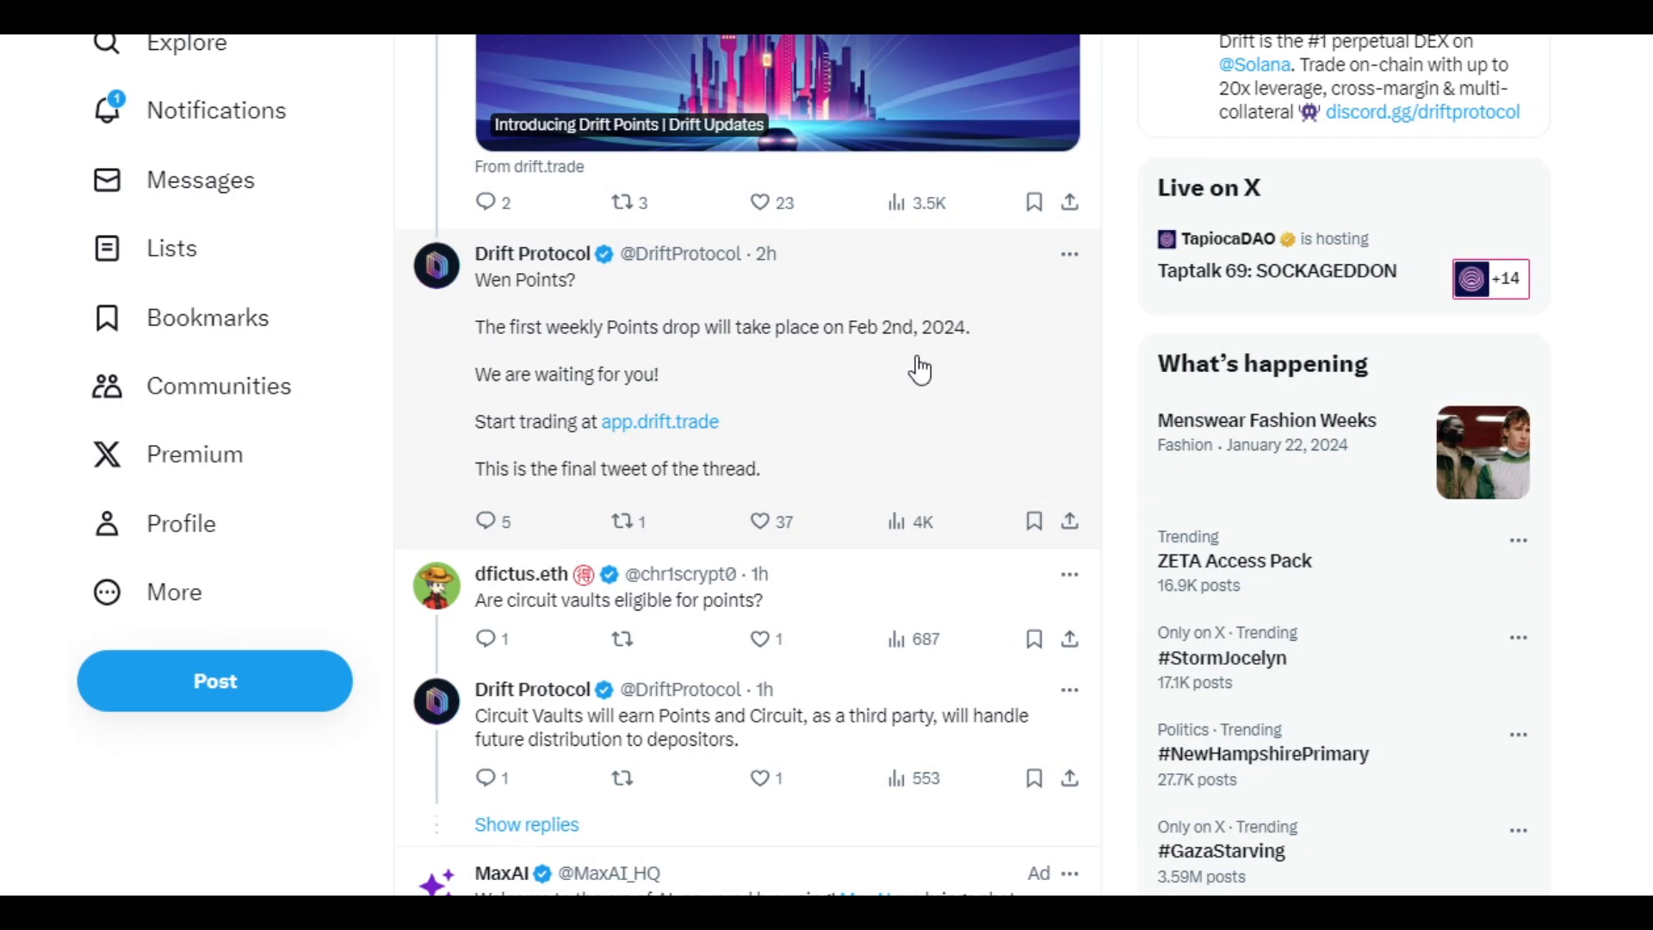
# Start adding the Phantom wallet extension to Chrome, bringing up the permission prompt.
pyautogui.click(659, 422)
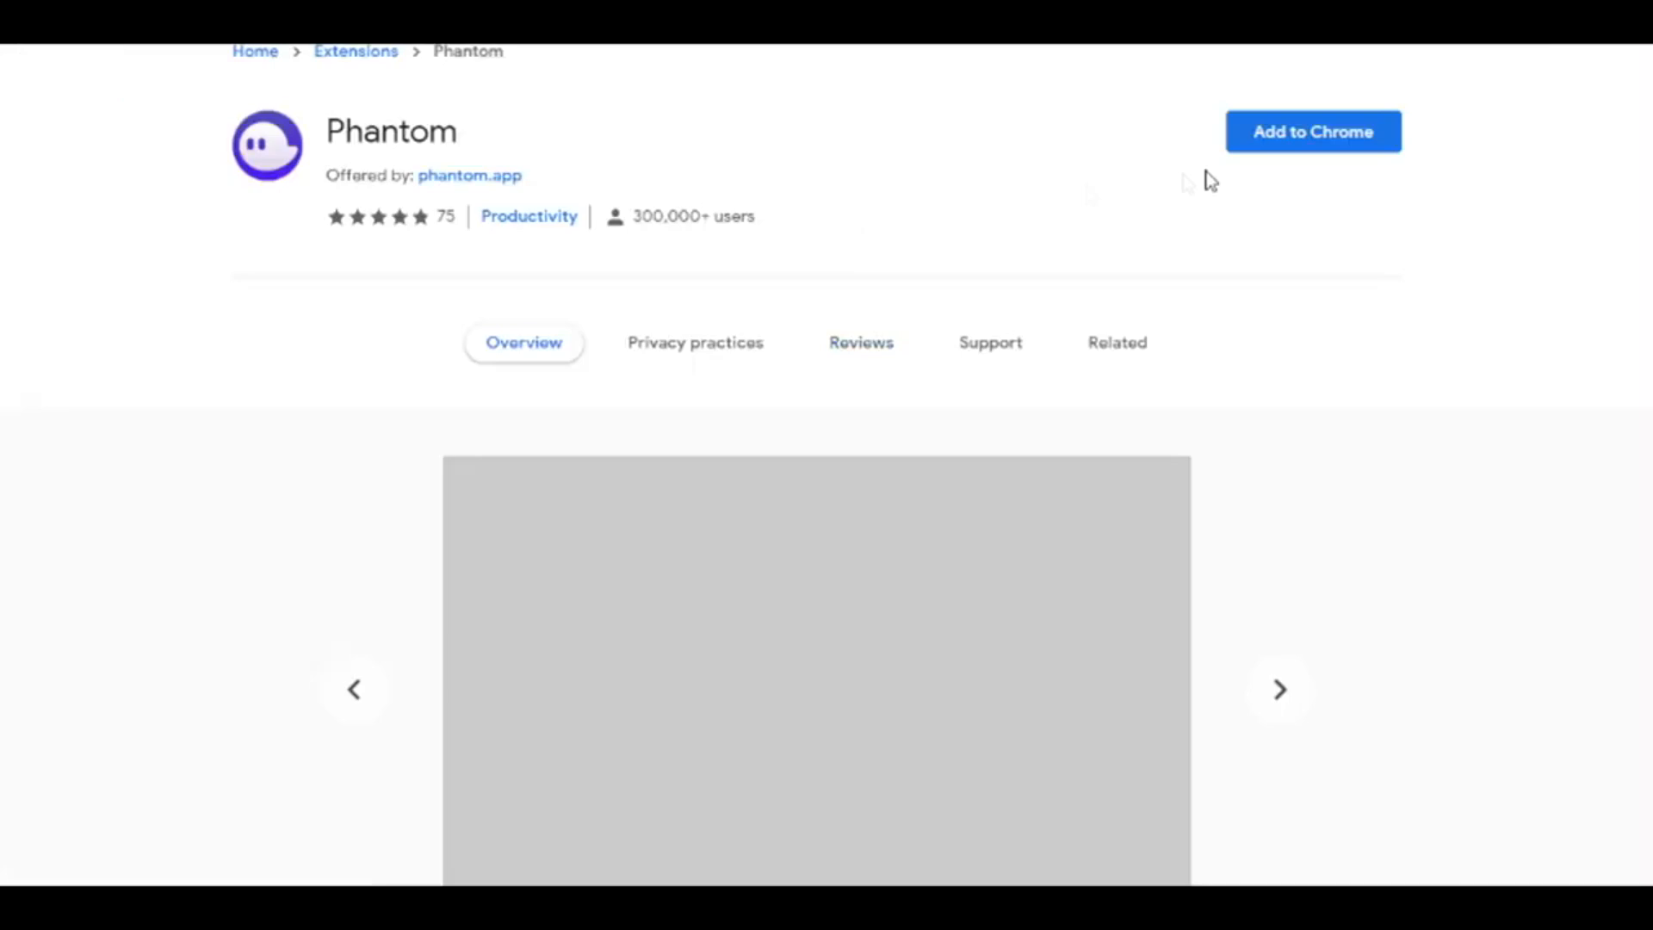
pyautogui.click(1312, 131)
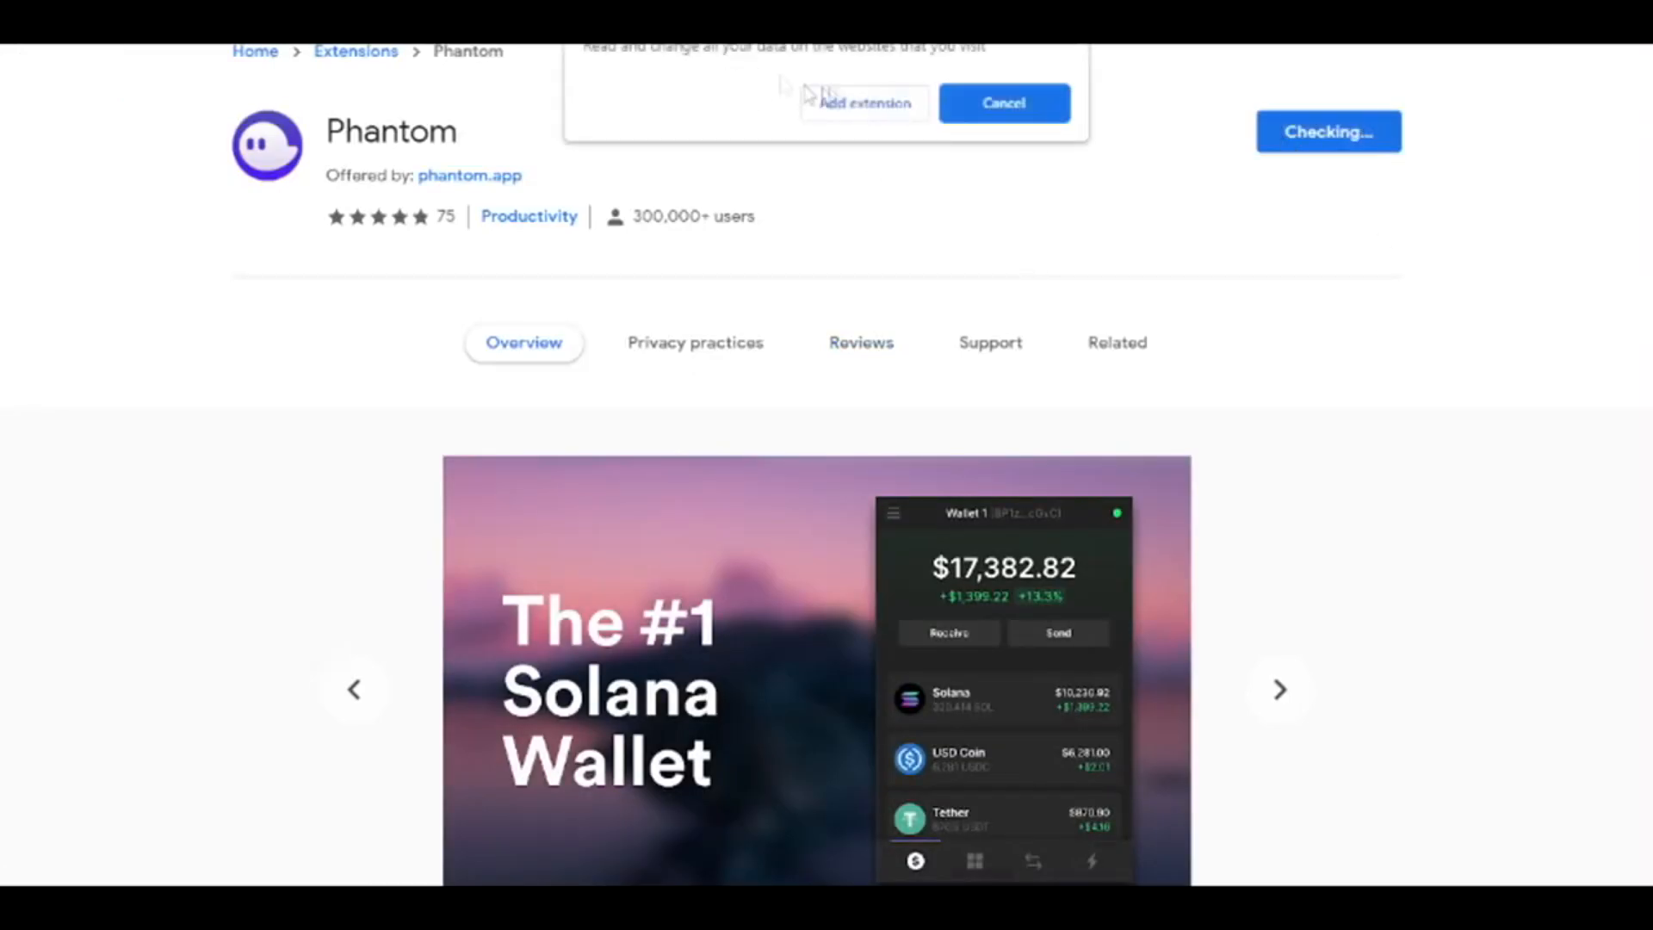
# Confirm the Phantom install and create a new wallet through the recovery phrase and shortcut screens.
pyautogui.click(862, 102)
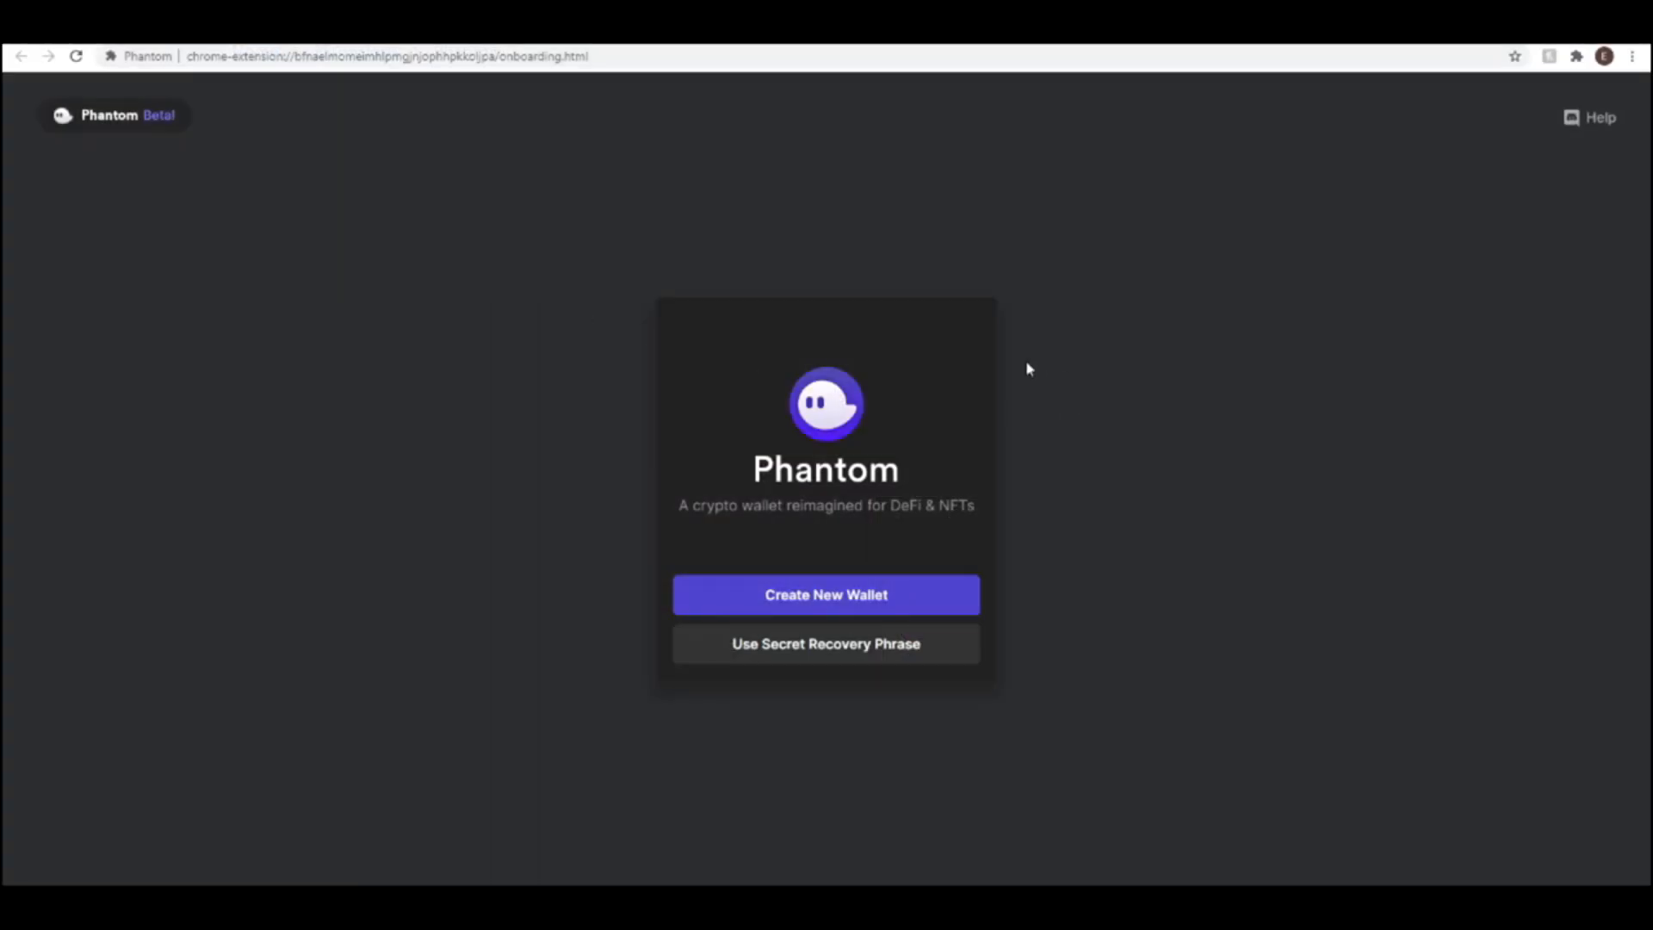
pyautogui.moveTo(785, 565)
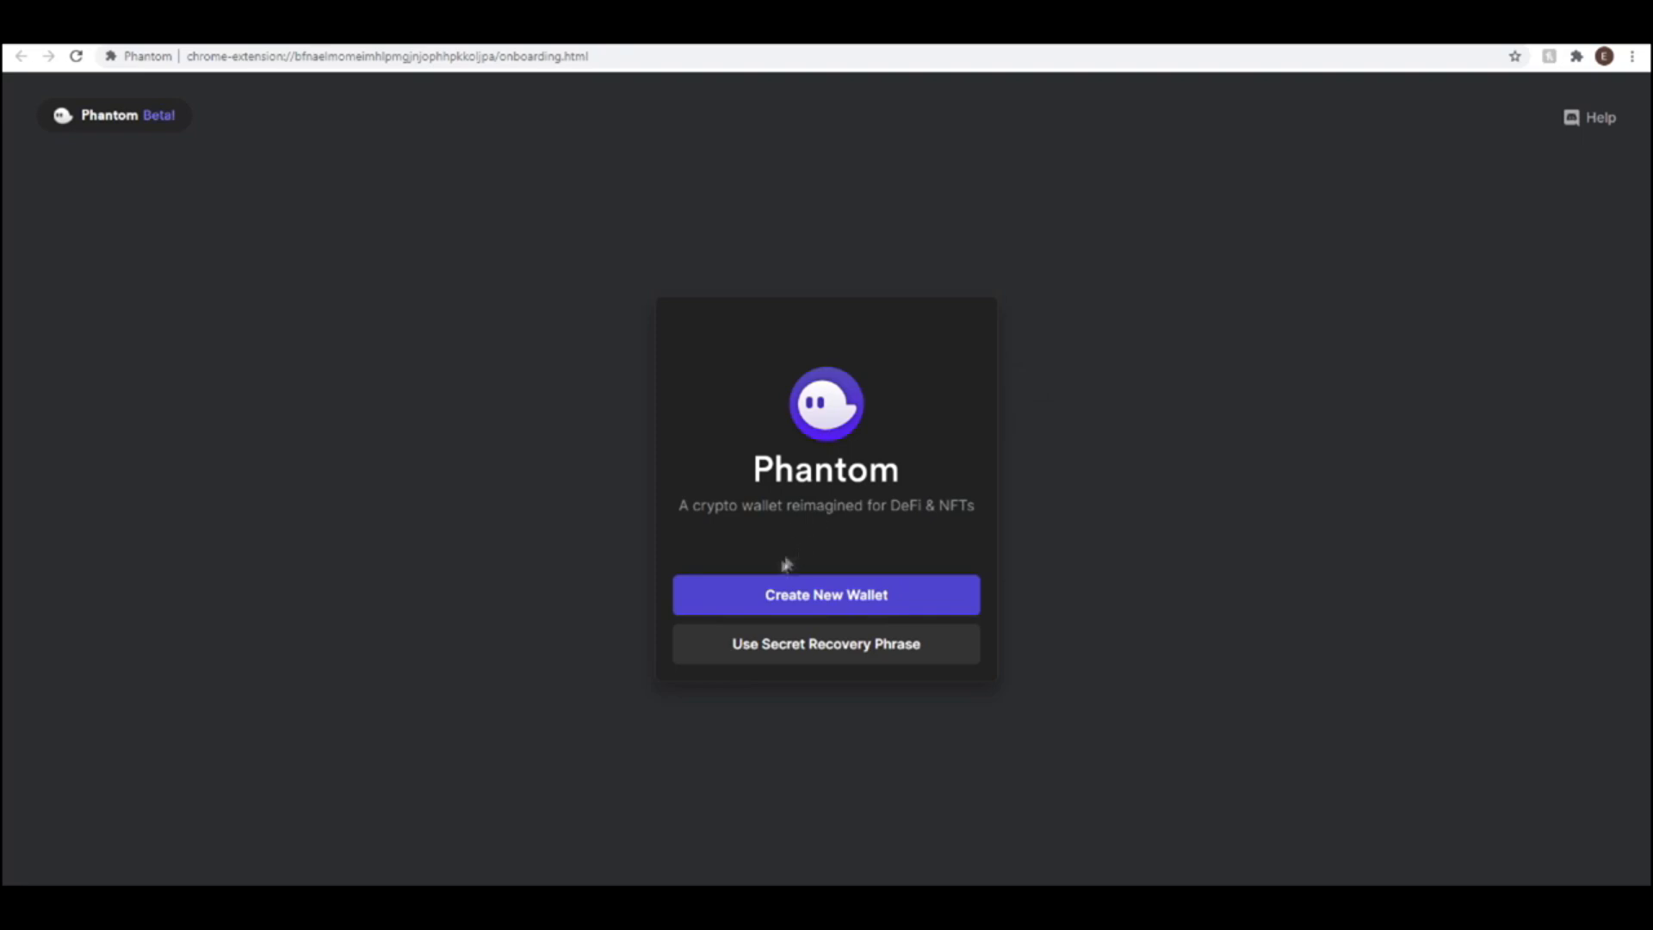
pyautogui.click(825, 594)
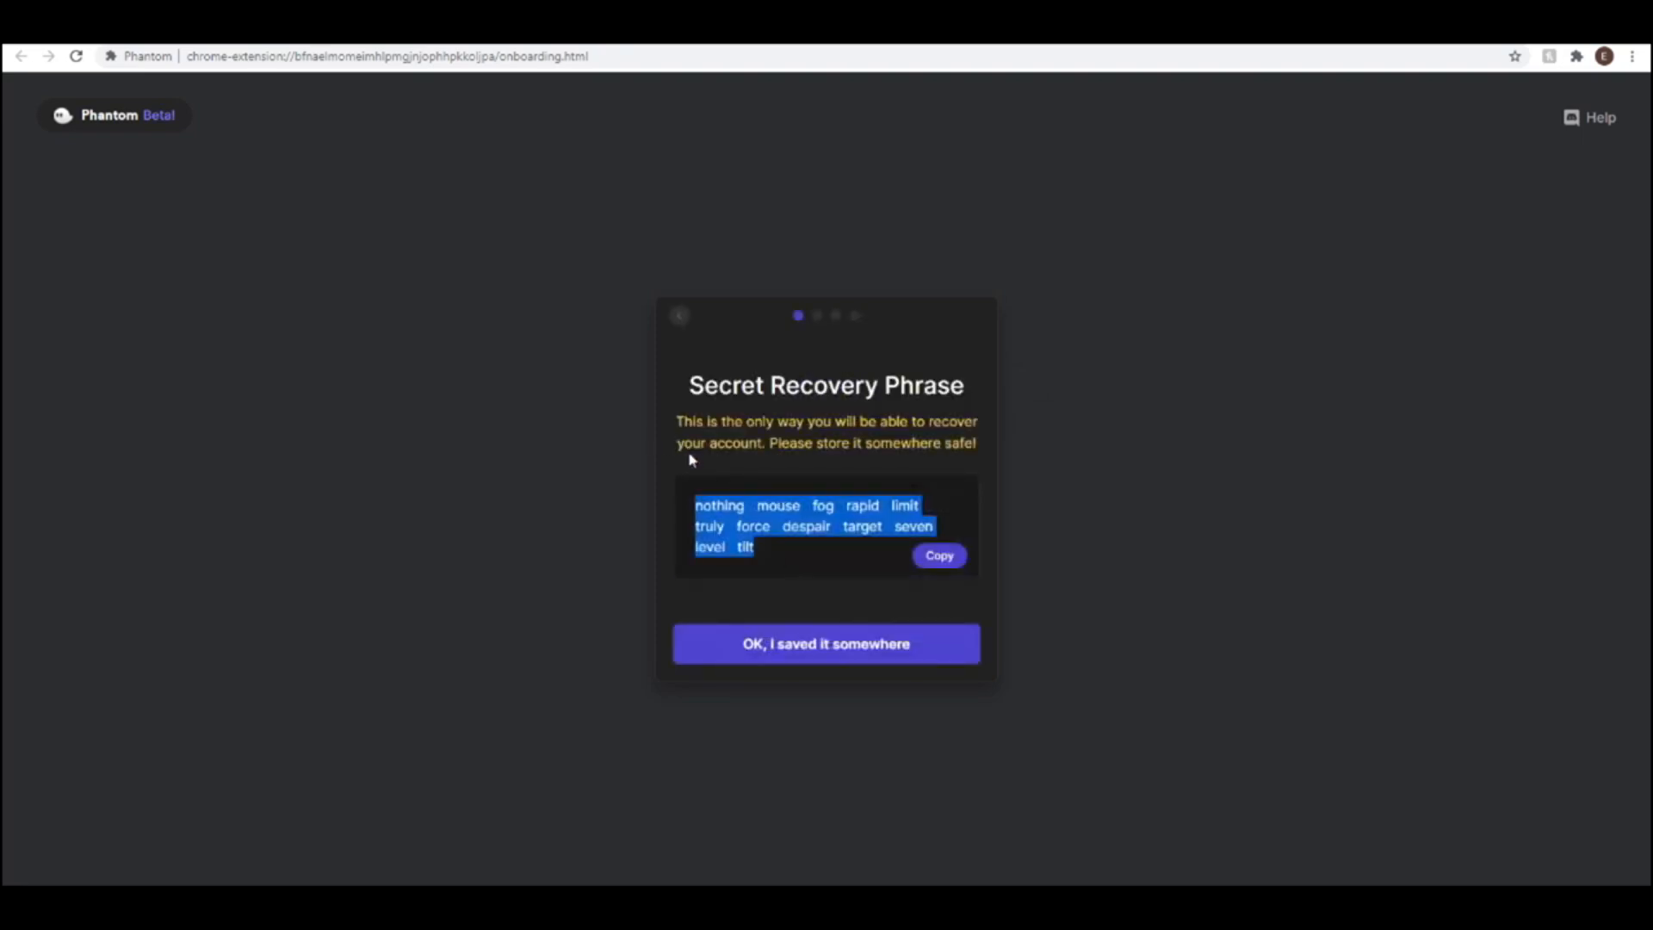
pyautogui.moveTo(666, 460)
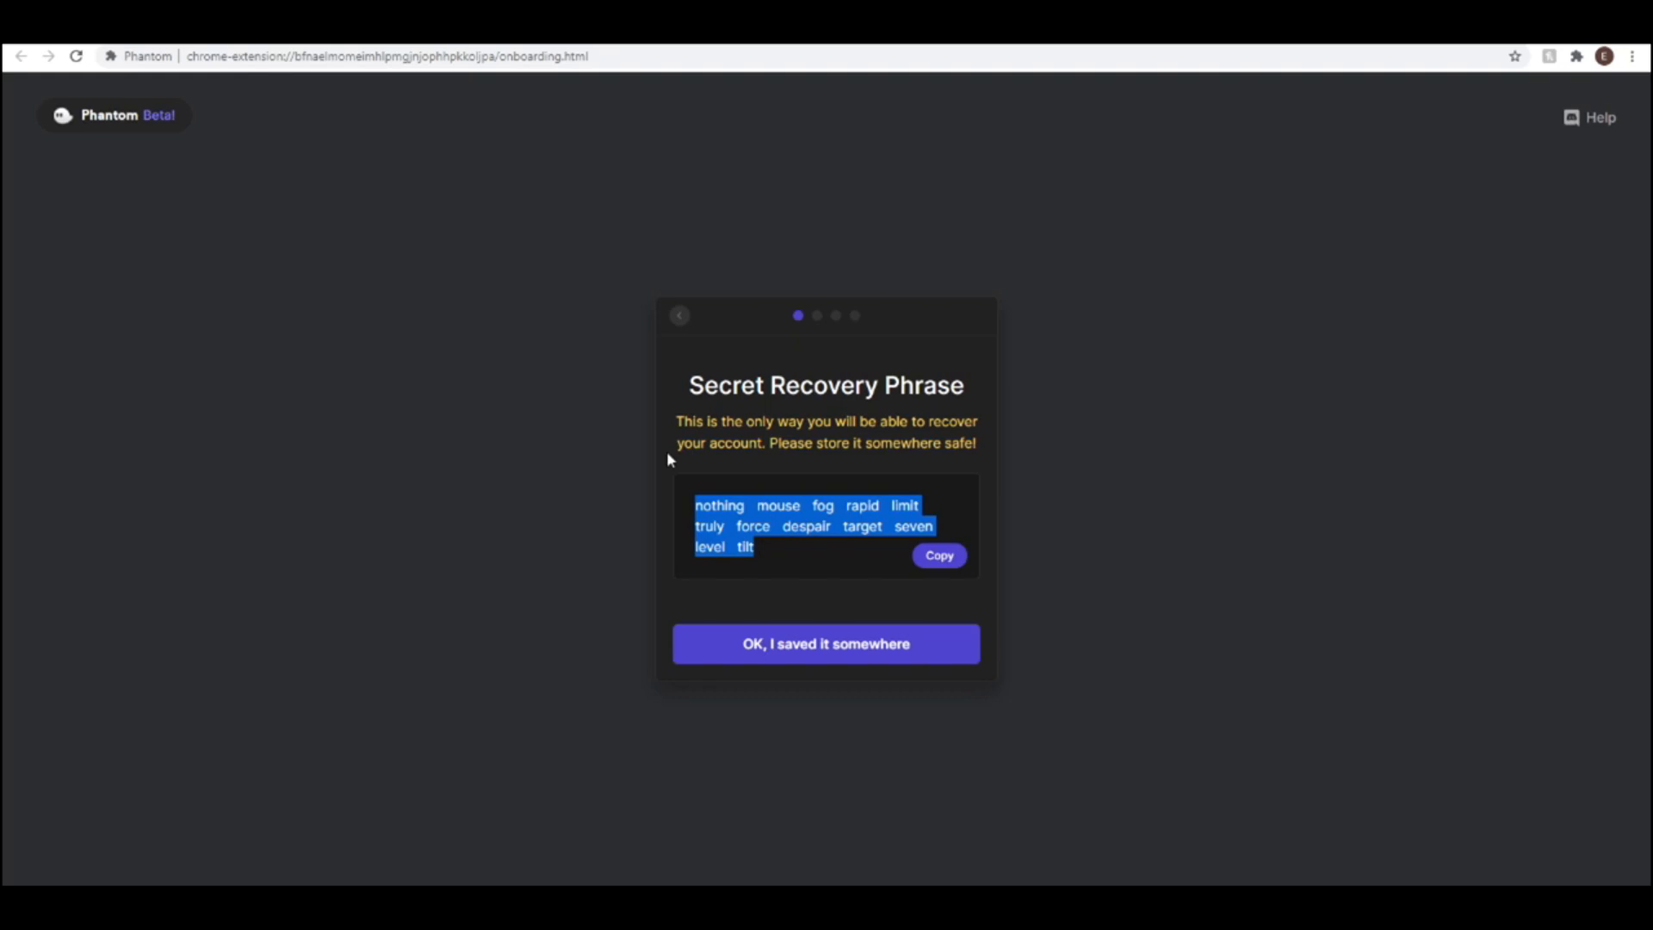
pyautogui.moveTo(871, 351)
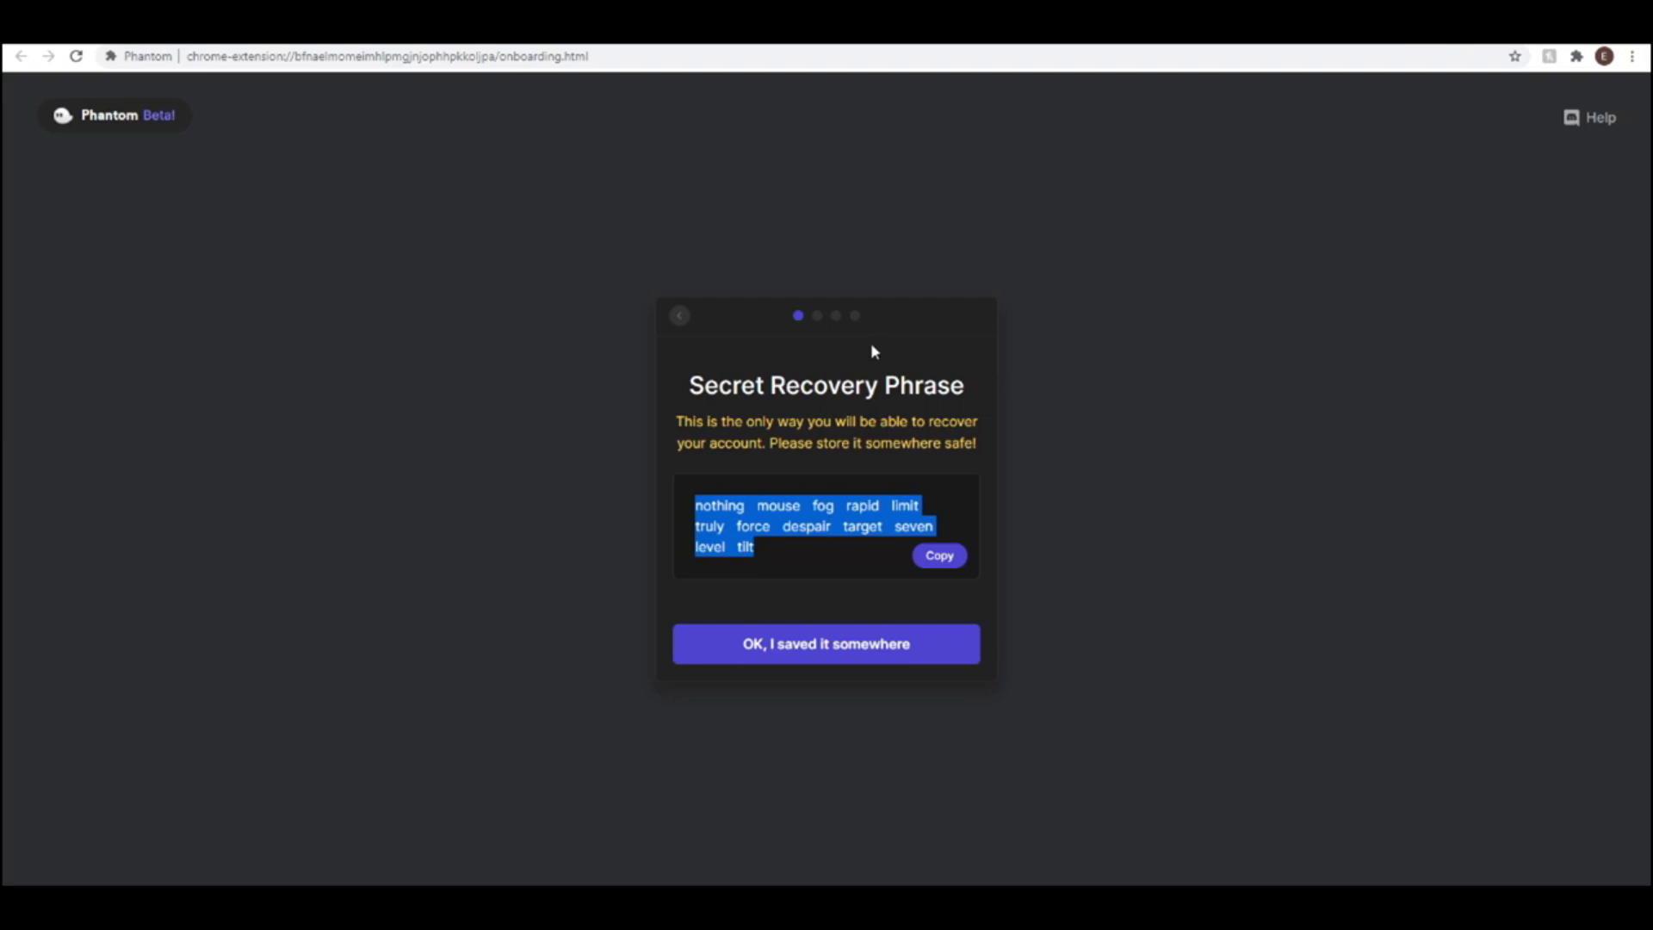
pyautogui.click(825, 642)
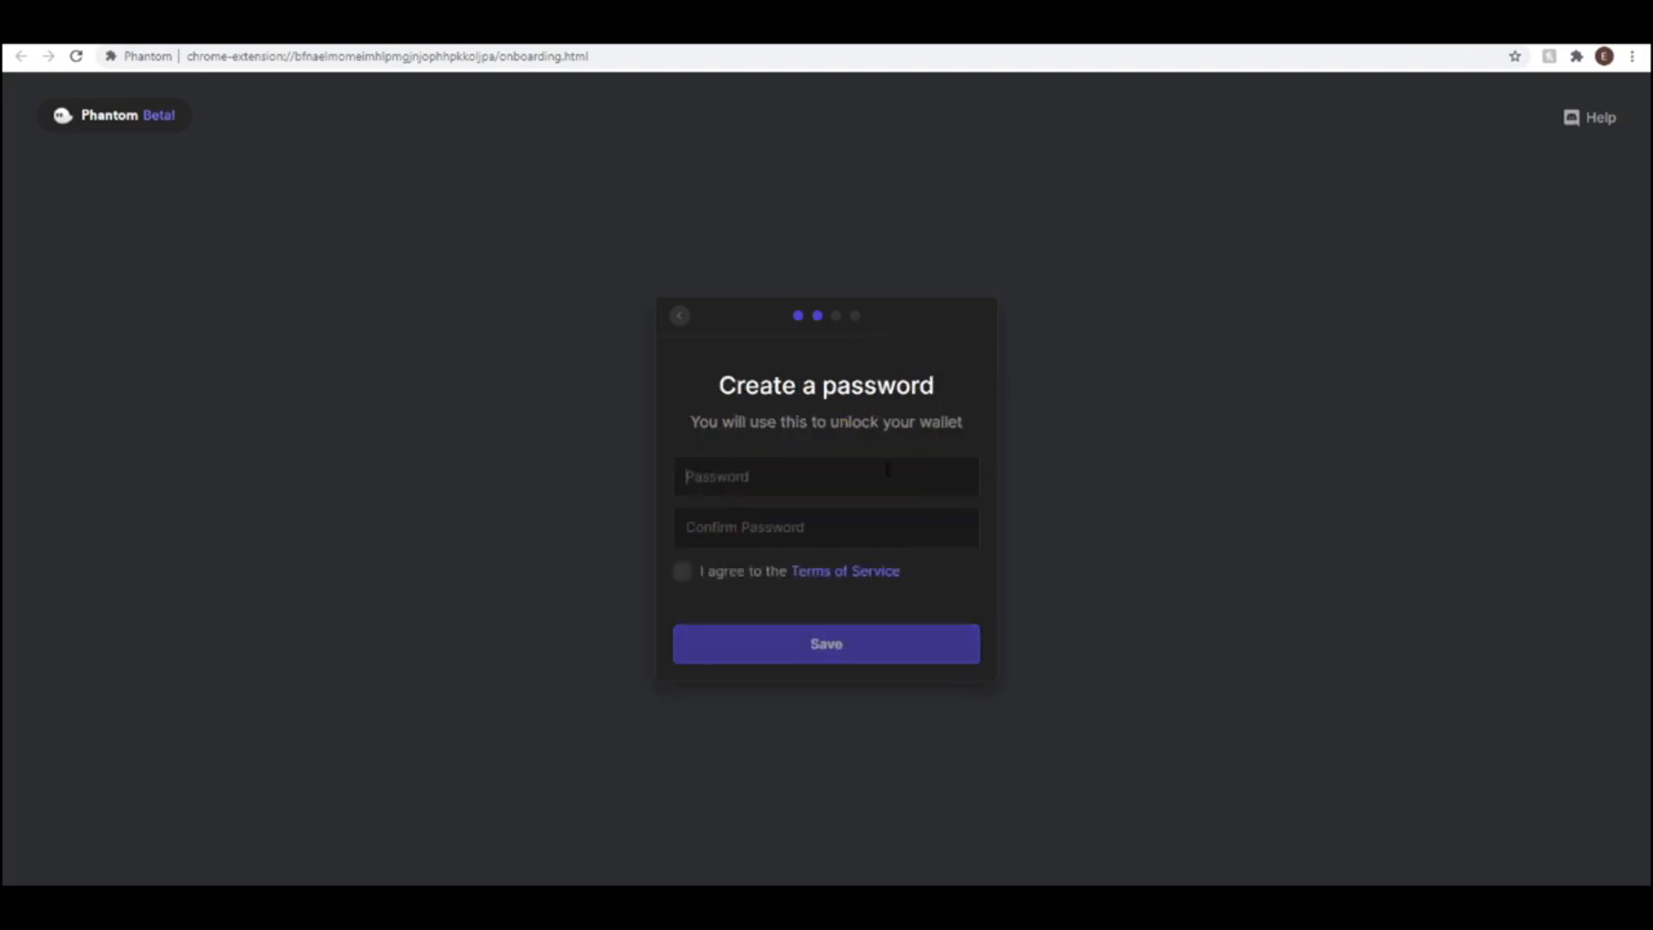
pyautogui.click(825, 642)
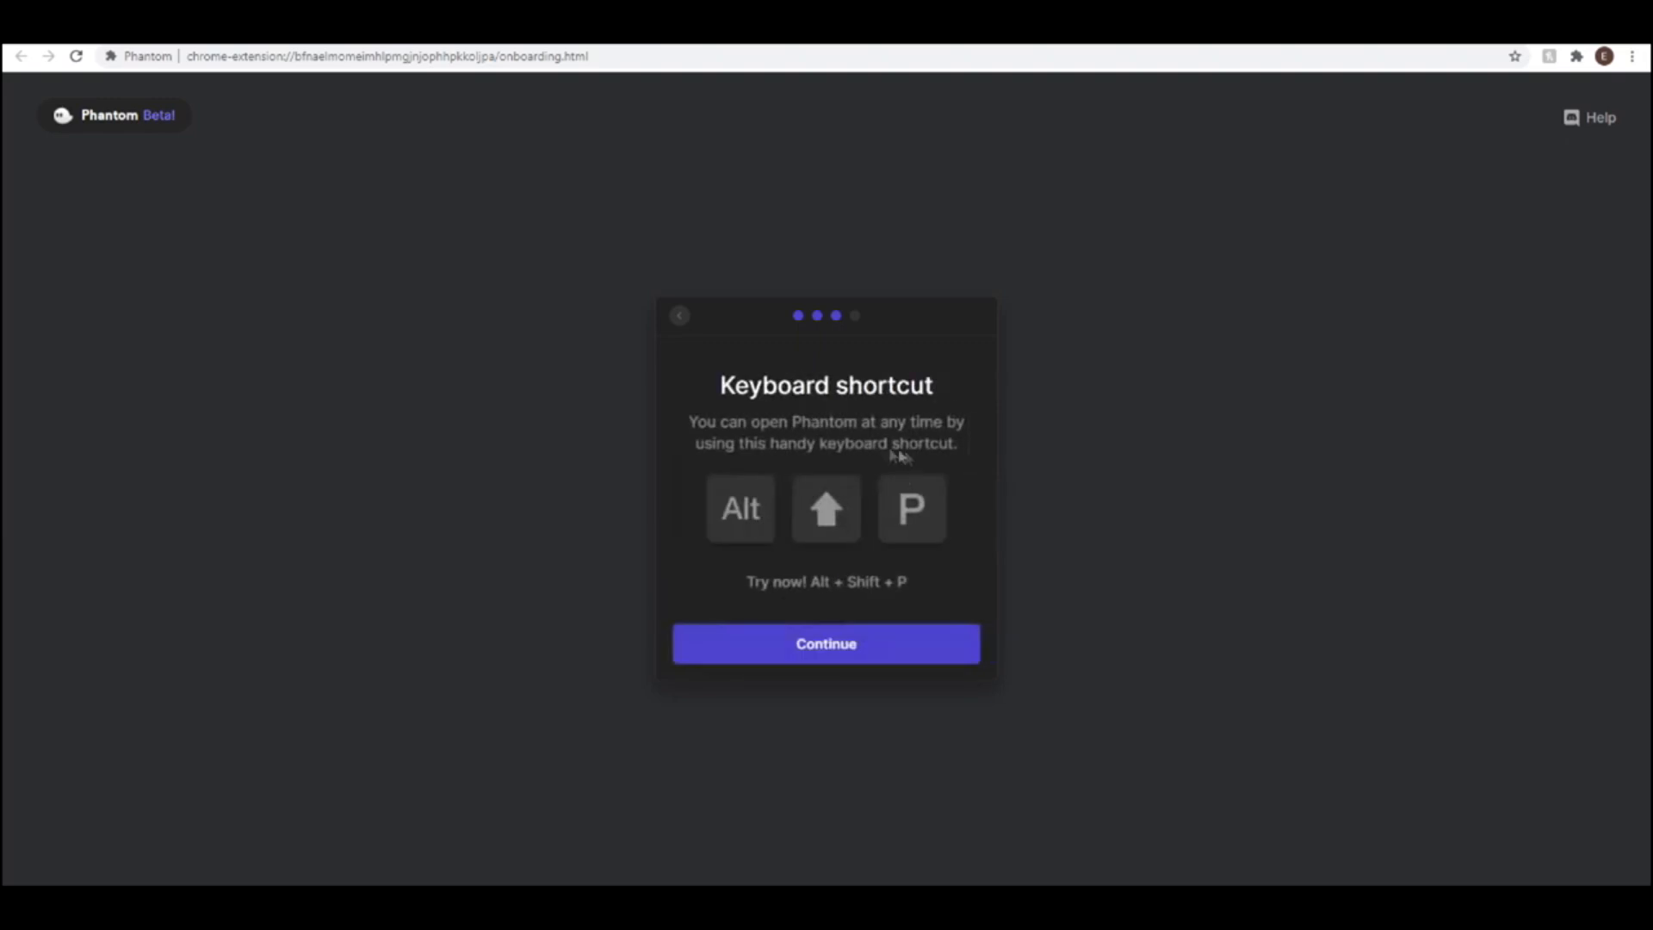
pyautogui.click(825, 643)
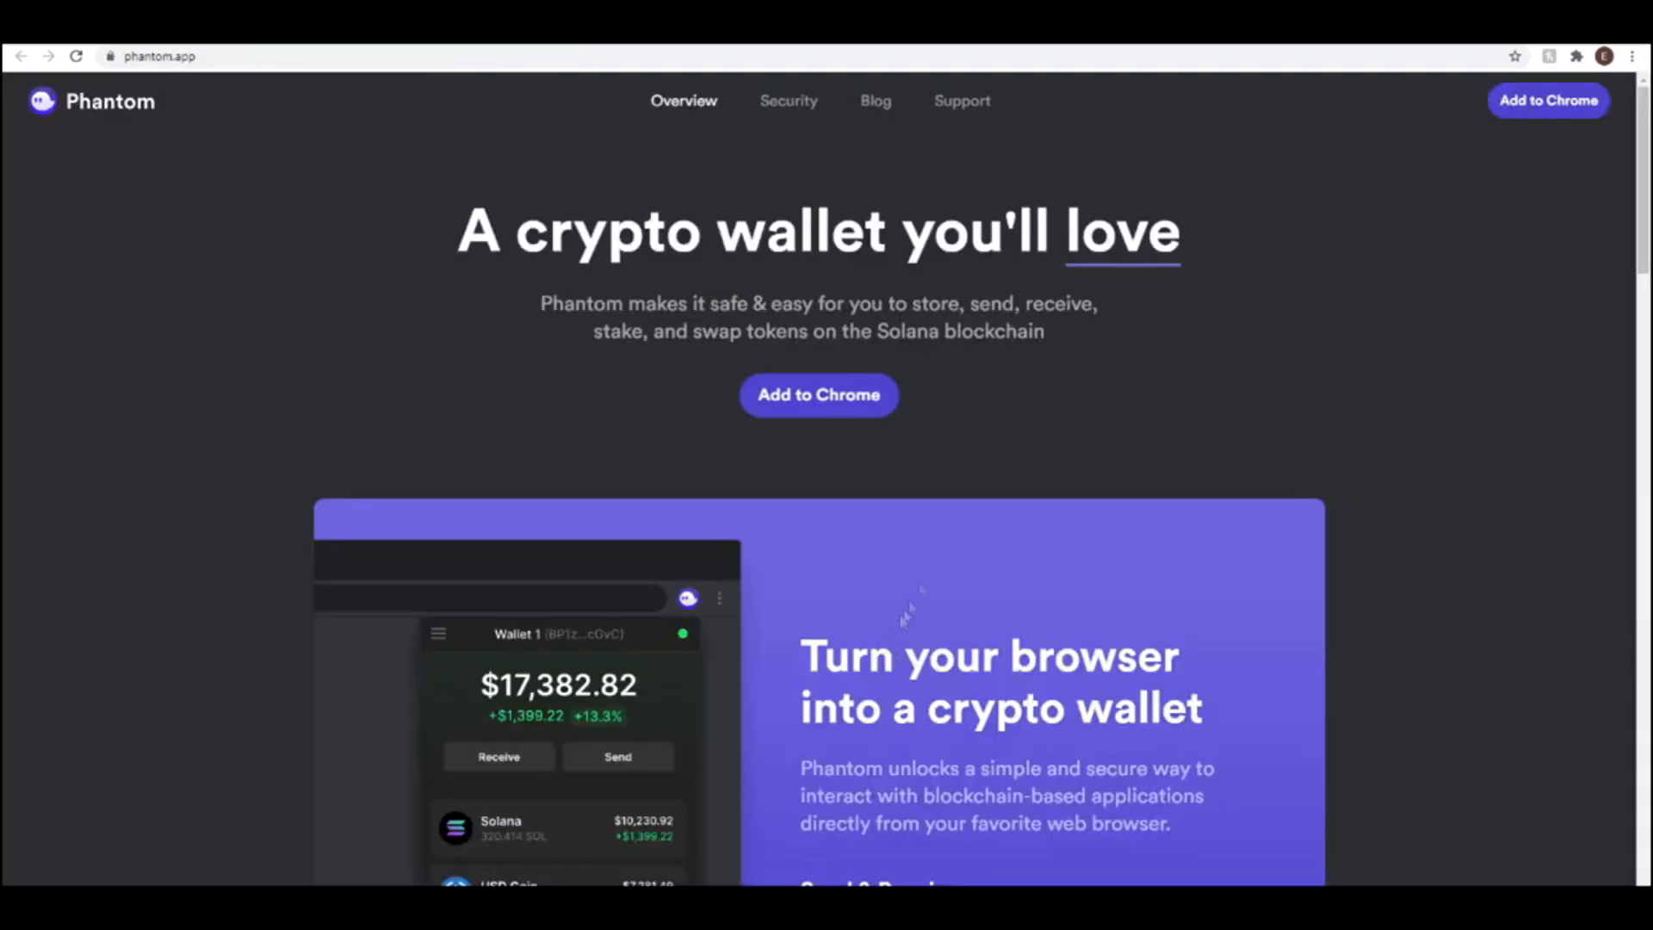
pyautogui.click(1431, 54)
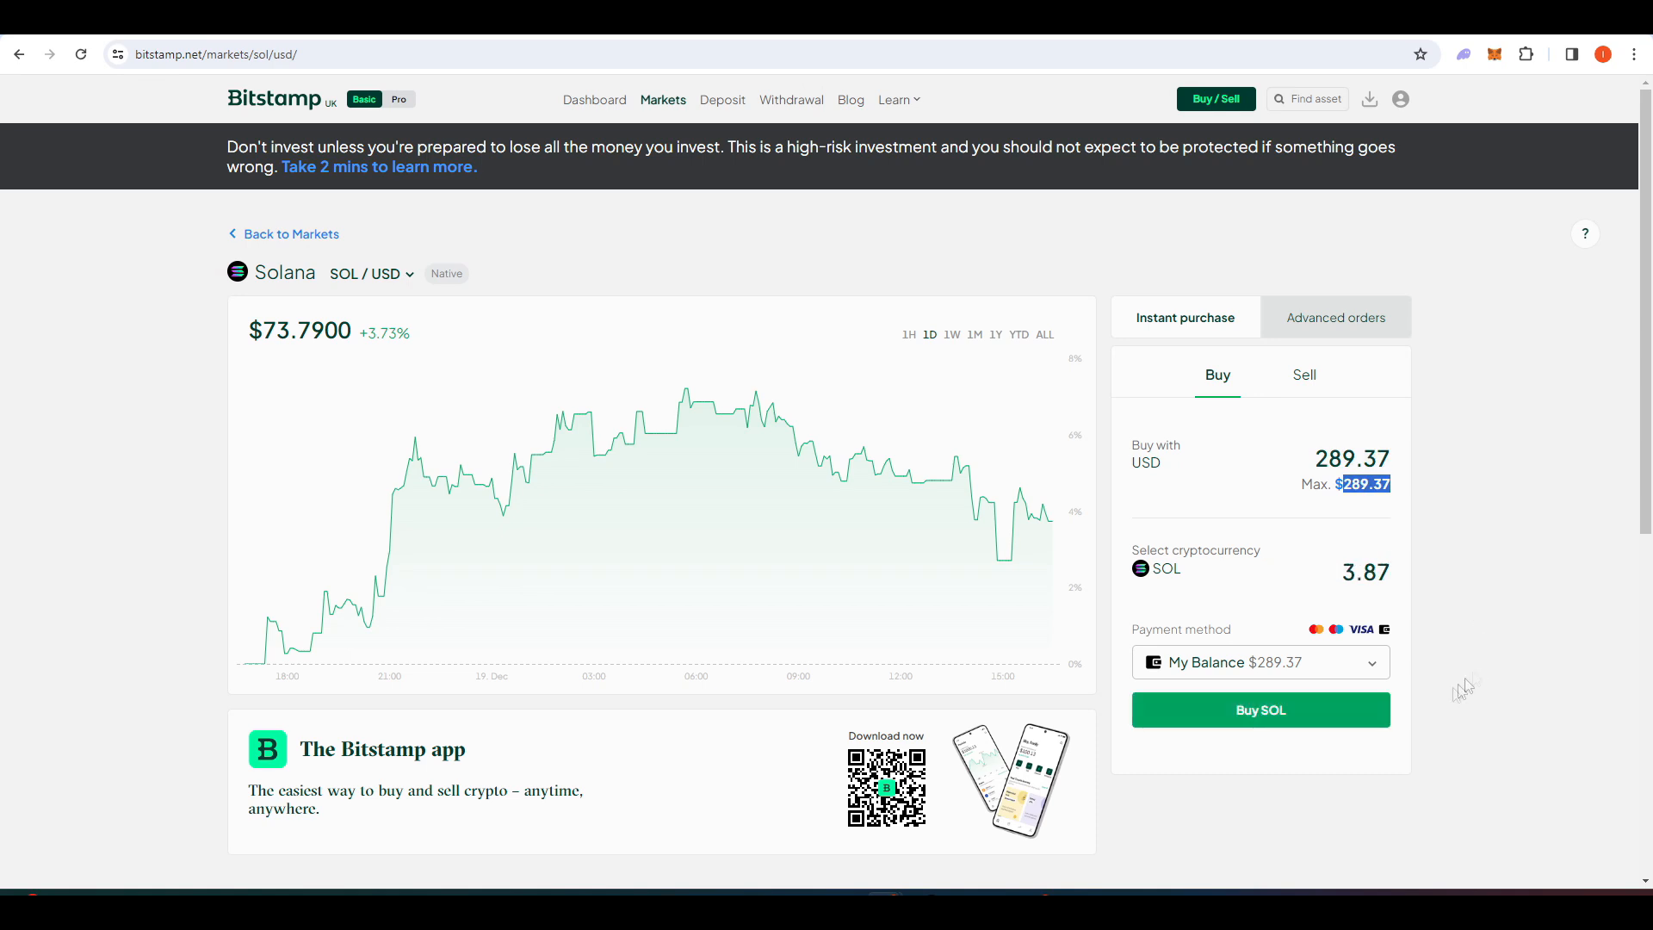
# Buy 3.87 SOL for $289.37 and go to the cryptocurrency withdrawals page.
pyautogui.click(1260, 709)
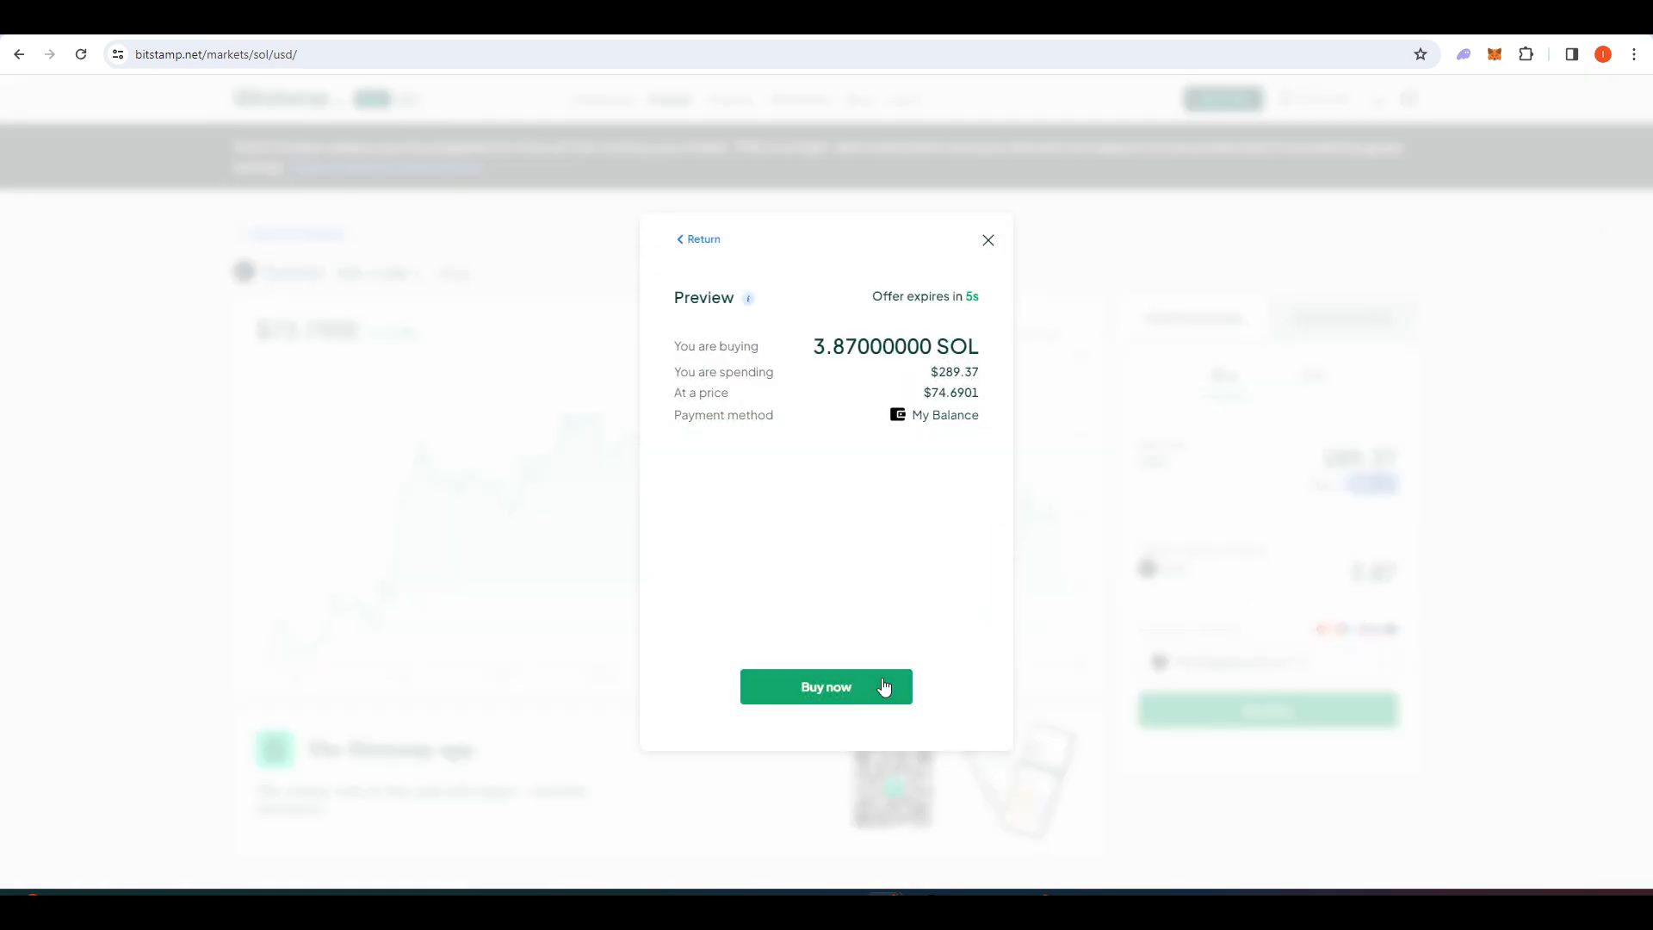
pyautogui.click(825, 687)
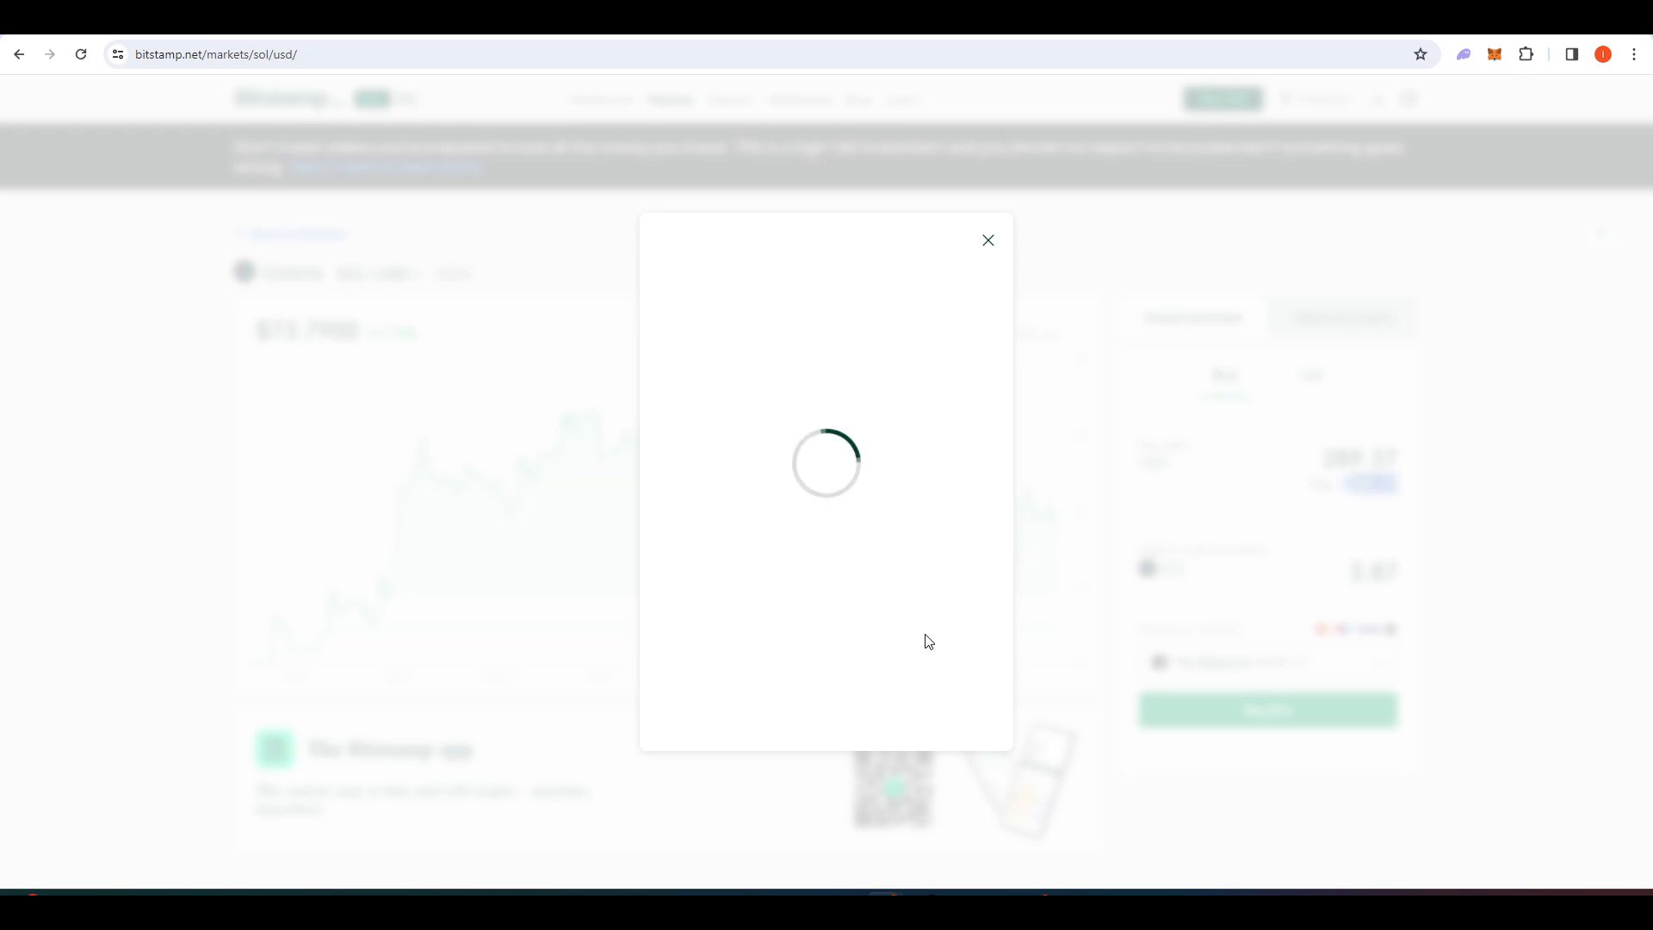
pyautogui.click(791, 99)
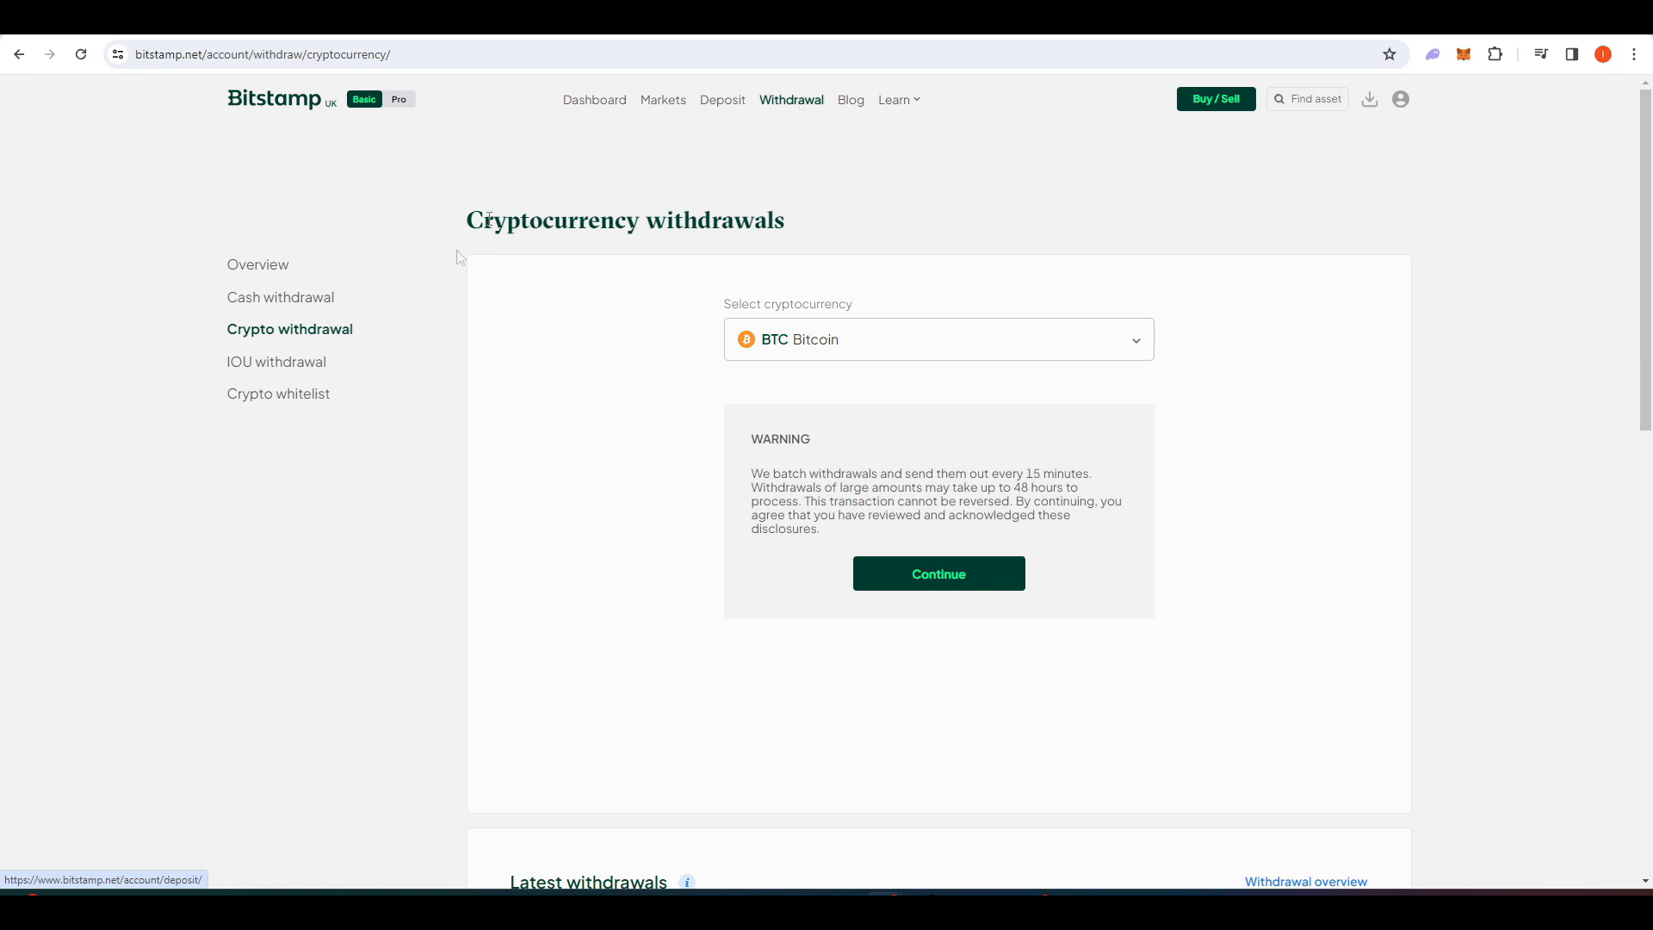
# Choose Solana as the withdrawal currency and continue past the warning to the form.
pyautogui.click(937, 339)
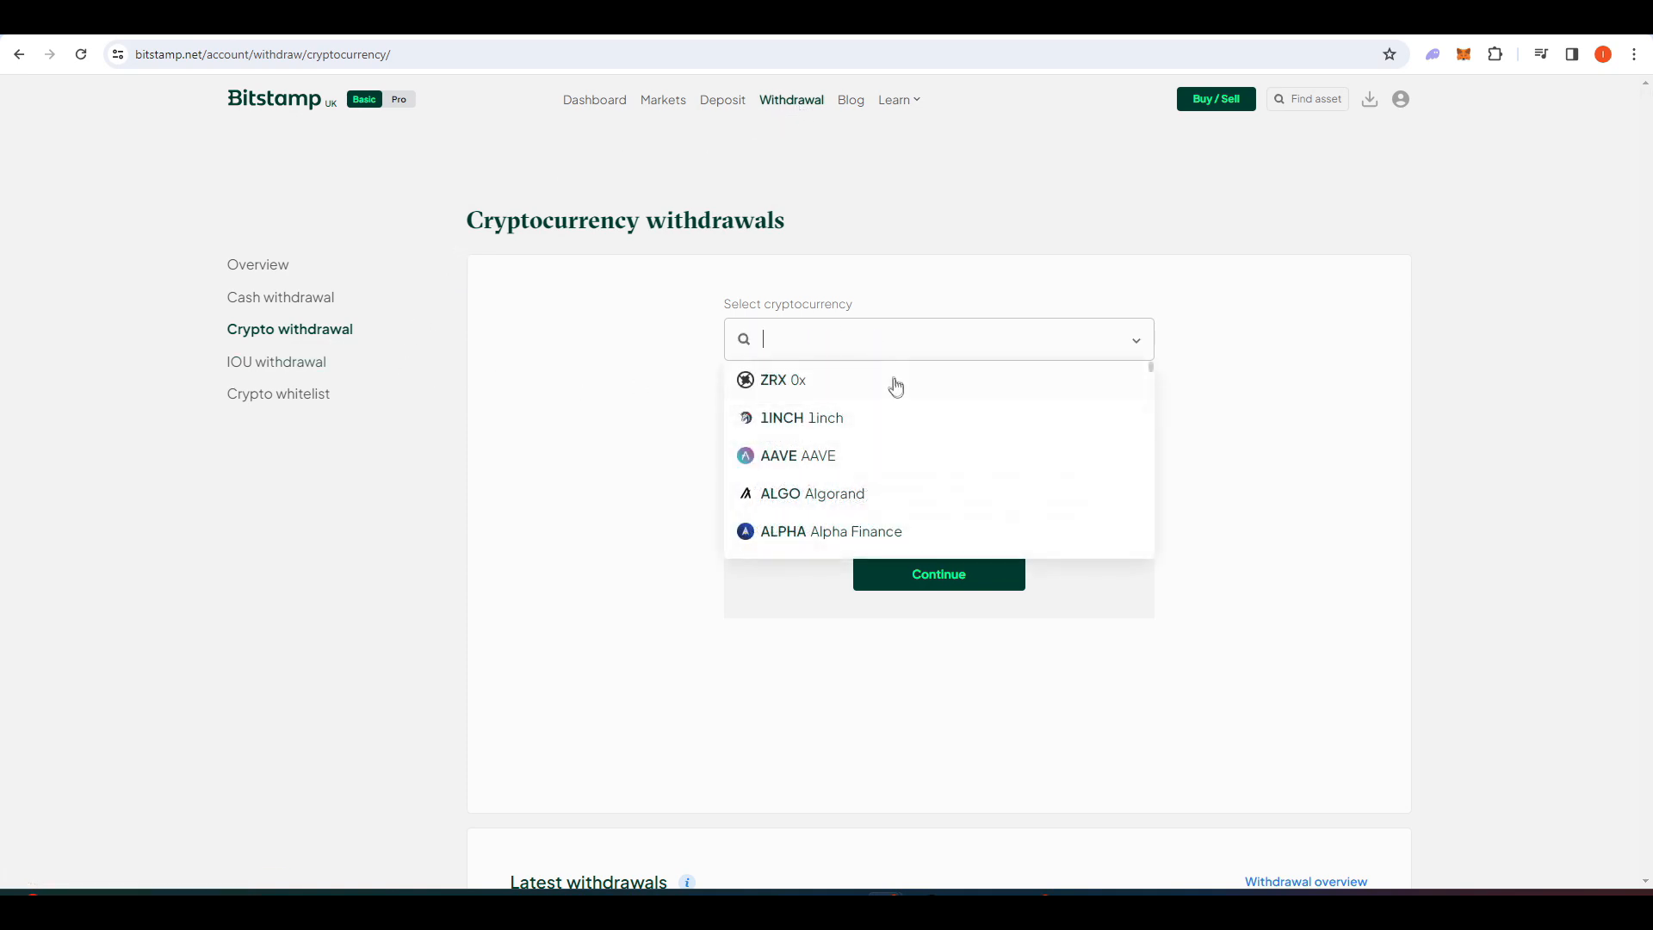
pyautogui.write('solan')
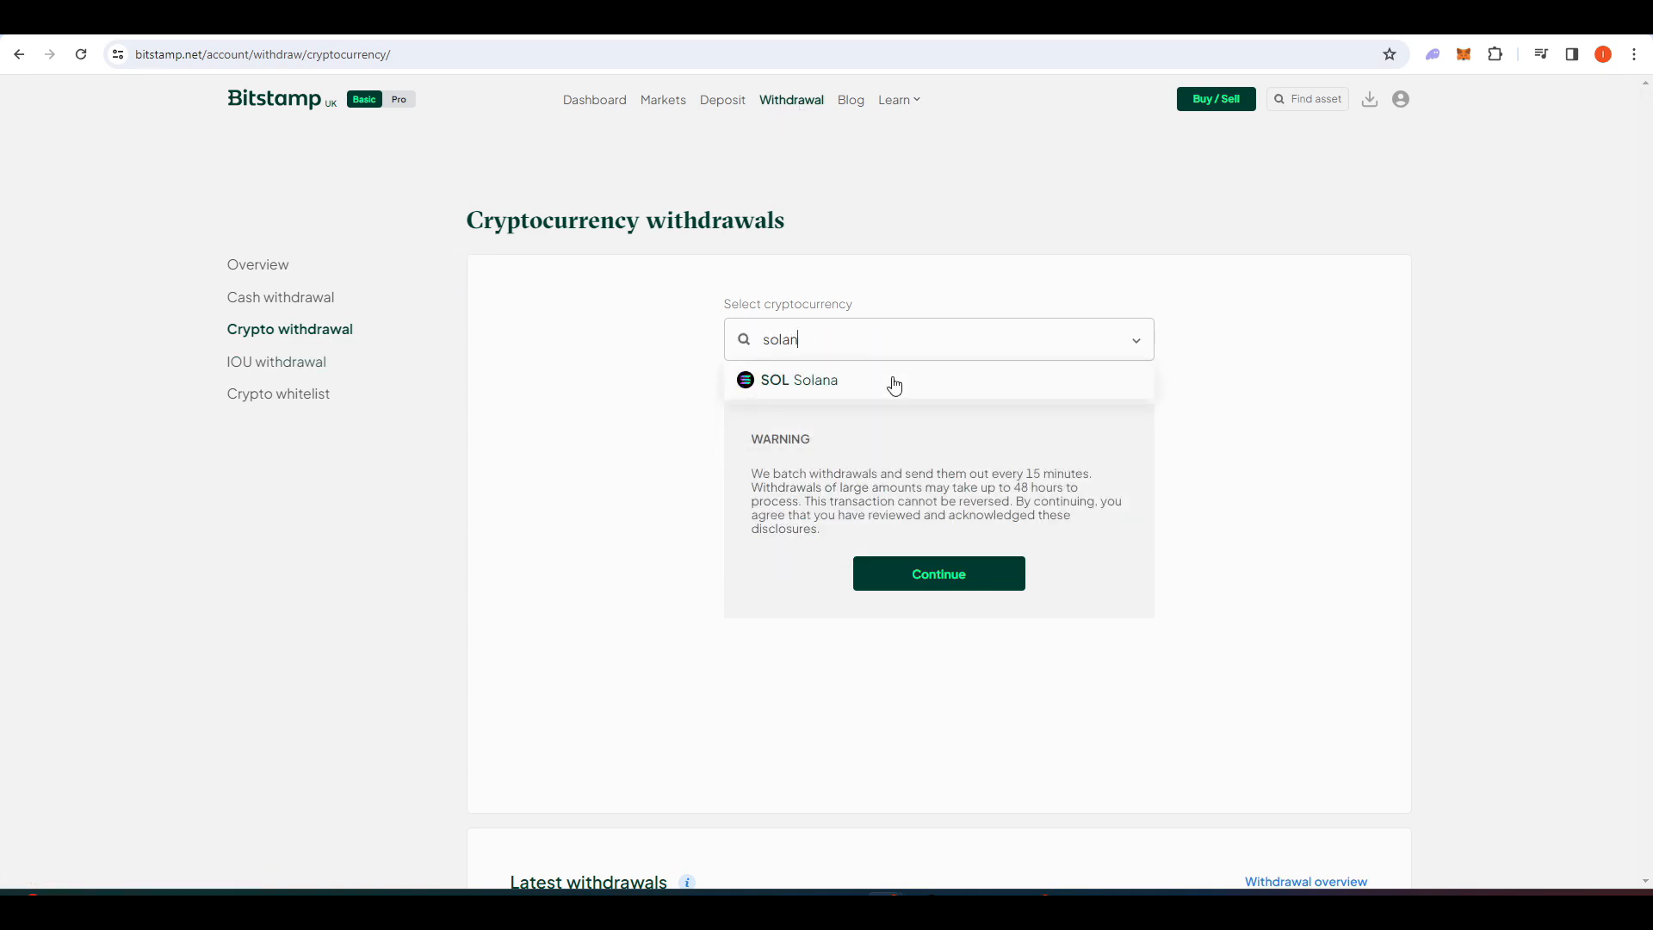
pyautogui.click(798, 379)
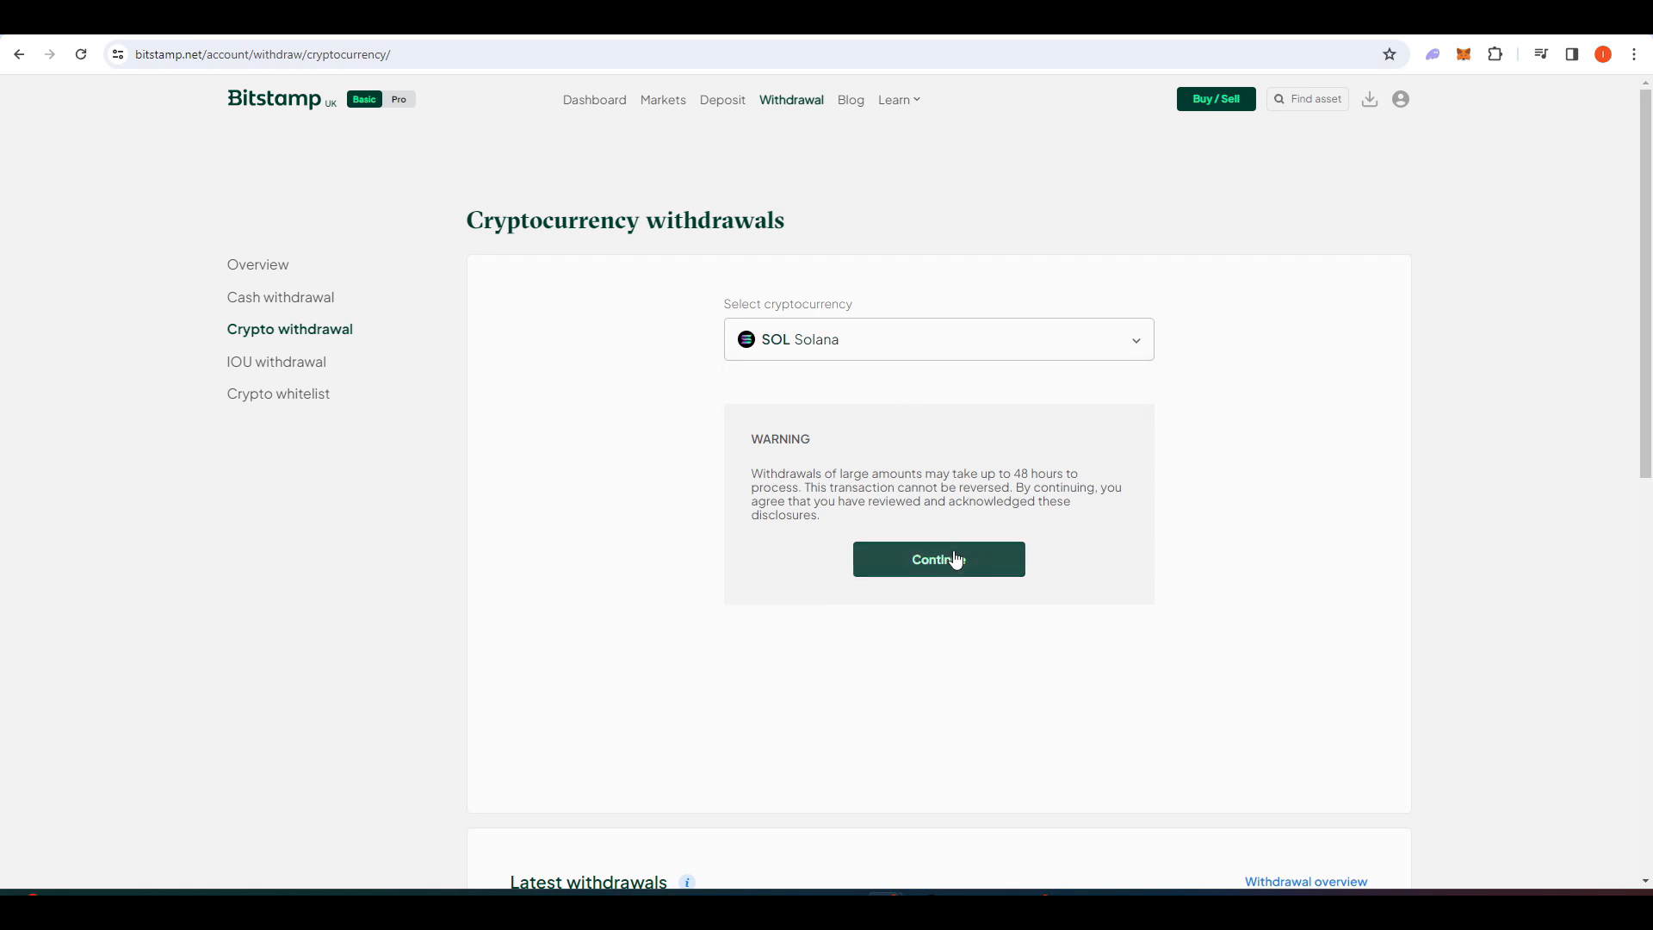
pyautogui.click(936, 558)
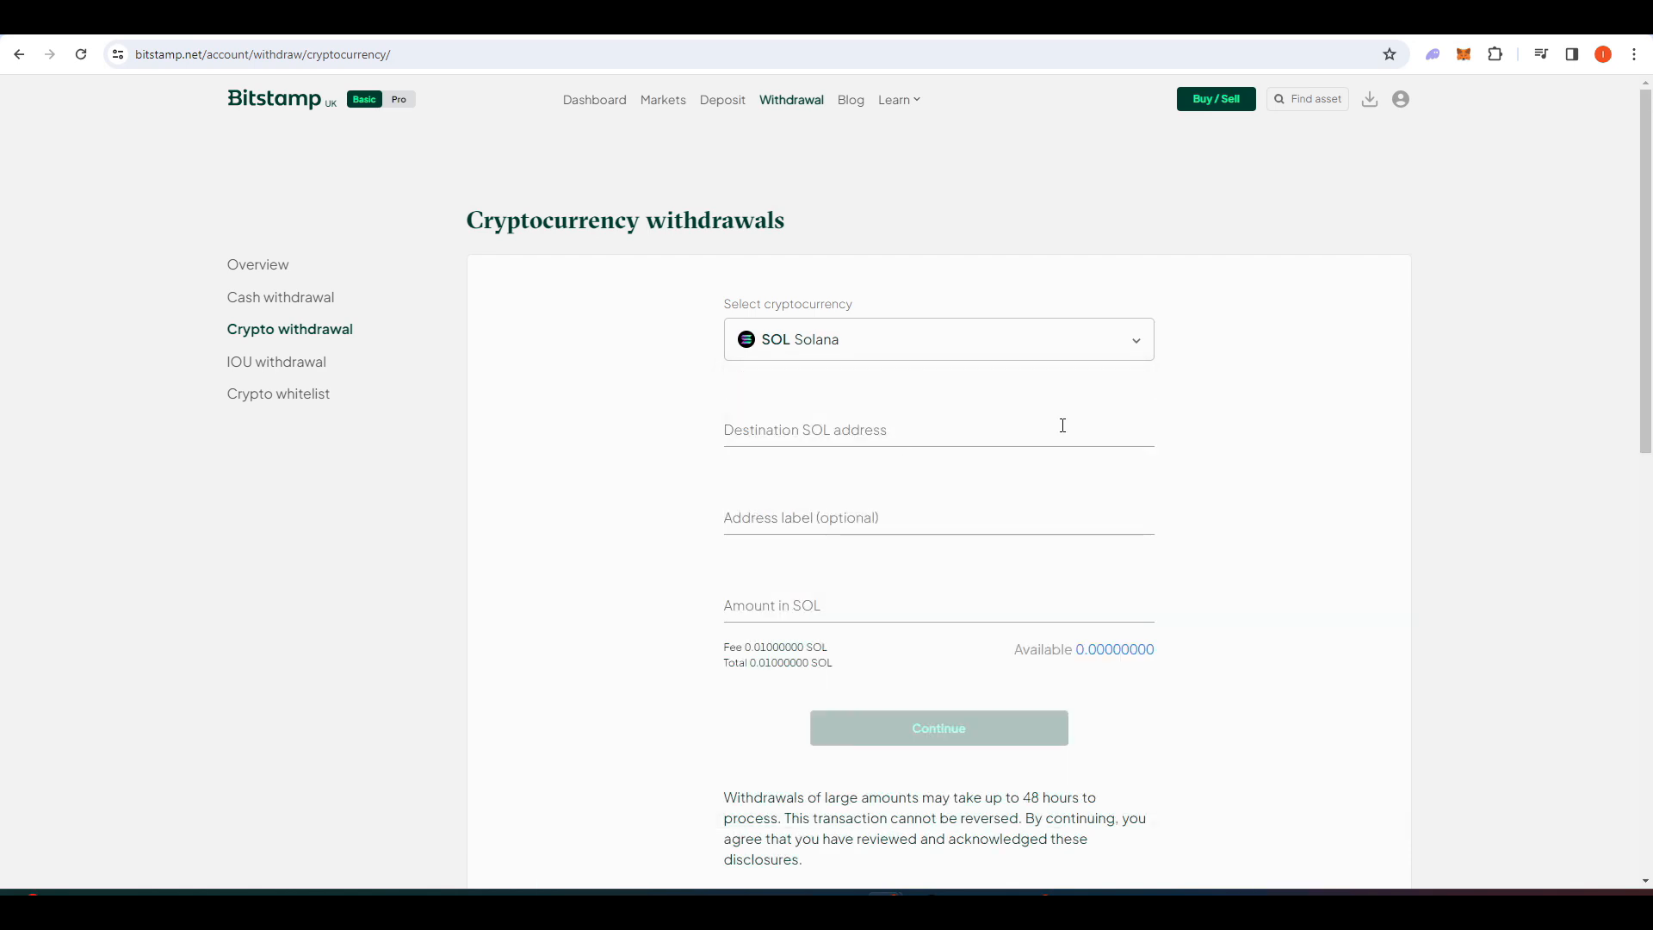
pyautogui.moveTo(1130, 417)
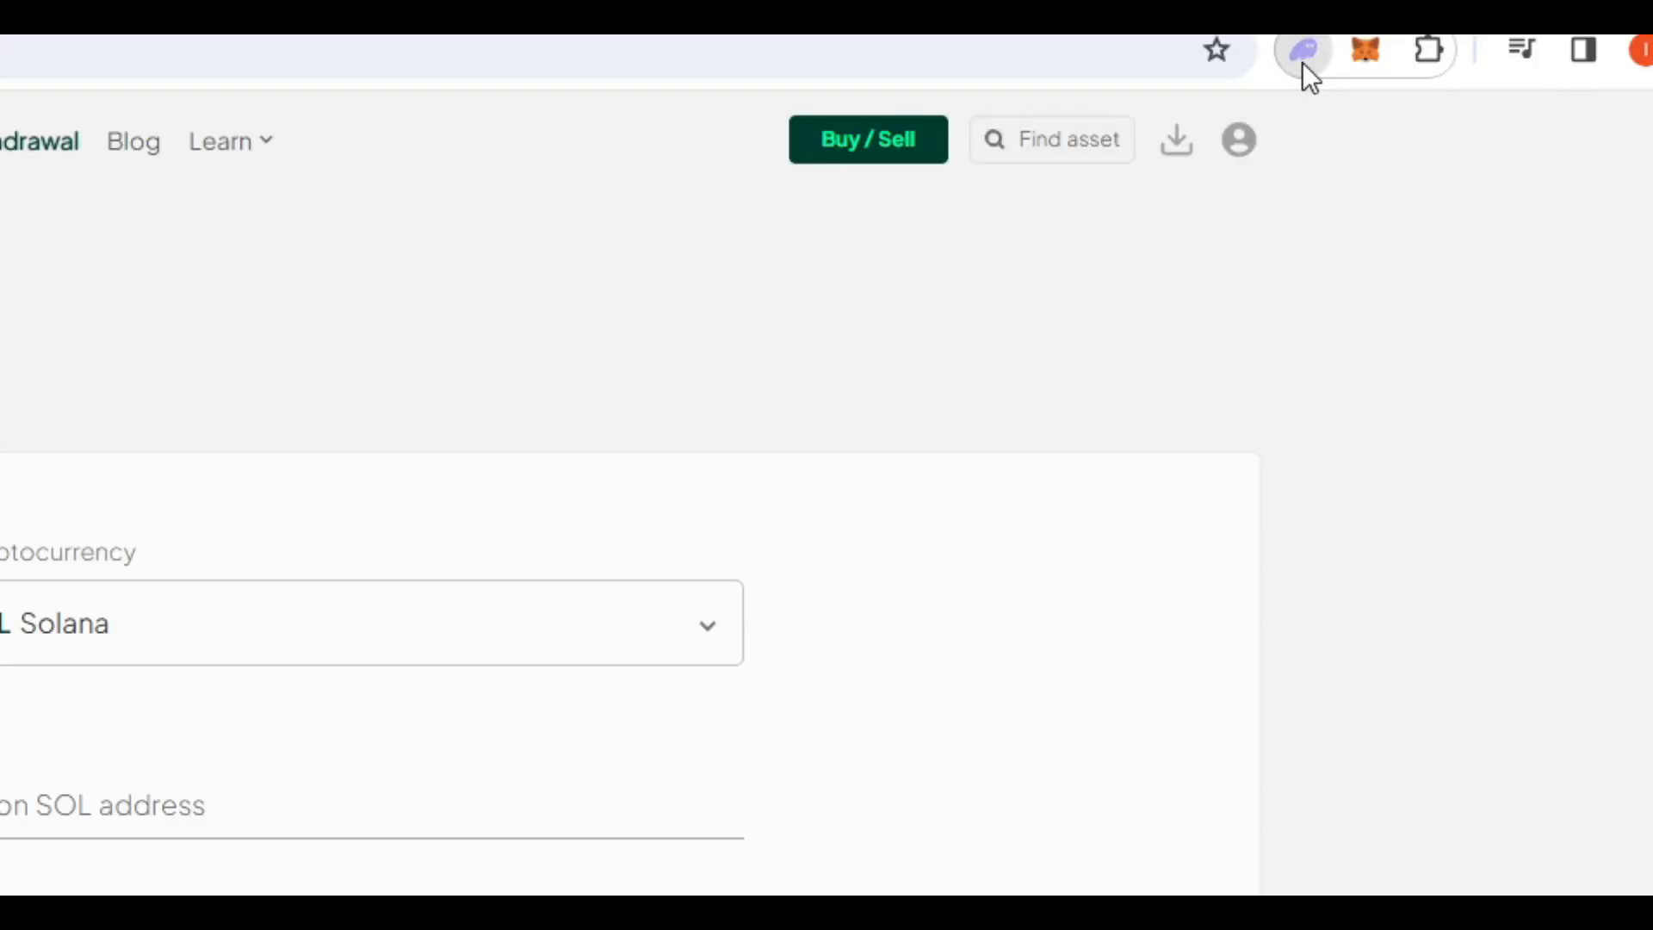
# Copy the Phantom wallet's Solana address for the destination field.
pyautogui.click(1303, 50)
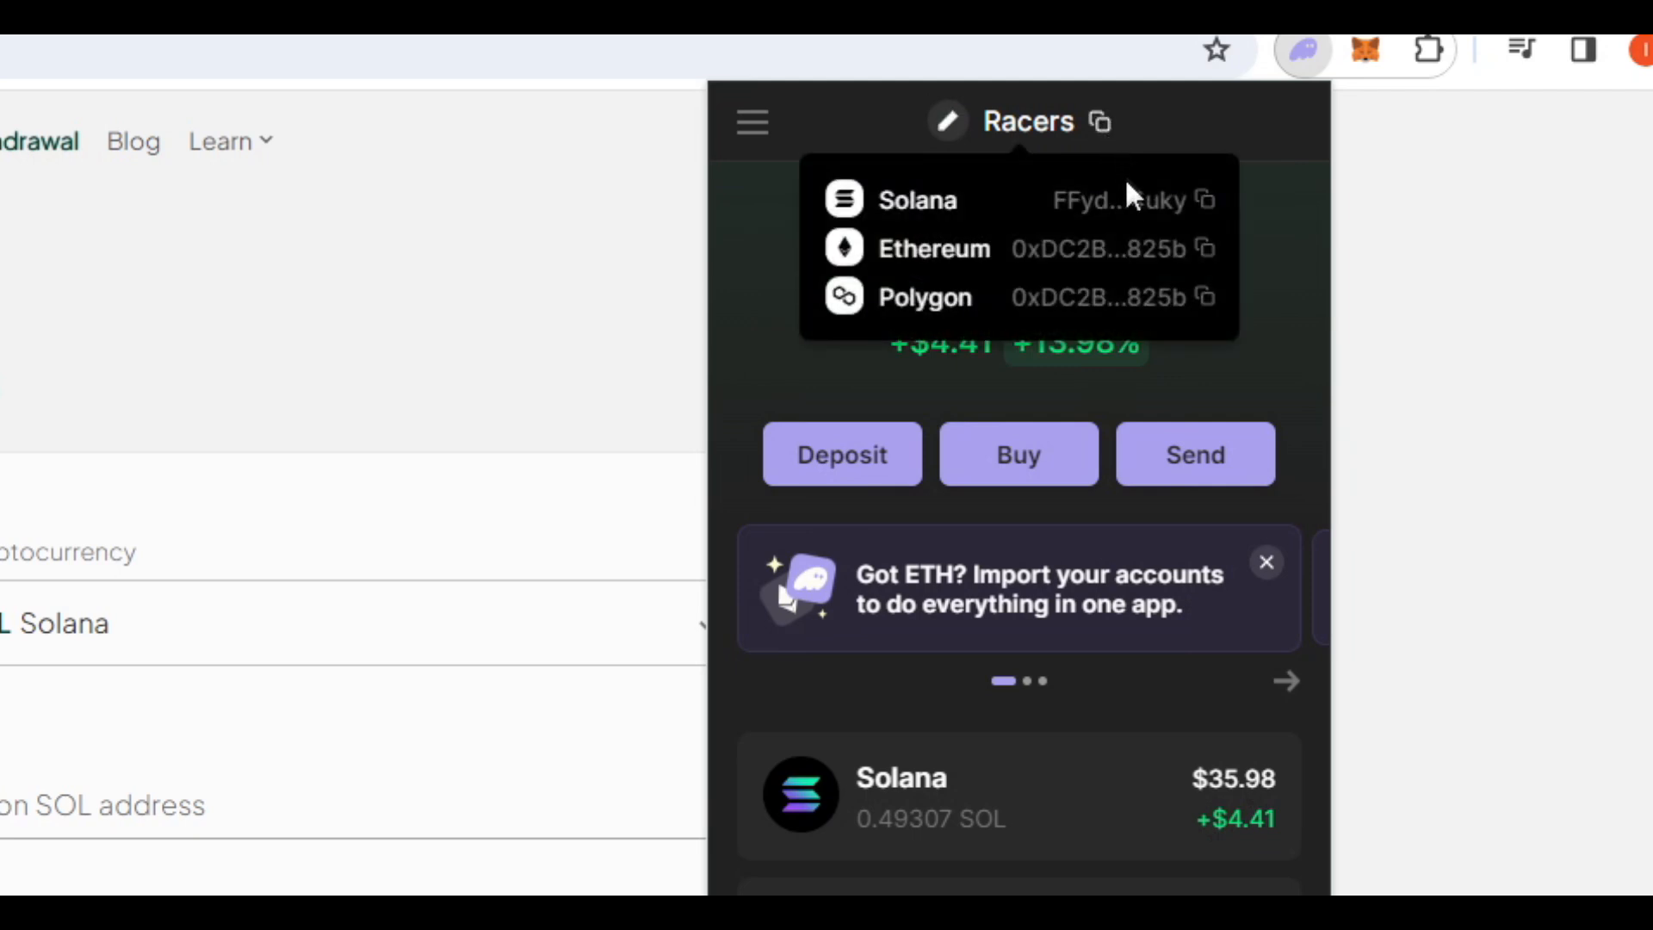
pyautogui.click(1206, 200)
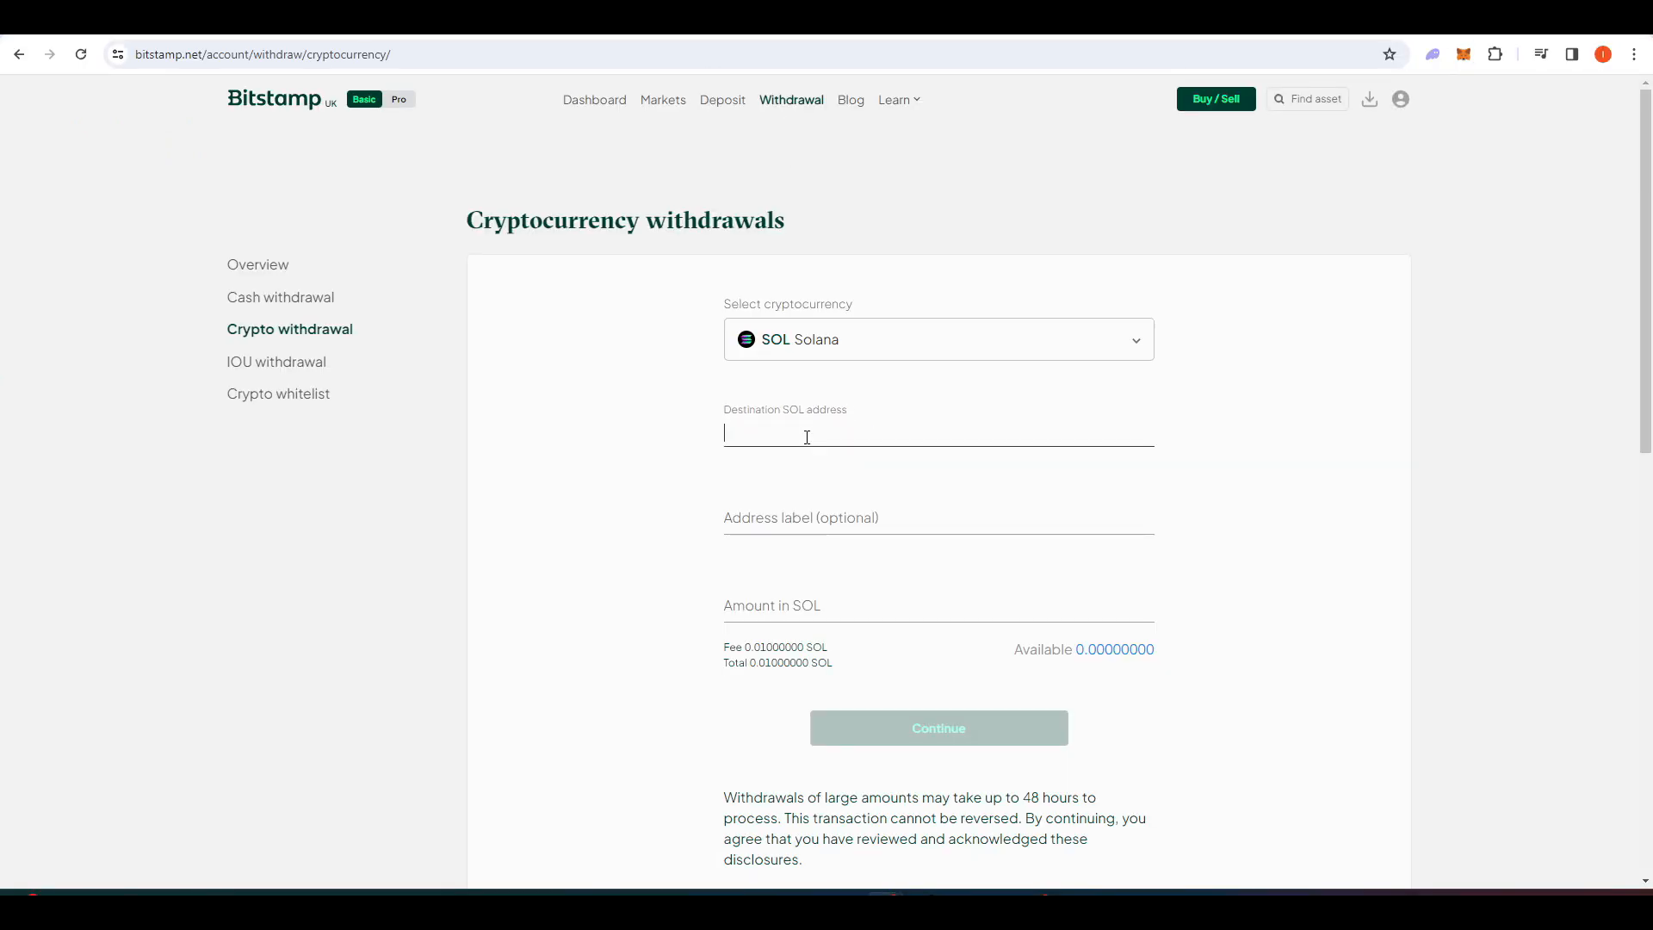
pyautogui.click(937, 604)
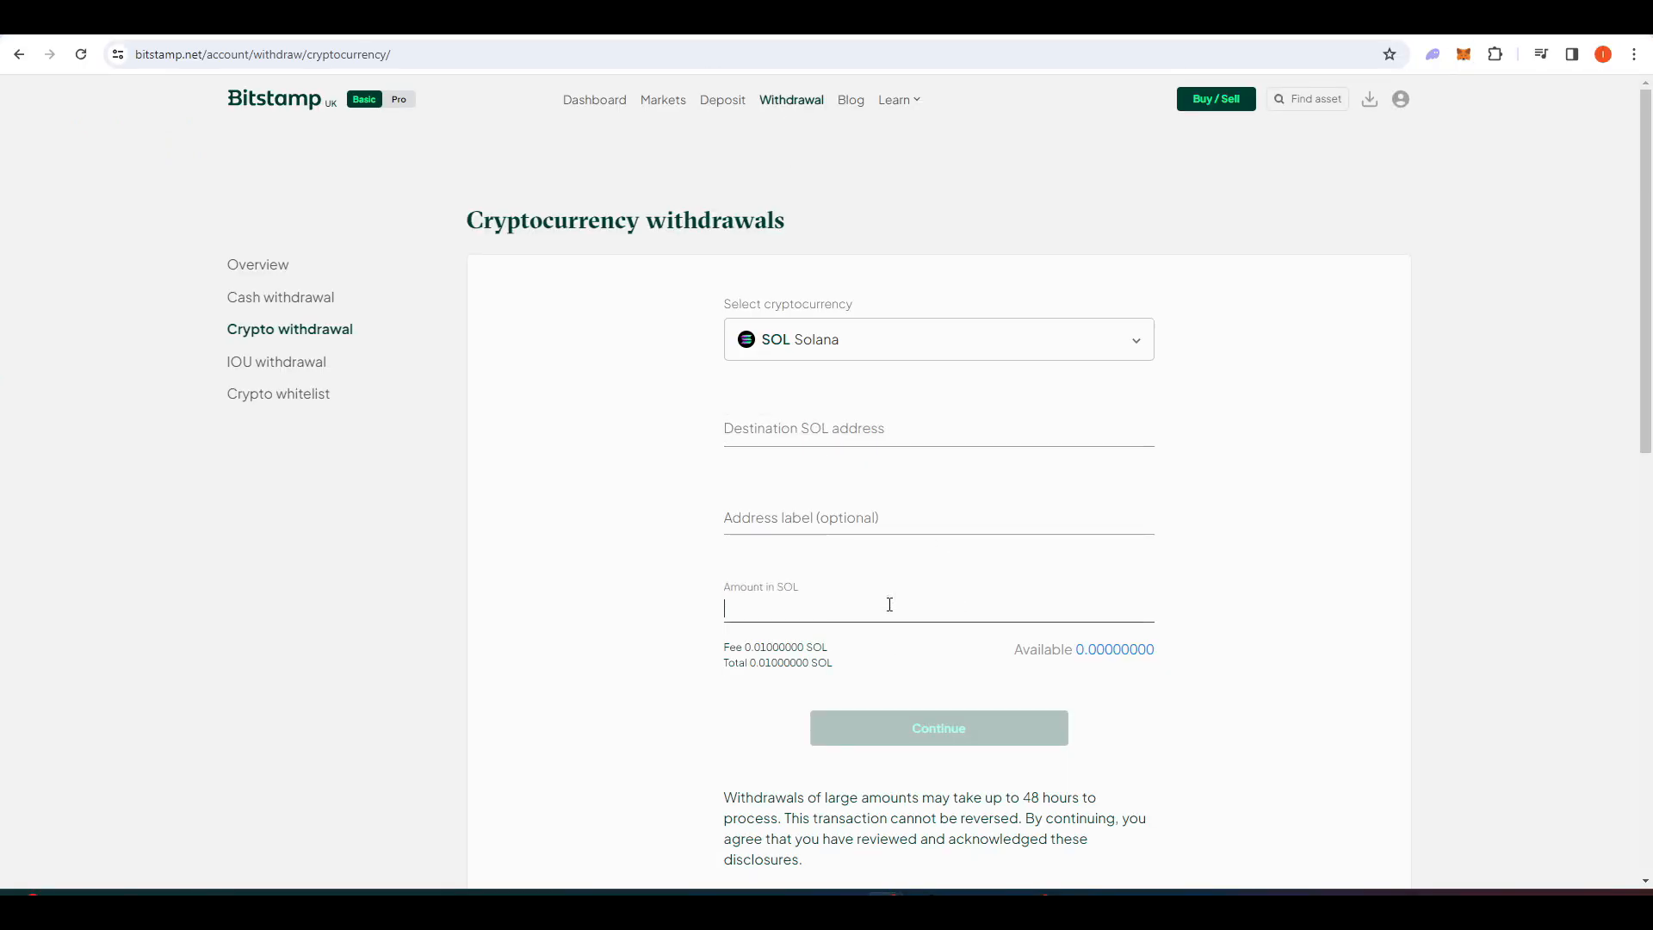
pyautogui.moveTo(1049, 615)
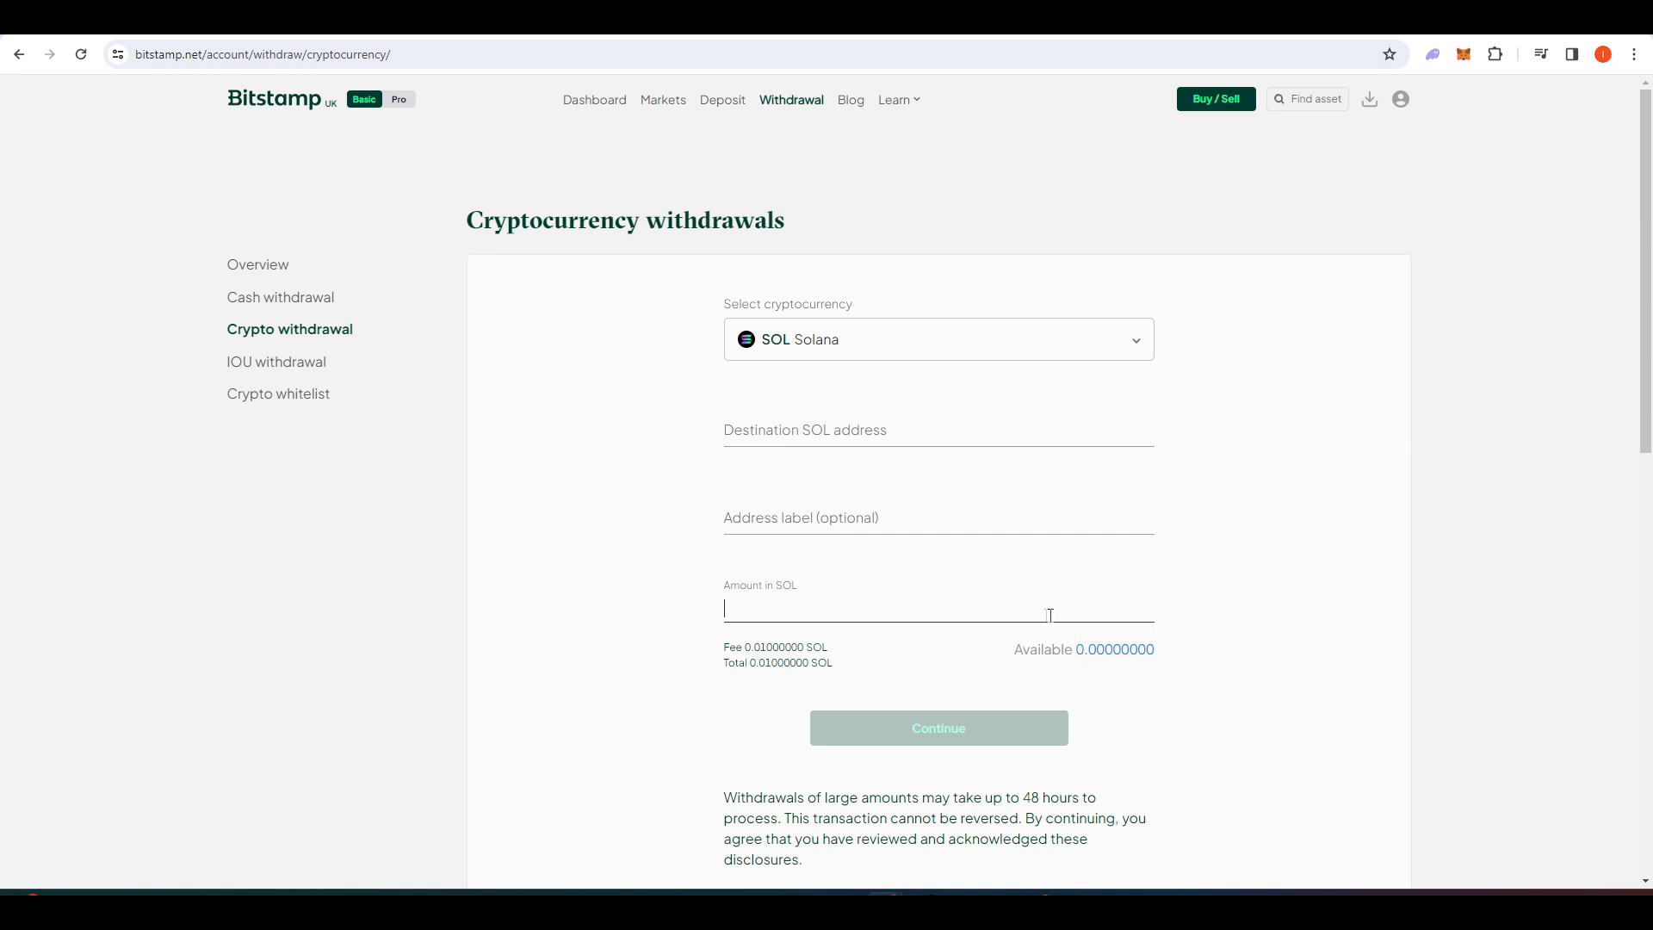
pyautogui.moveTo(1410, 365)
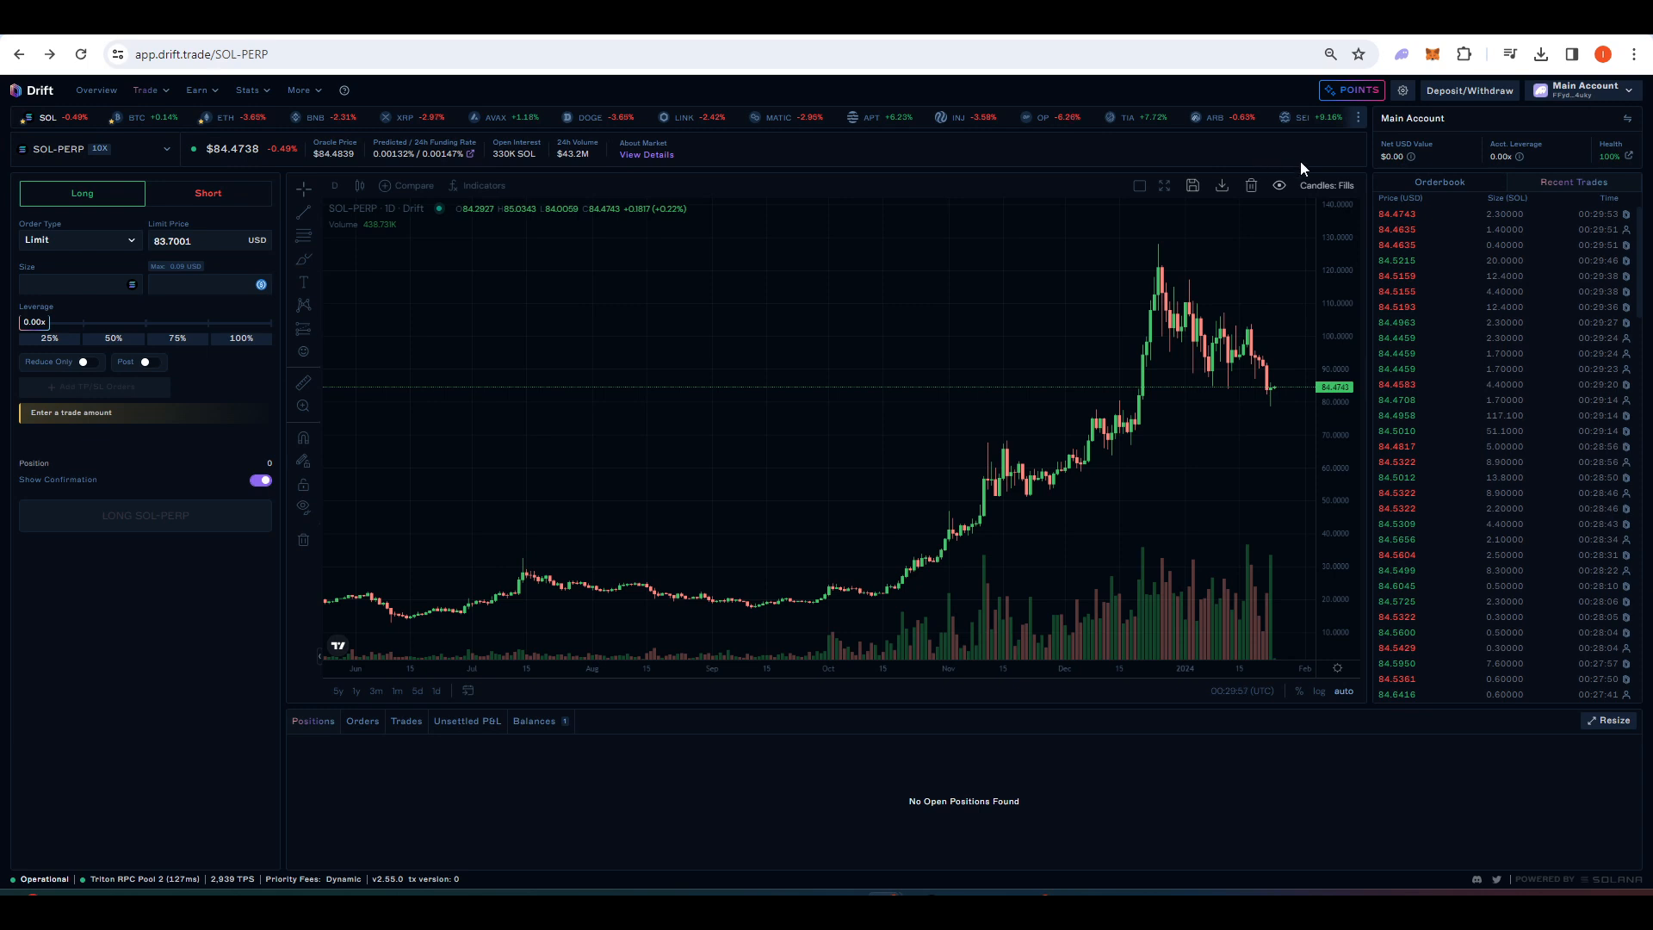
pyautogui.moveTo(1382, 155)
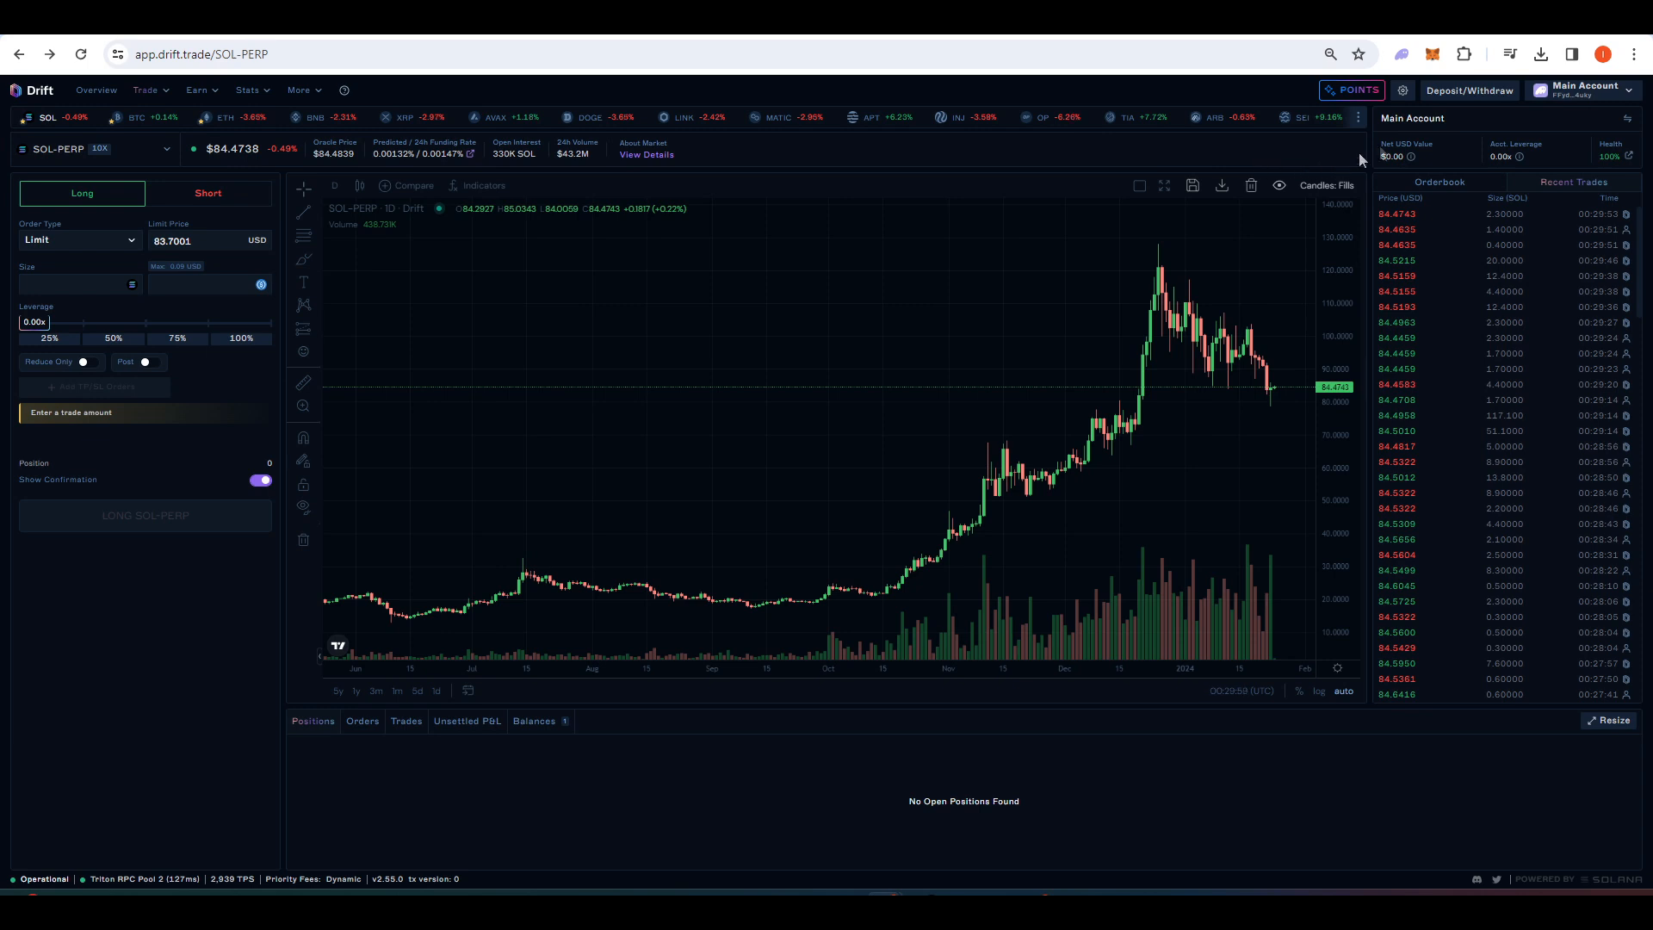
# Deposit 350 USDC into the Drift account and approve it in the Phantom wallet.
pyautogui.click(1468, 89)
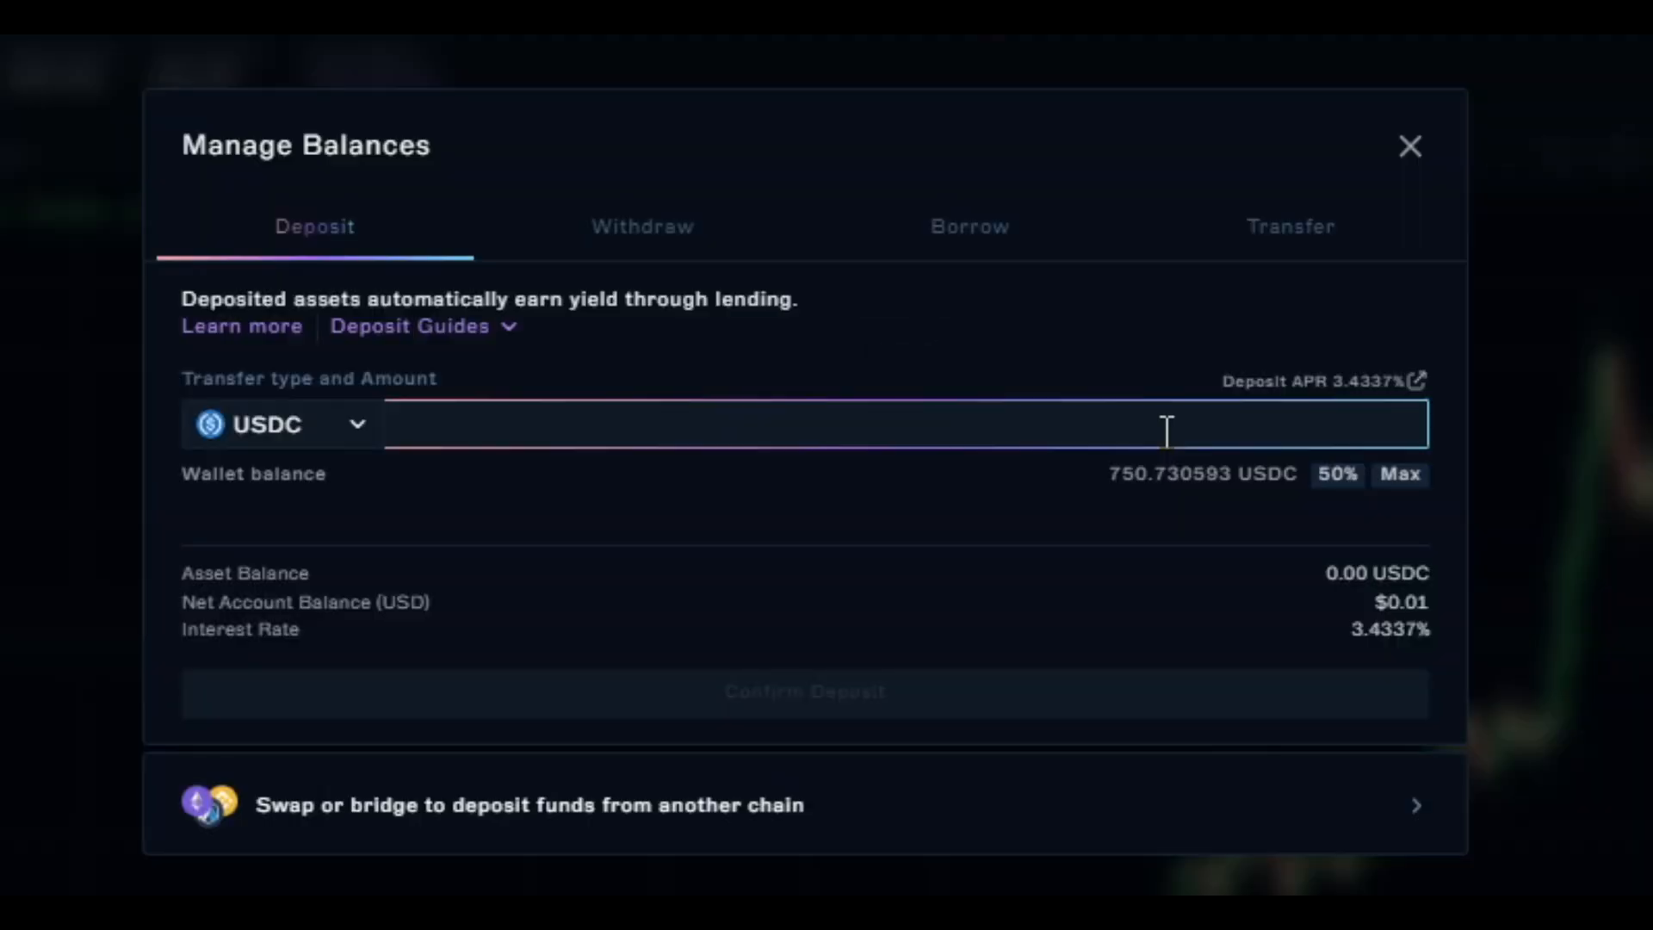
pyautogui.write('350')
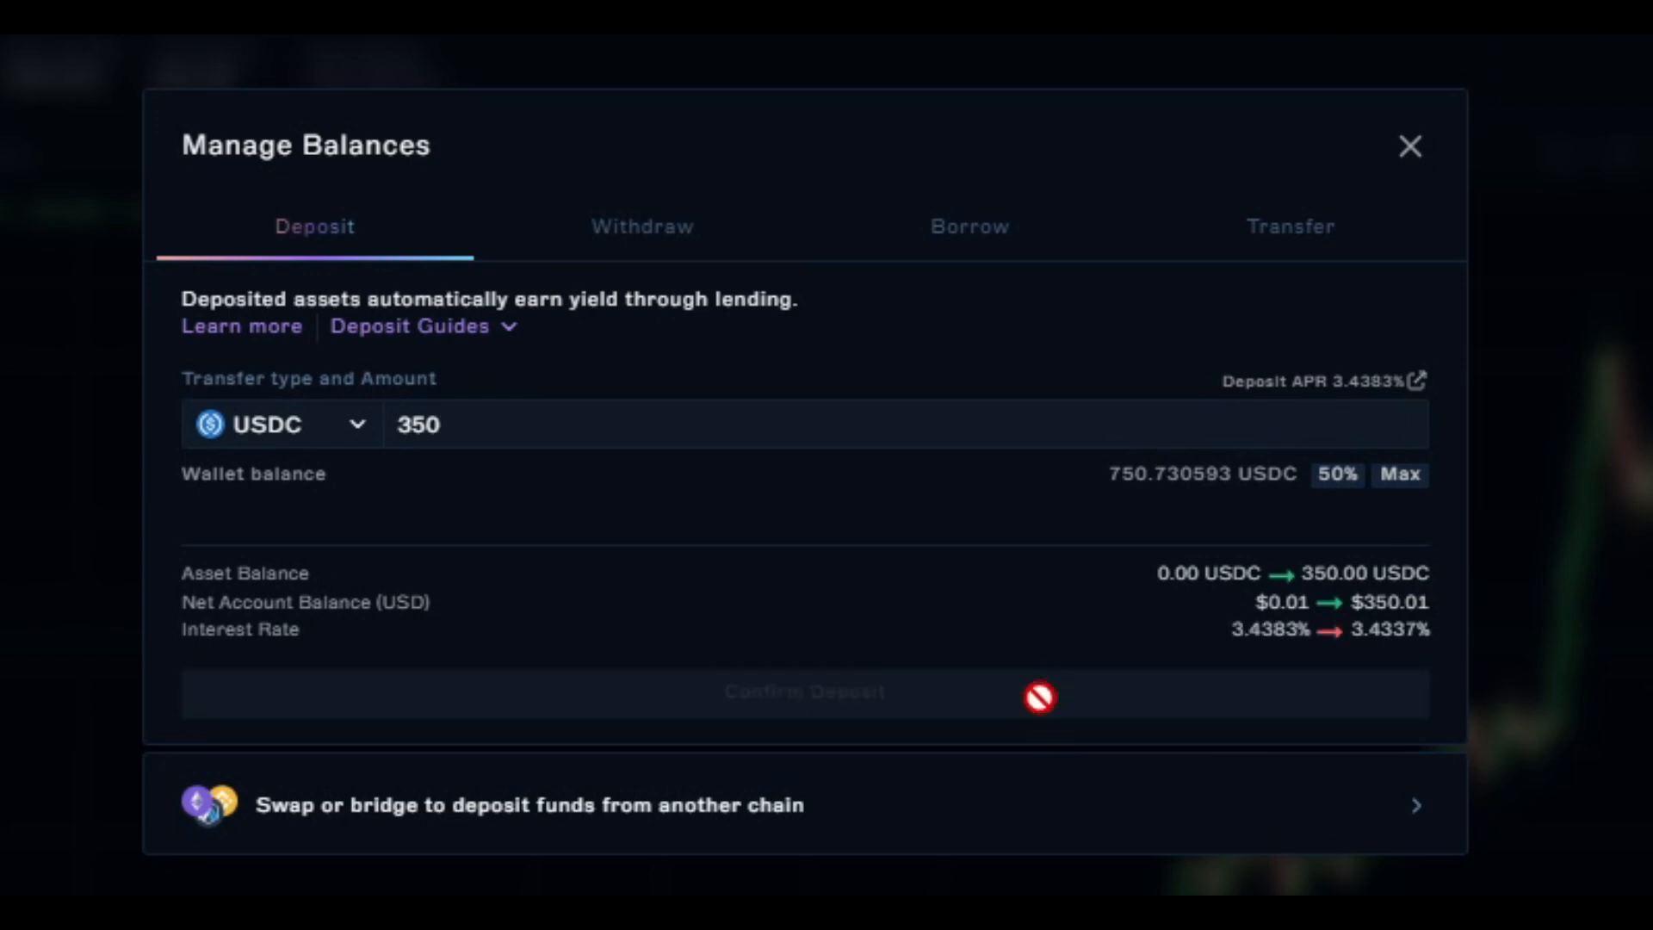
pyautogui.click(802, 692)
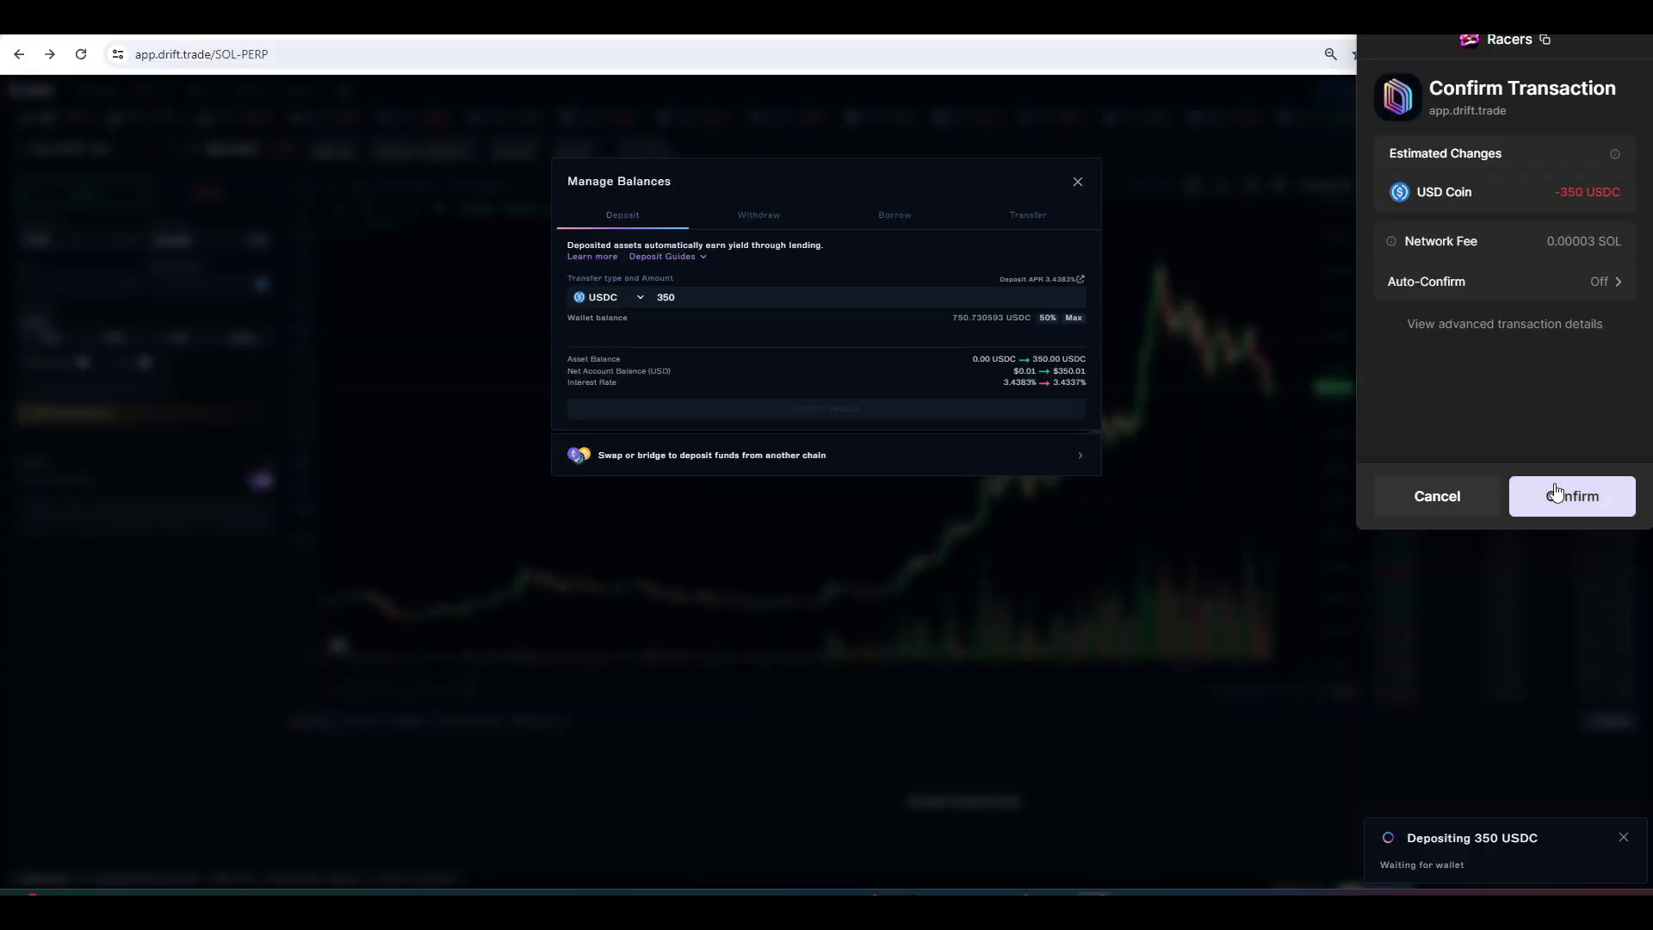
pyautogui.click(1570, 496)
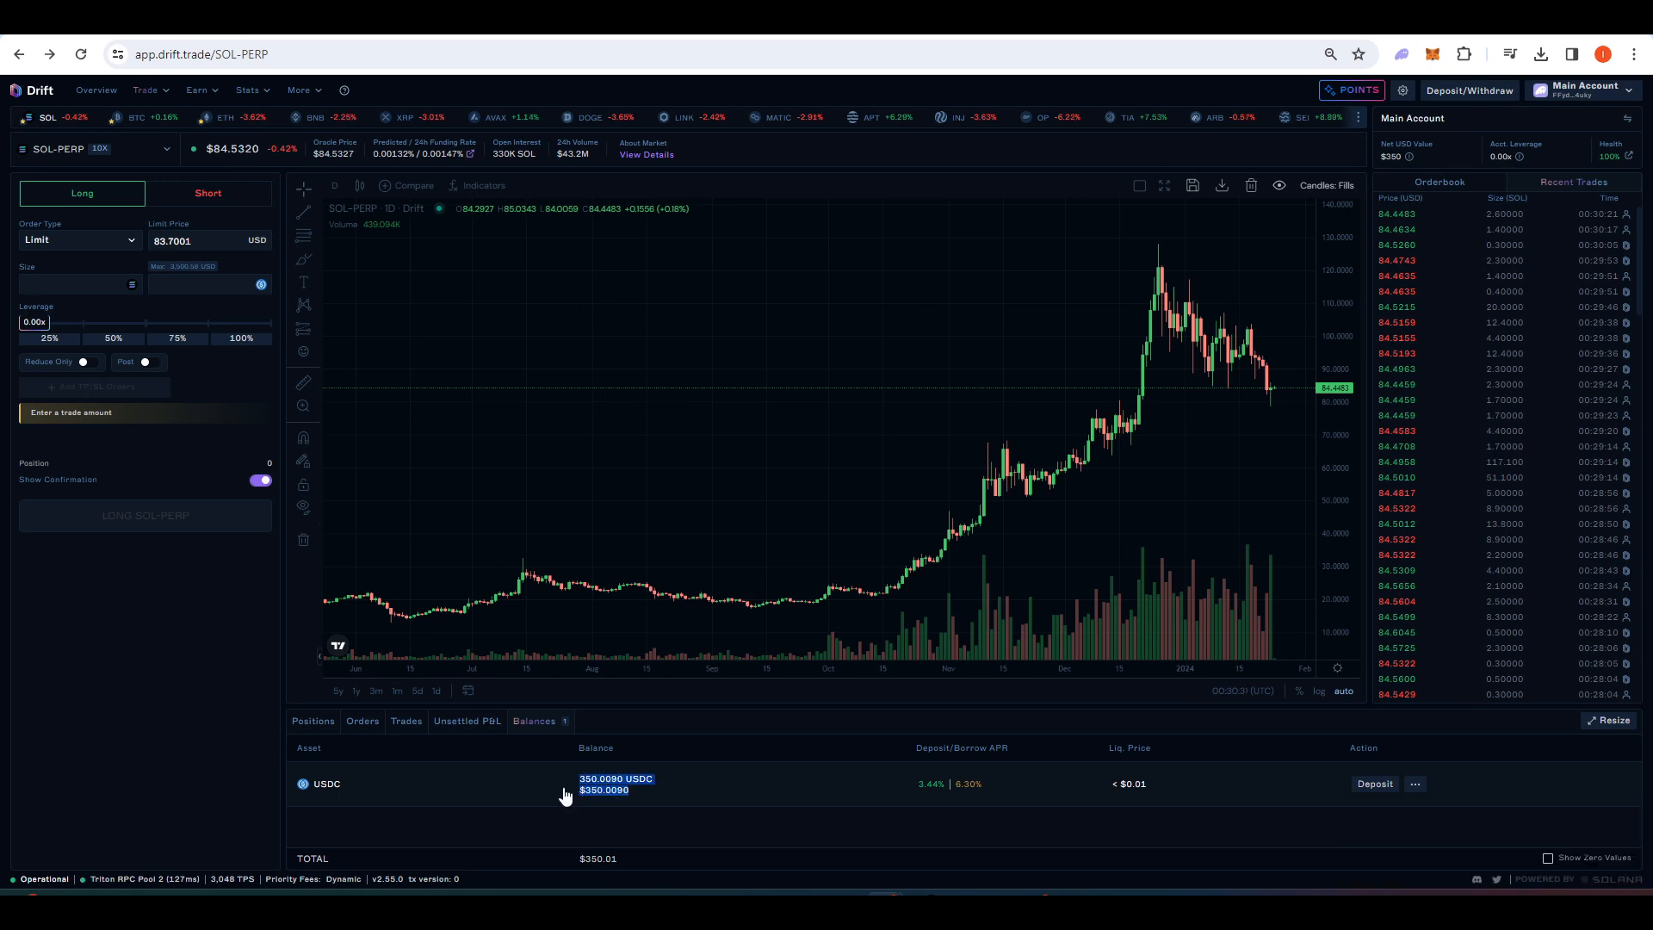
pyautogui.moveTo(685, 825)
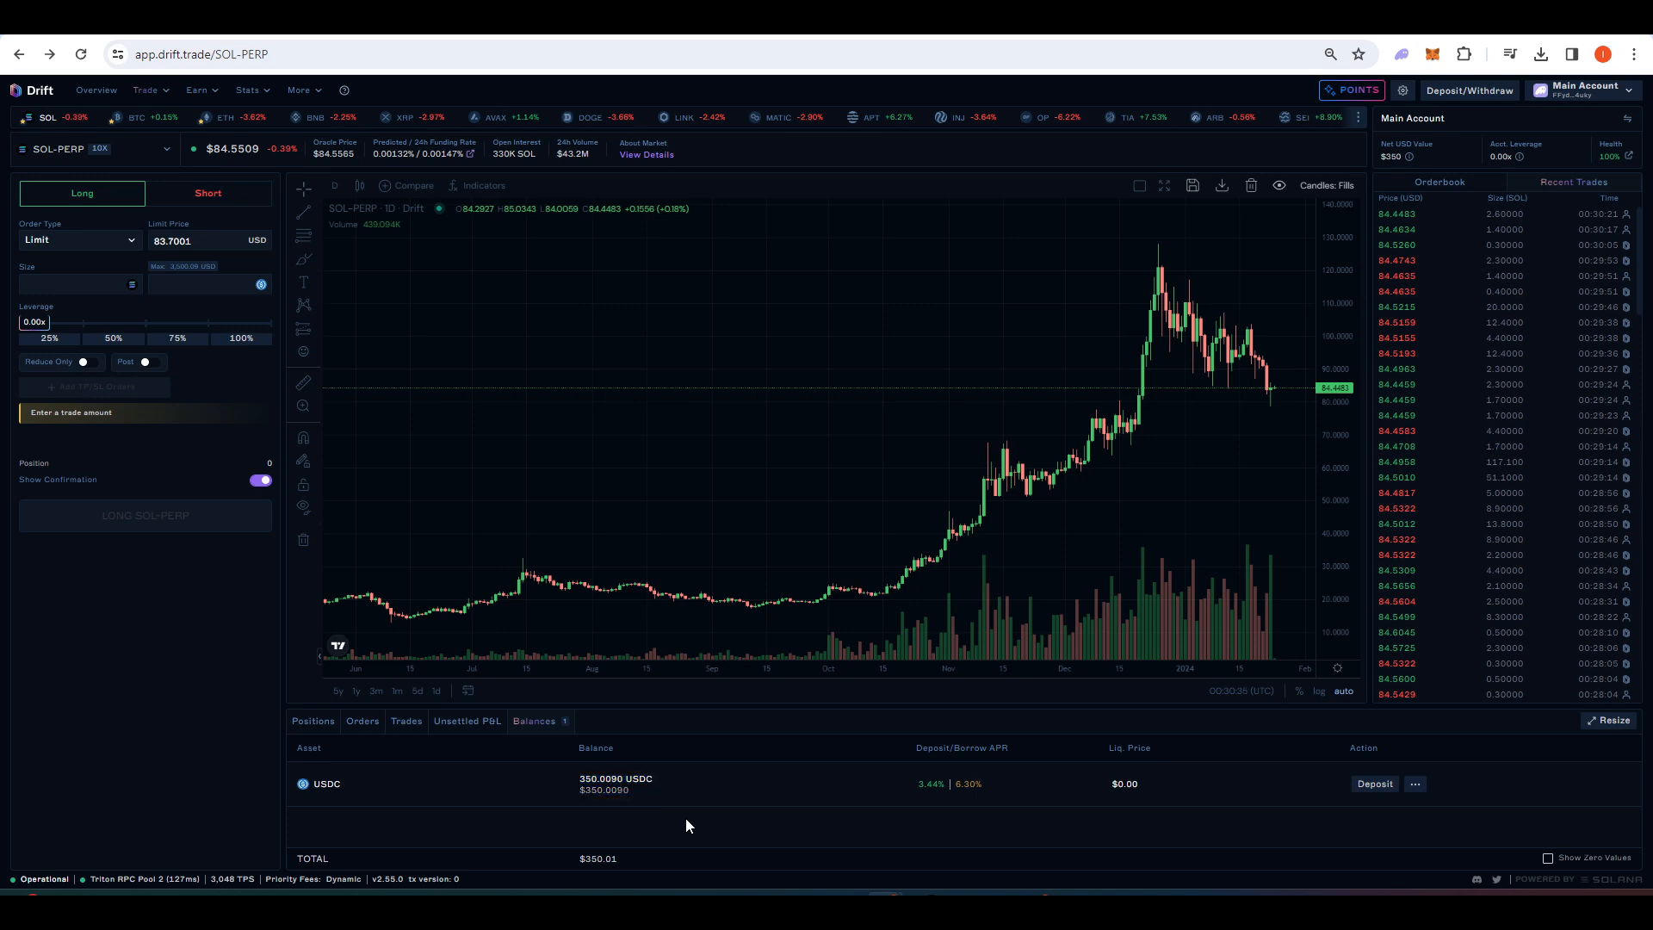
pyautogui.moveTo(815, 803)
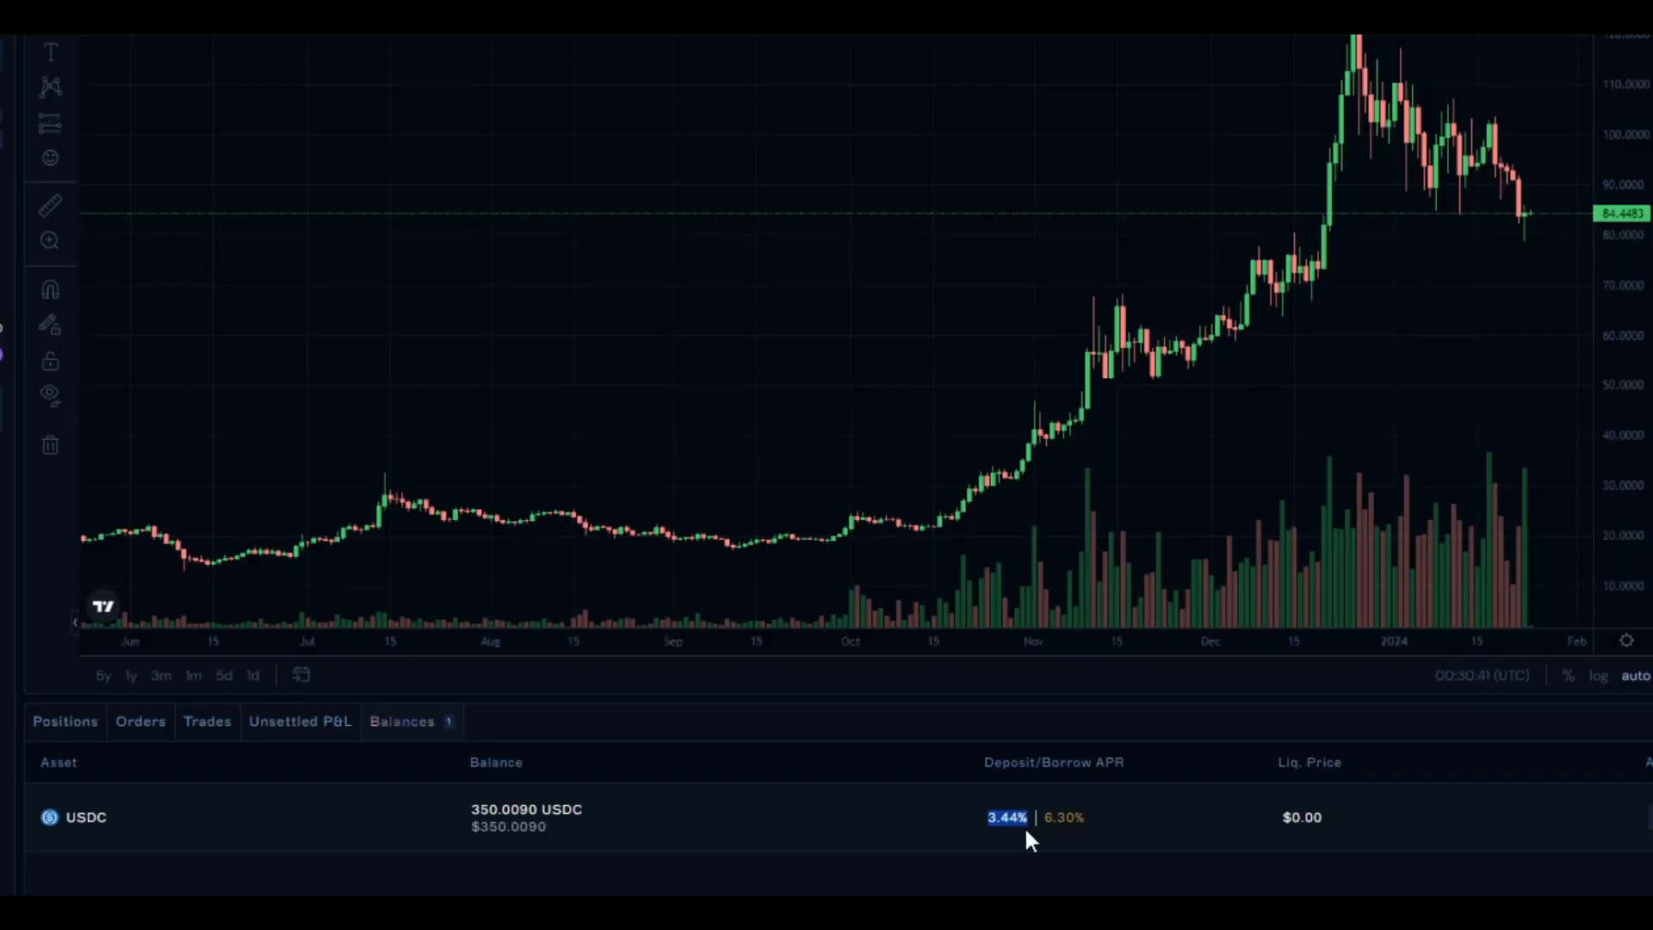
pyautogui.moveTo(936, 804)
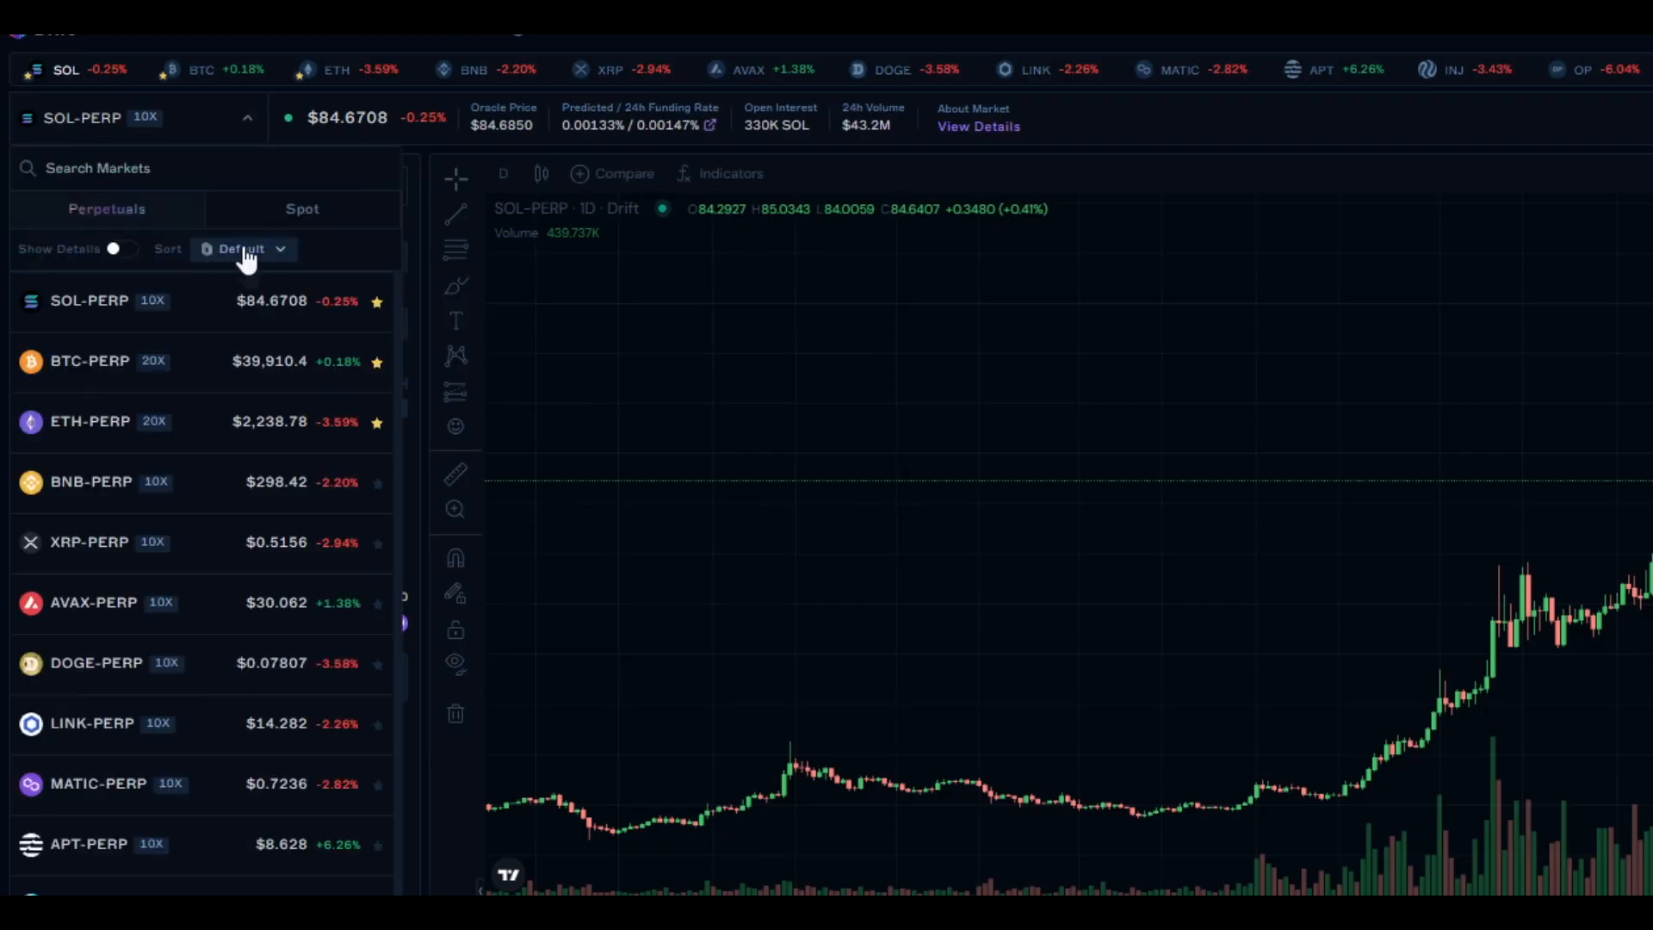
# Scroll through the Perpetuals market list from the SOL-PERP selector.
pyautogui.scroll(-3)
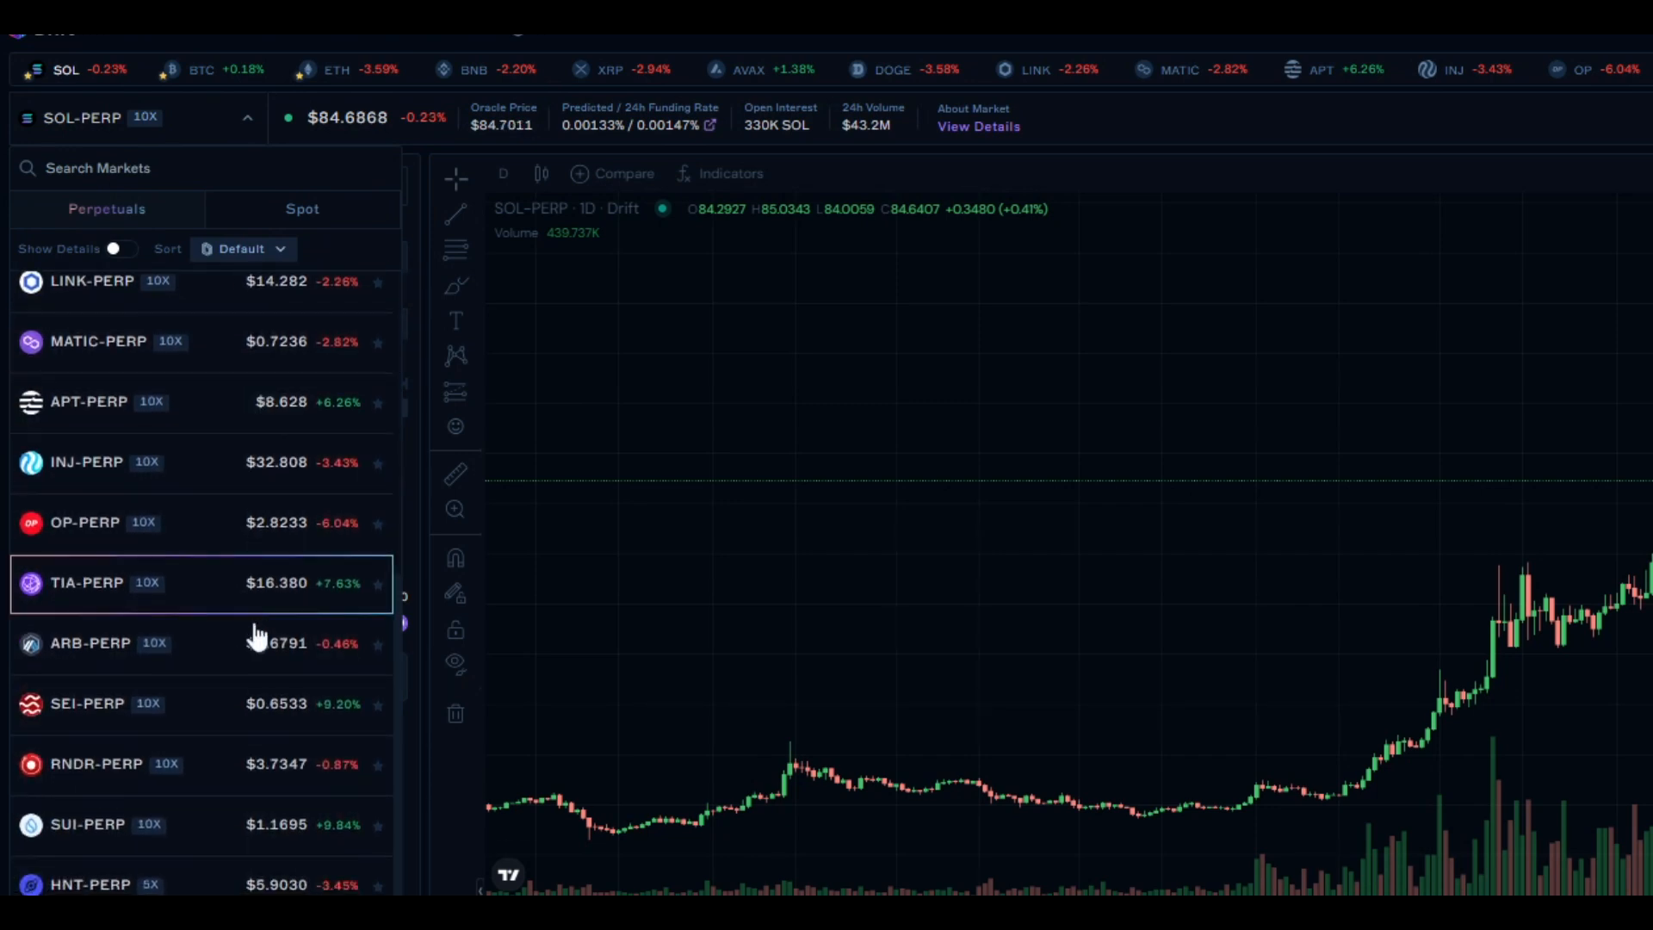
pyautogui.scroll(3)
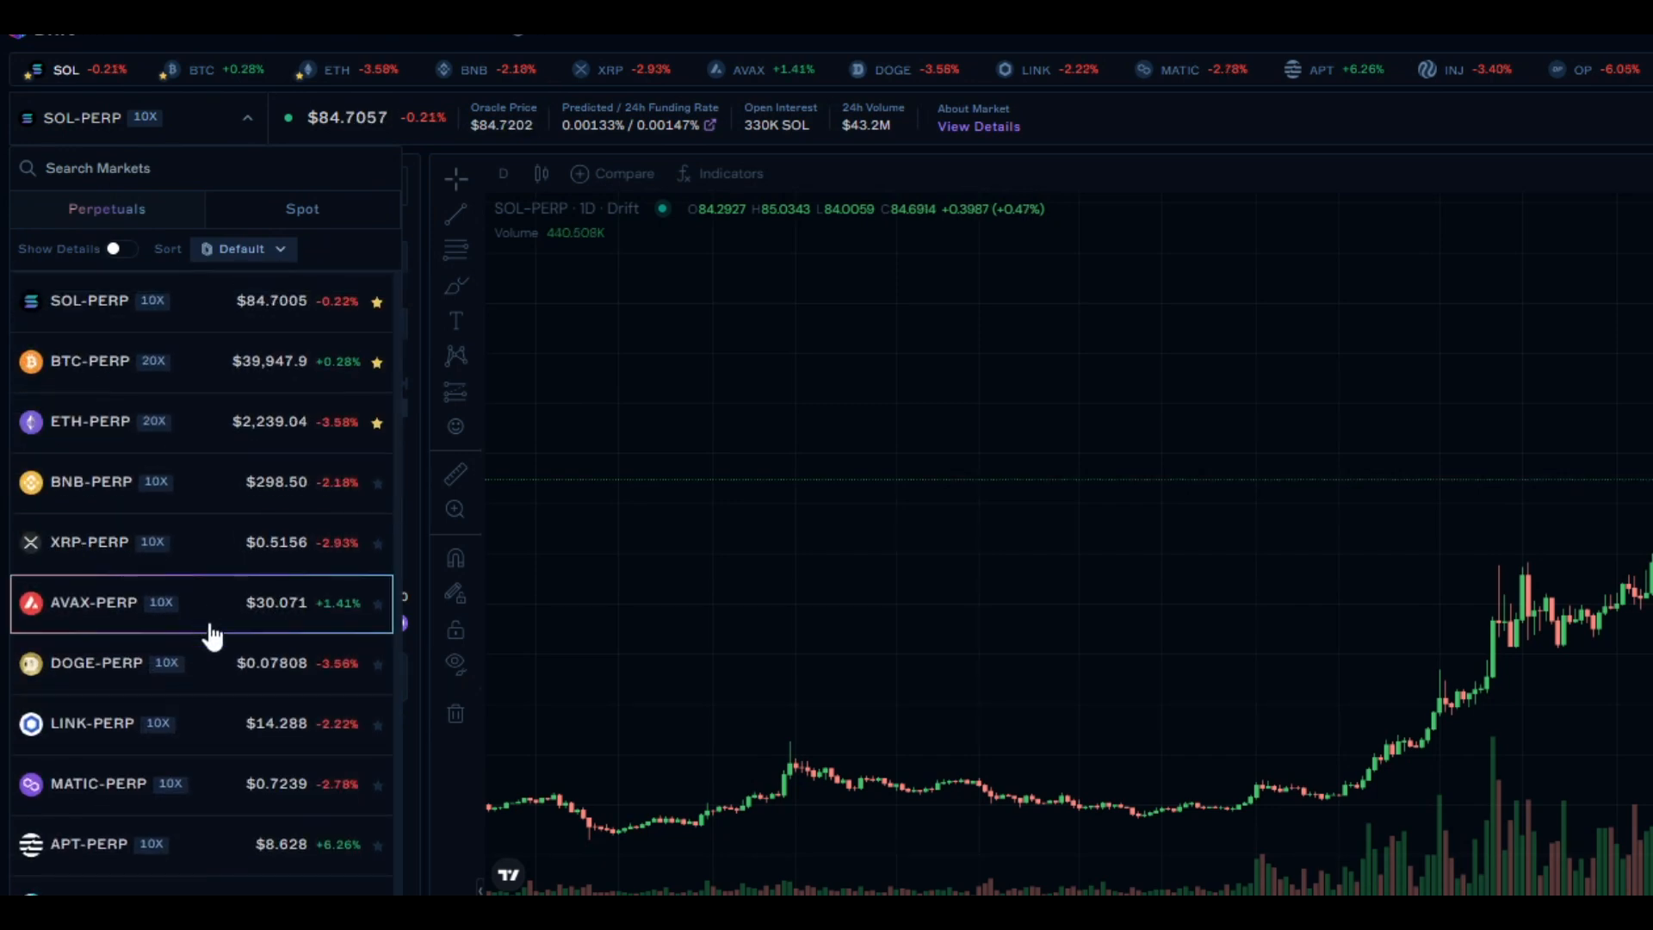
pyautogui.moveTo(214, 647)
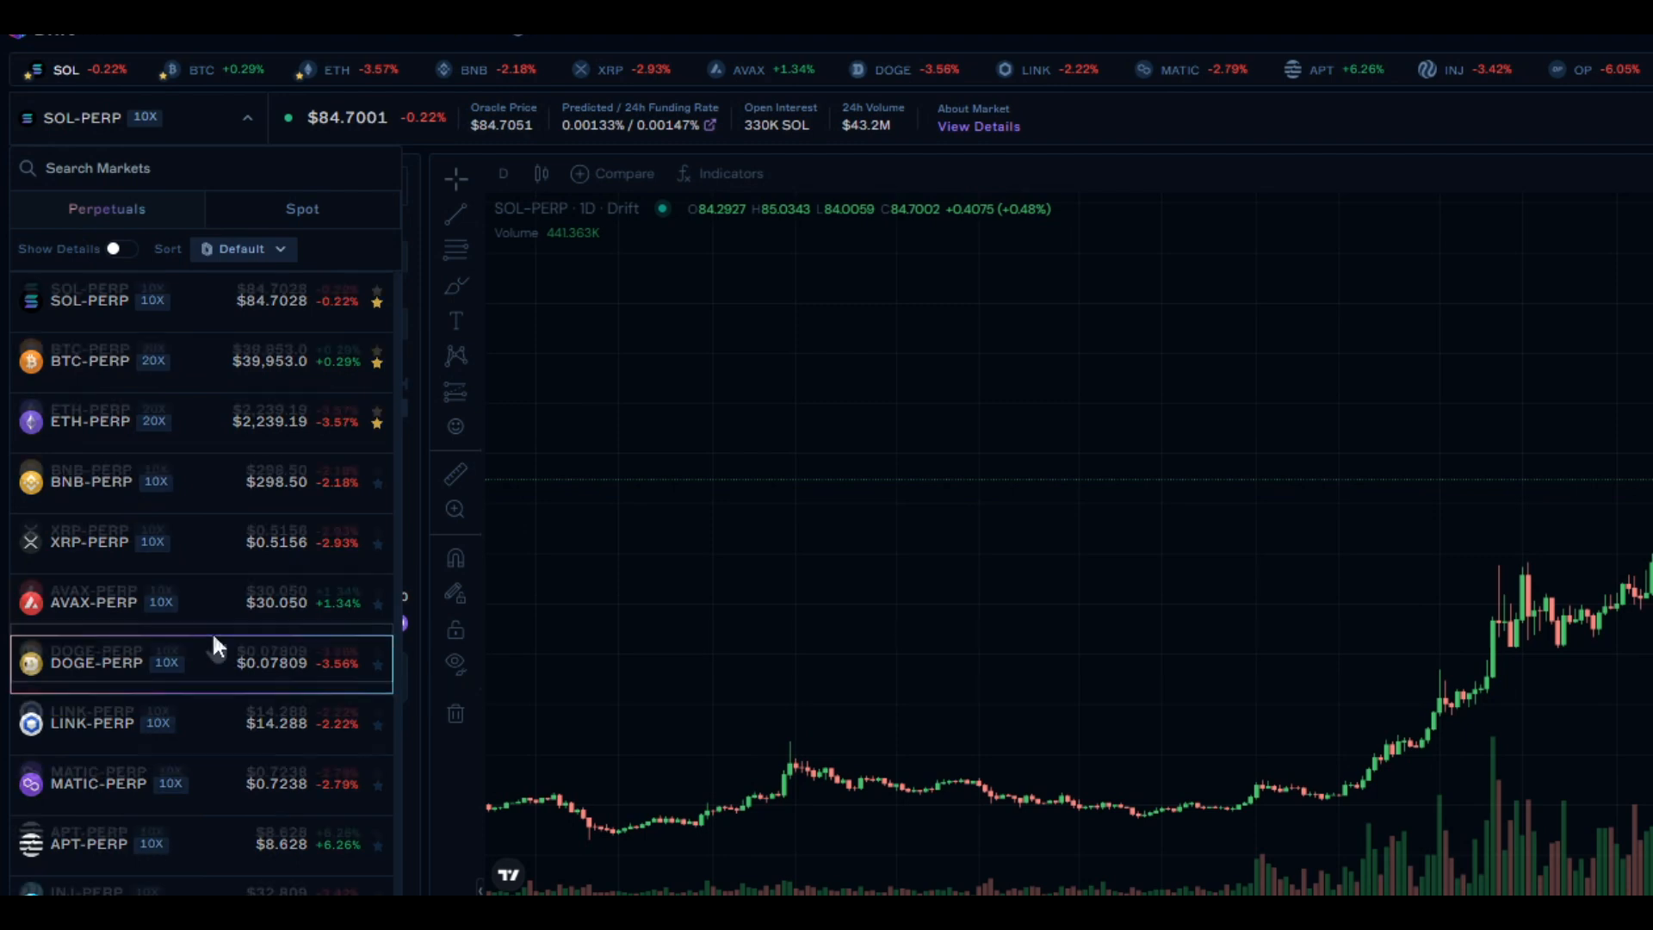
pyautogui.scroll(-3)
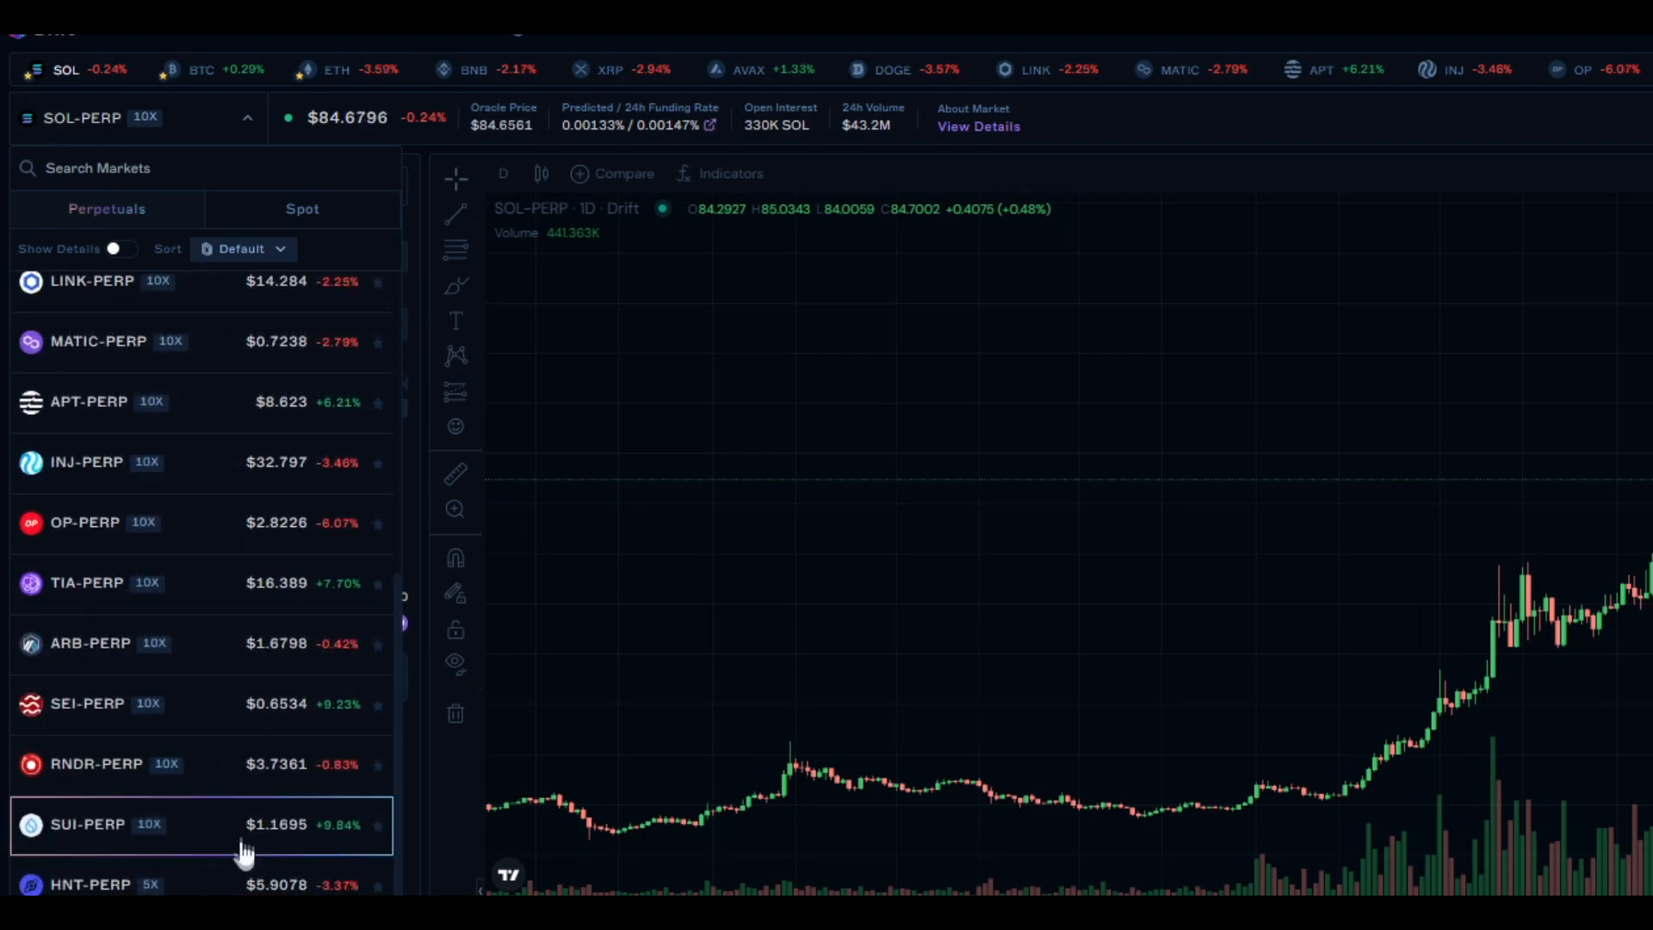
# Make the SOL-PERP long a Market order sized 350 USD, about 4.1 SOL at 1x.
pyautogui.click(246, 117)
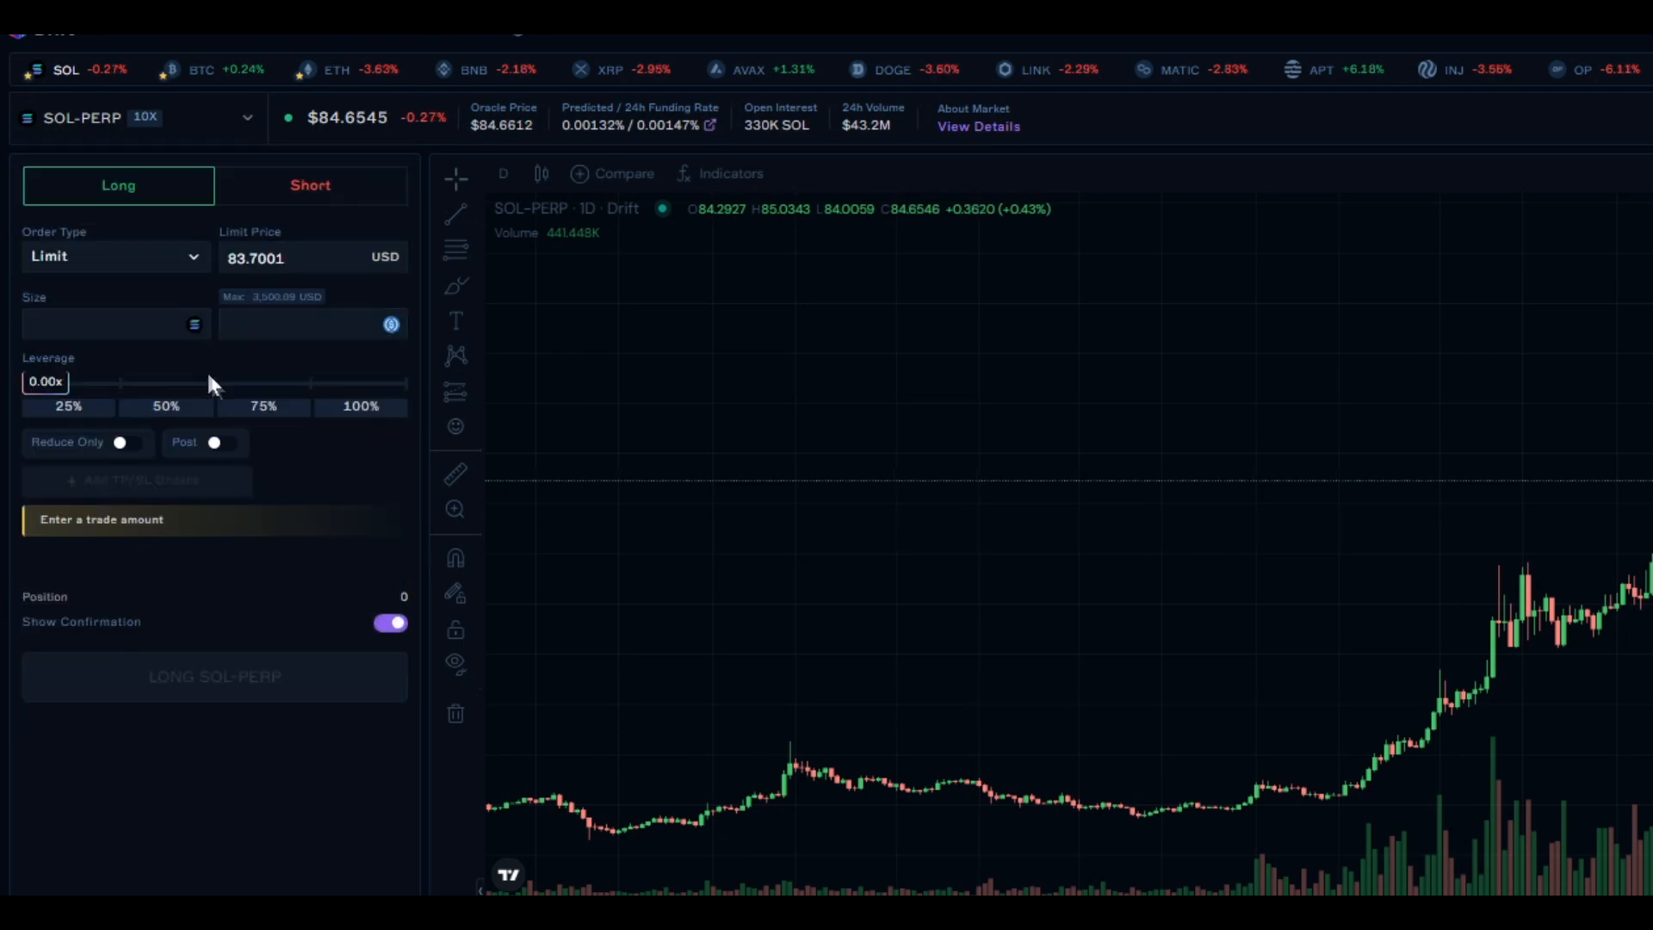
pyautogui.moveTo(258, 217)
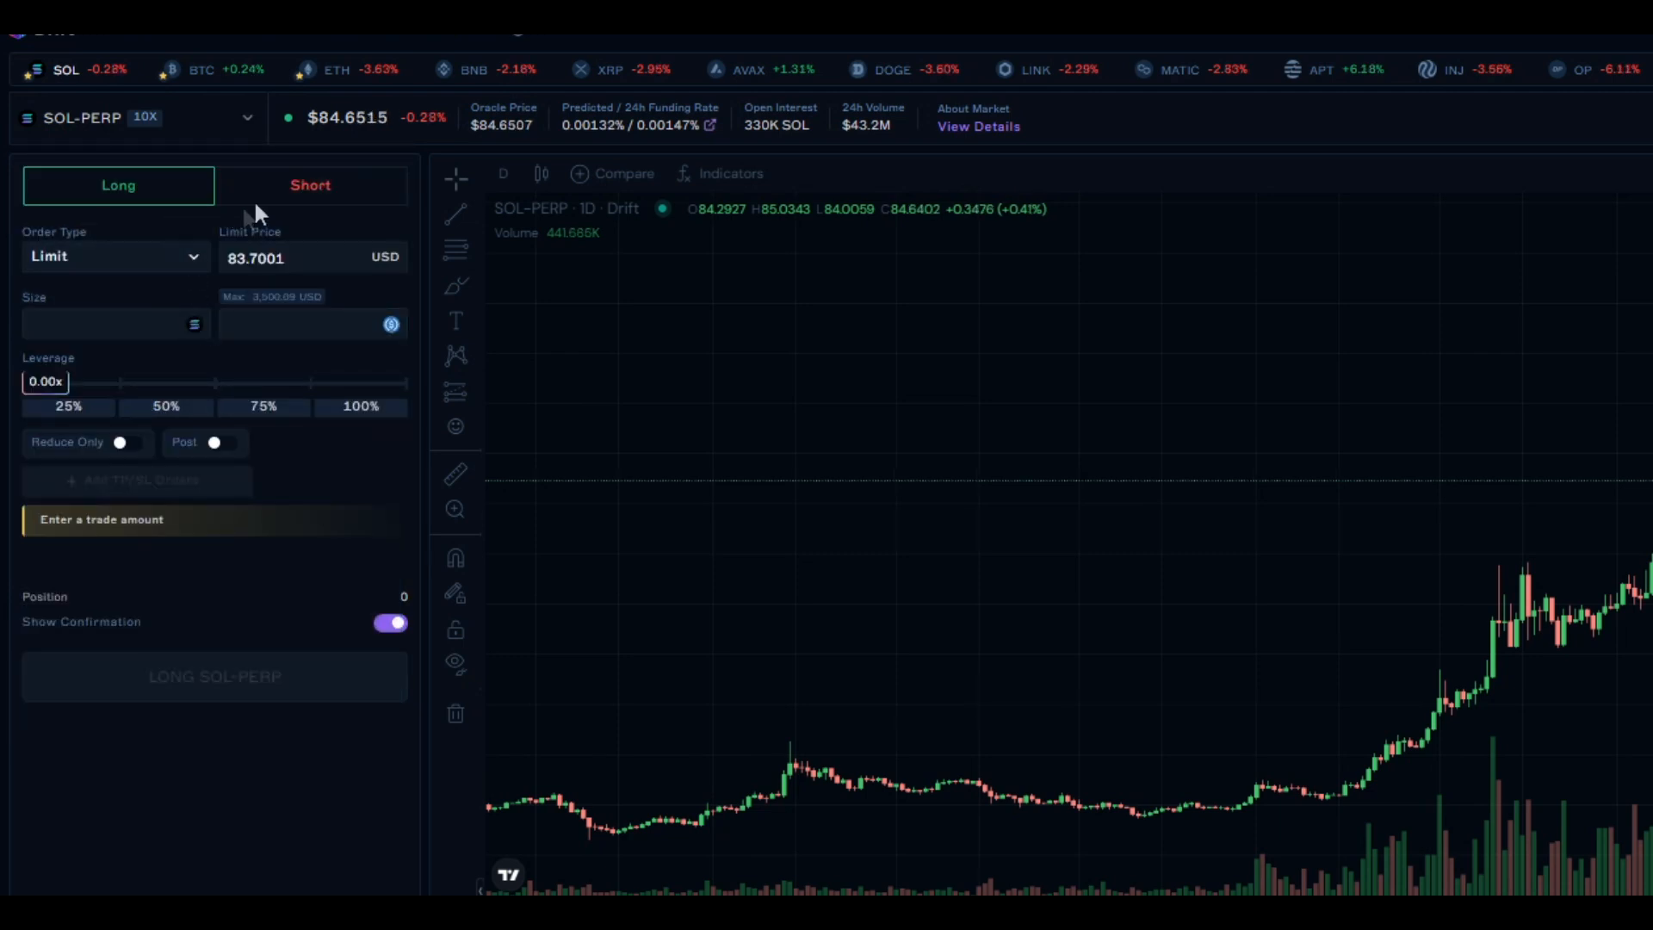
pyautogui.click(114, 256)
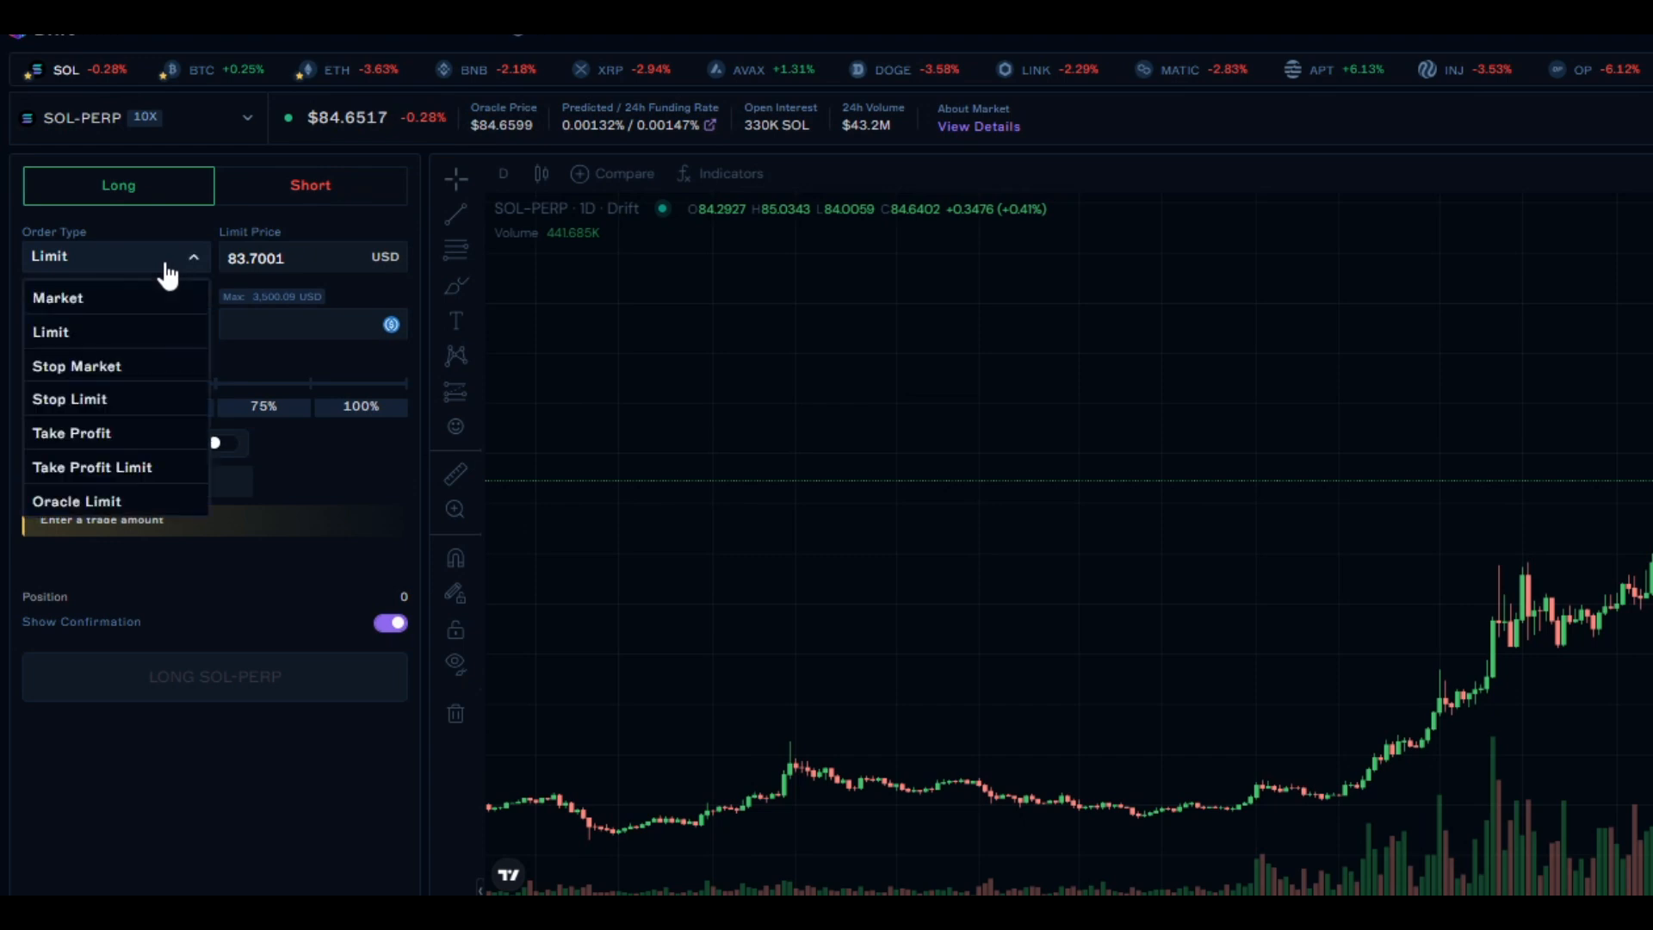
pyautogui.moveTo(134, 317)
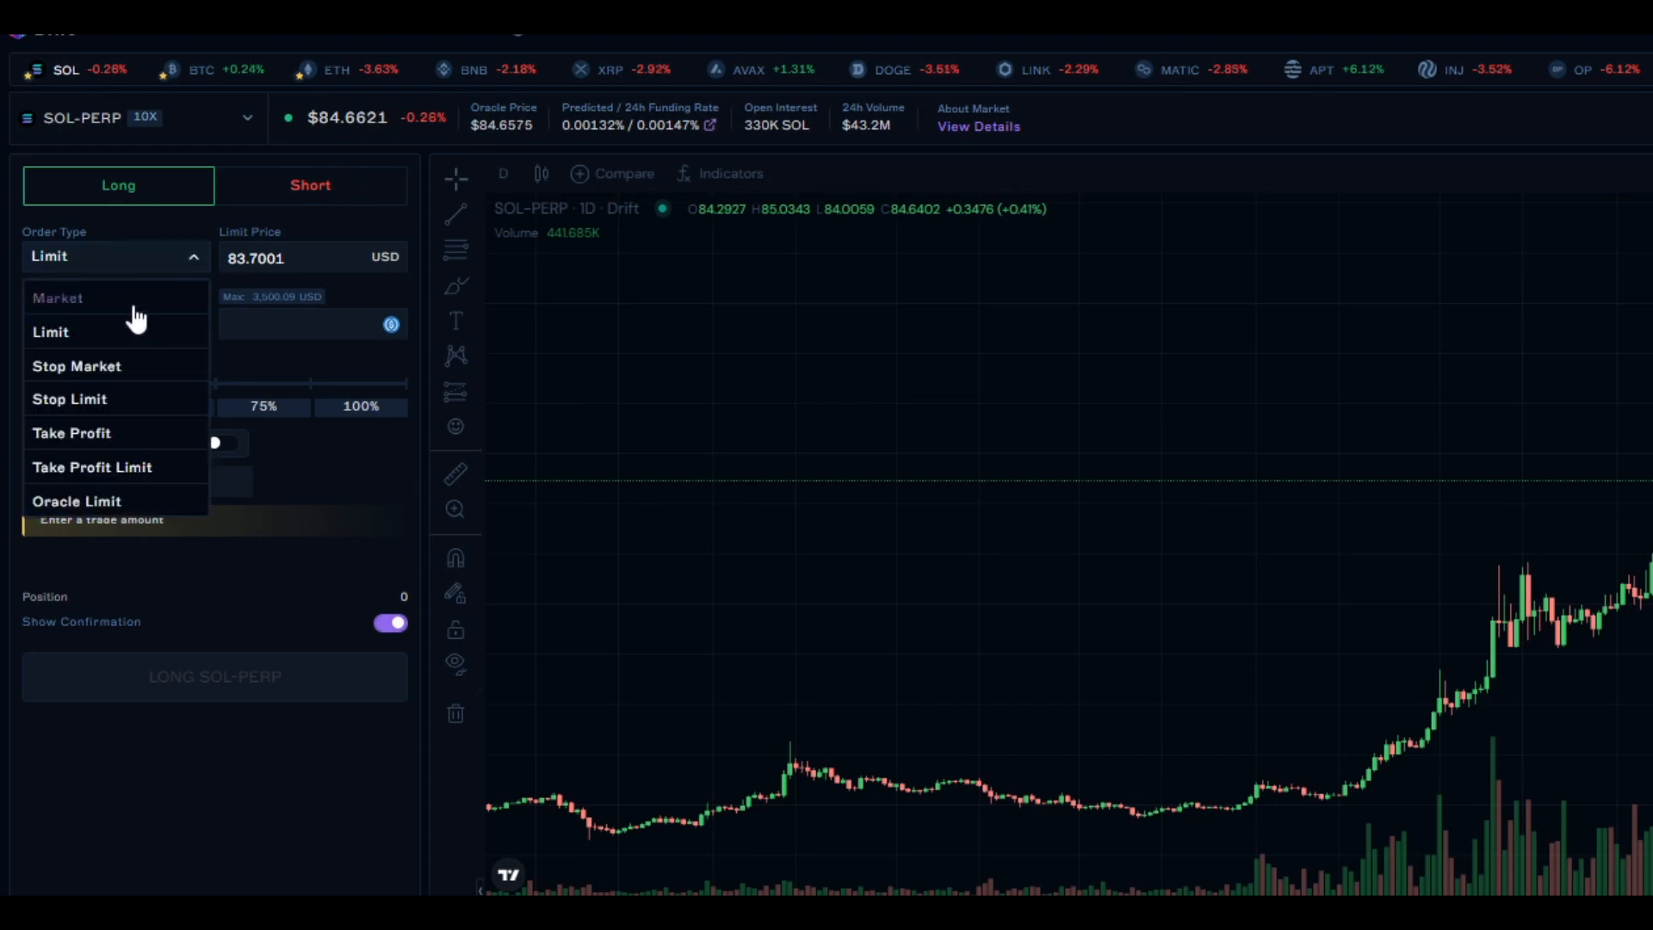
pyautogui.moveTo(200, 412)
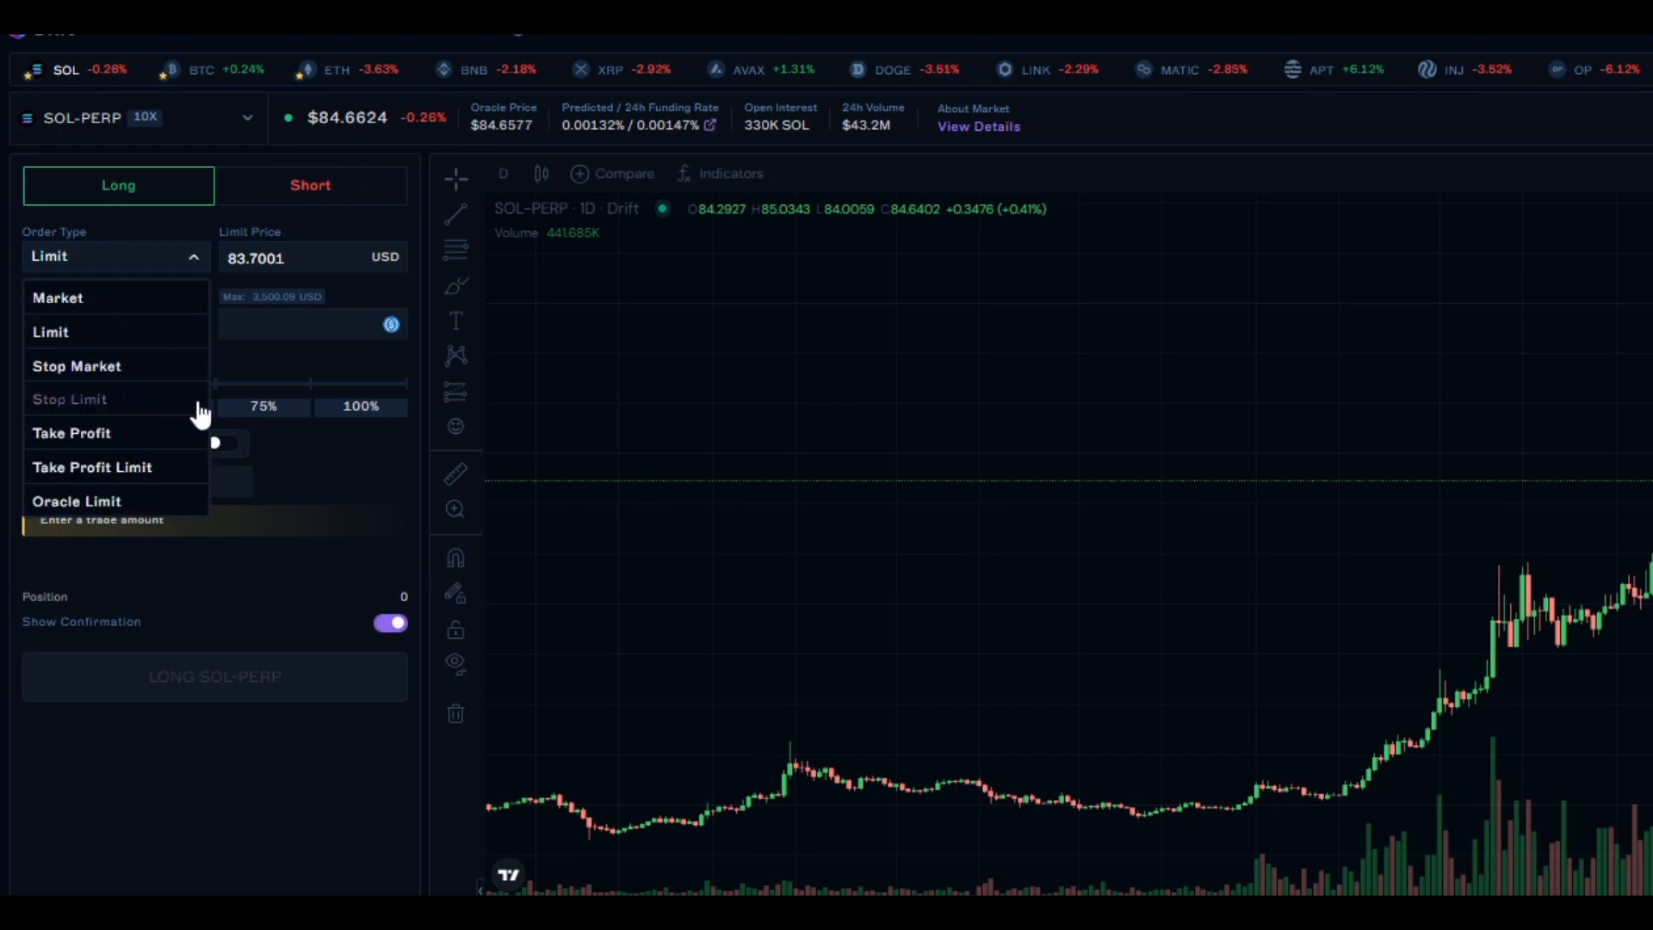
pyautogui.moveTo(121, 303)
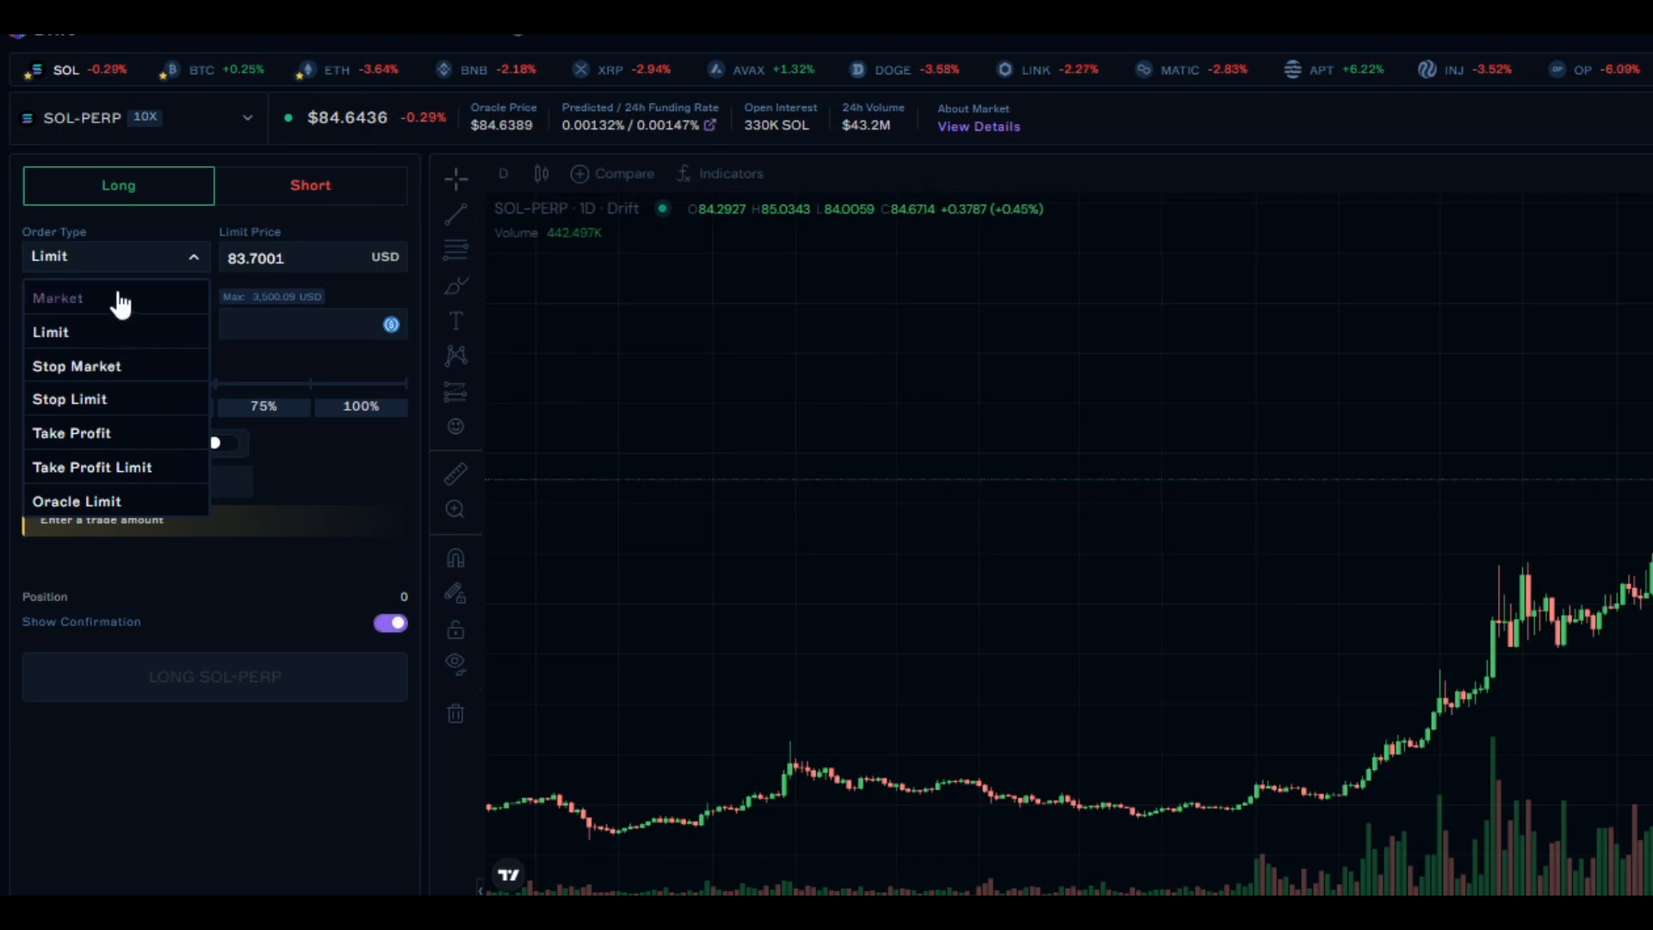
pyautogui.click(59, 298)
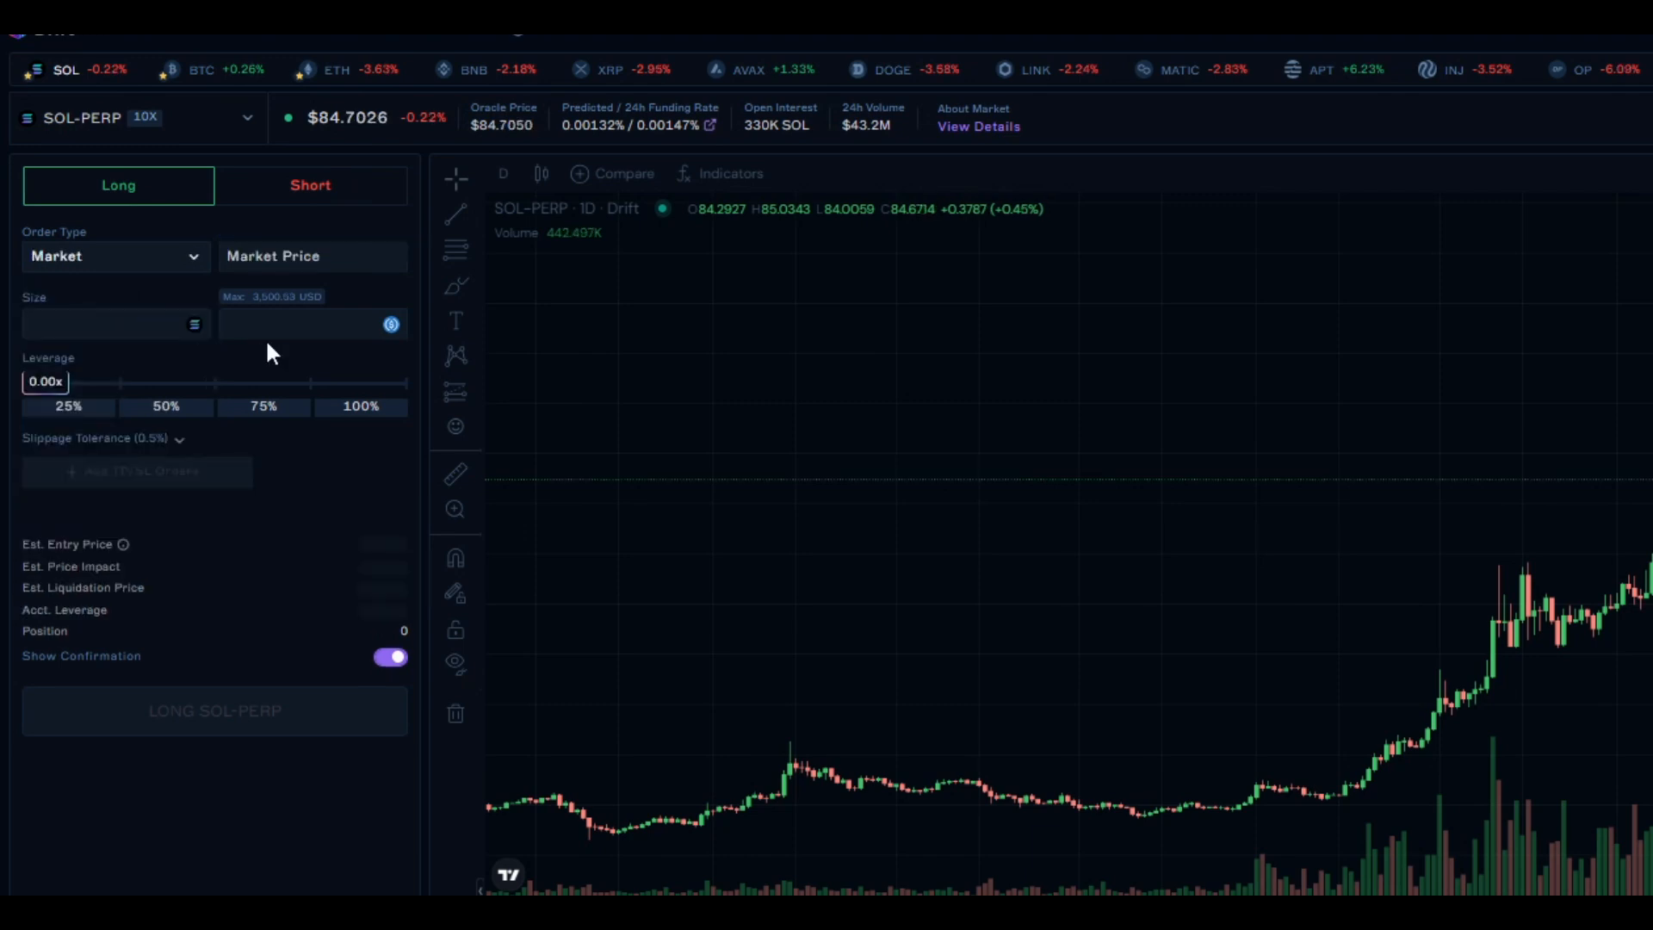
pyautogui.write('3')
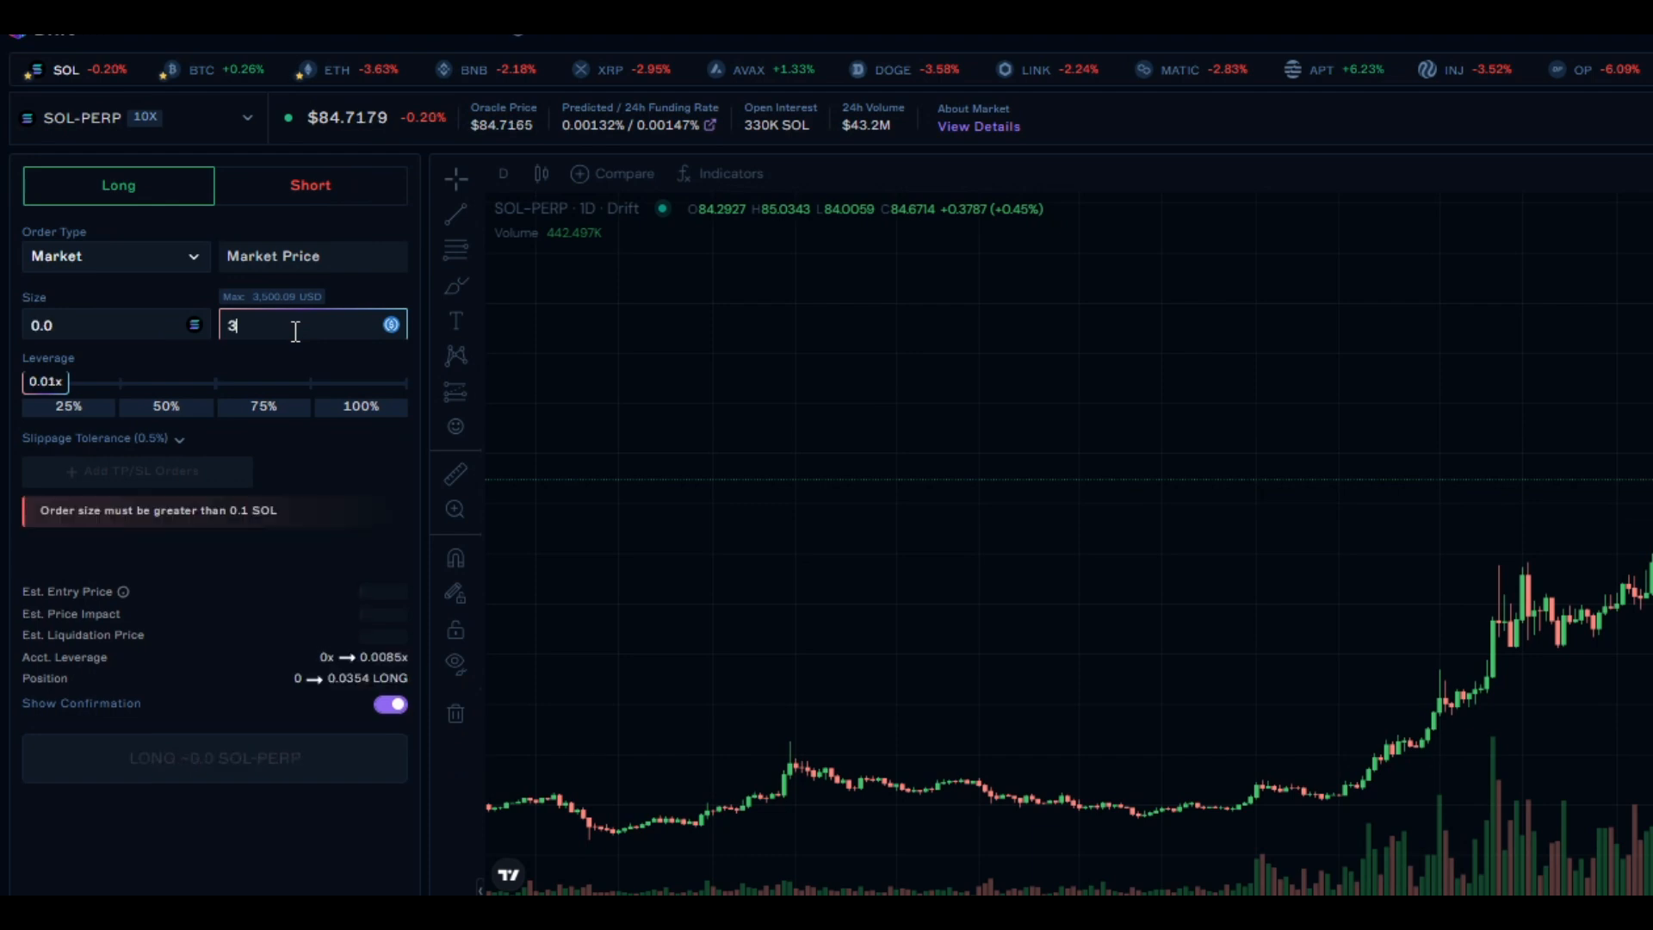
pyautogui.write('50')
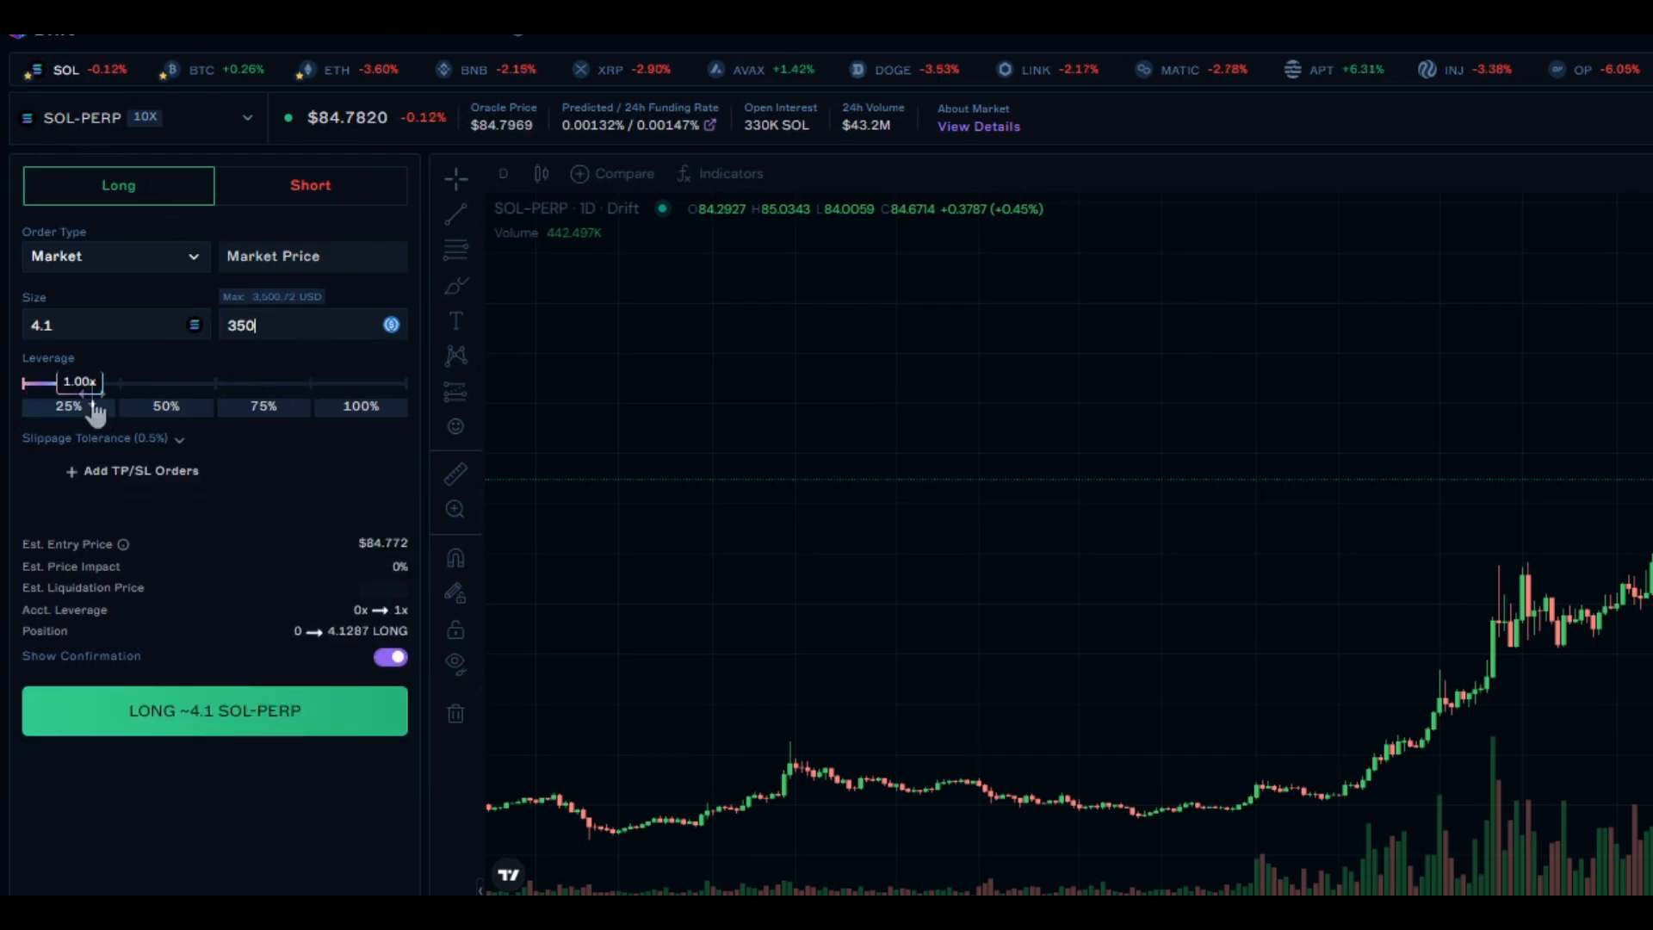
pyautogui.moveTo(312, 492)
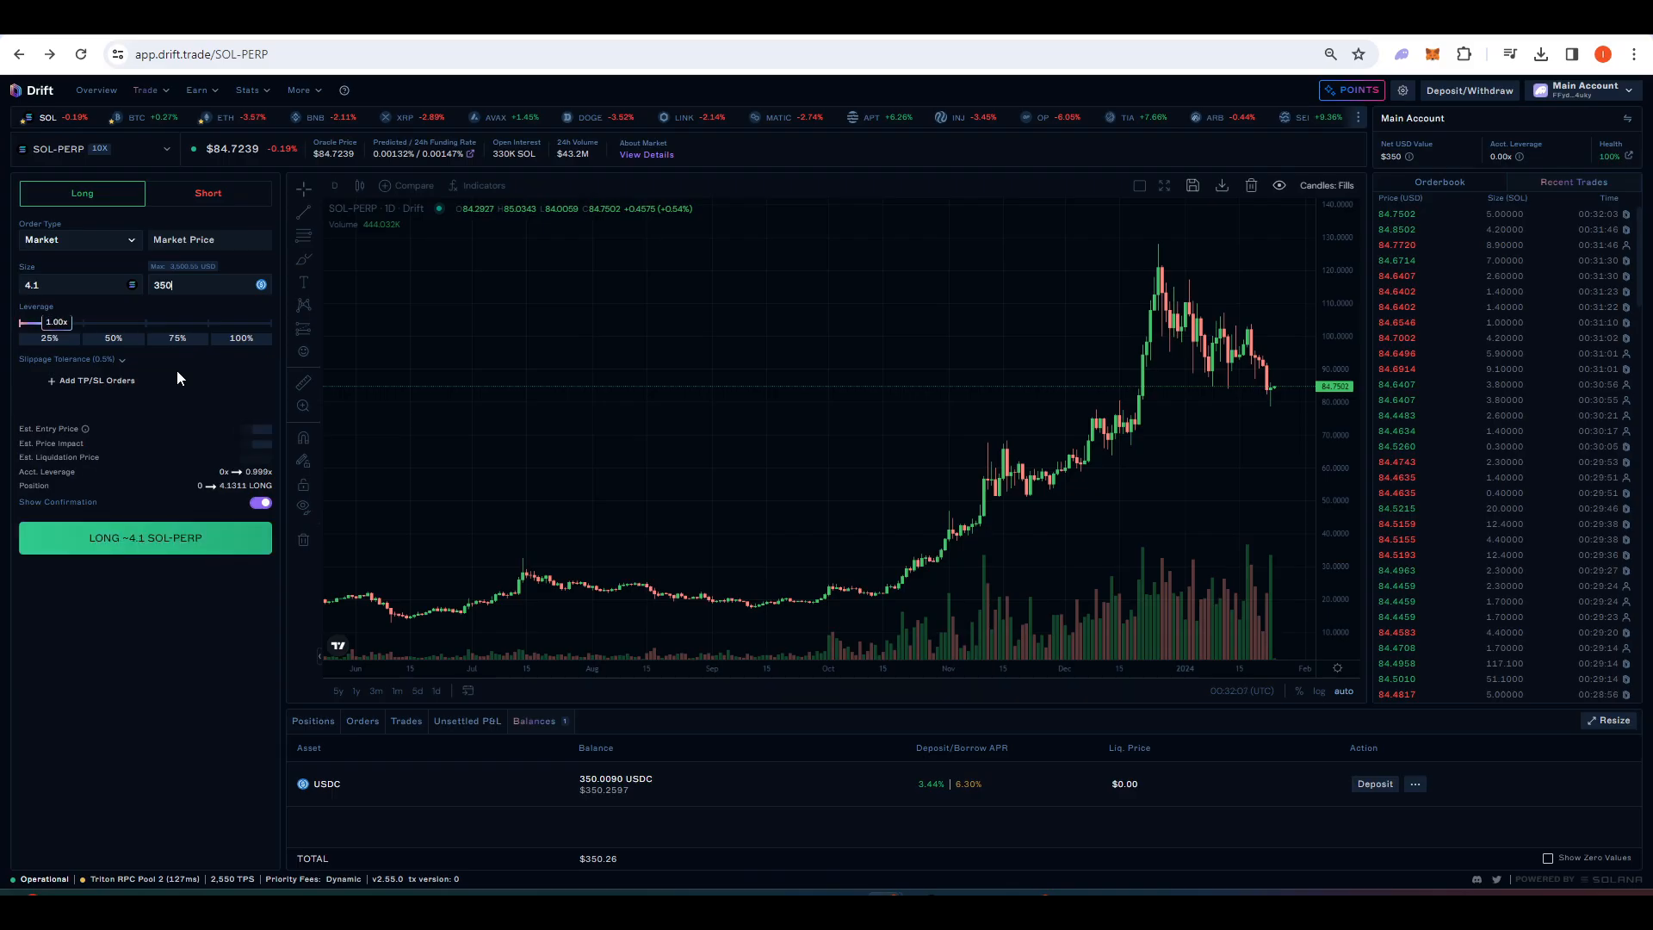
# Place the ~4.1 SOL-PERP long and approve the transaction in Phantom.
pyautogui.click(145, 537)
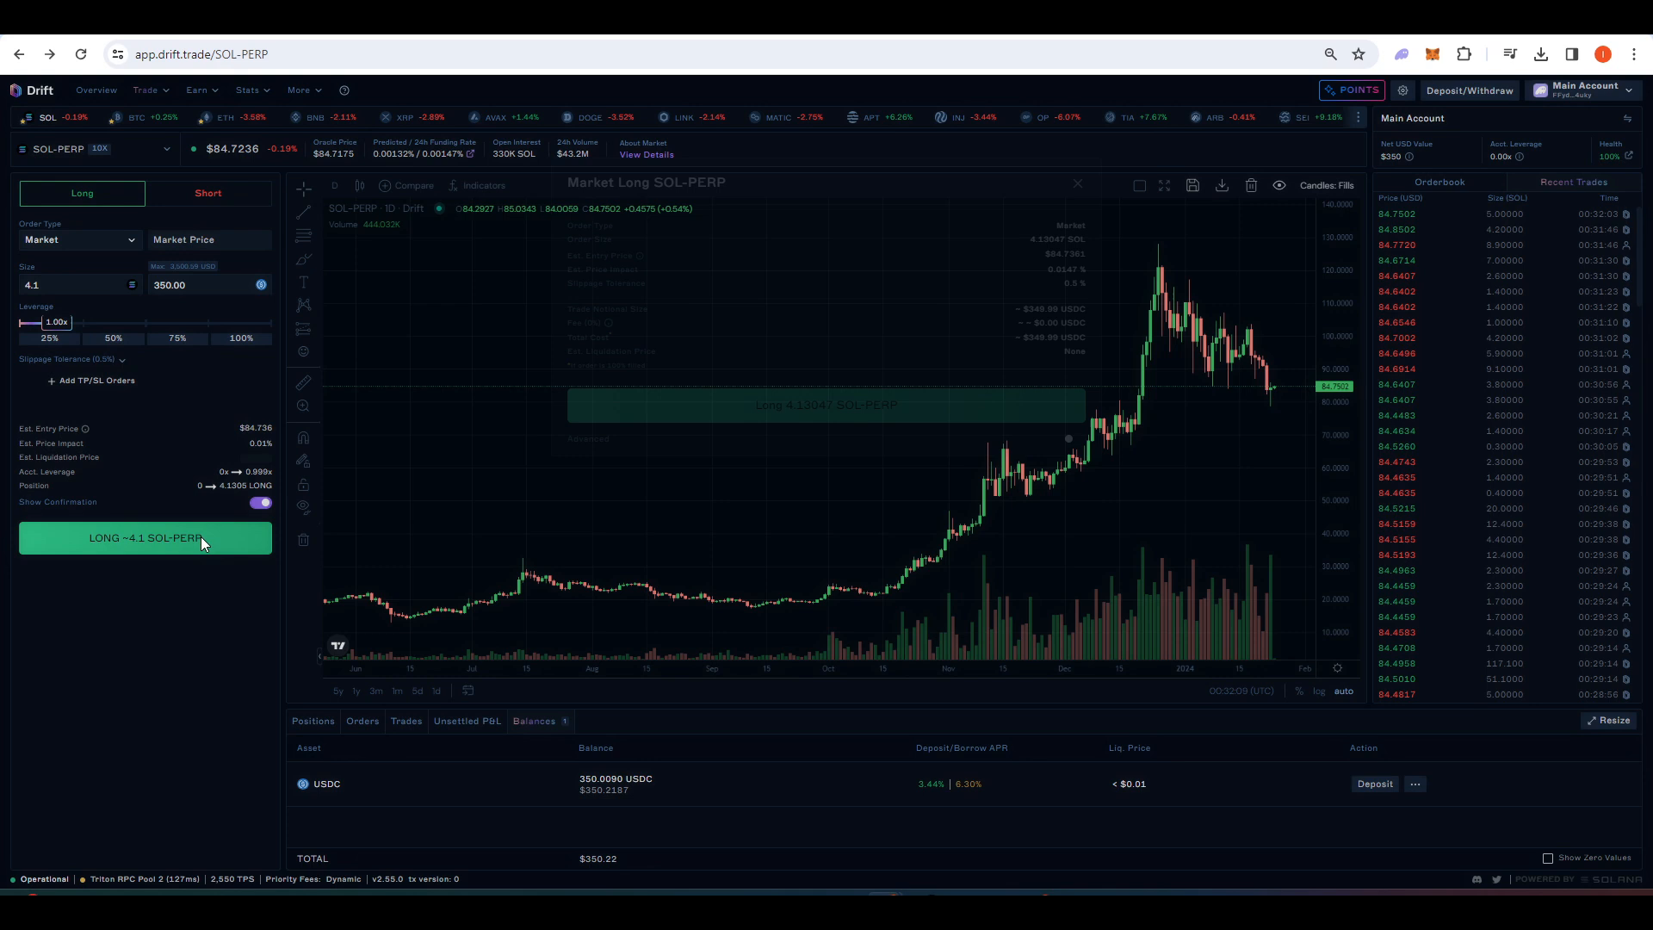
pyautogui.click(145, 537)
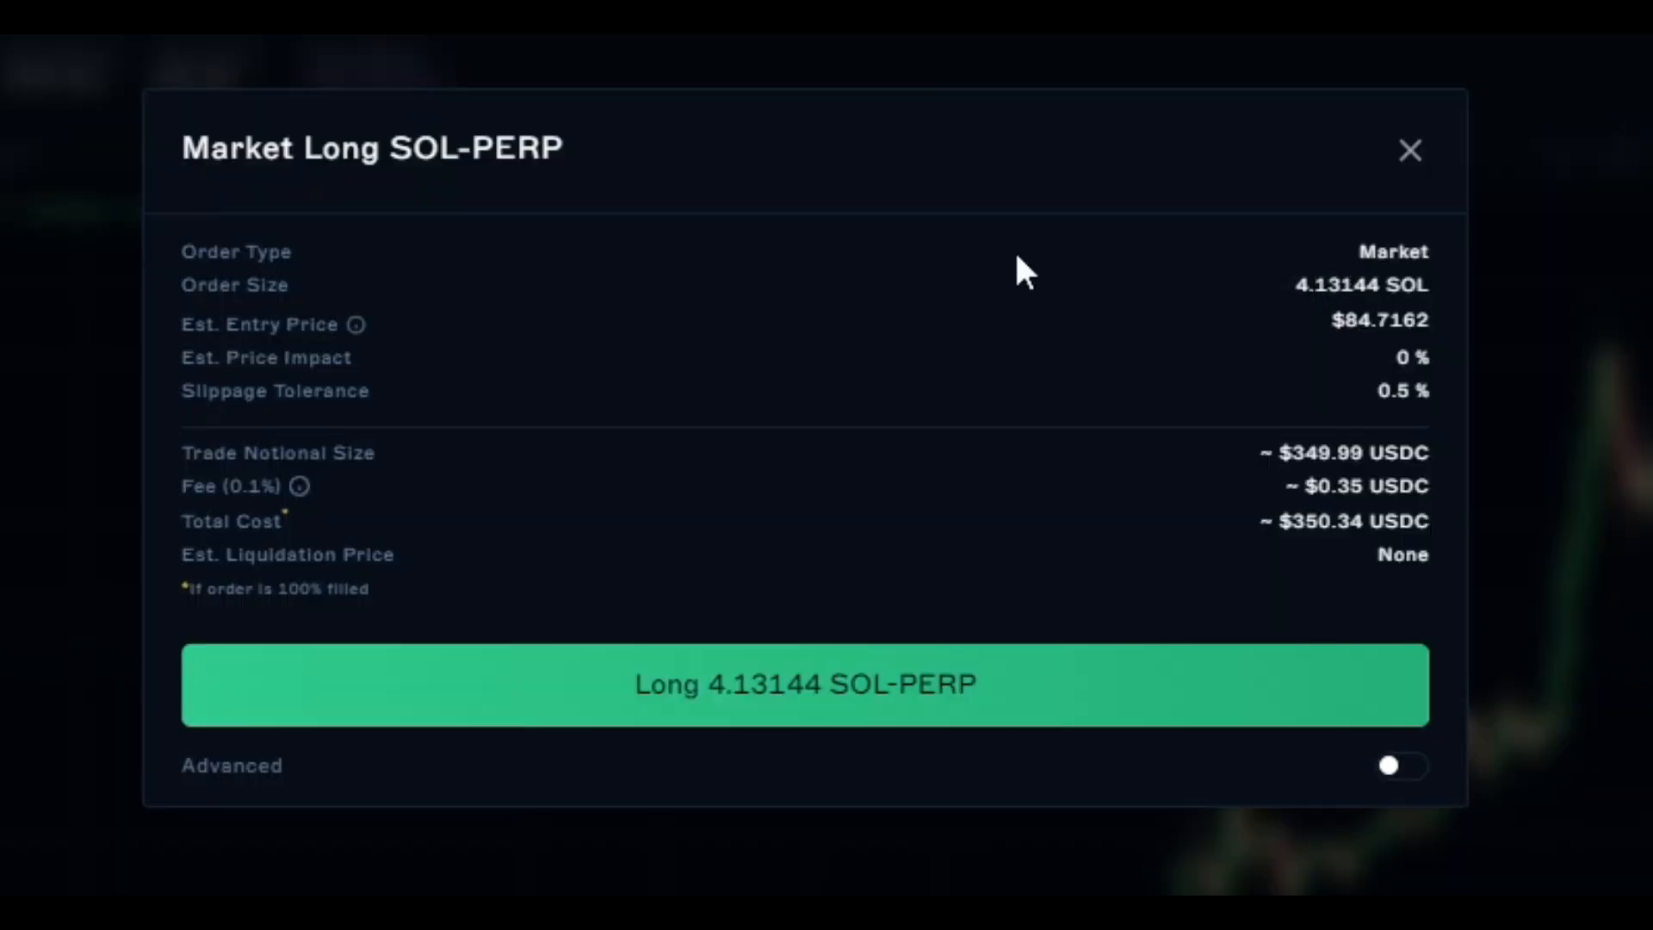
pyautogui.moveTo(364, 359)
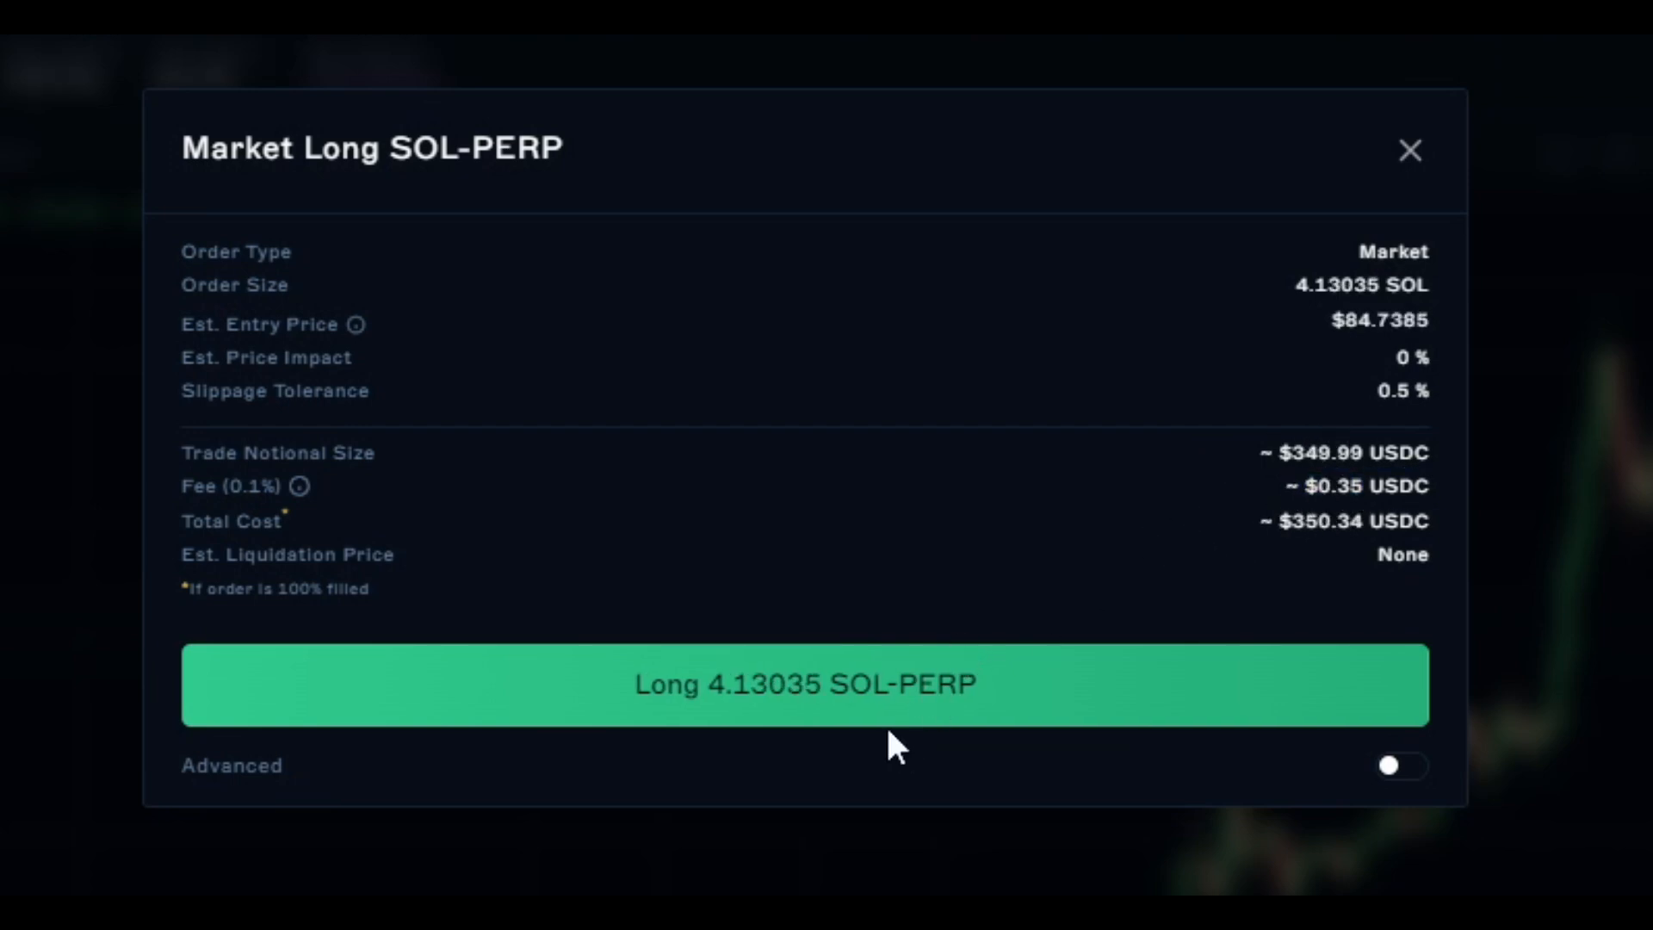
pyautogui.click(805, 684)
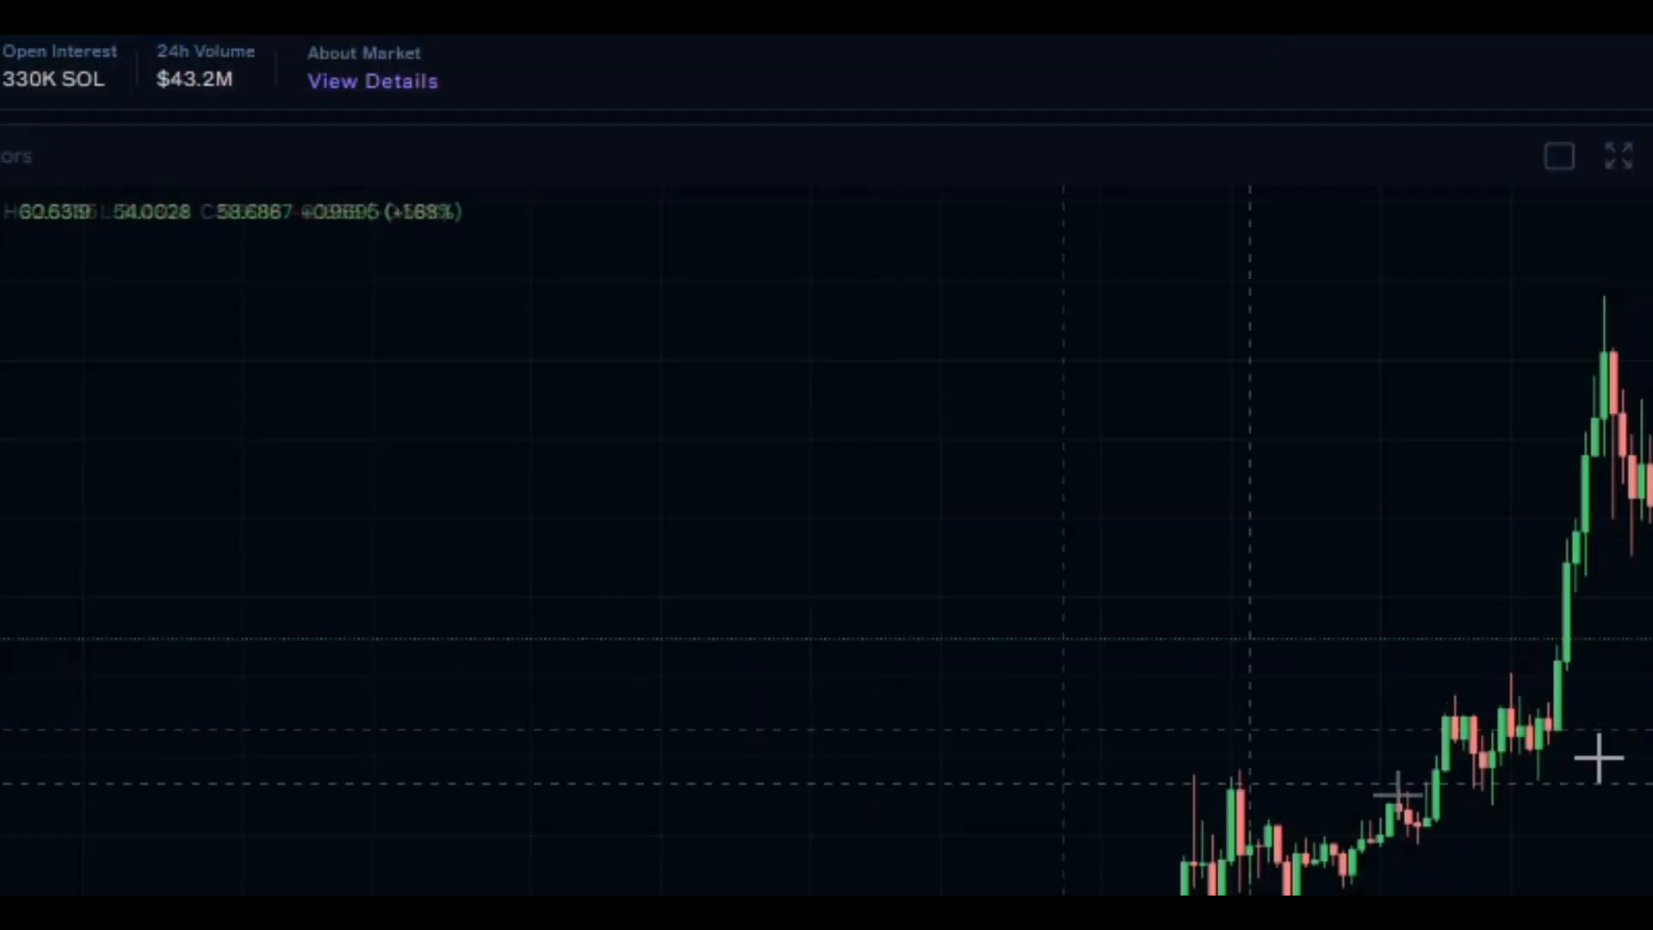
pyautogui.click(145, 537)
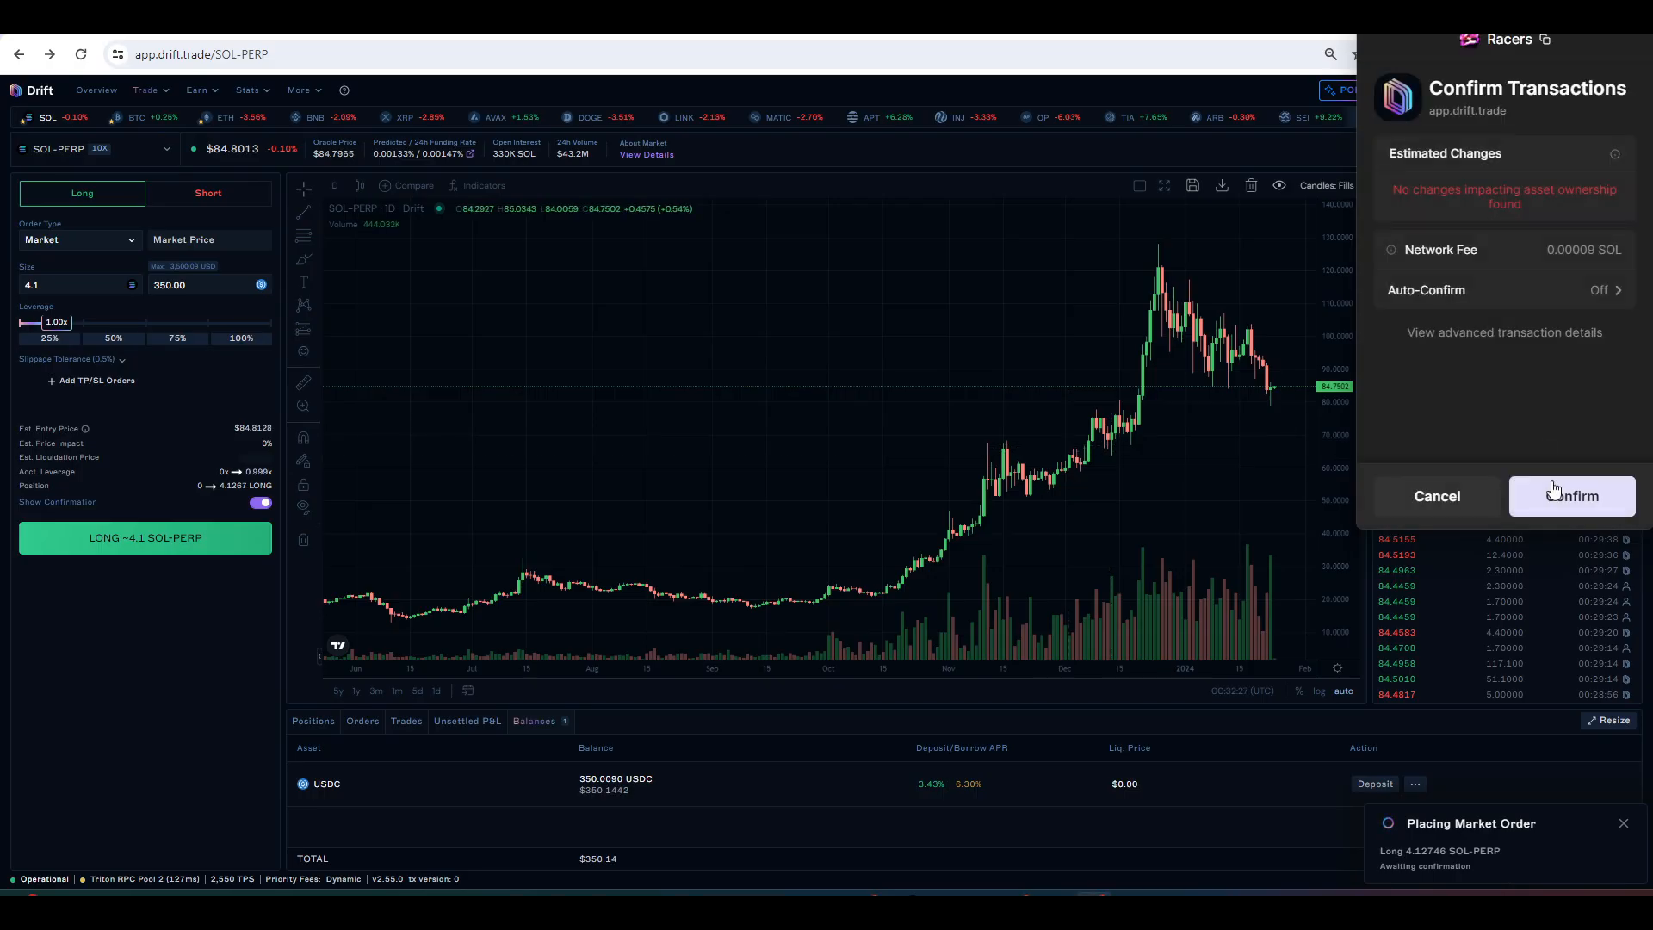
pyautogui.click(1570, 496)
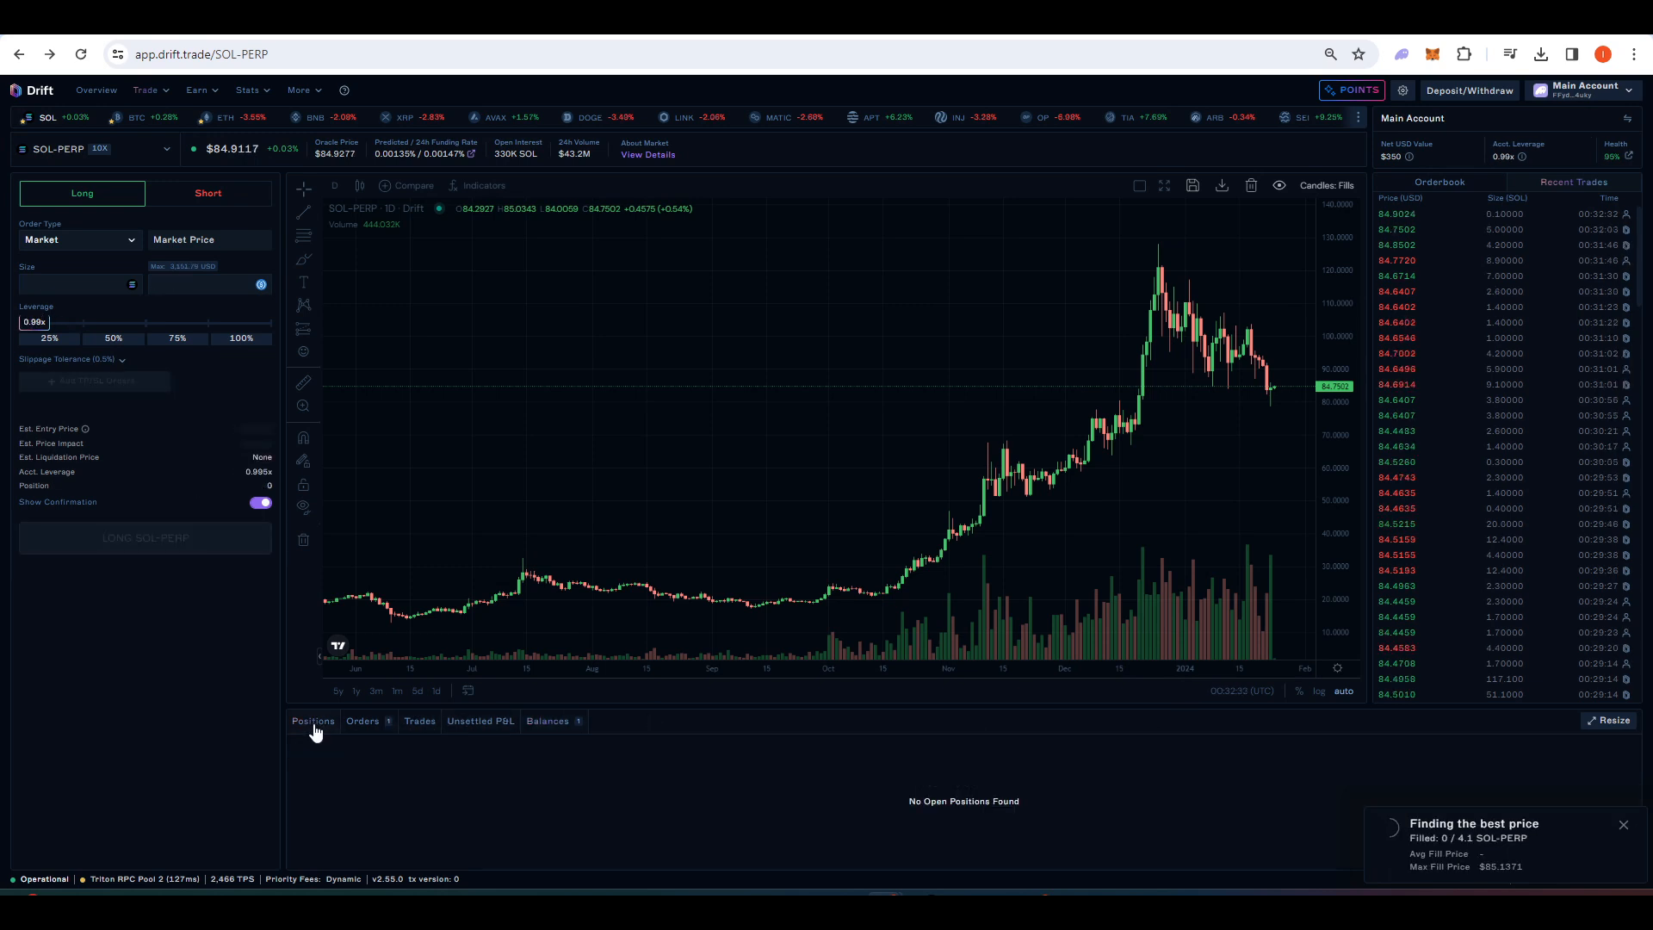
pyautogui.moveTo(756, 776)
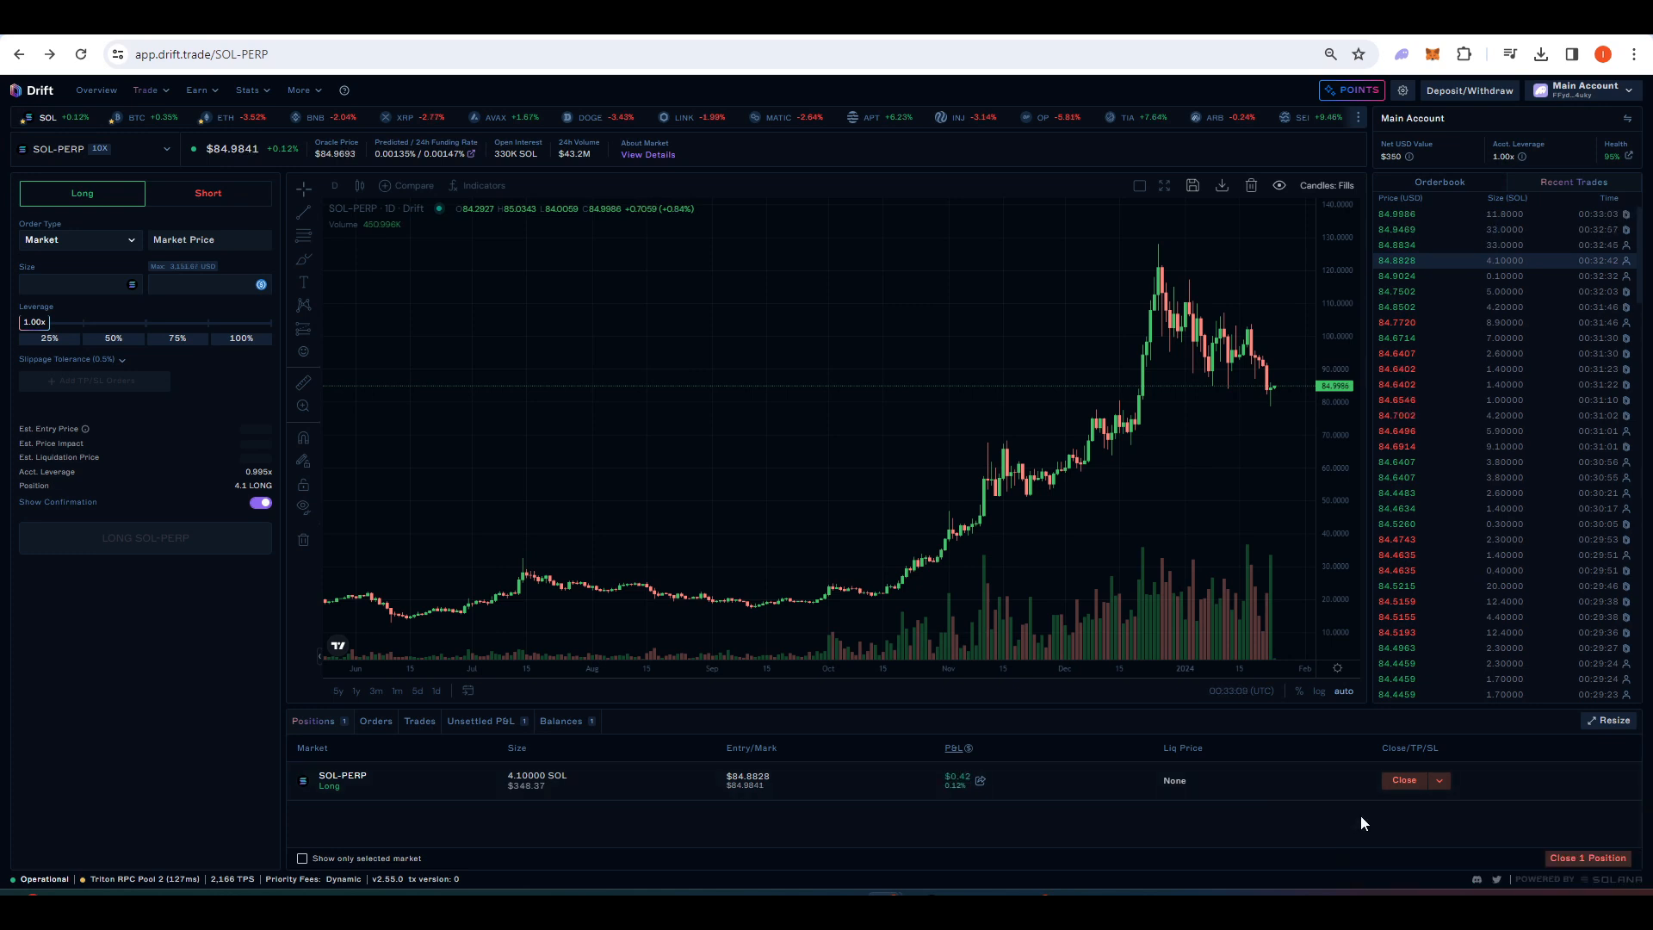
# Close 100% of the 4.1 SOL-PERP long position at market.
pyautogui.click(1405, 780)
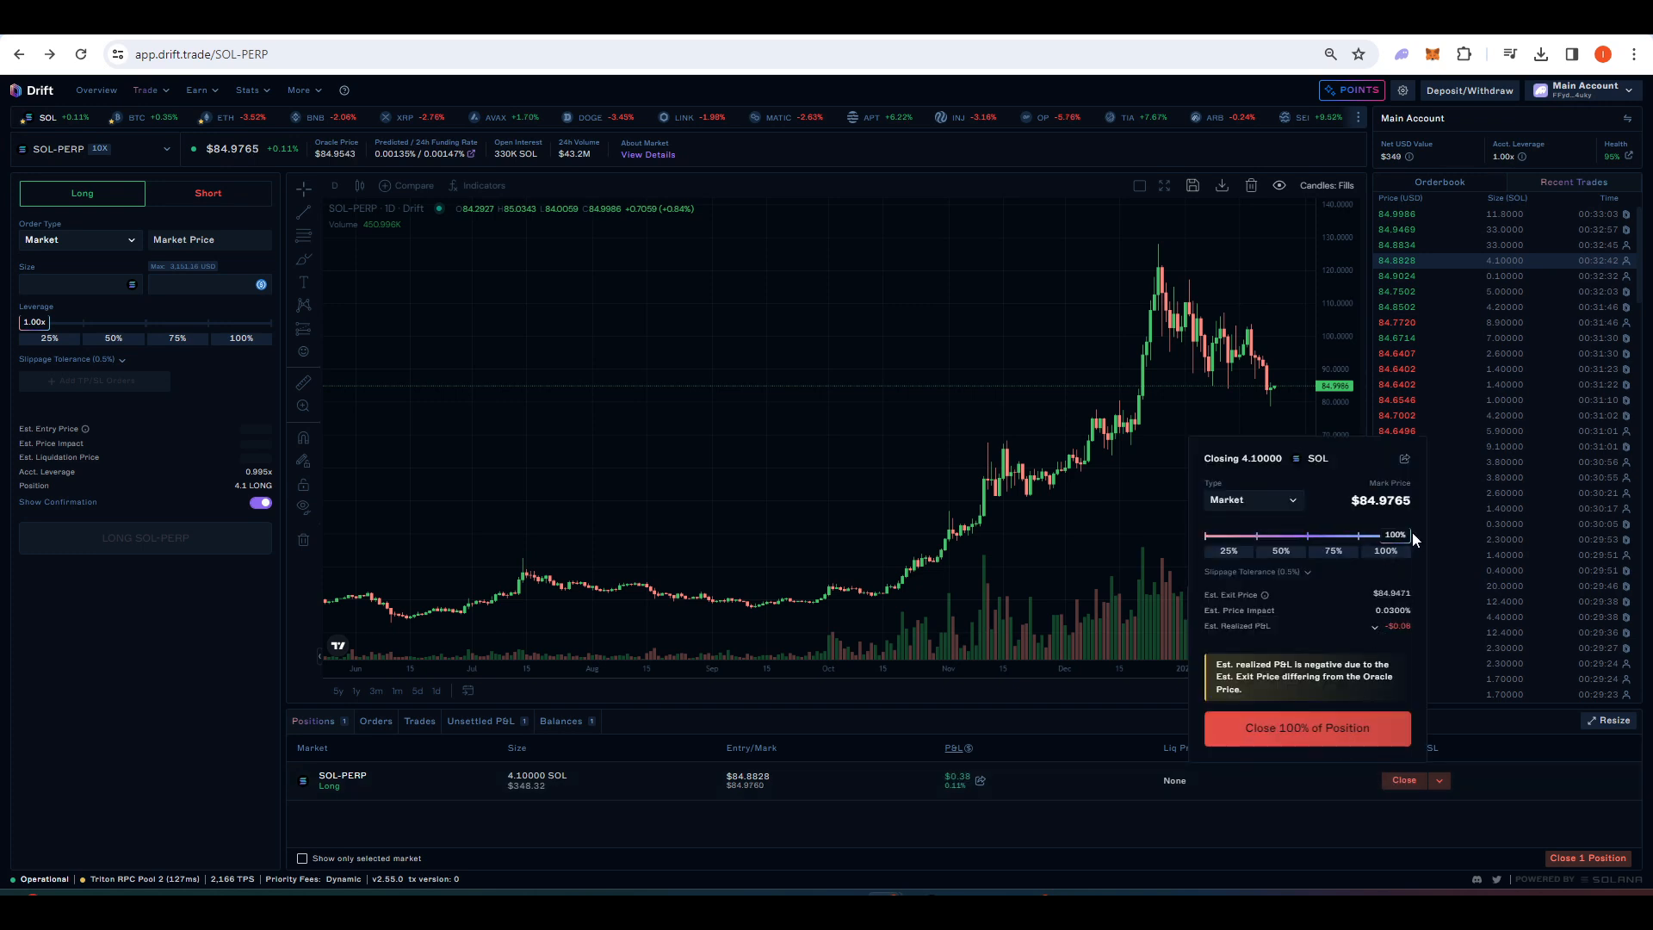
pyautogui.click(1307, 727)
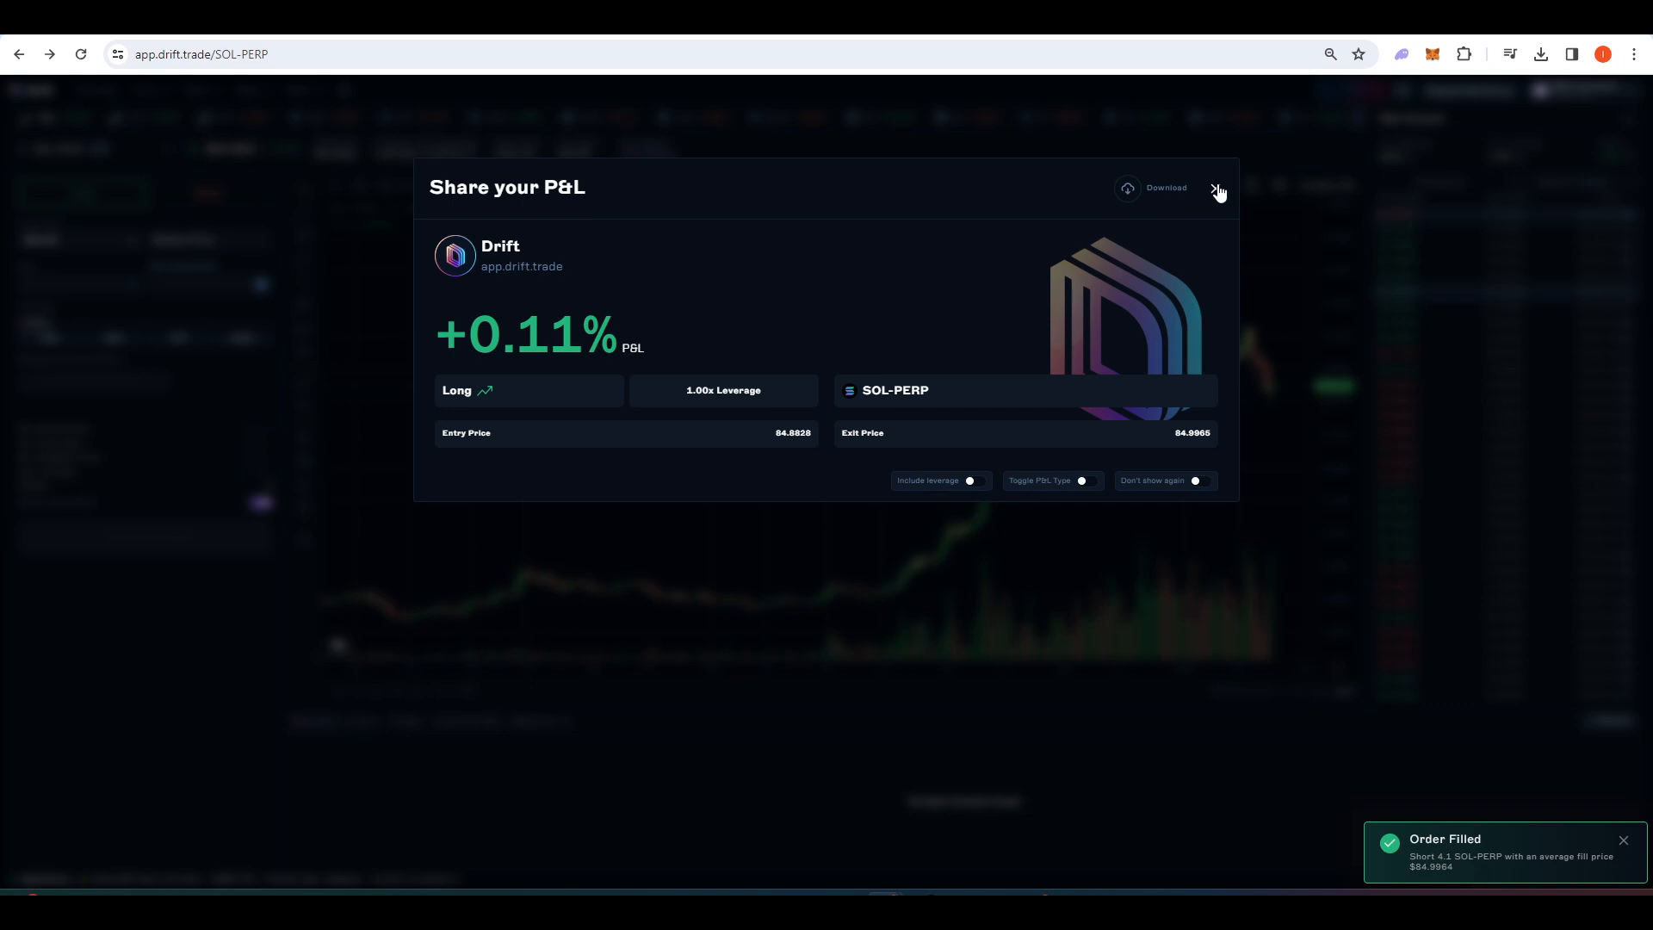
# Dismiss the Share your P&L card and focus the USD size field.
pyautogui.click(1219, 190)
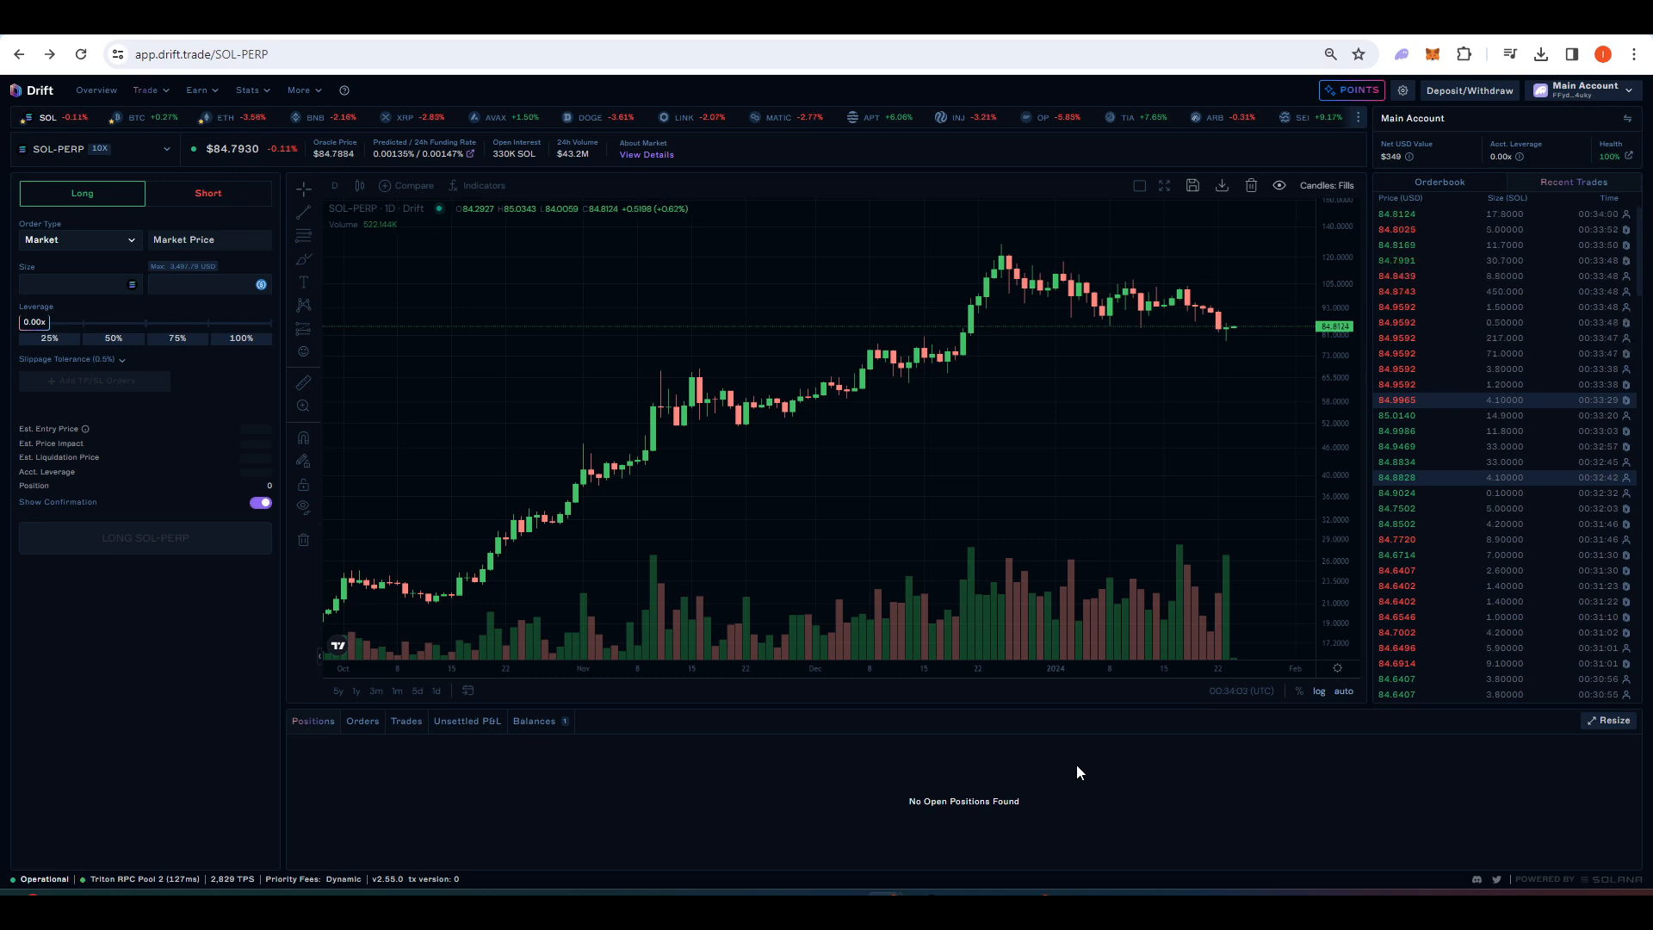
pyautogui.click(205, 284)
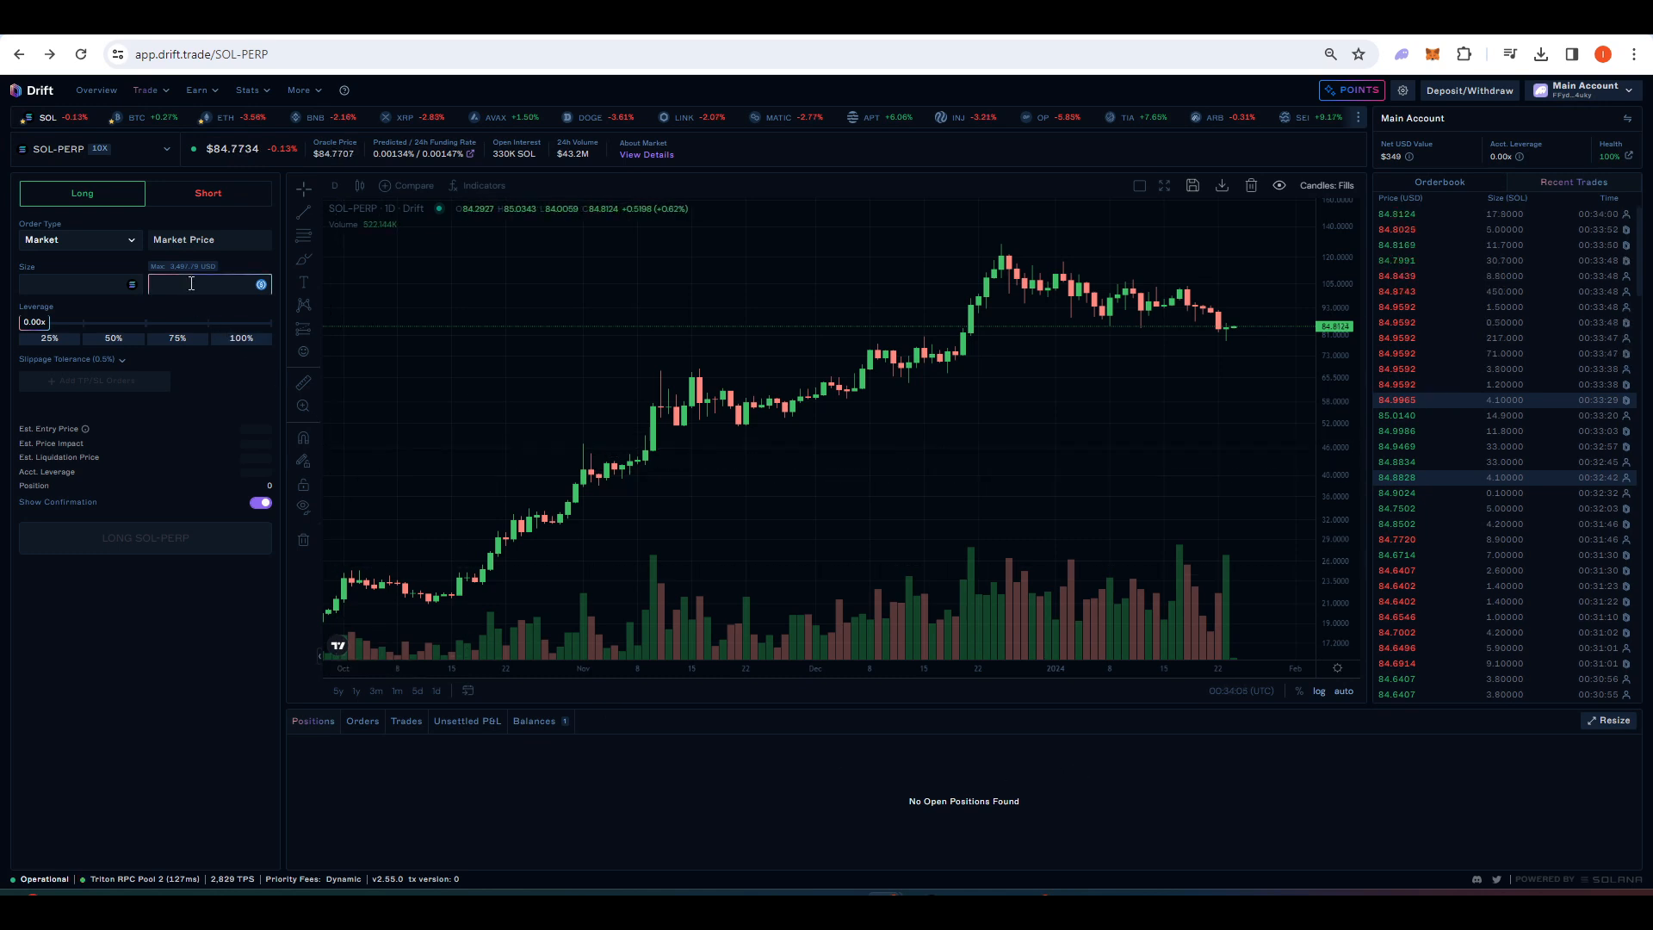
# Enter a 350 USD size for SOL-PERP, then show the spot markets list.
pyautogui.write('350')
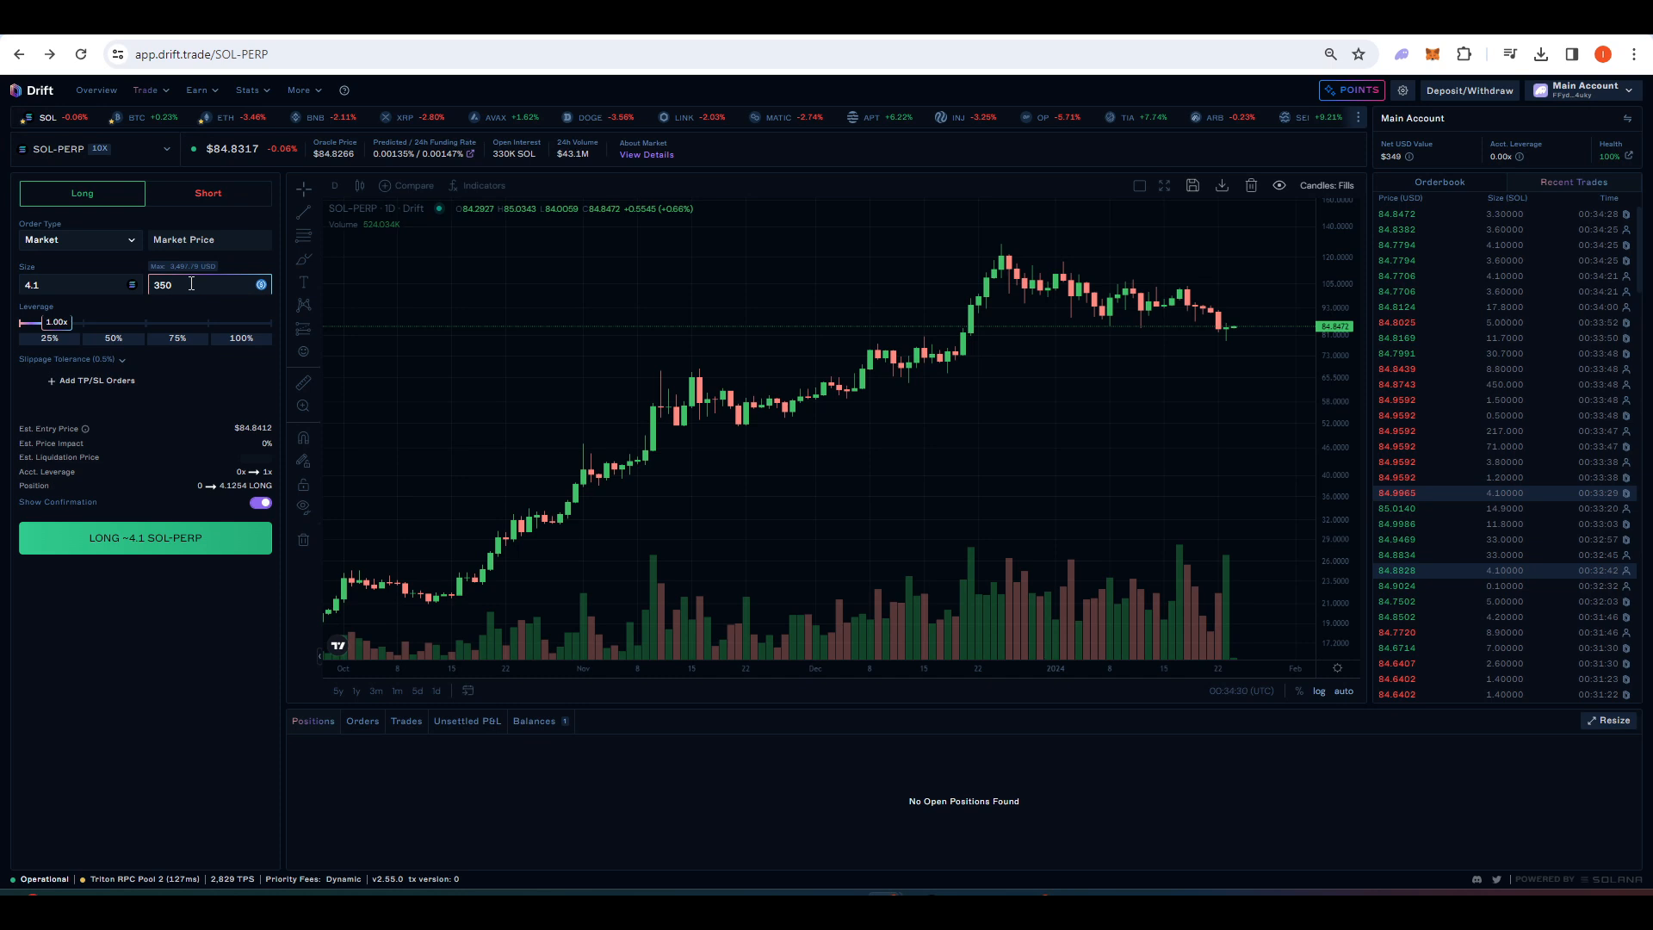
pyautogui.moveTo(195, 273)
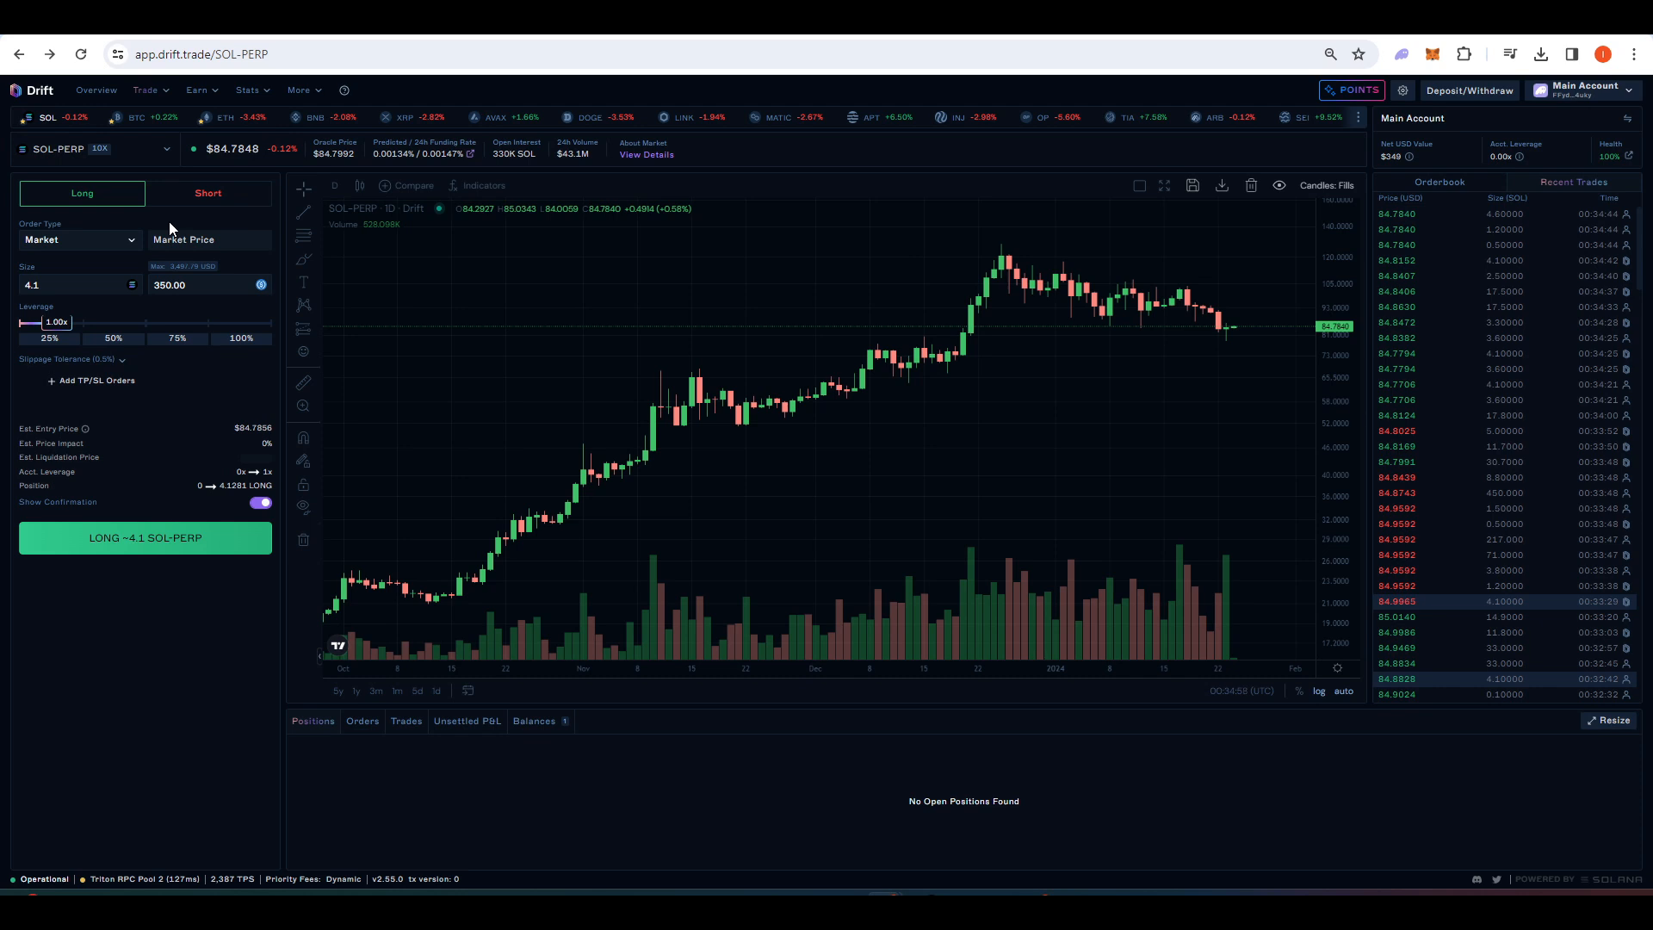
pyautogui.click(95, 148)
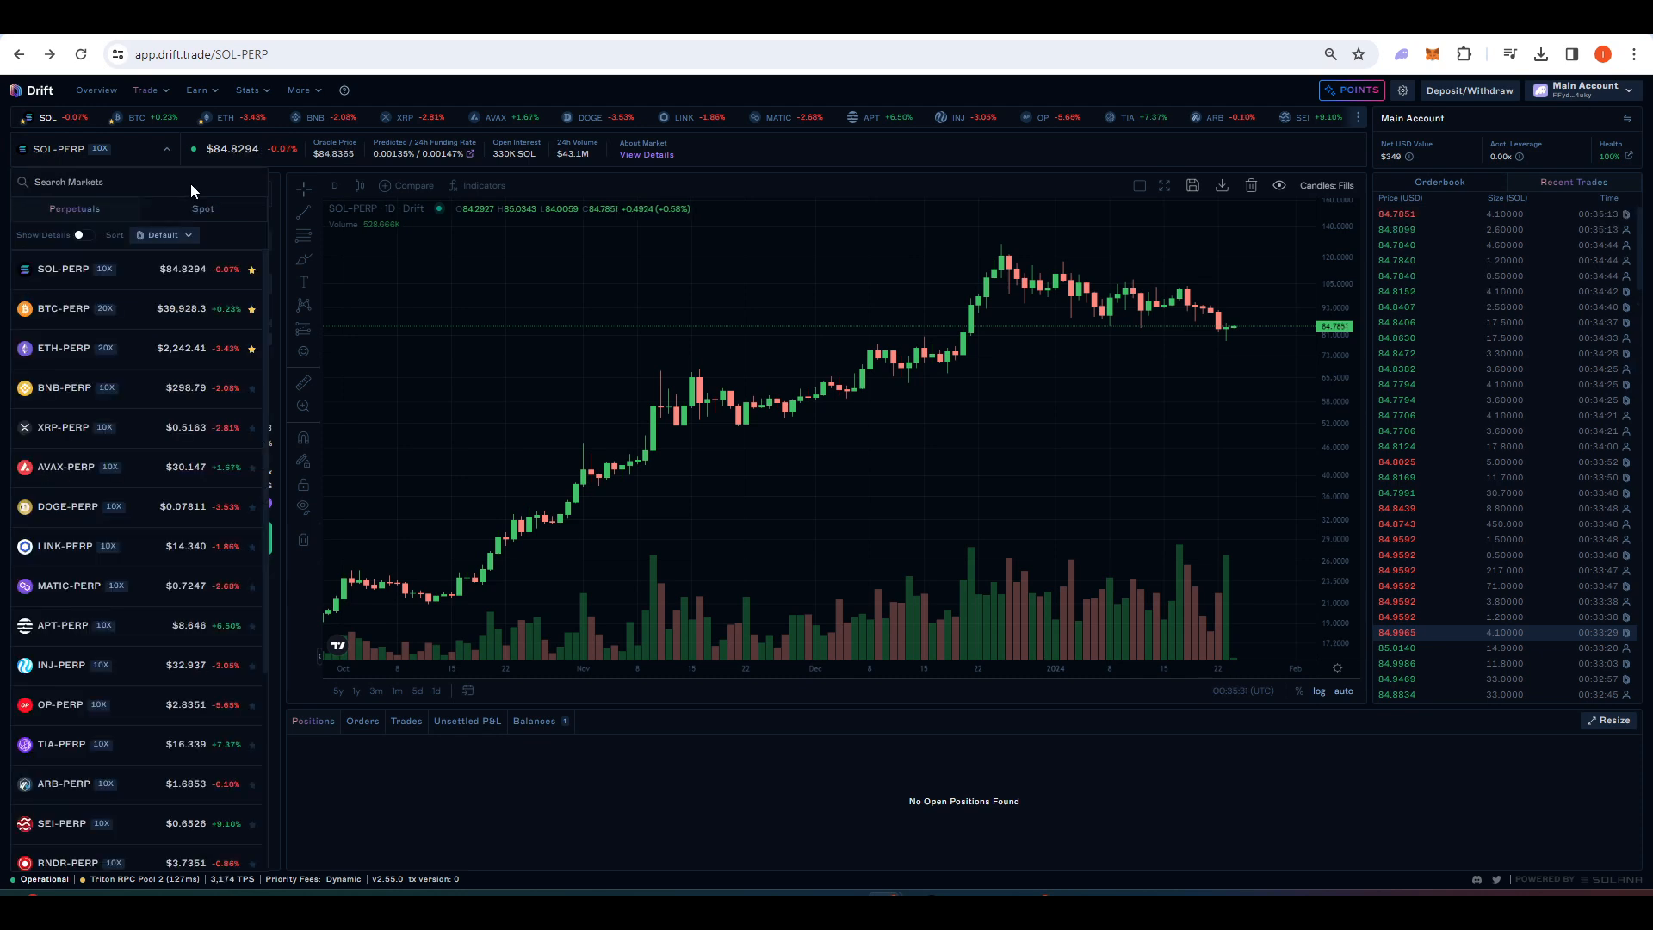
pyautogui.click(204, 208)
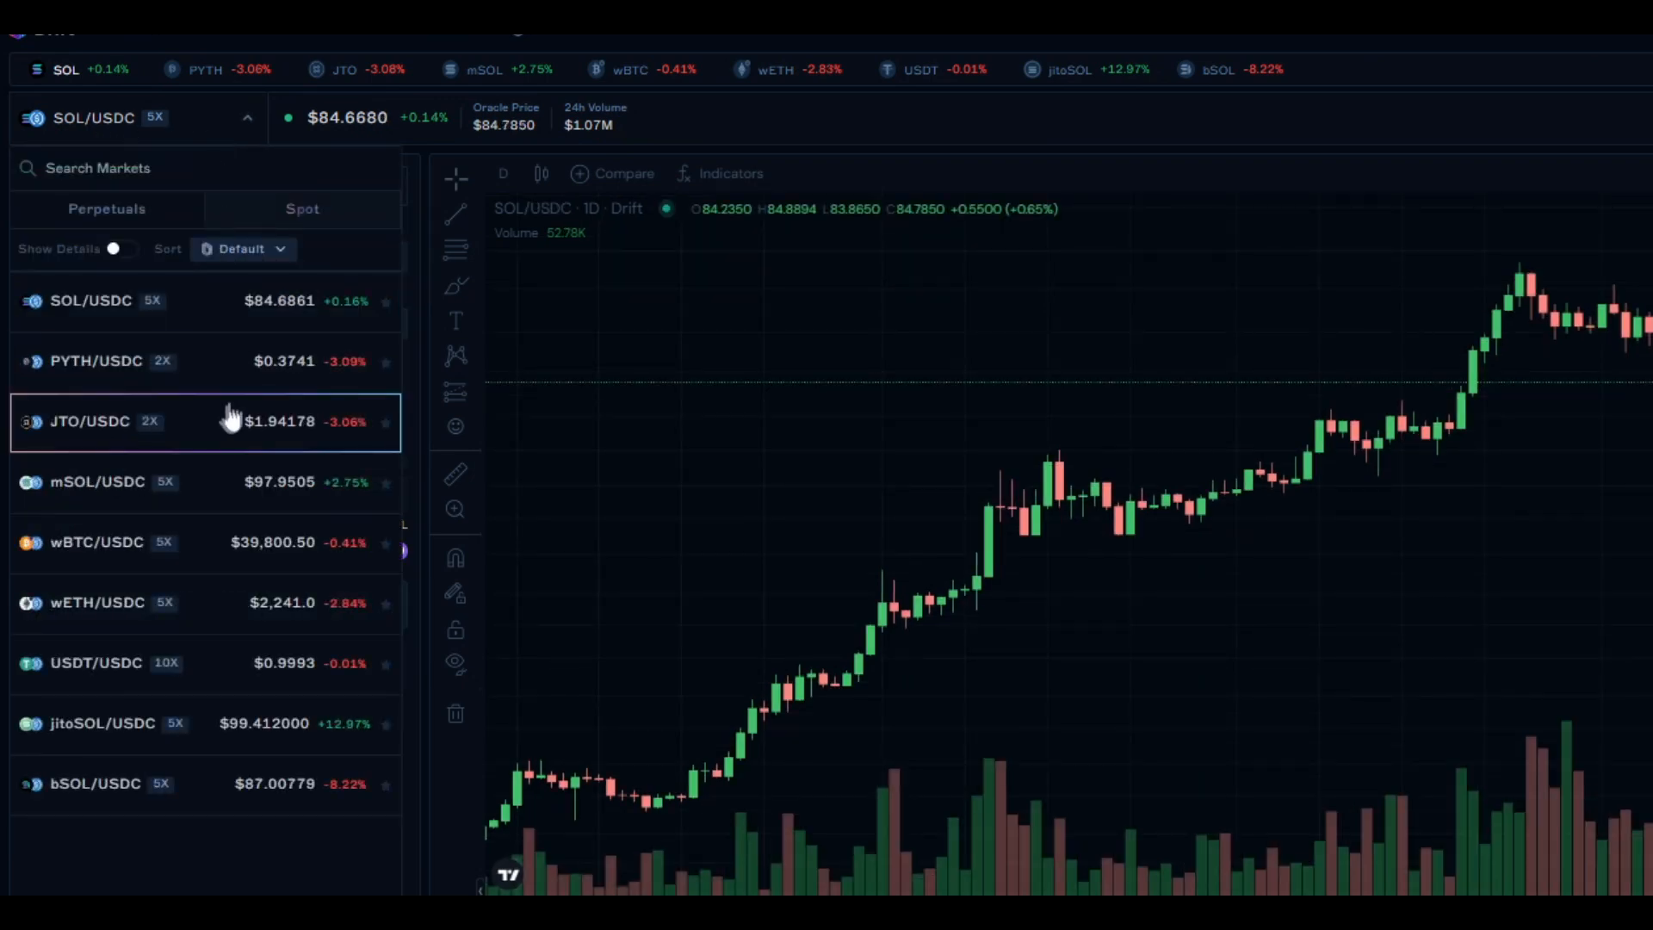
pyautogui.moveTo(208, 592)
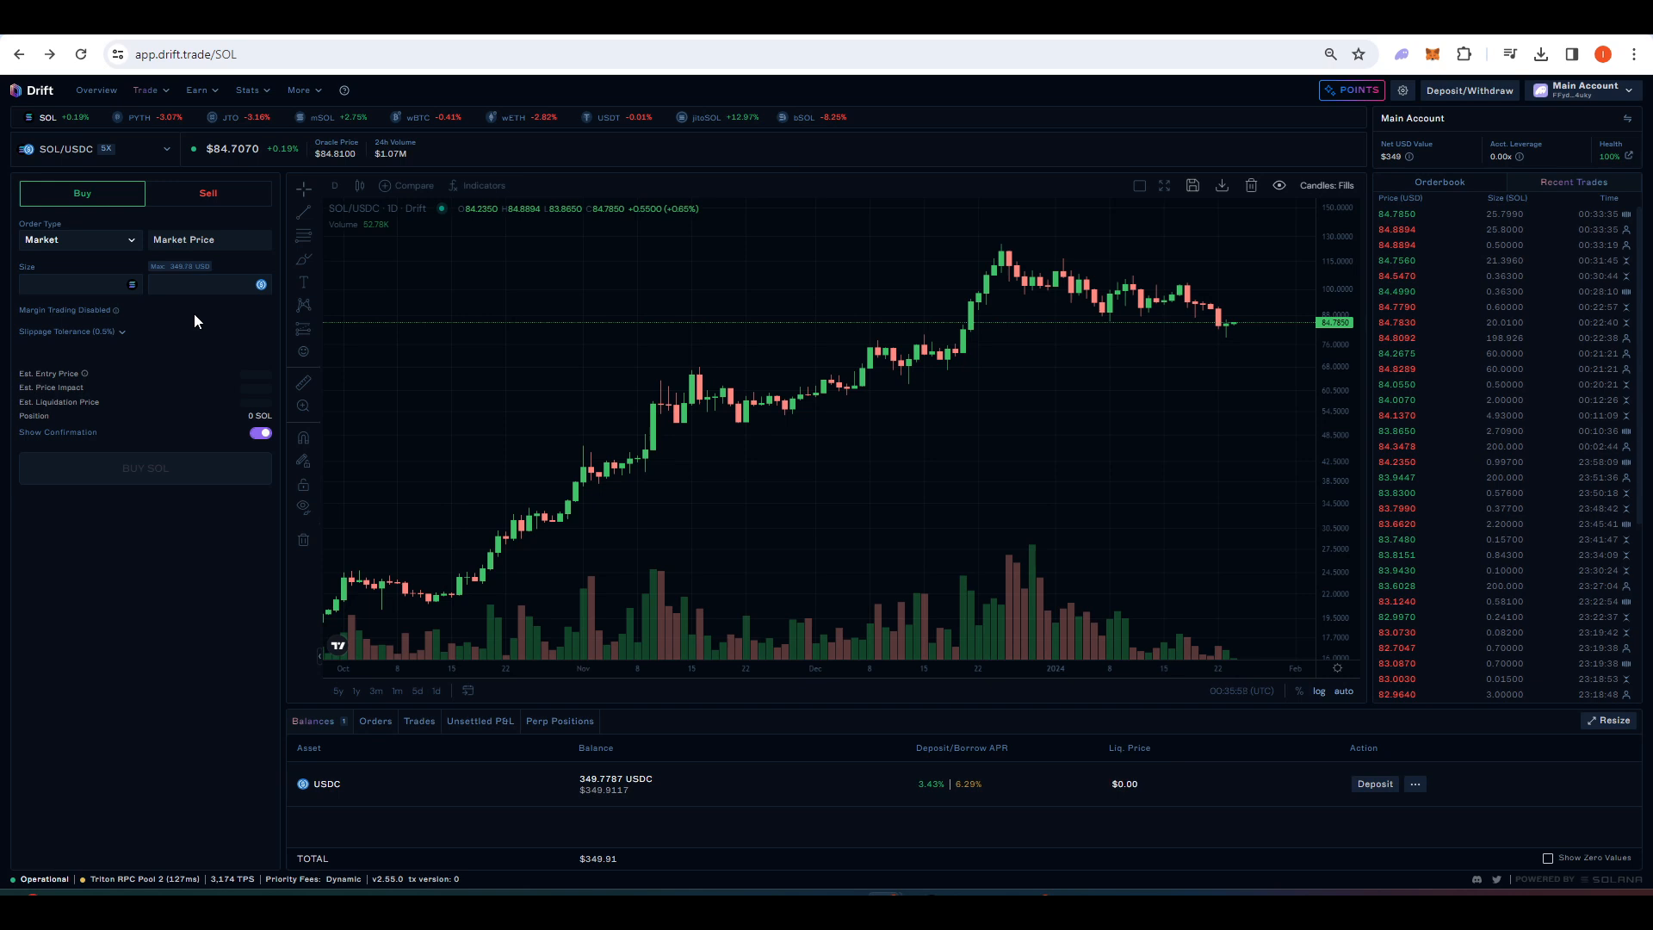
# Buy about 1.18 SOL with 100 USDC at market and approve it in Phantom.
pyautogui.write('100')
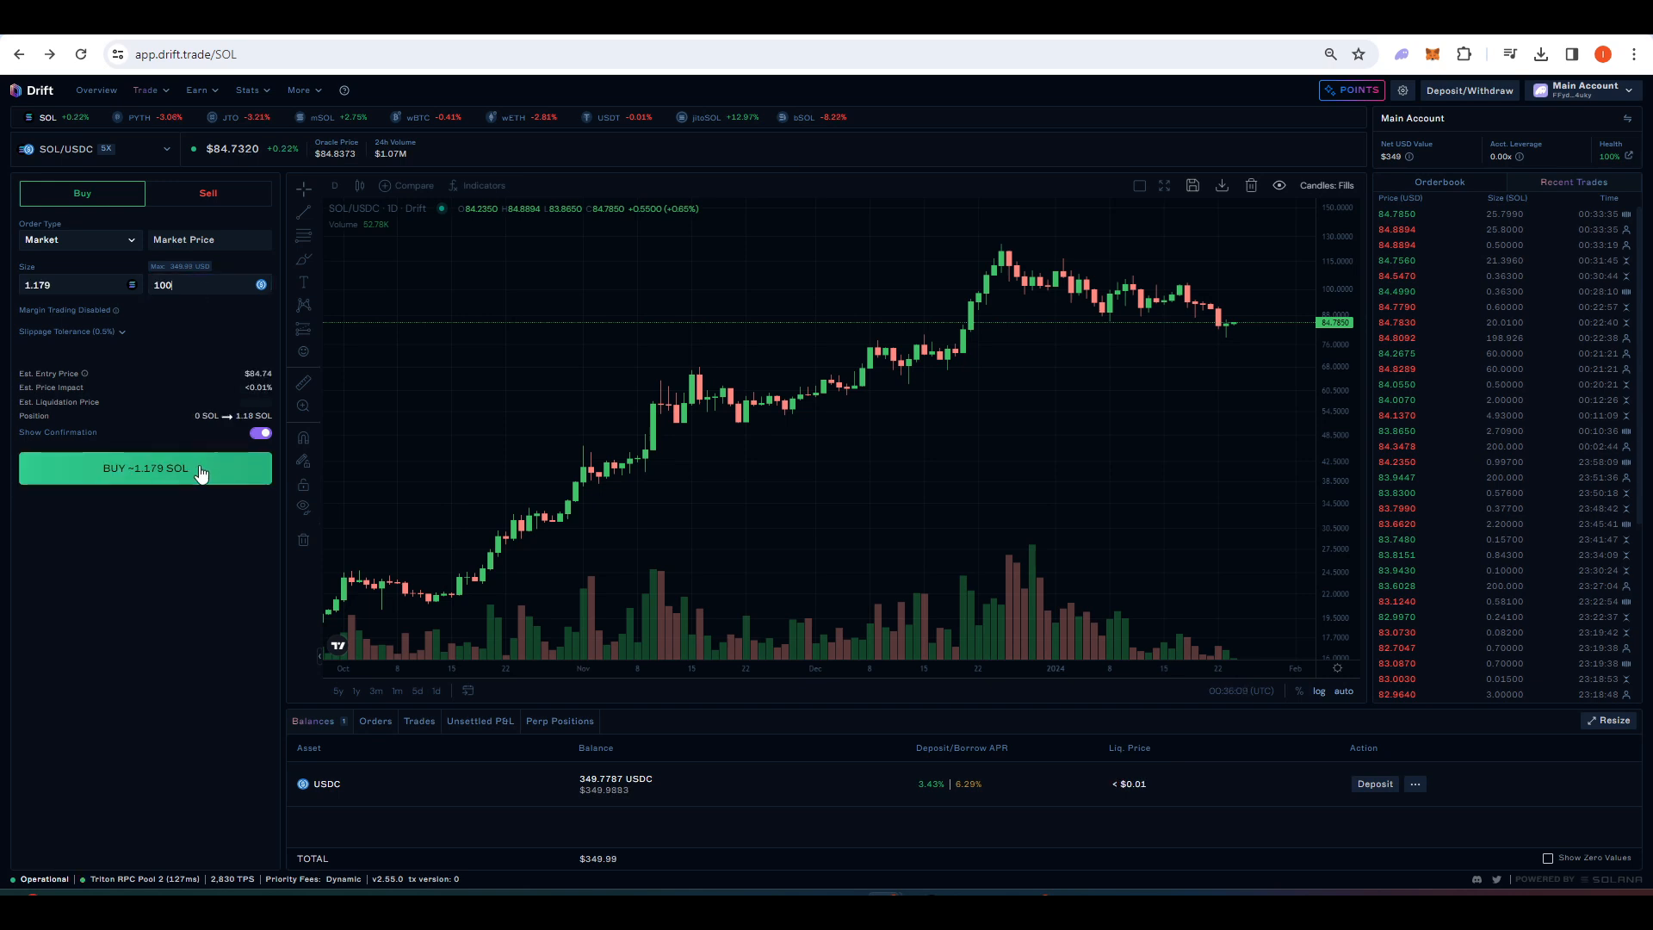
pyautogui.click(145, 469)
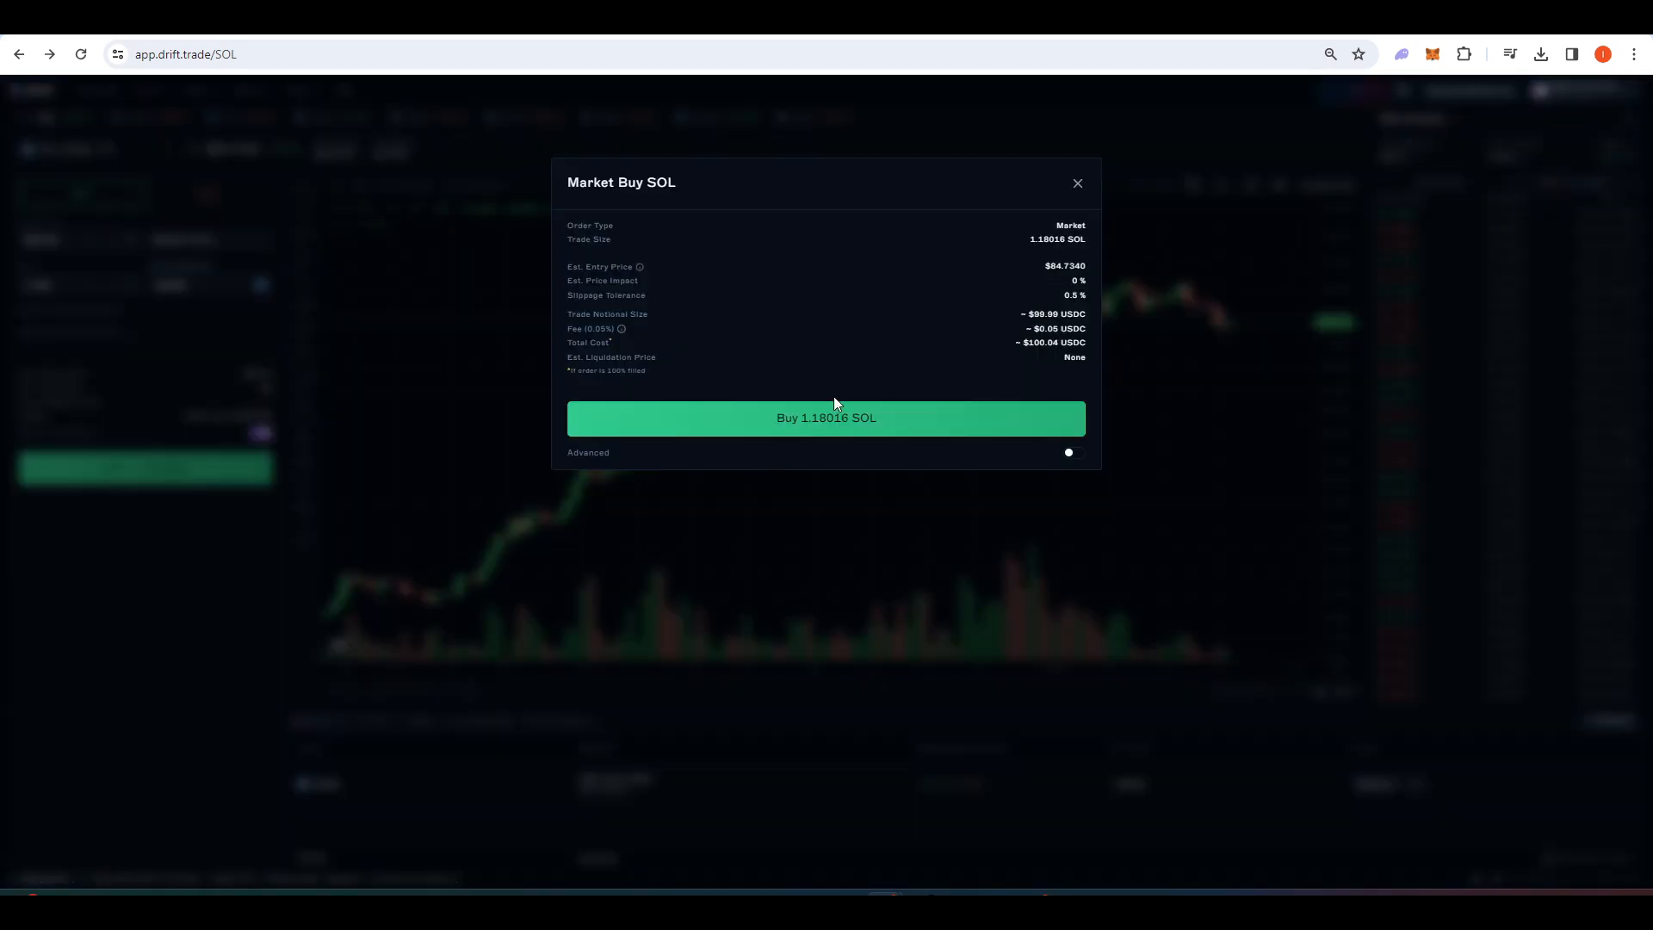
pyautogui.click(824, 417)
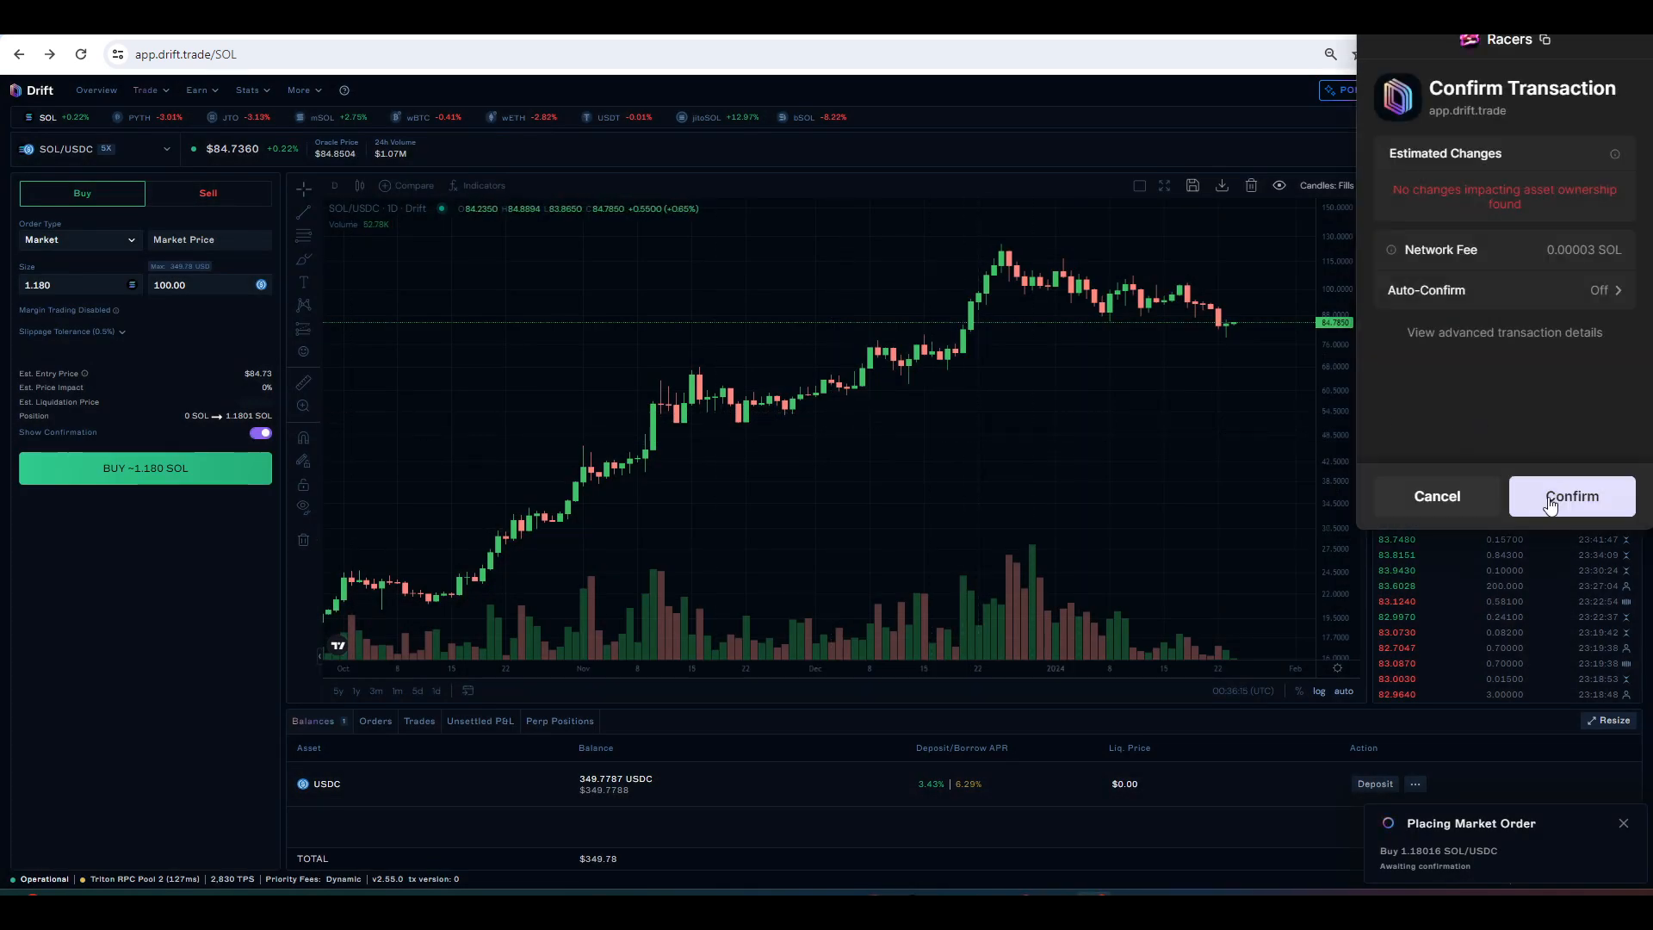
pyautogui.click(1570, 496)
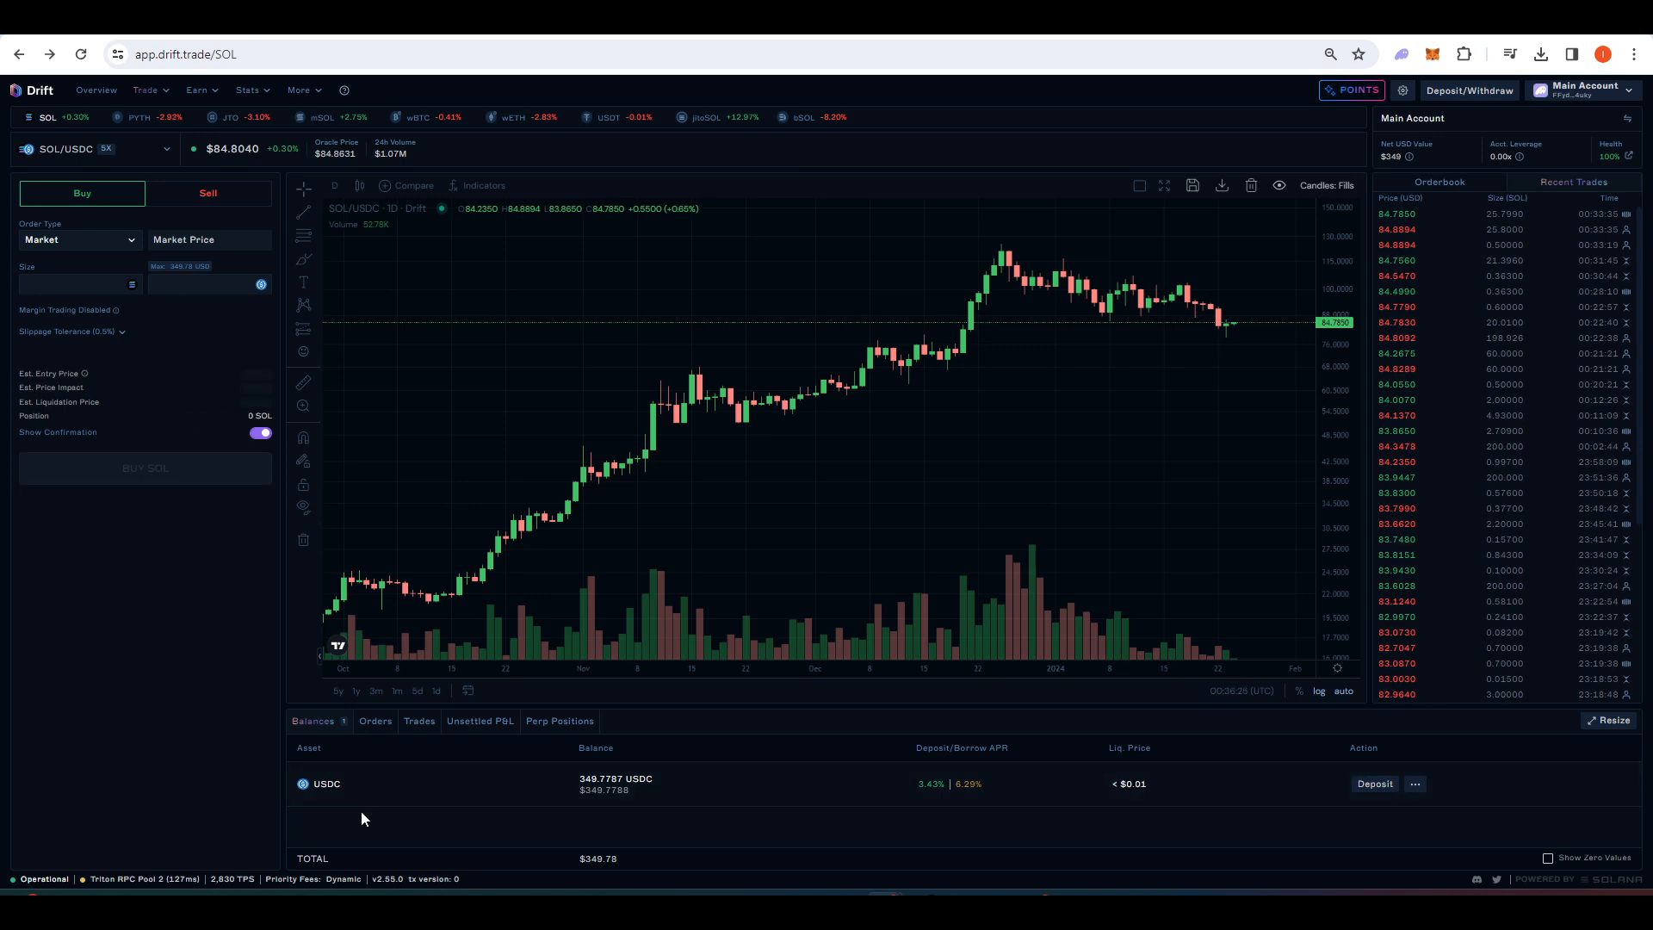
pyautogui.click(144, 467)
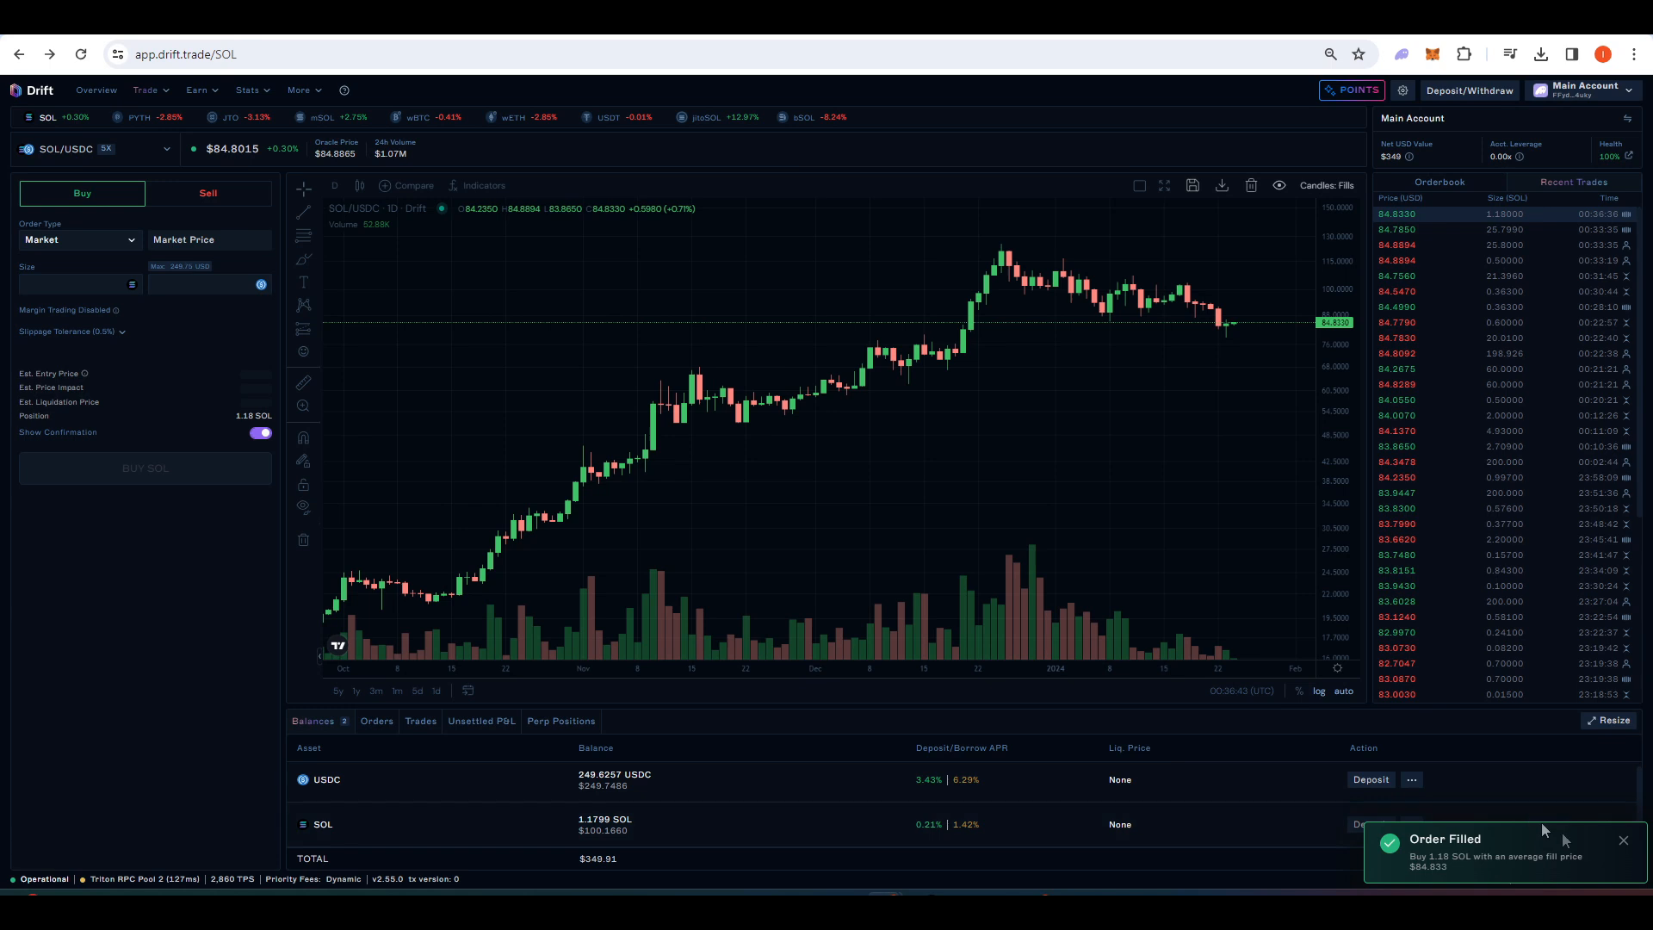
# Sell 1.179 SOL at market, restoring USDC to about 349.61.
pyautogui.click(209, 193)
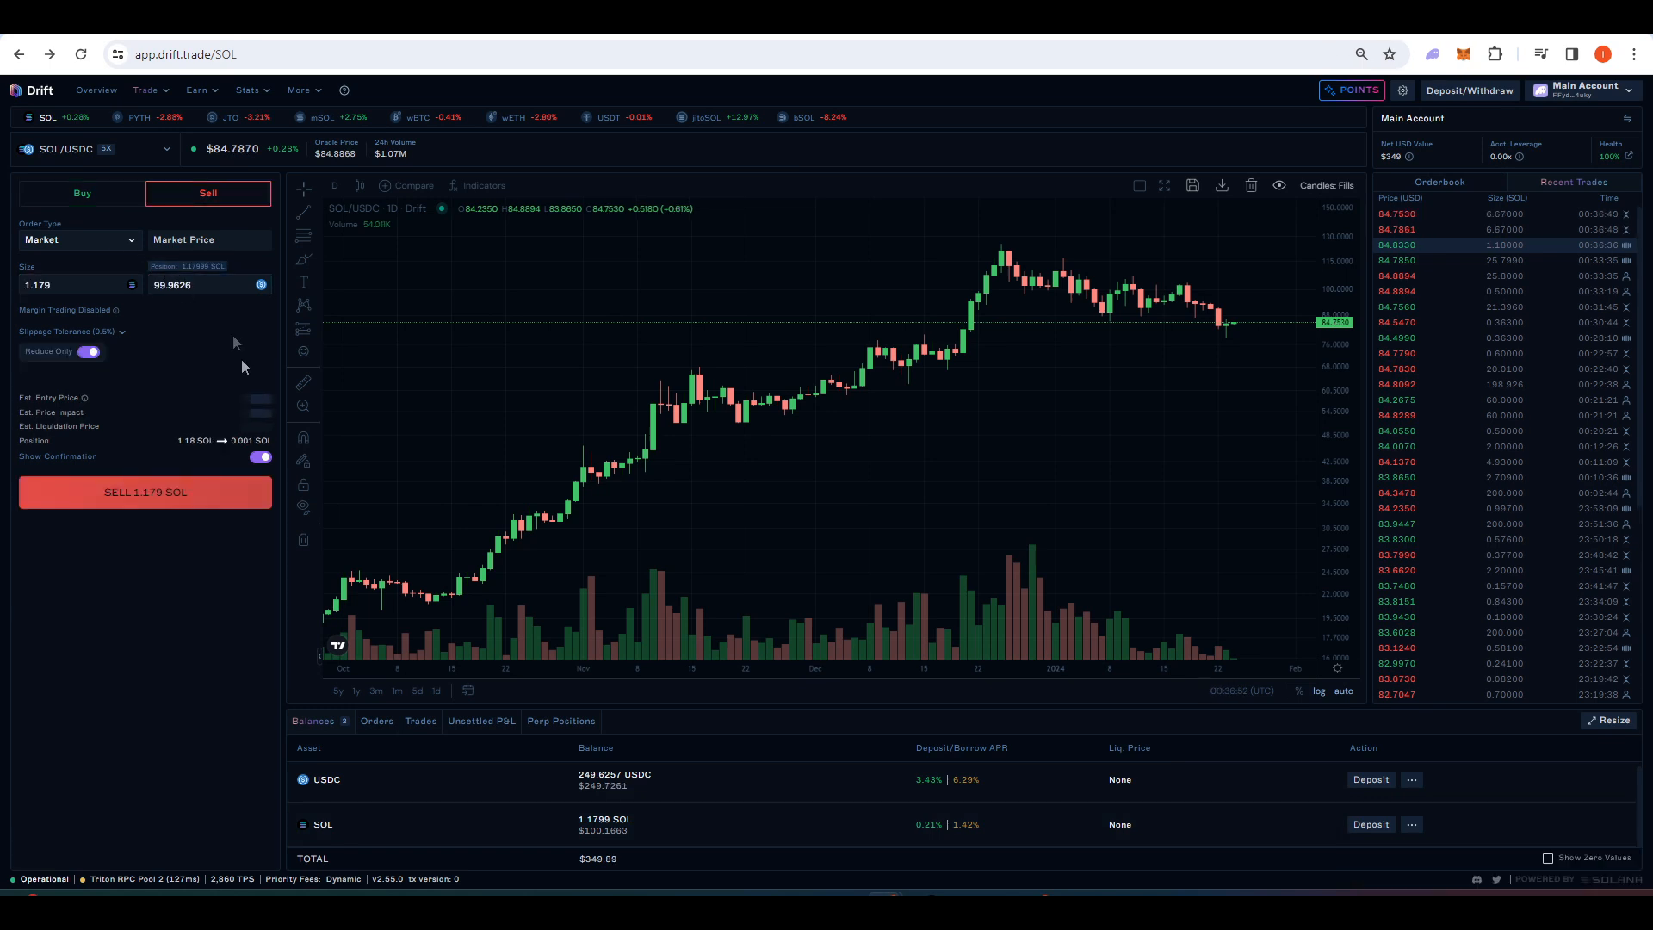
pyautogui.click(145, 492)
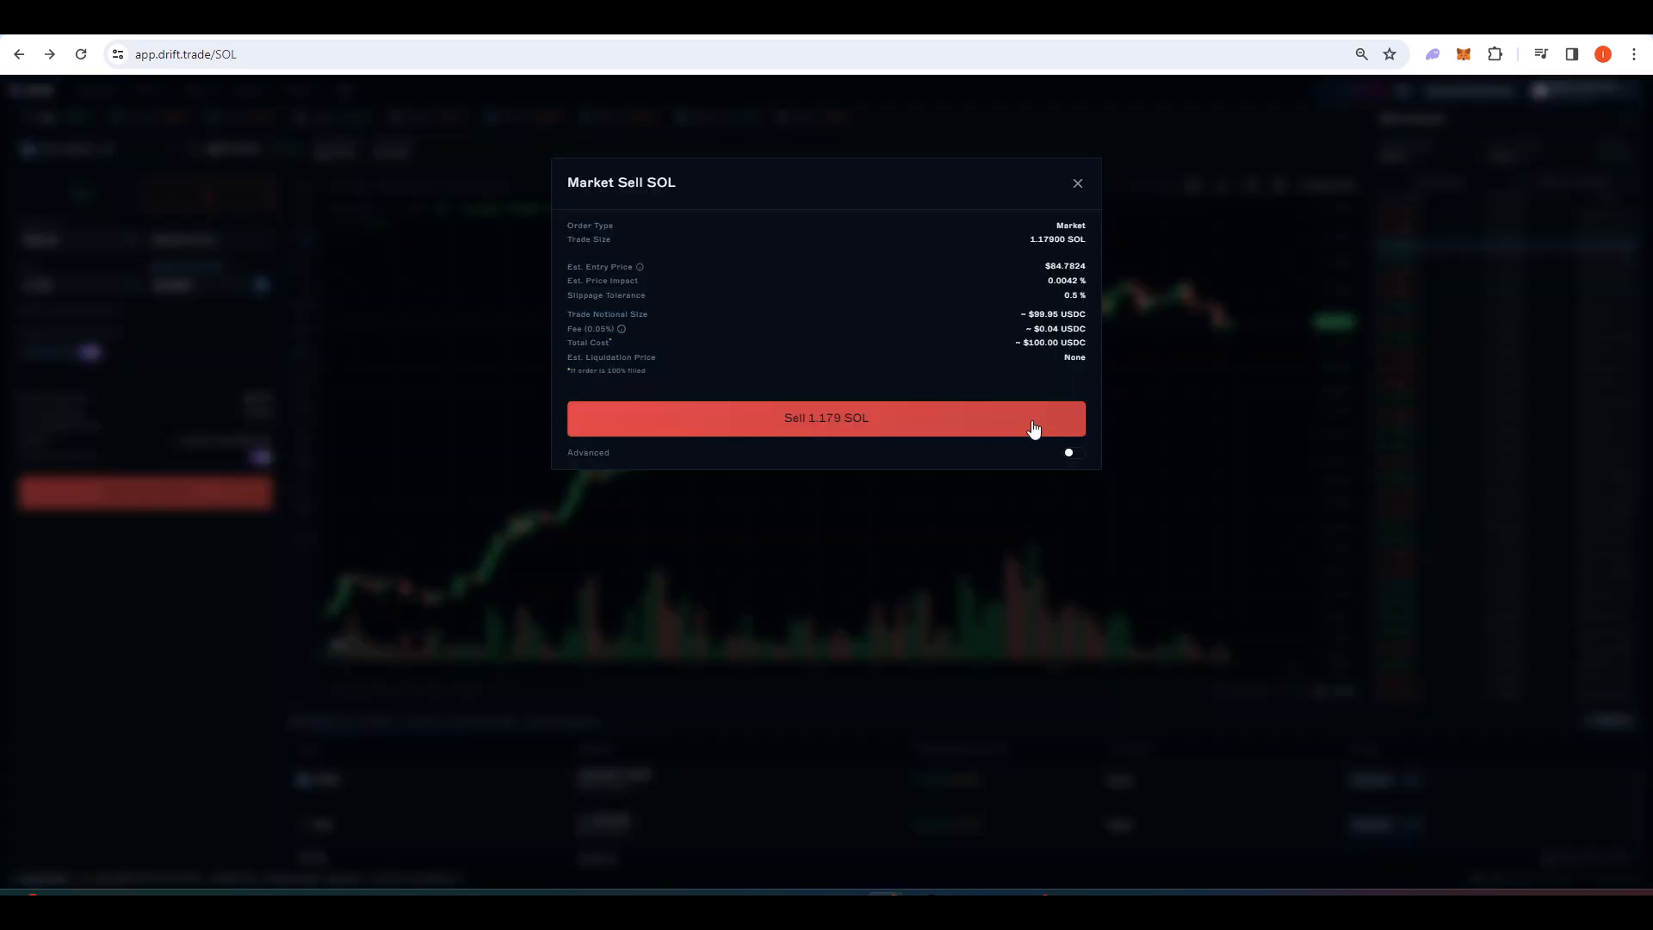
pyautogui.click(825, 417)
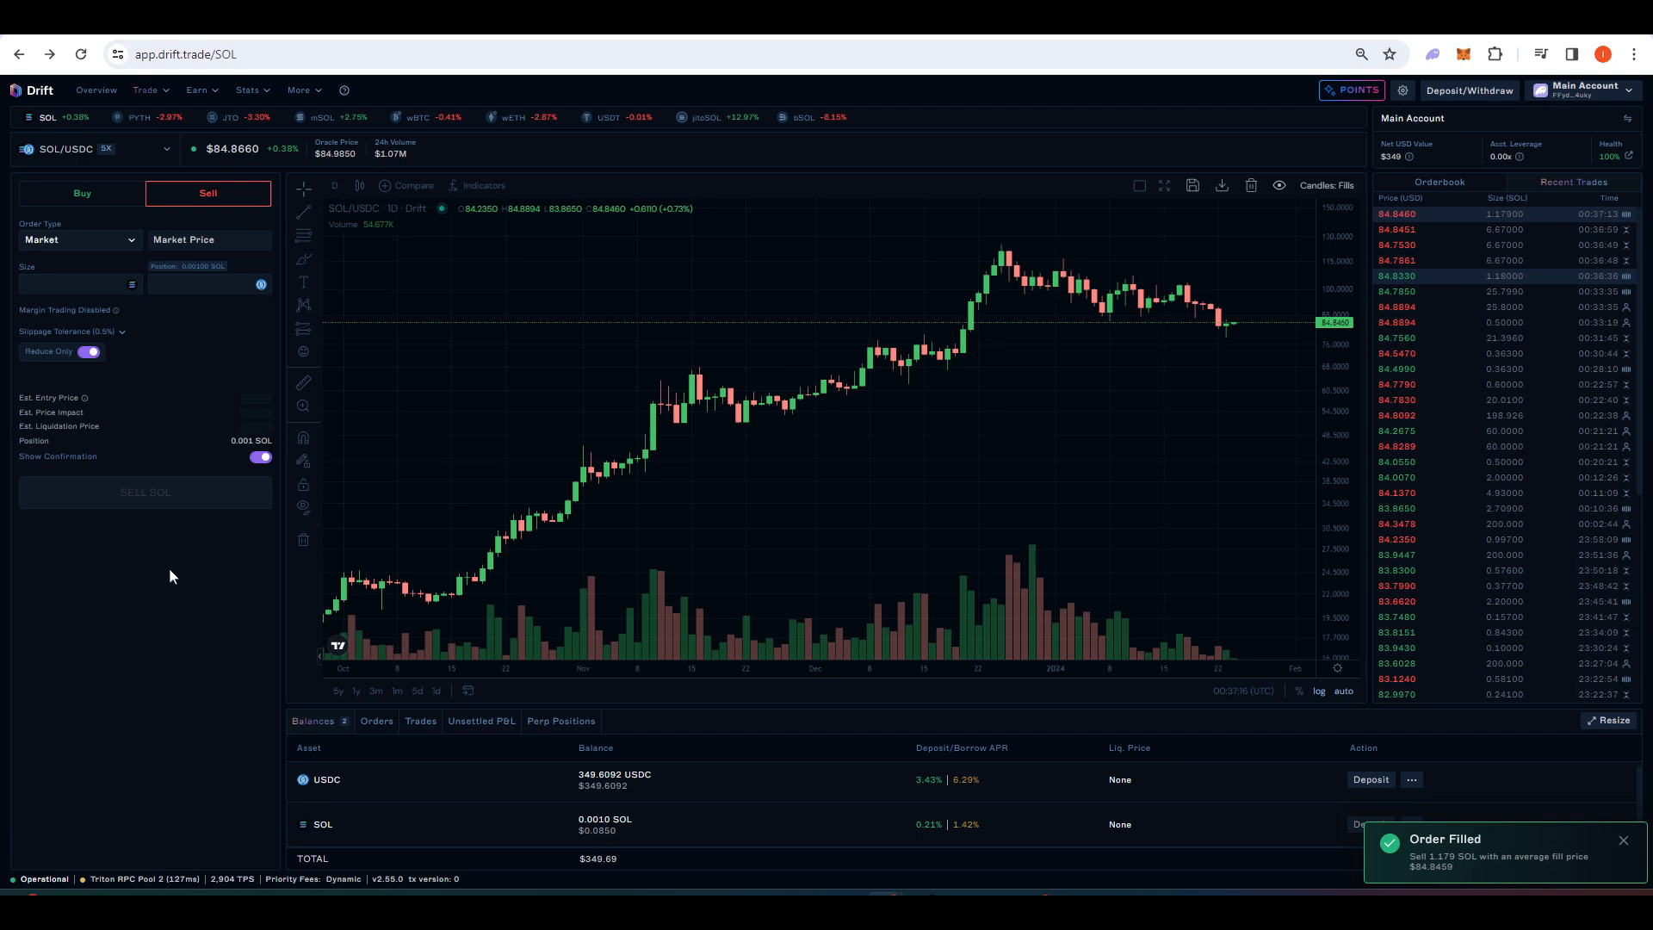
pyautogui.click(93, 148)
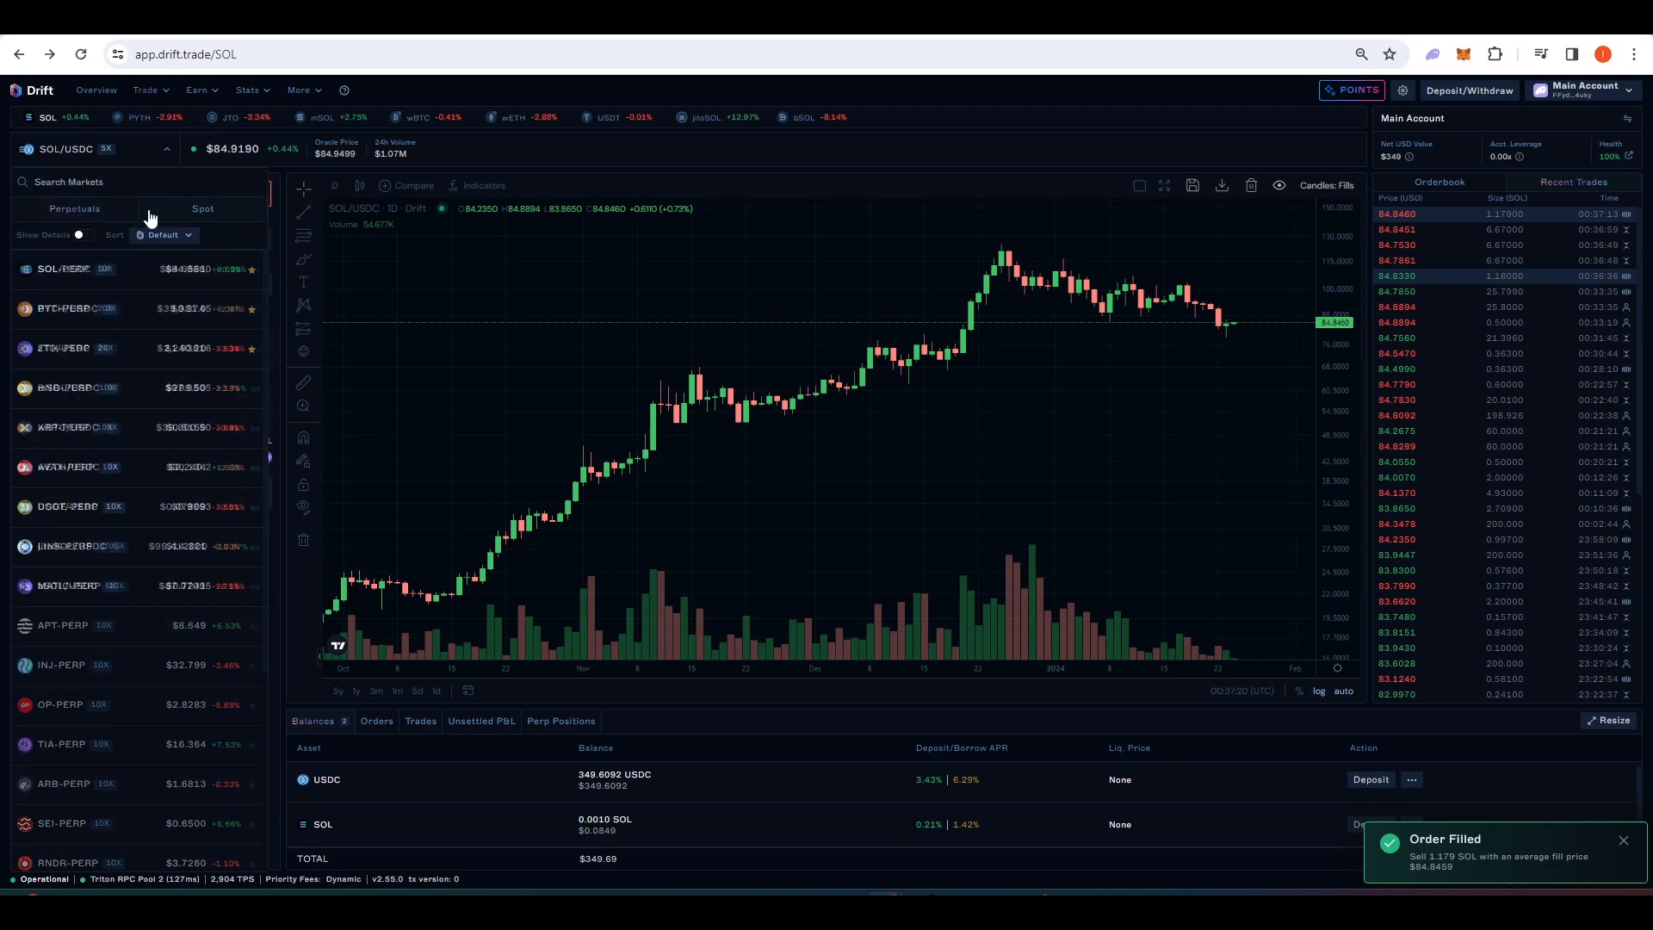
# Show spot markets, then go to Earn's Lend / Borrow page.
pyautogui.click(201, 208)
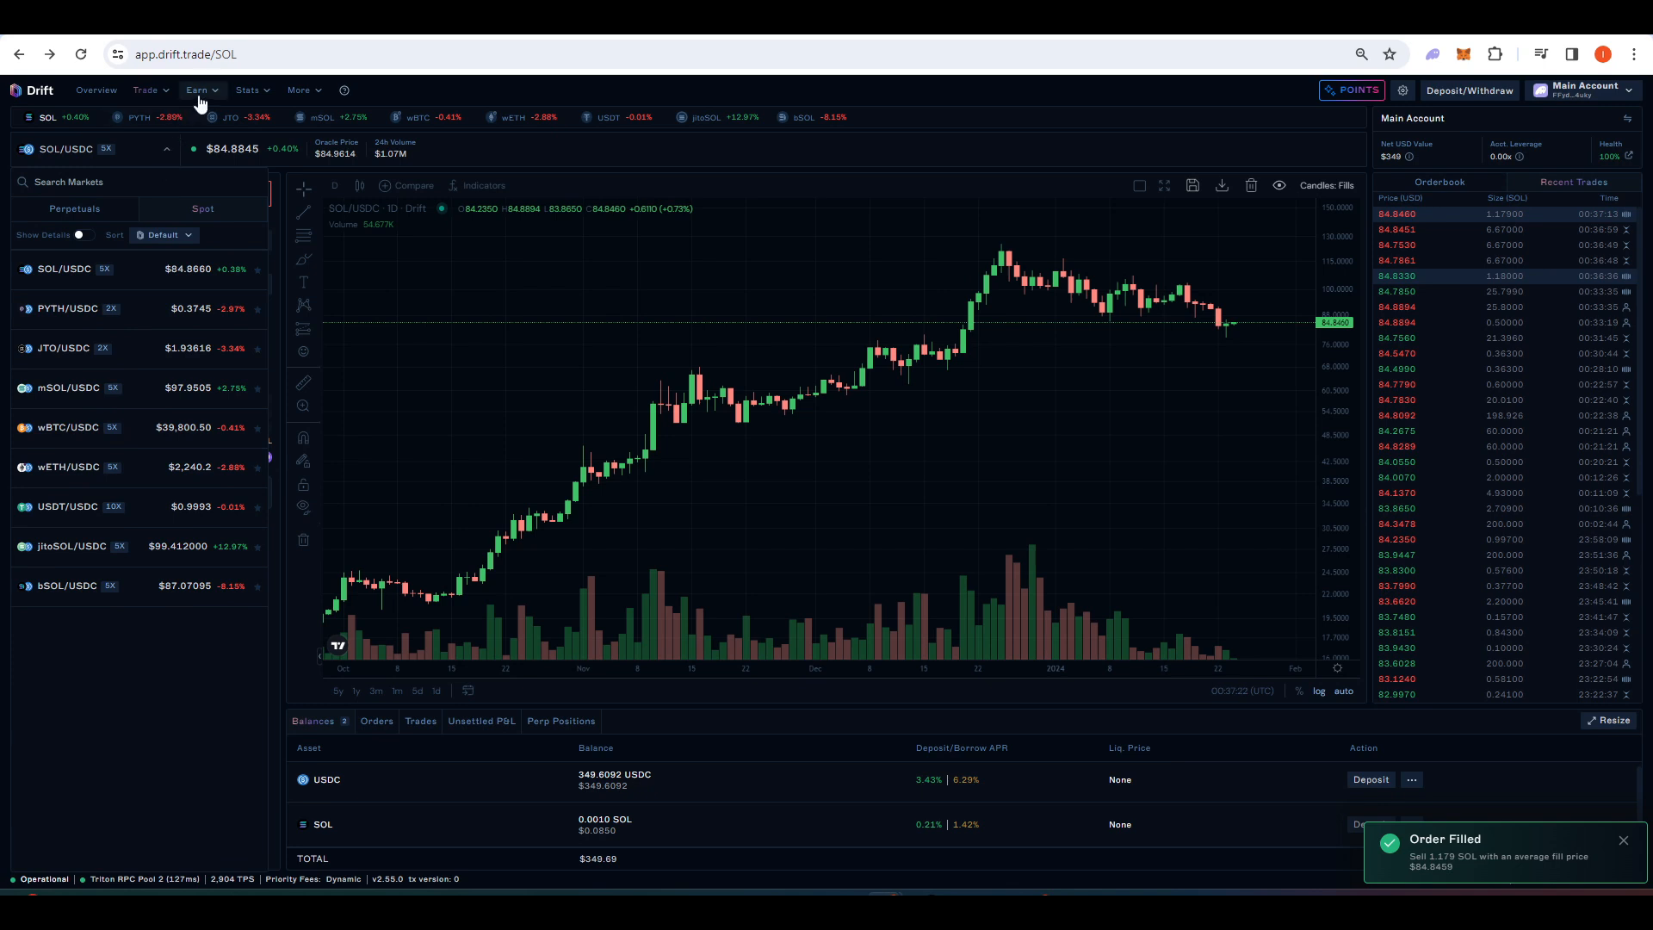
pyautogui.click(196, 90)
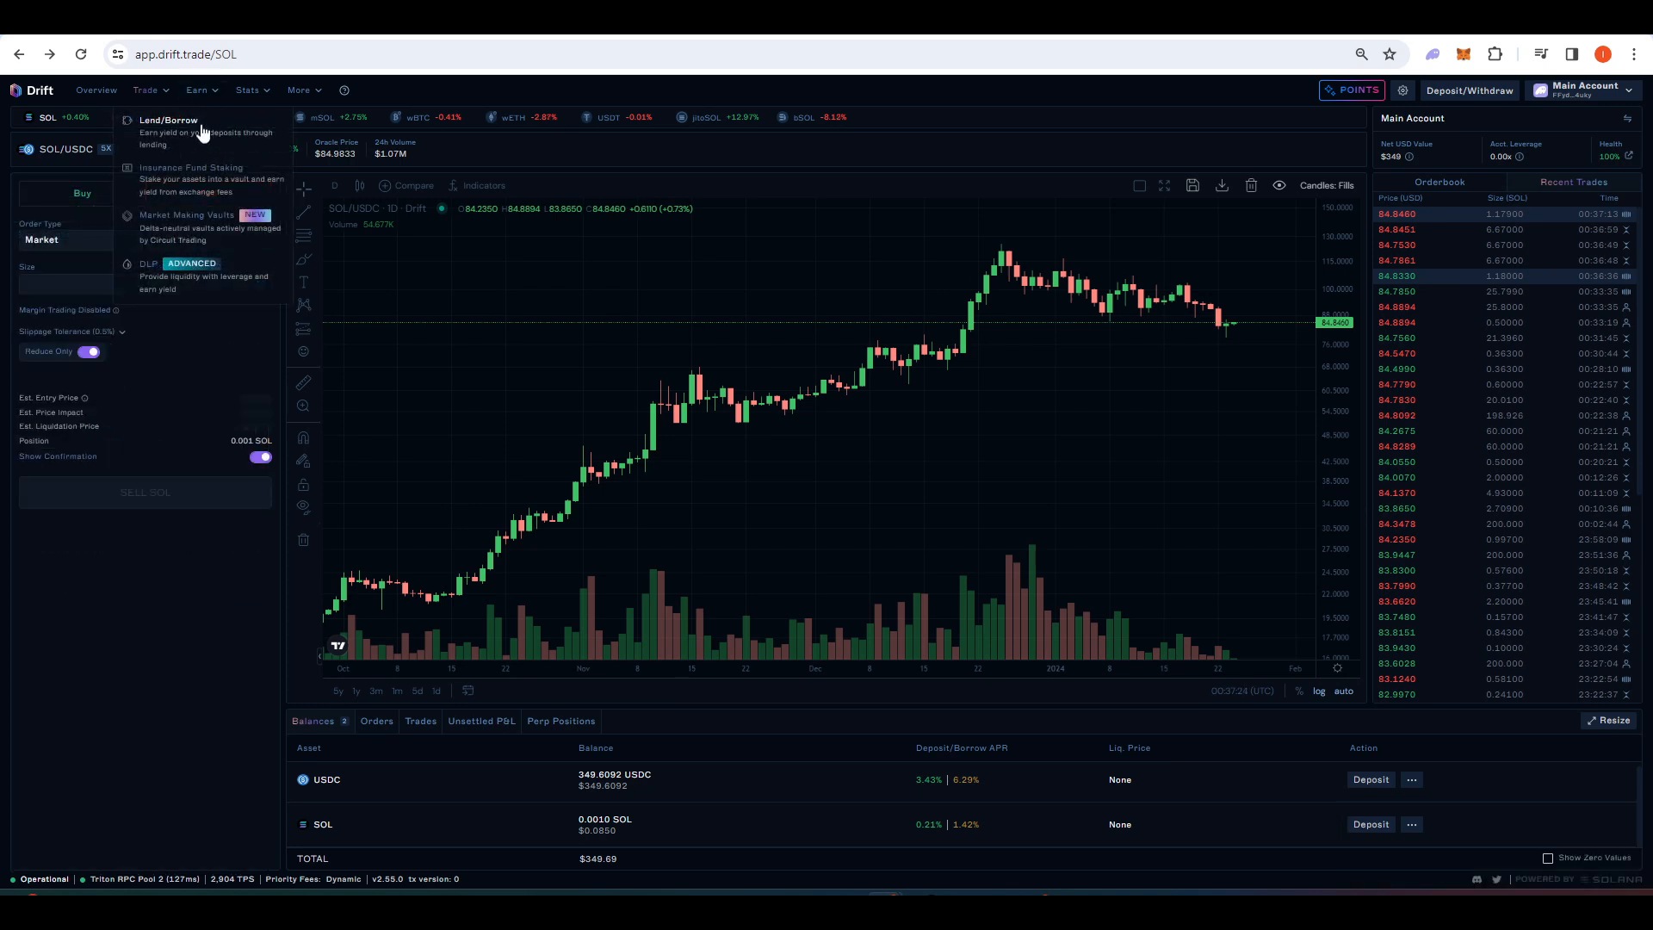
pyautogui.moveTo(203, 137)
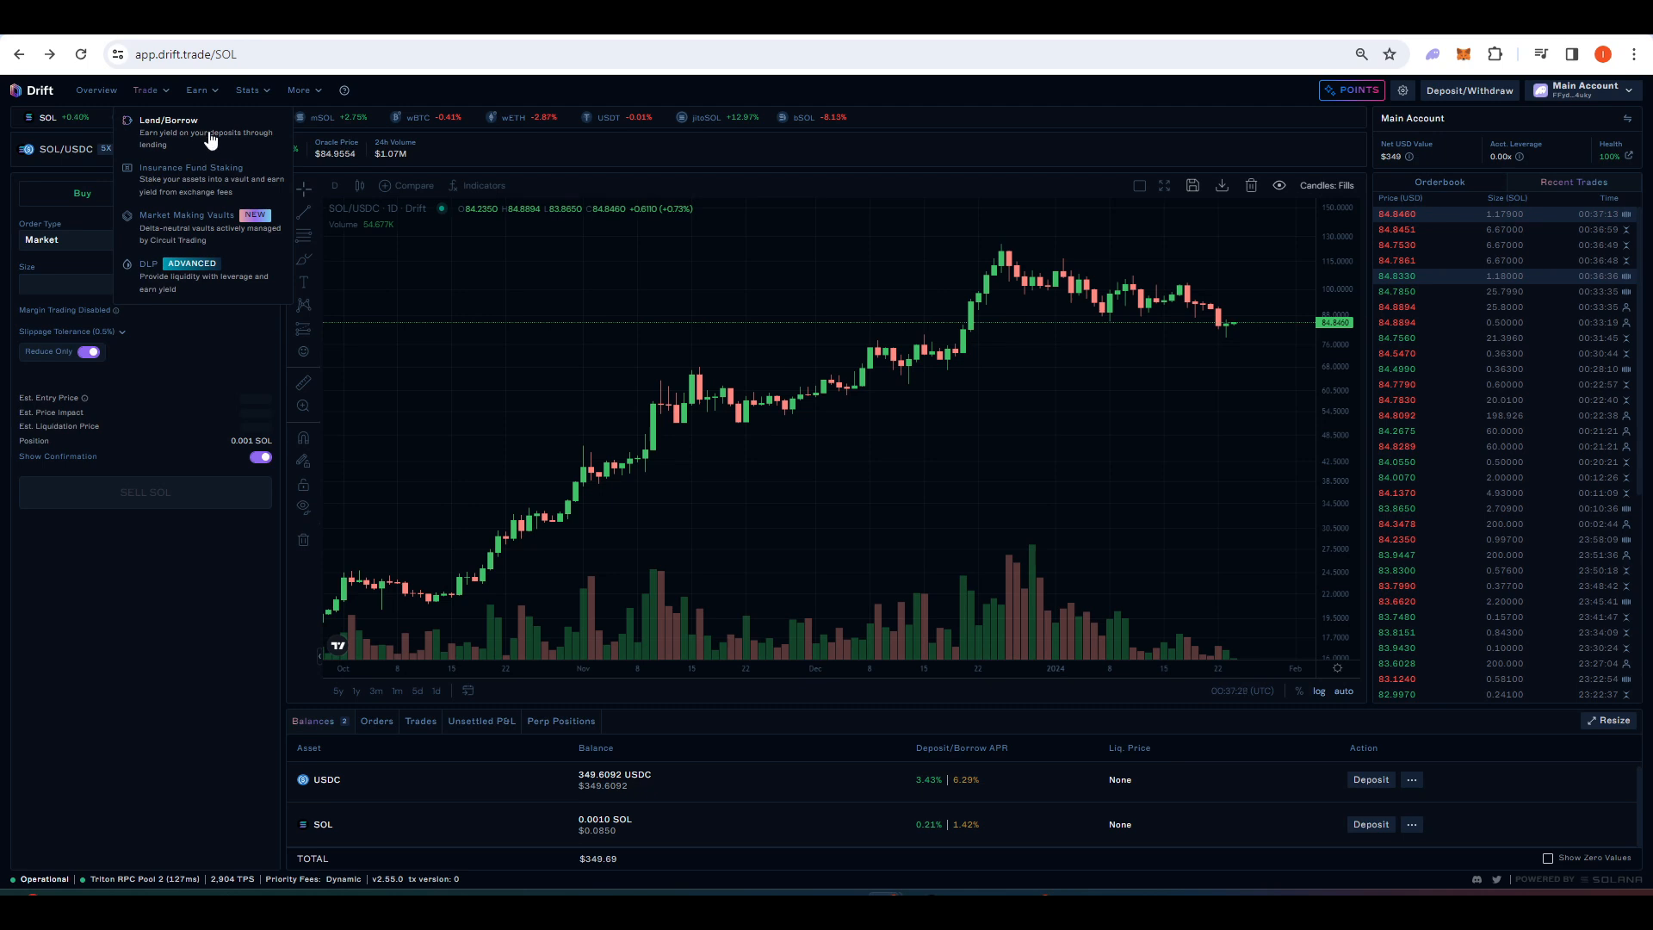
pyautogui.click(169, 121)
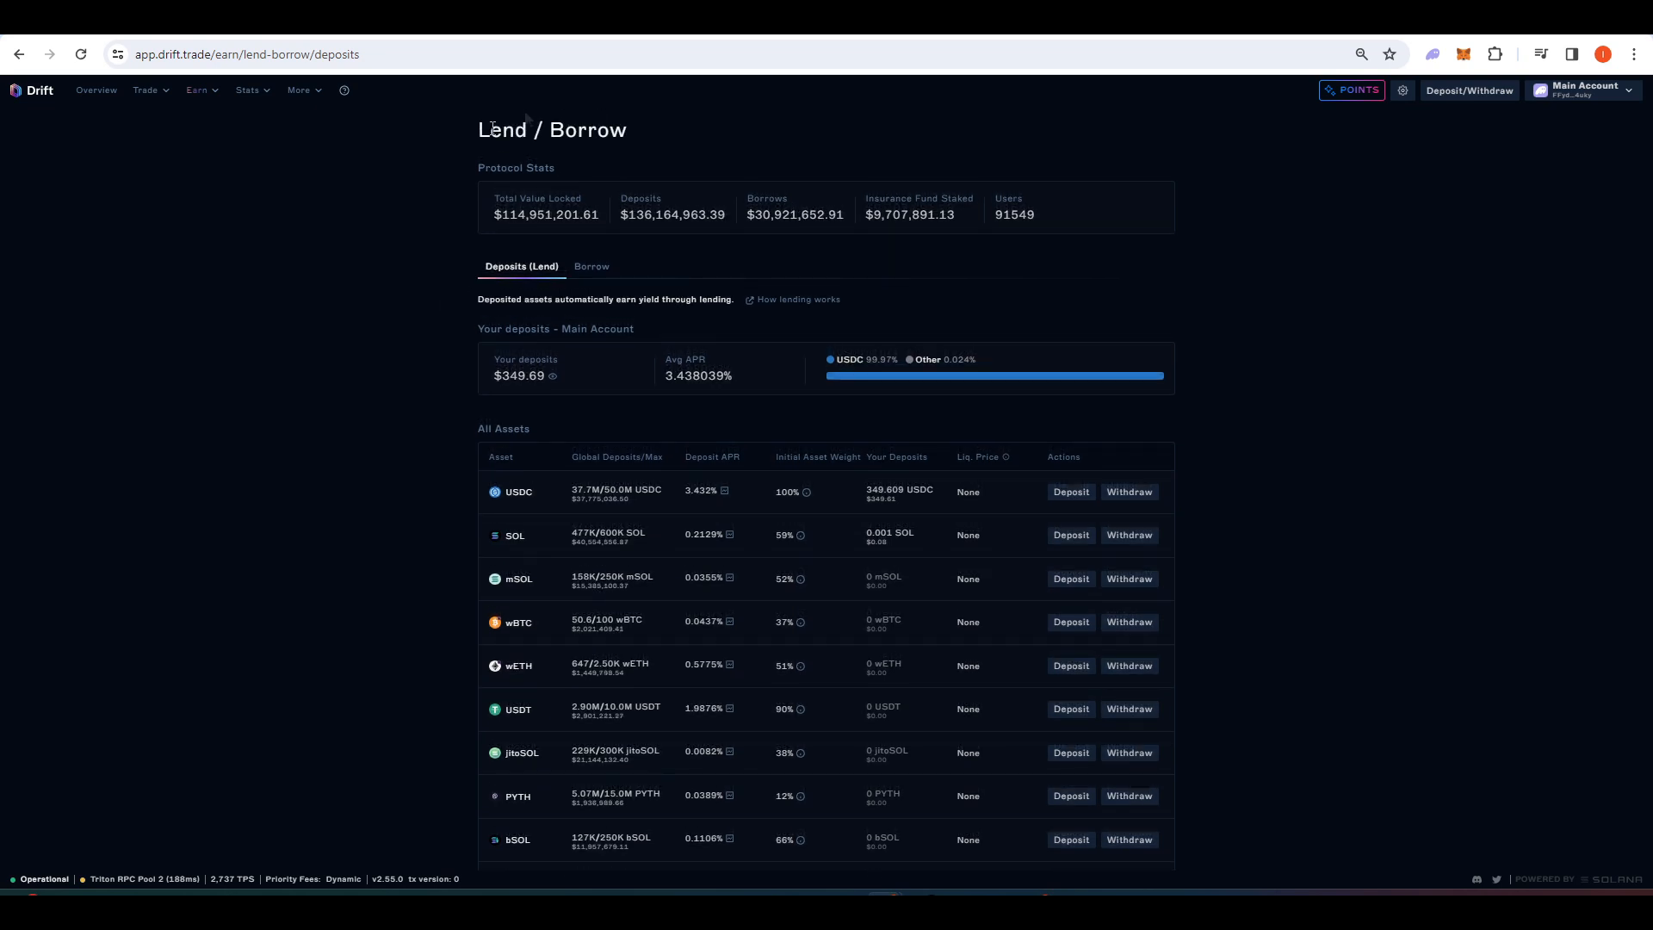
pyautogui.moveTo(322, 229)
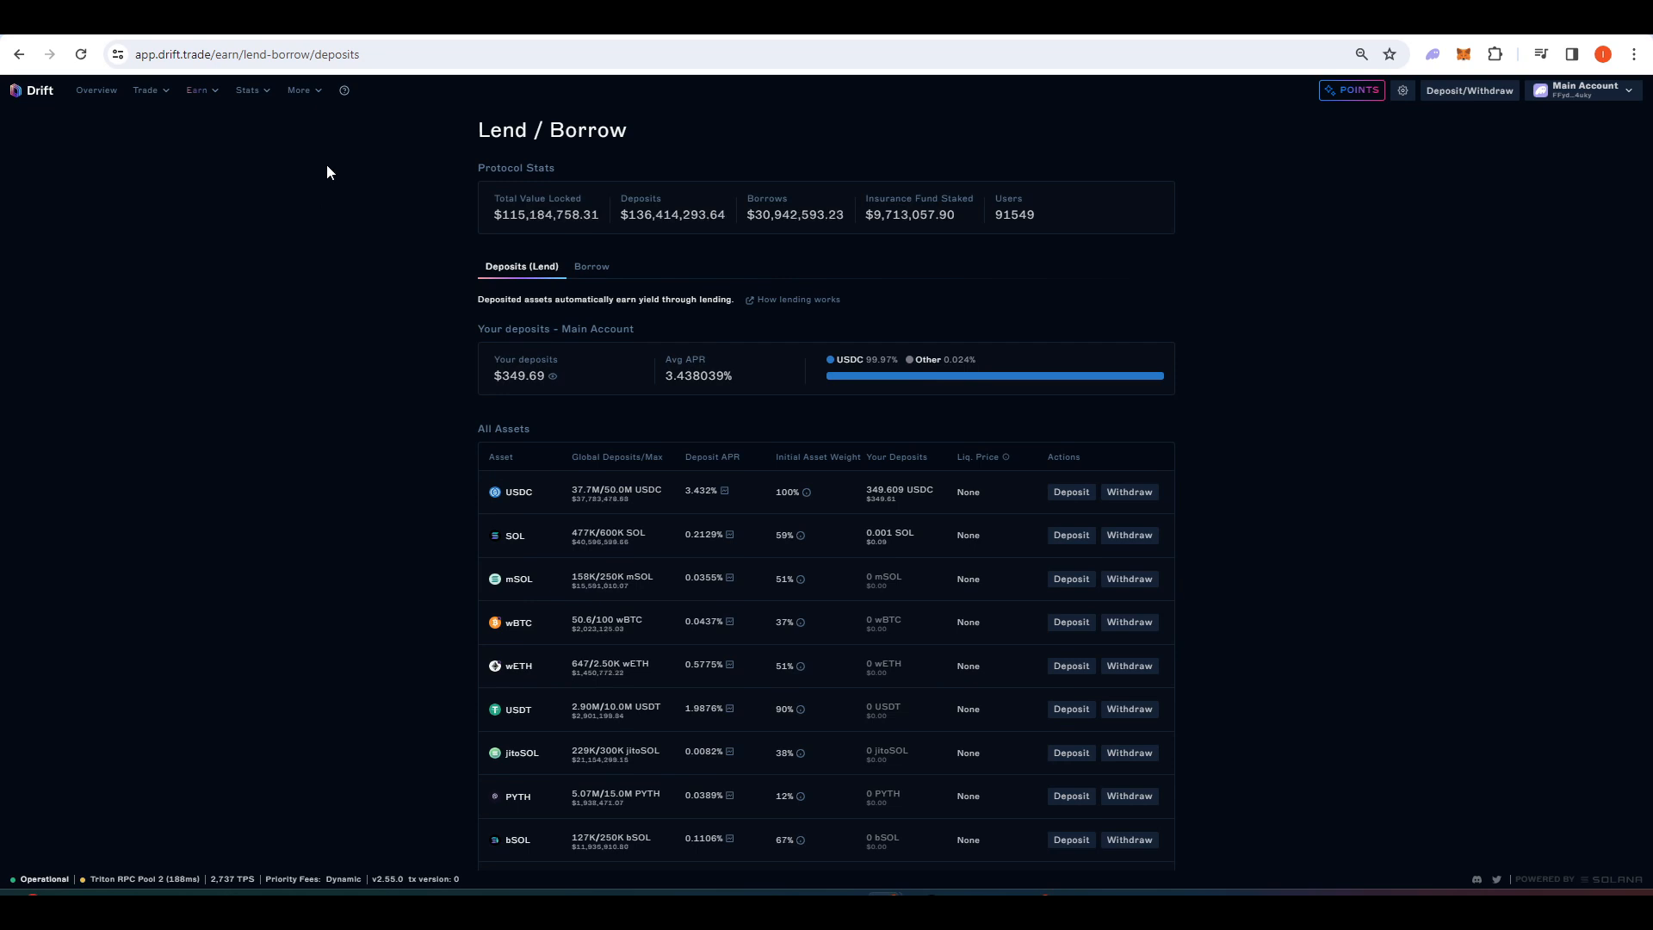
pyautogui.scroll(-3)
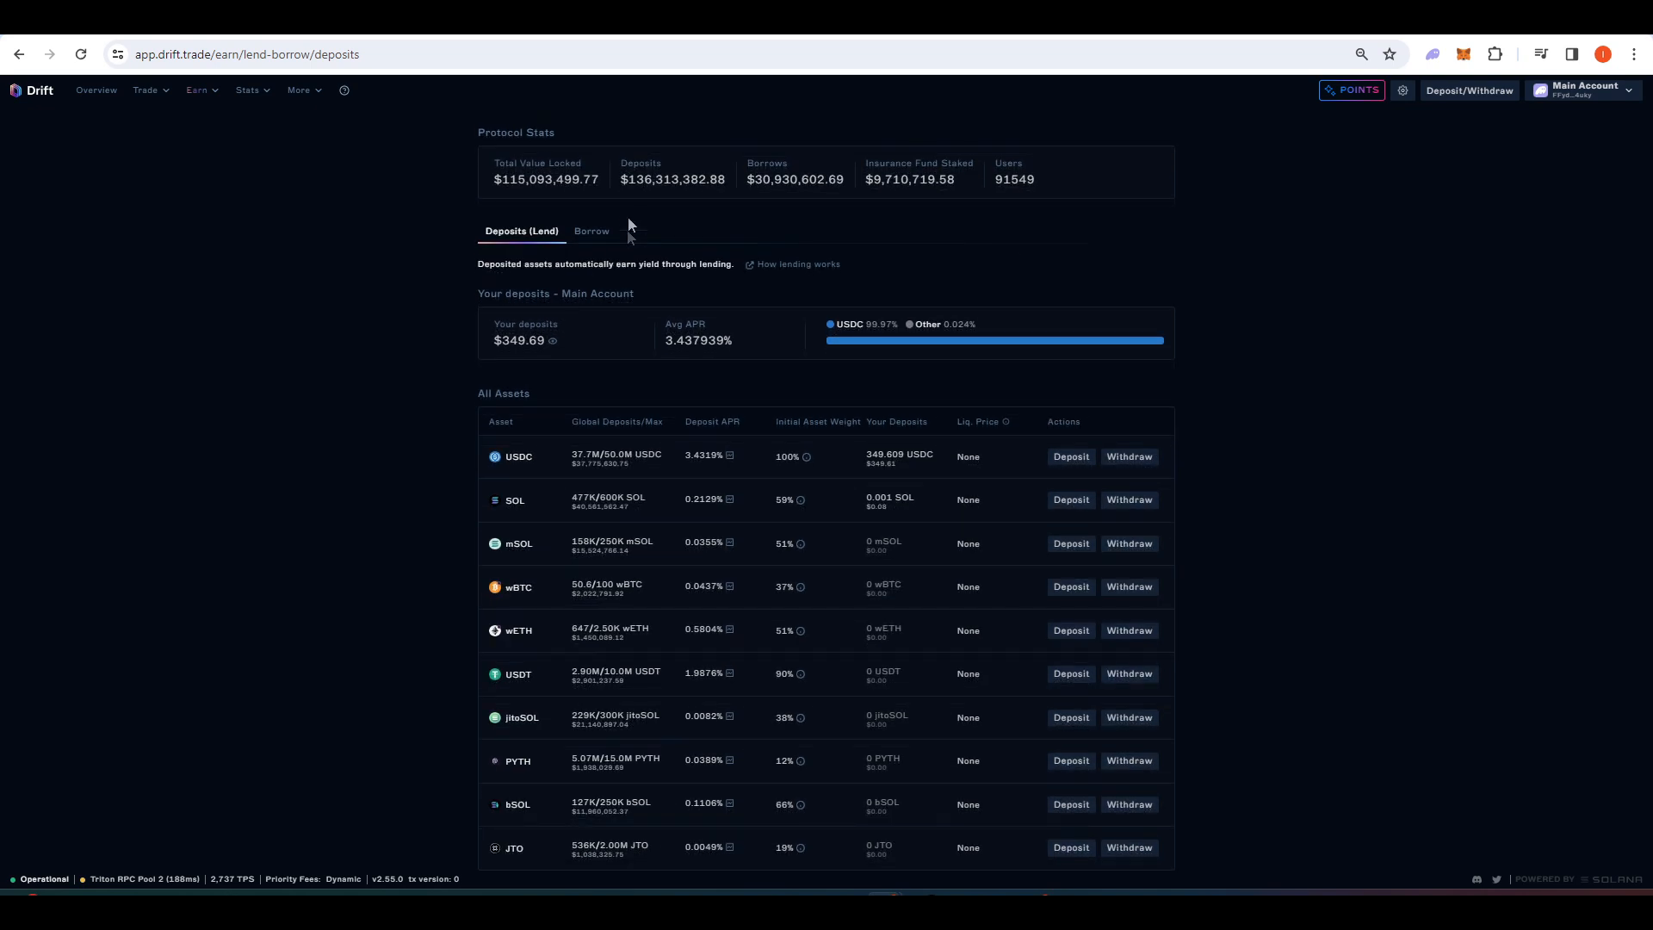
pyautogui.scroll(3)
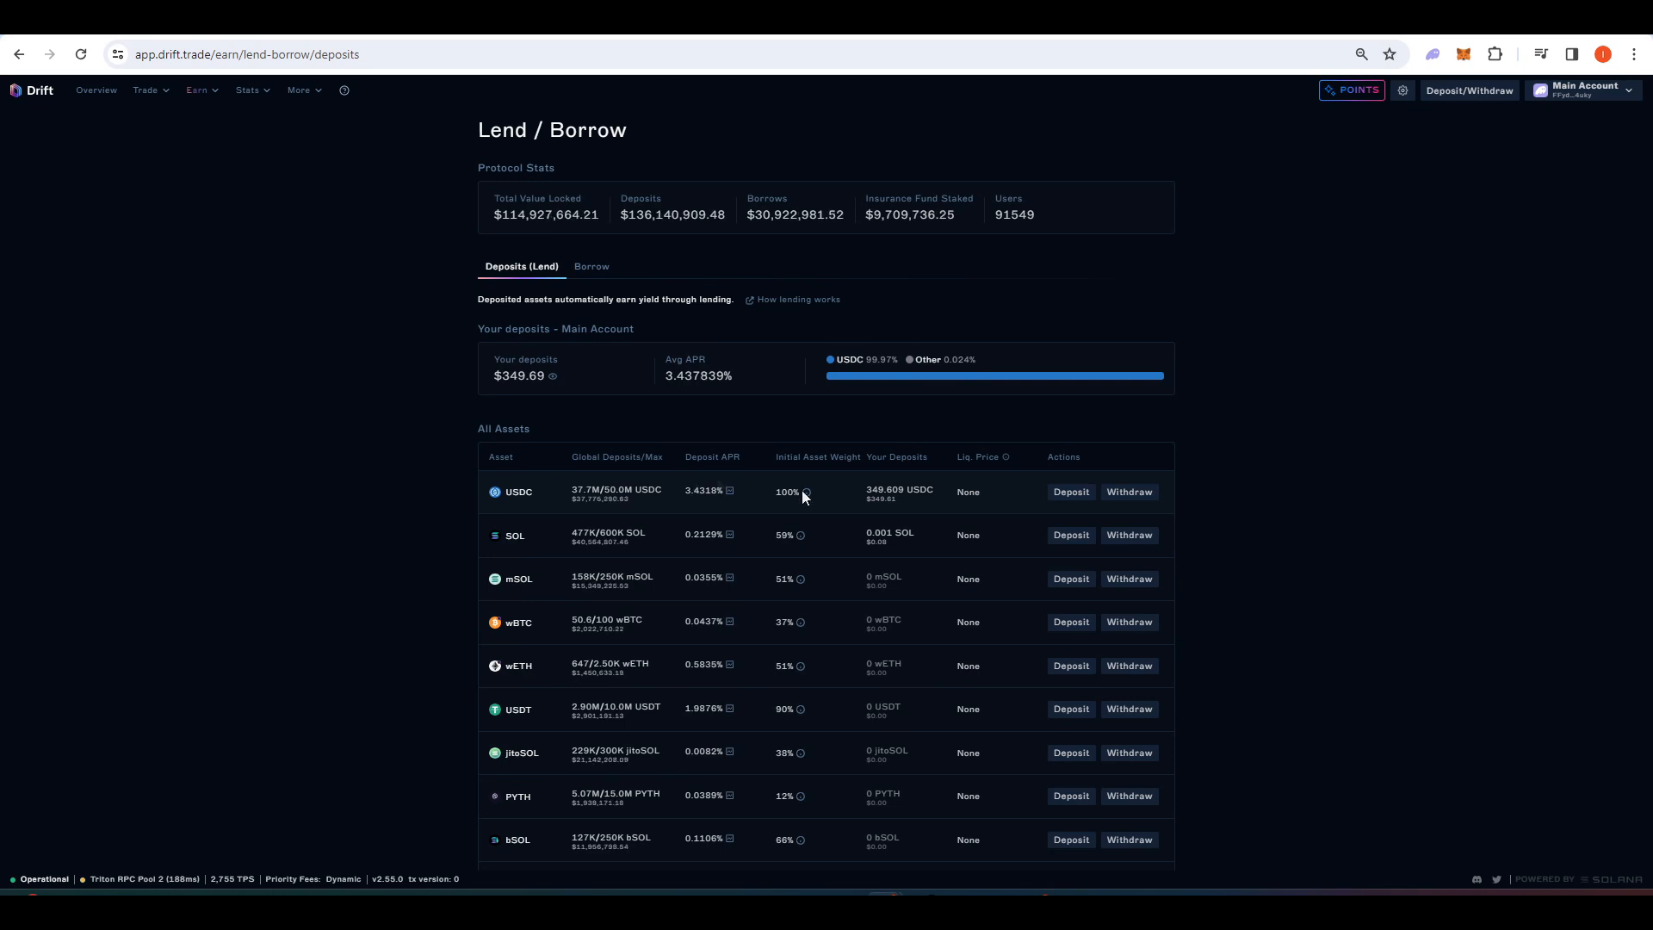
pyautogui.moveTo(928, 408)
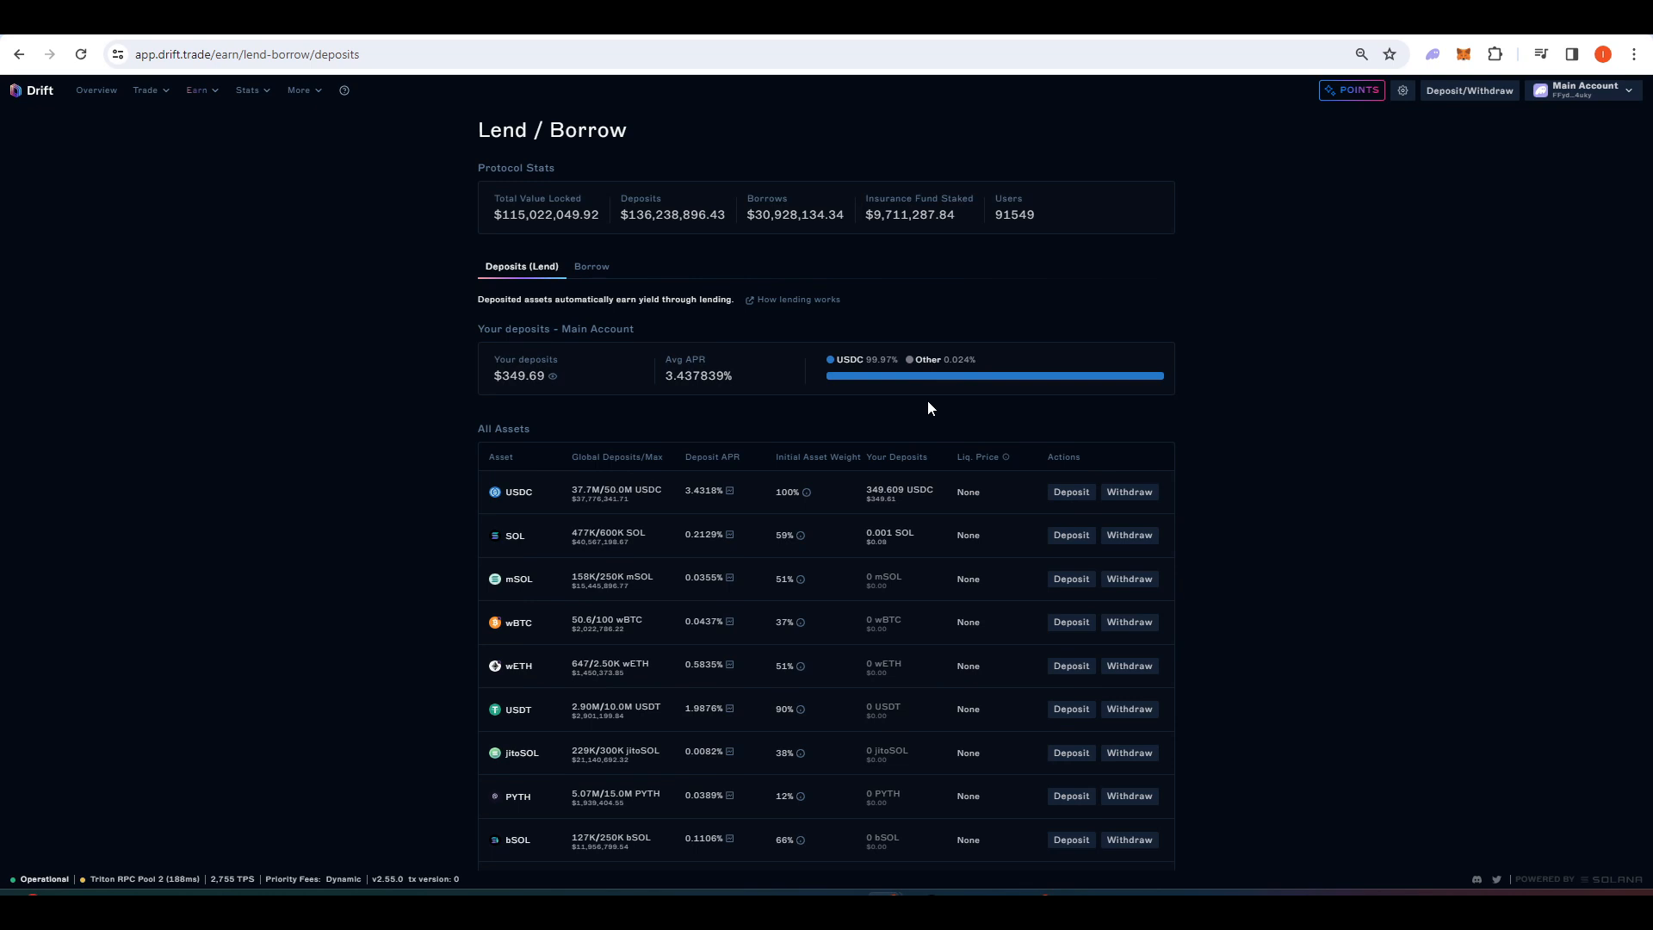
pyautogui.moveTo(510, 546)
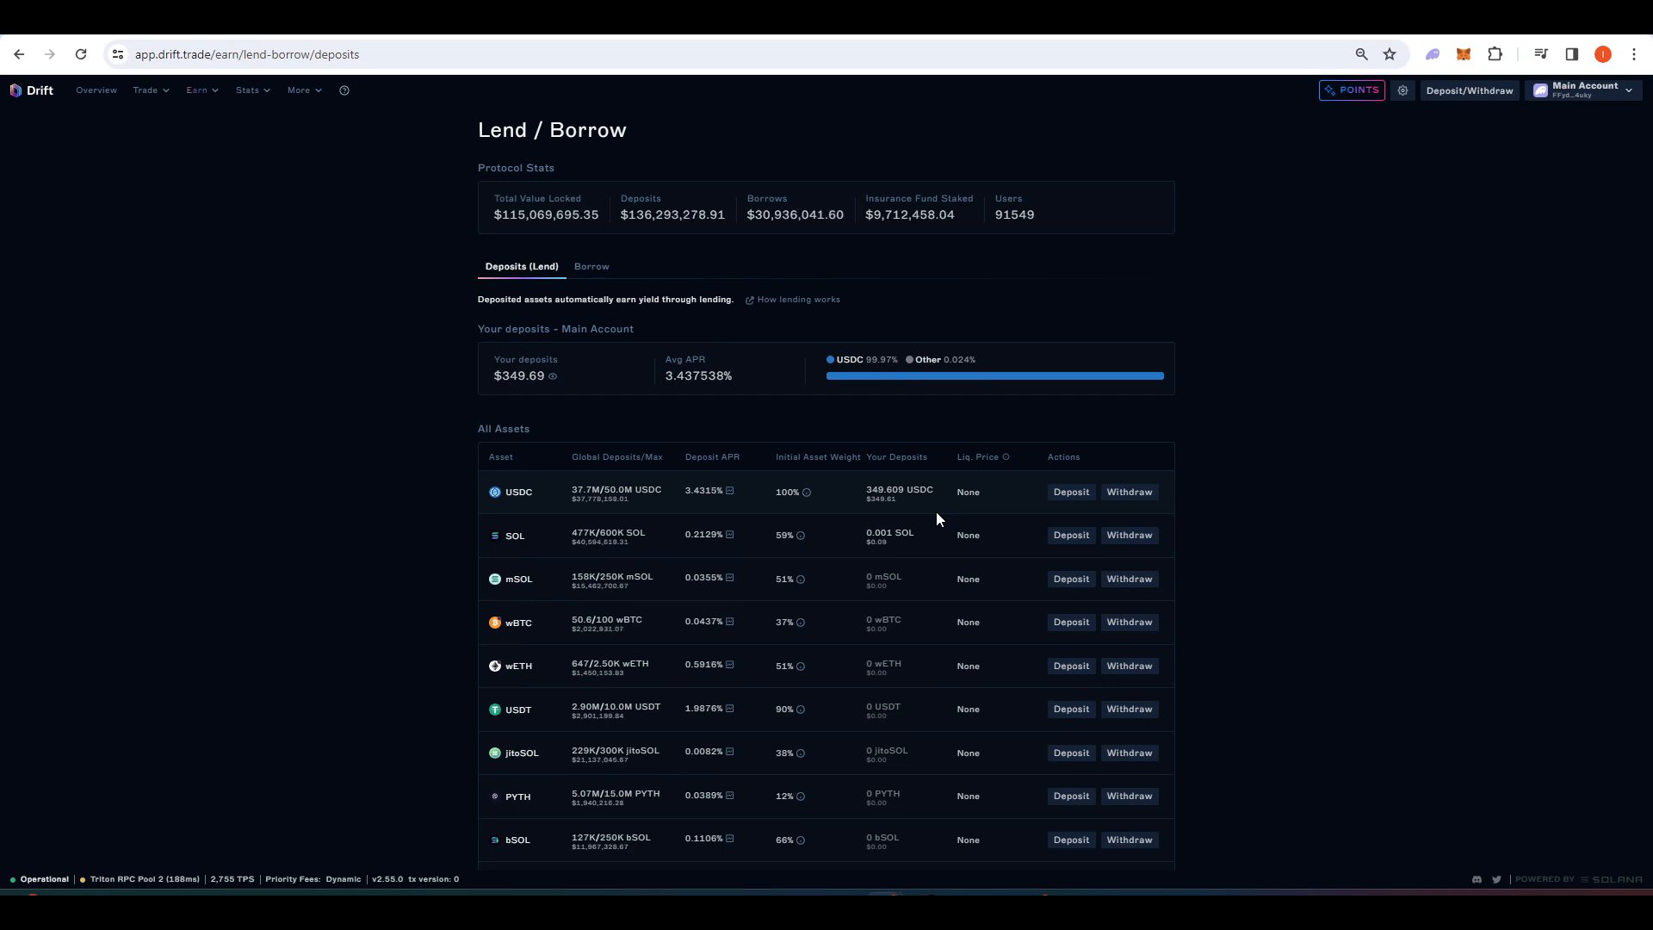
pyautogui.moveTo(430, 479)
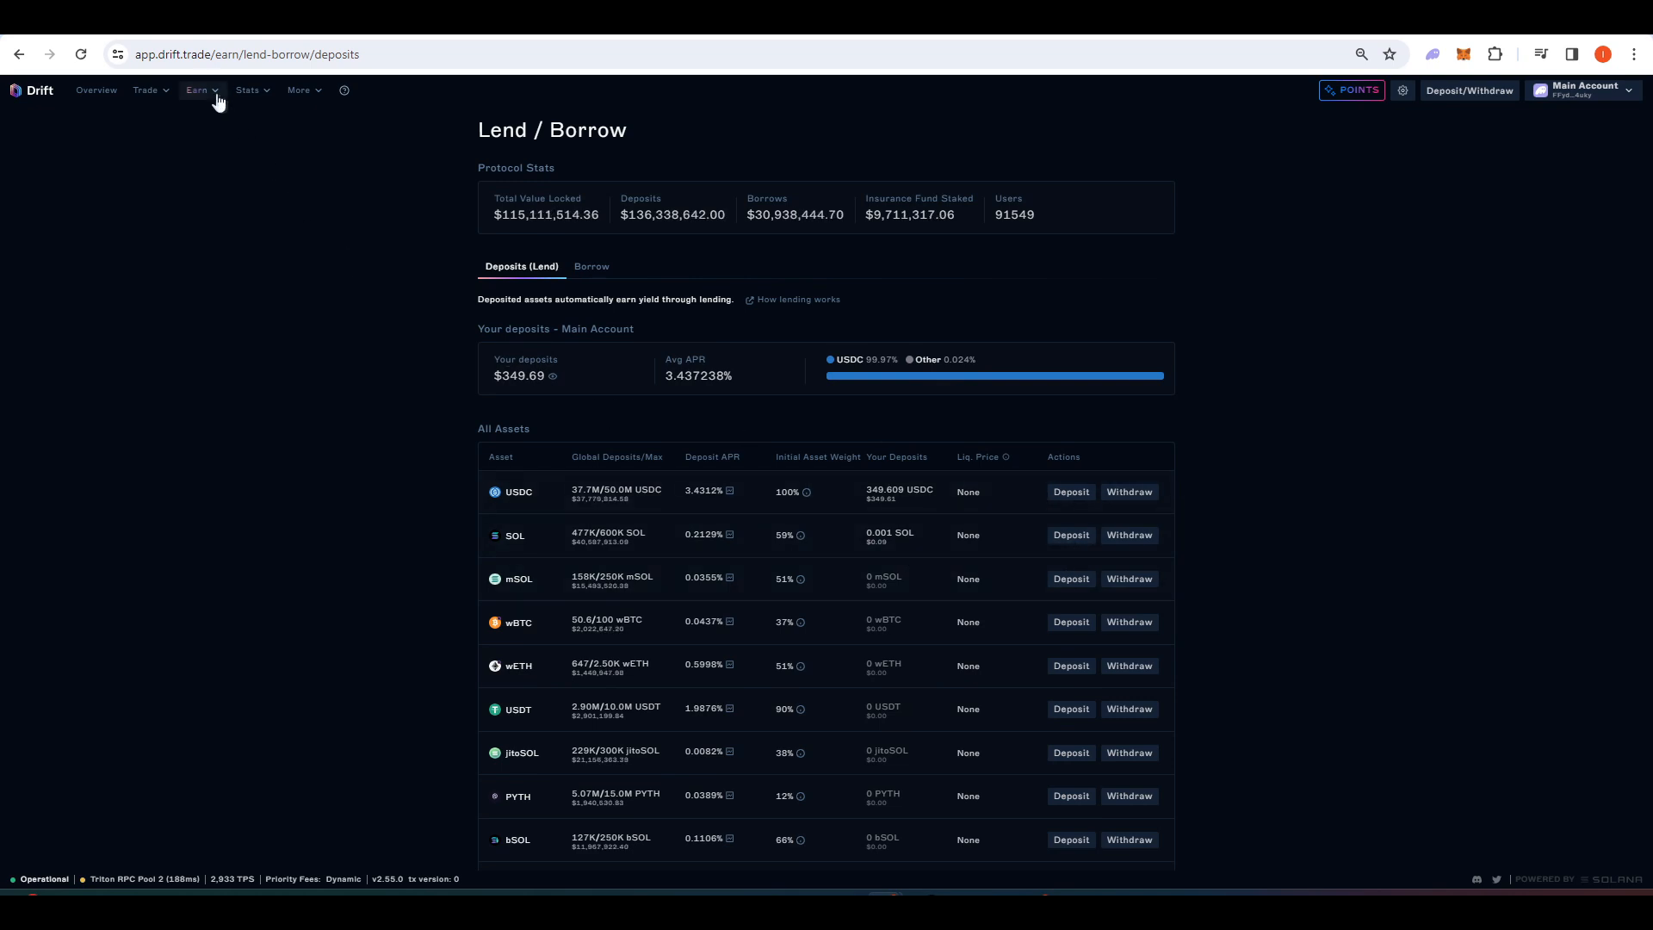
# Go to Insurance Fund Staking vaults and open the risks documentation.
pyautogui.click(196, 89)
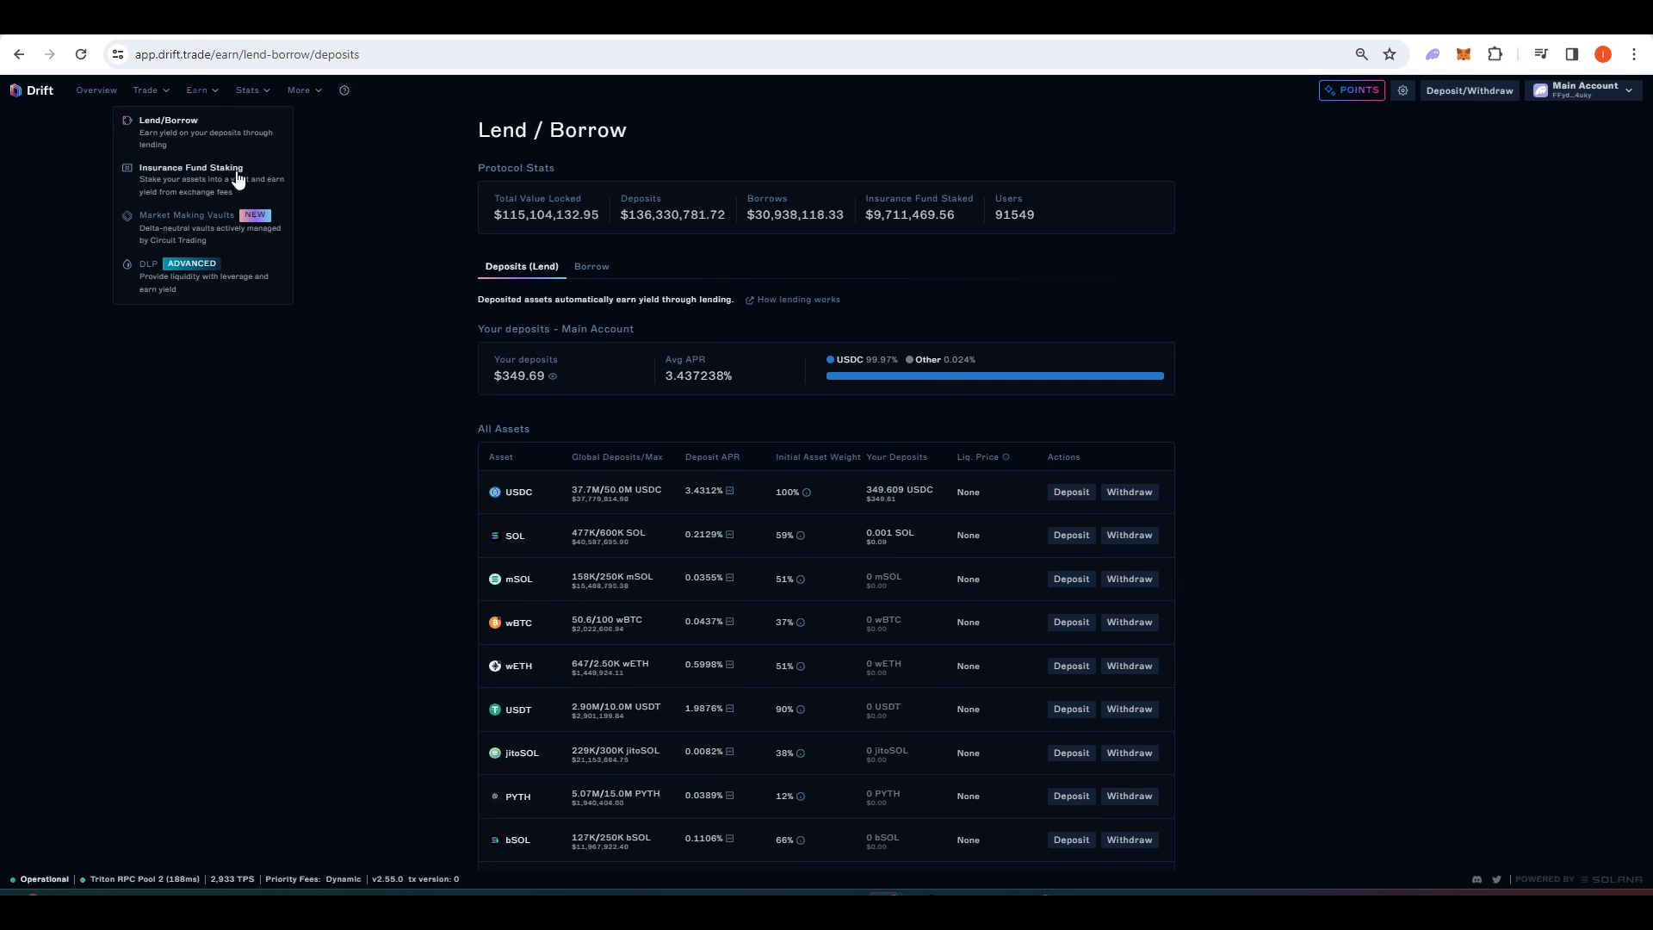
pyautogui.click(189, 167)
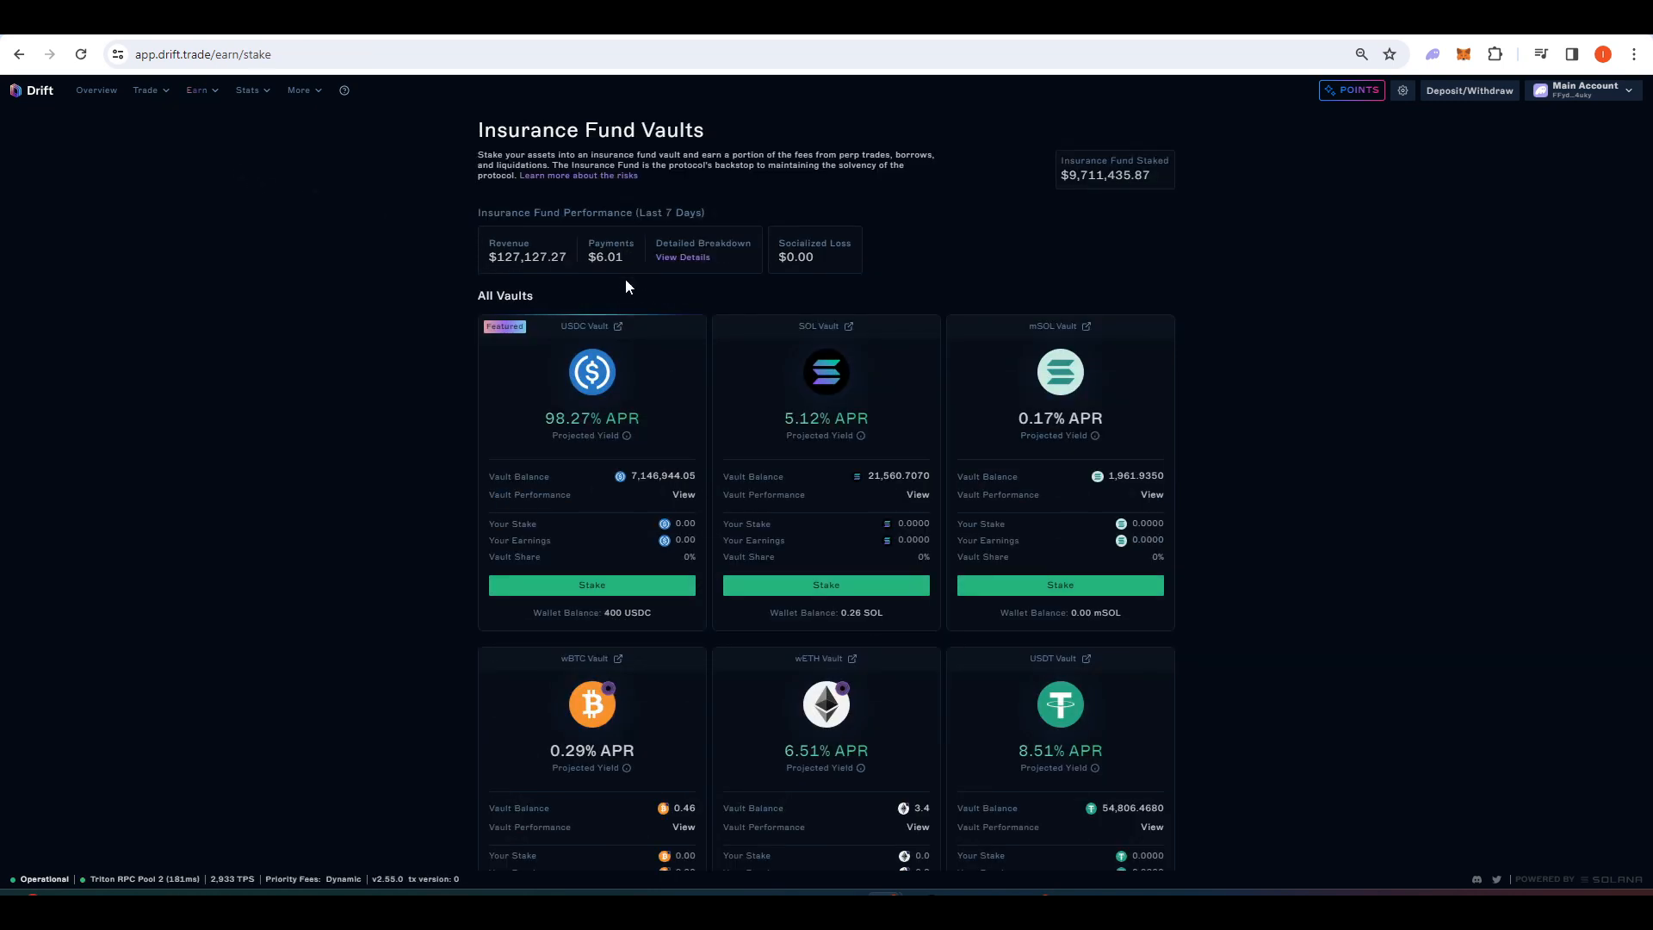
pyautogui.moveTo(443, 289)
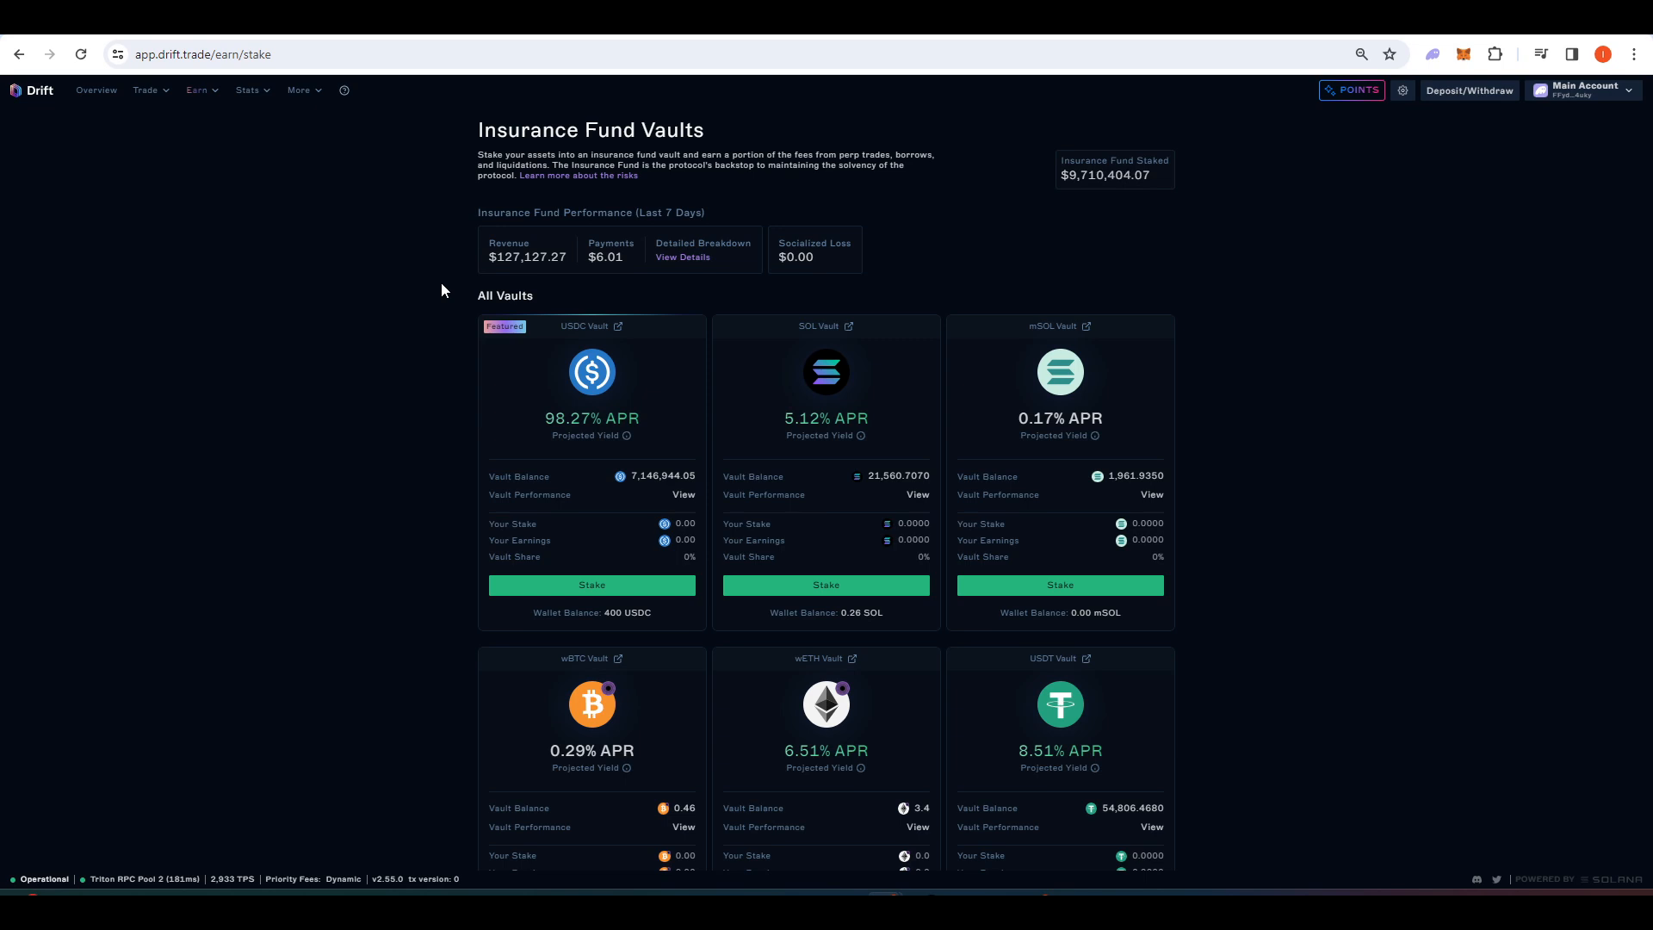
pyautogui.moveTo(542, 430)
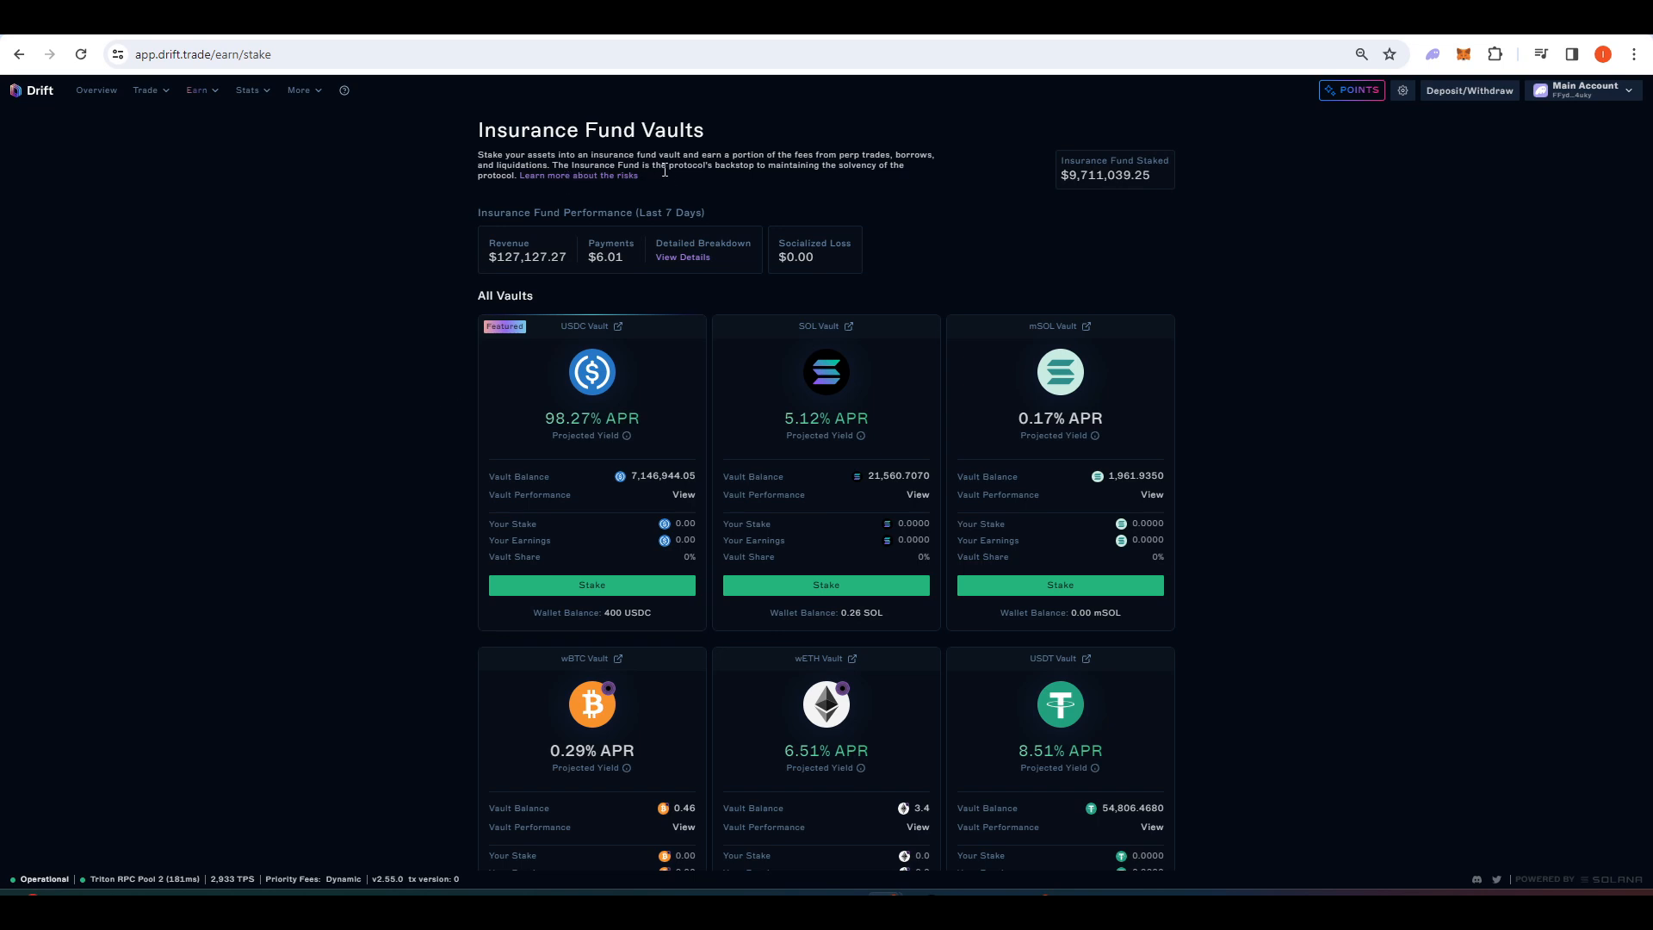
pyautogui.moveTo(849, 183)
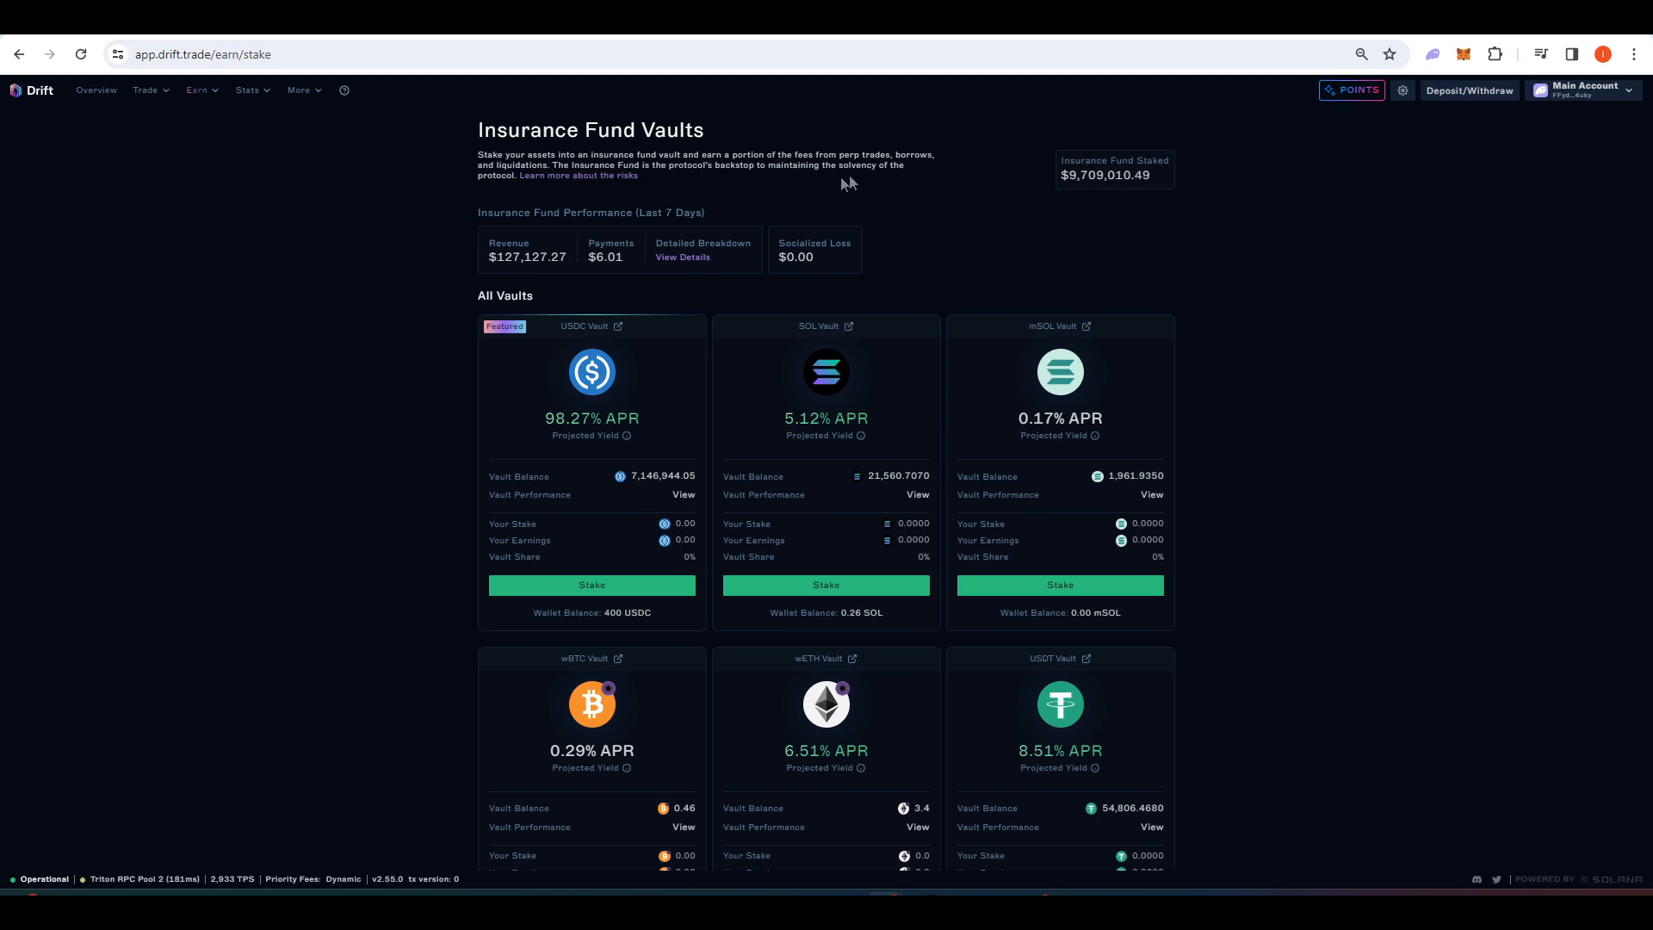
pyautogui.moveTo(959, 208)
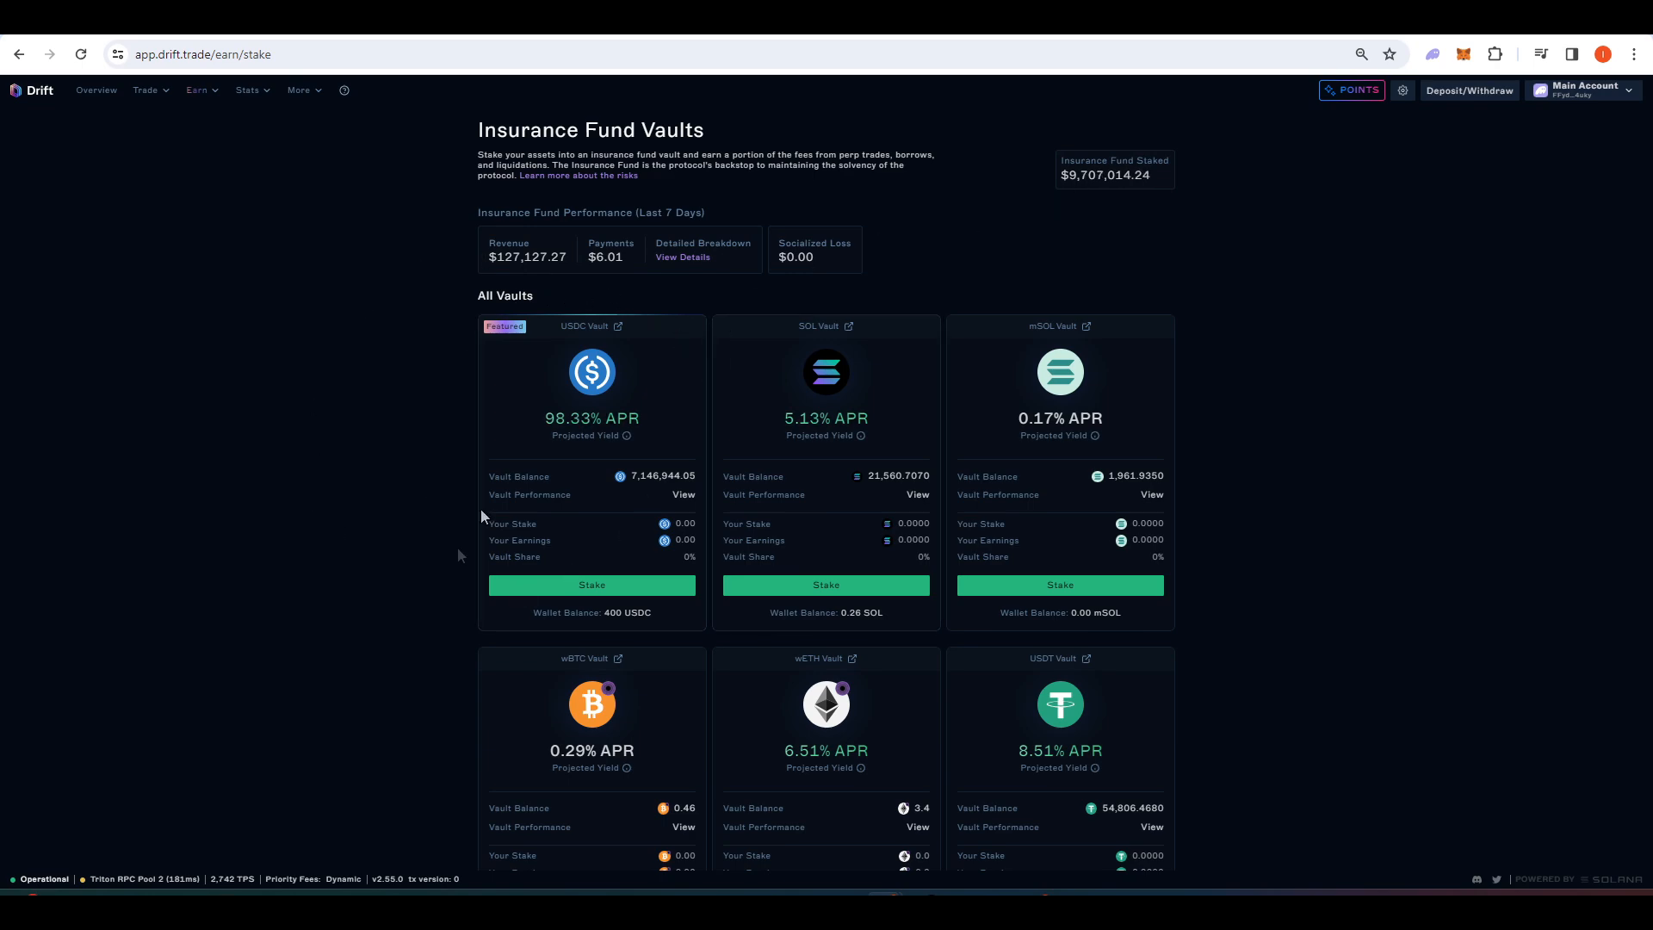
pyautogui.click(578, 176)
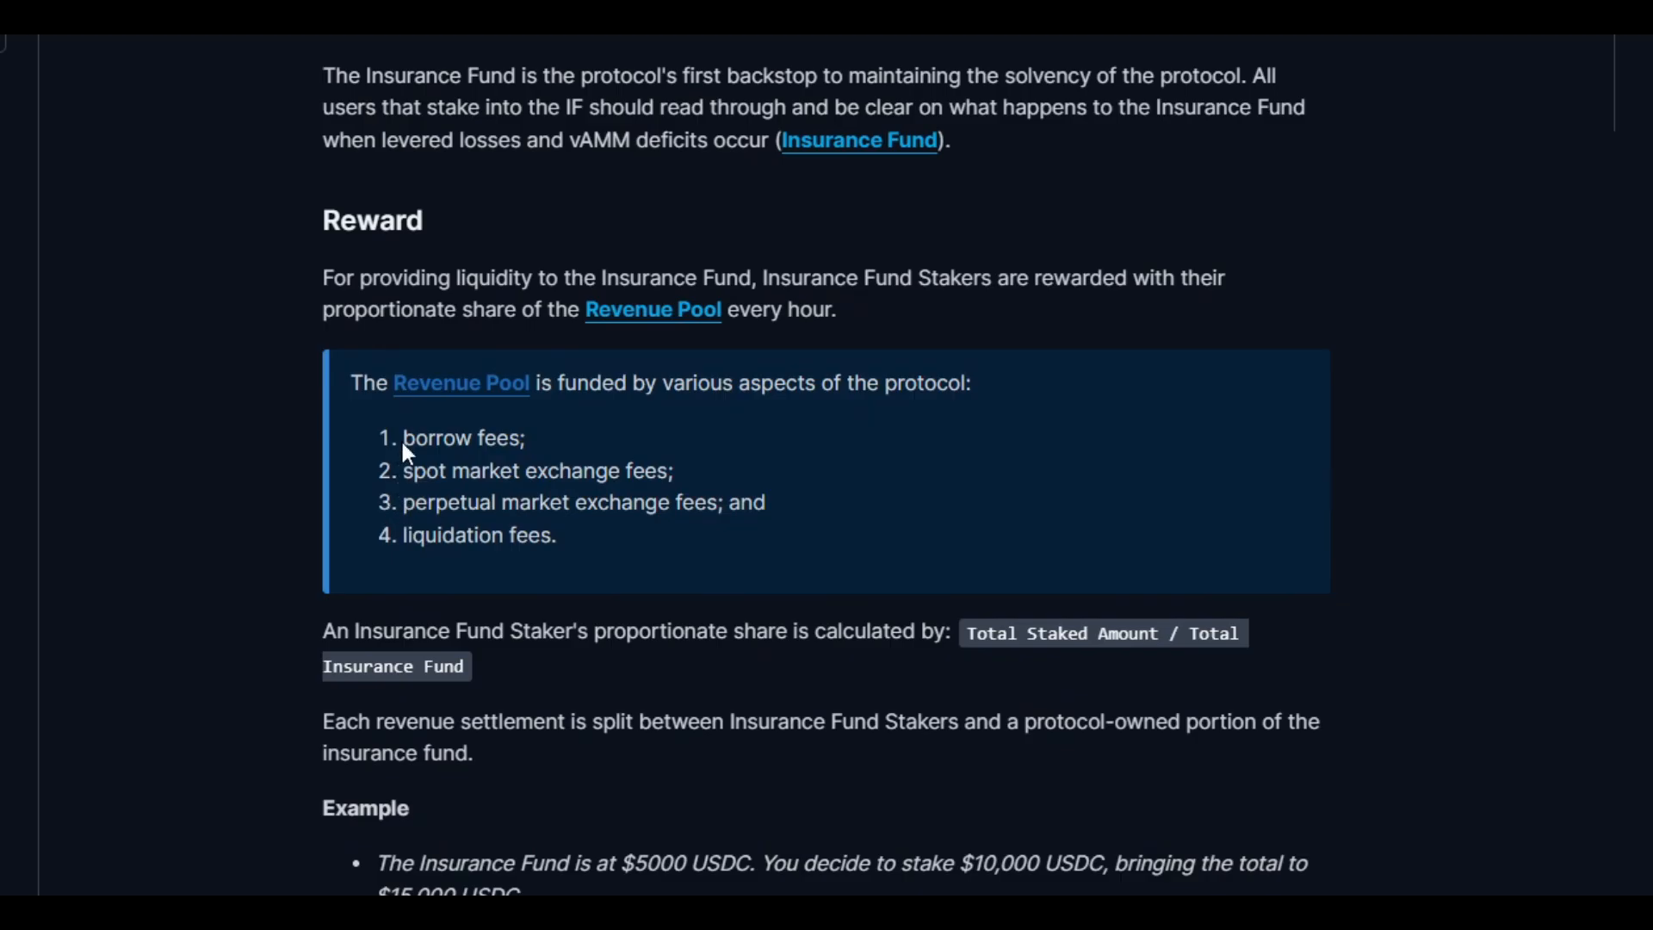
# Return from the docs to the Insurance Fund Vaults page.
pyautogui.doubleClick(461, 438)
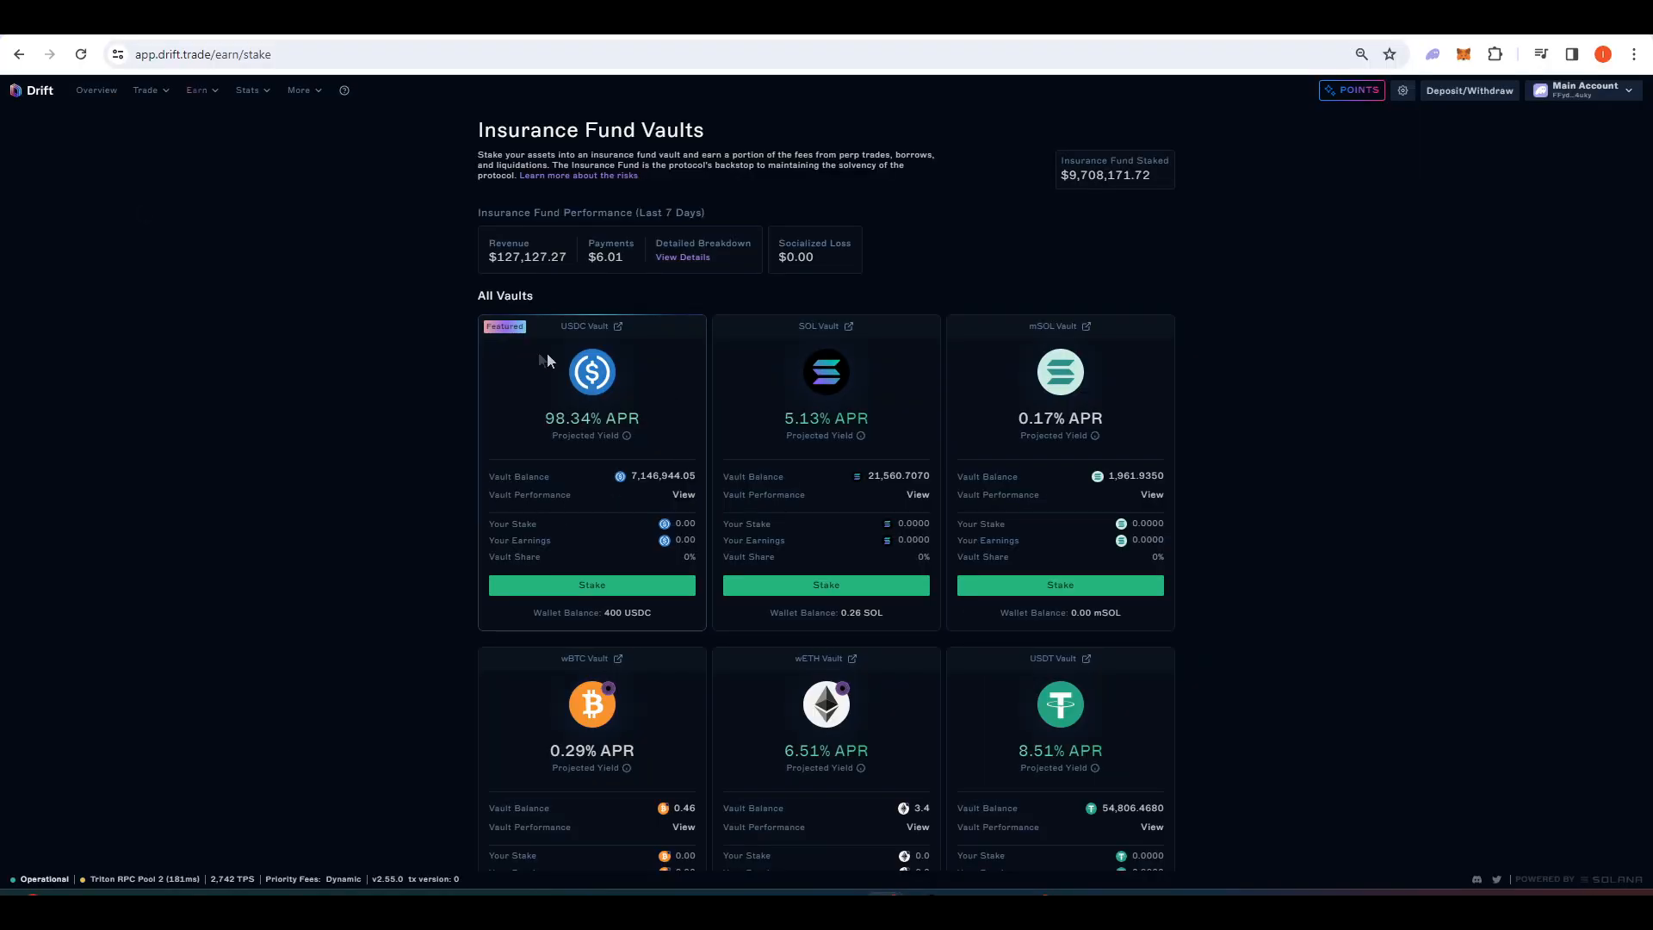
pyautogui.moveTo(626, 436)
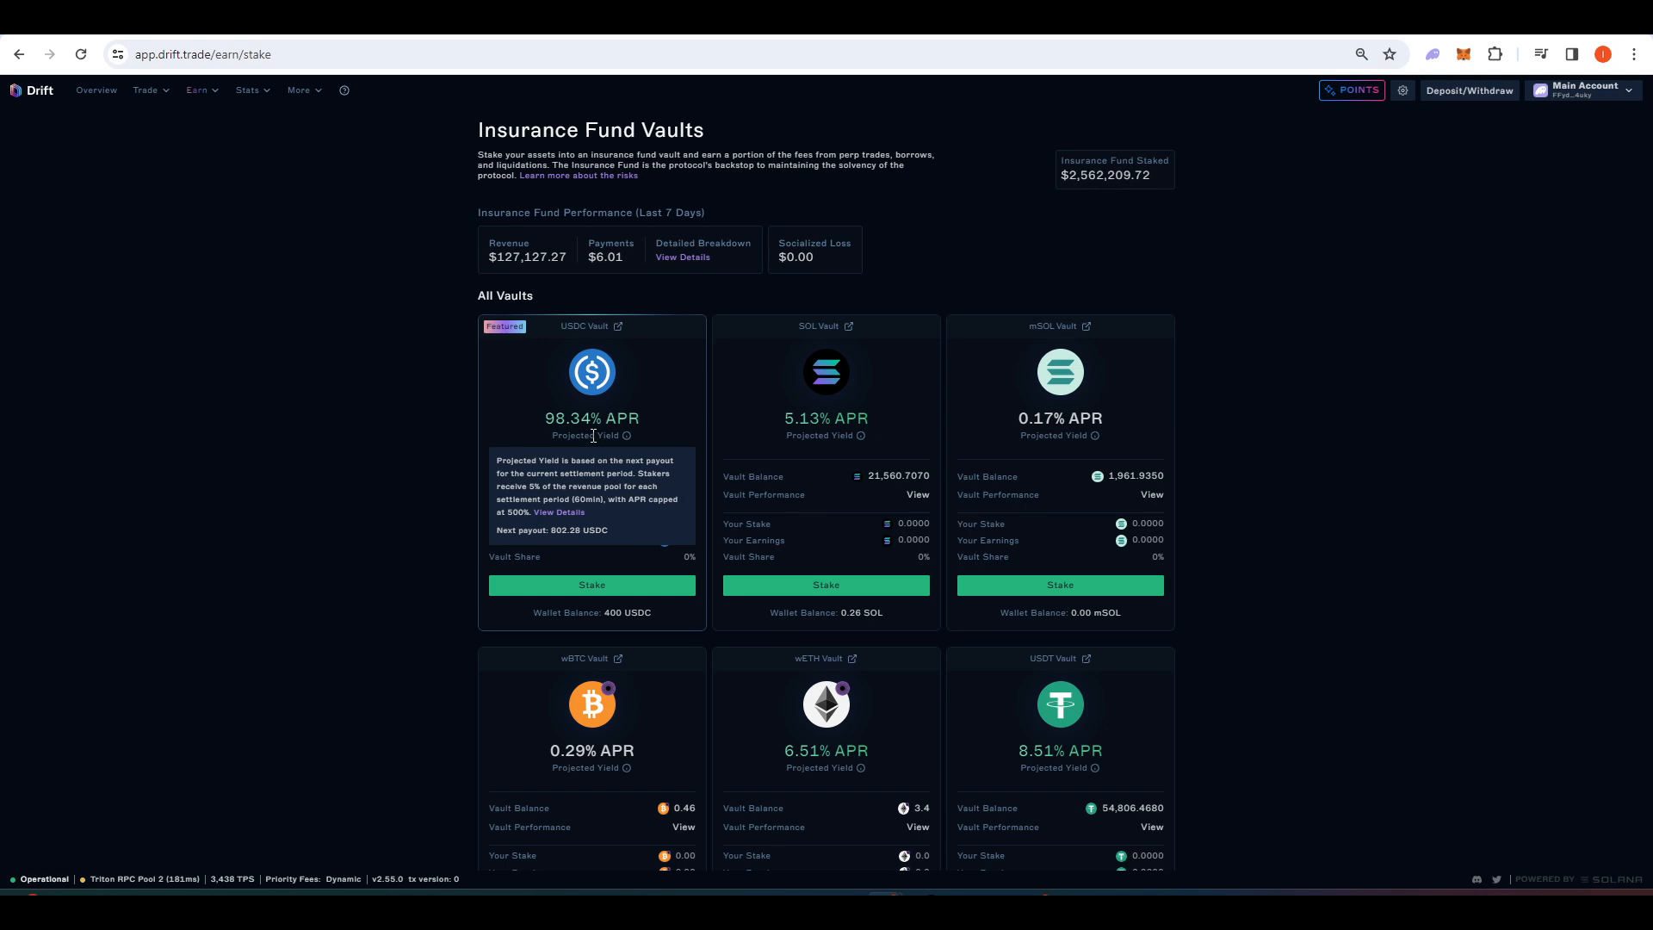
pyautogui.scroll(-3)
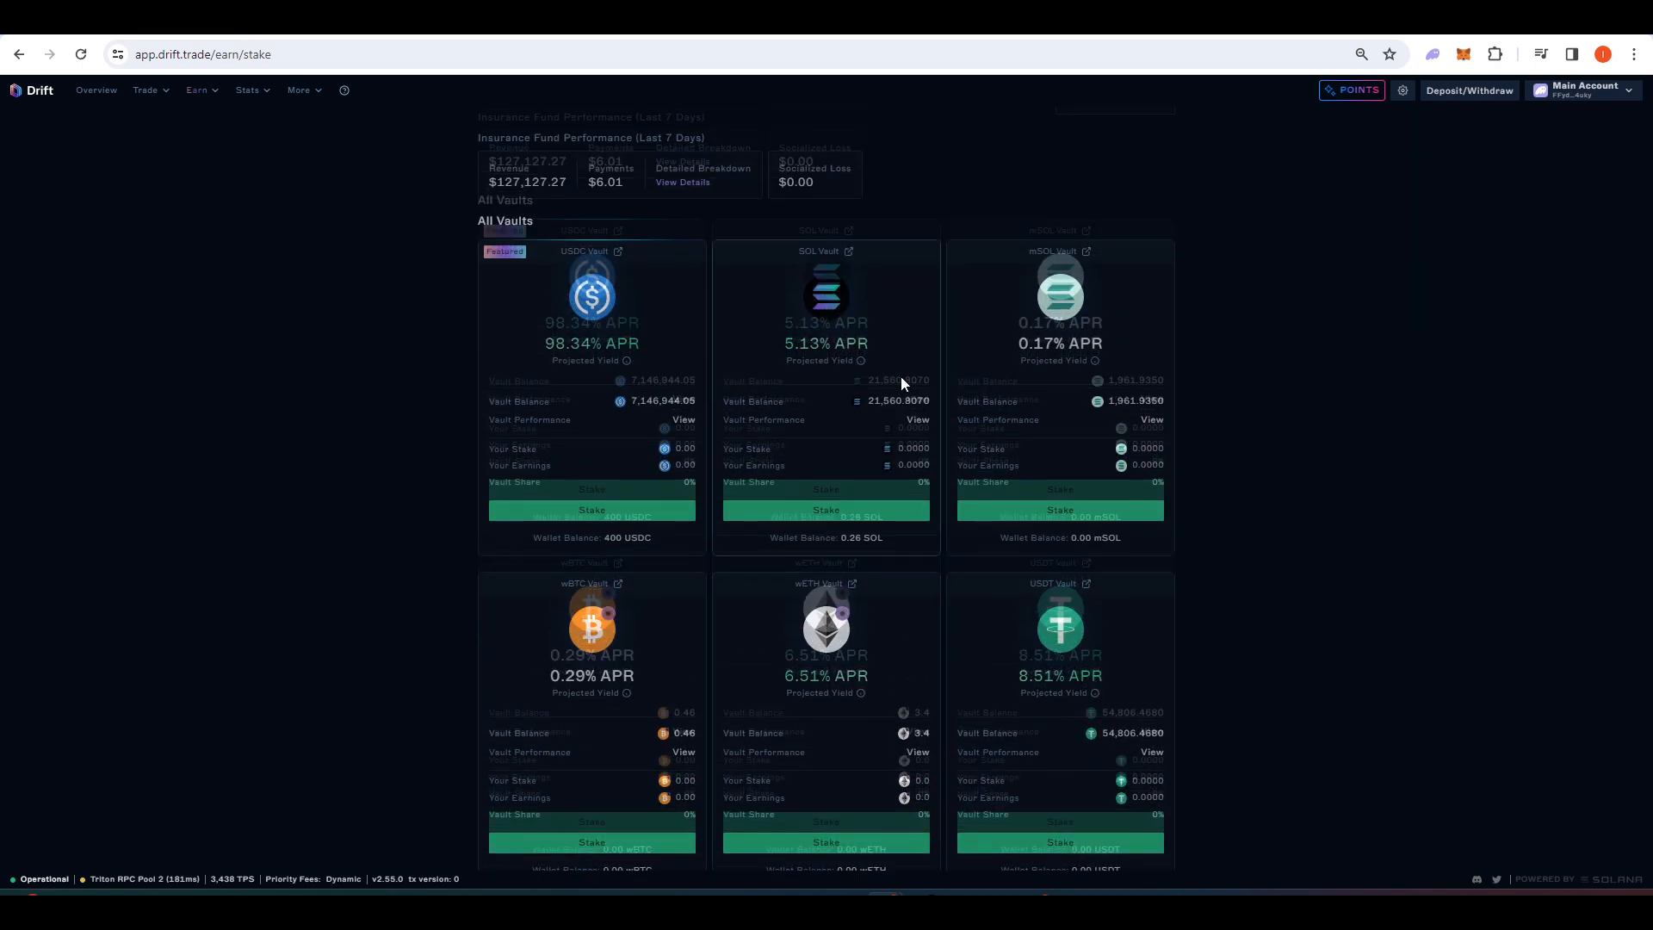
pyautogui.scroll(3)
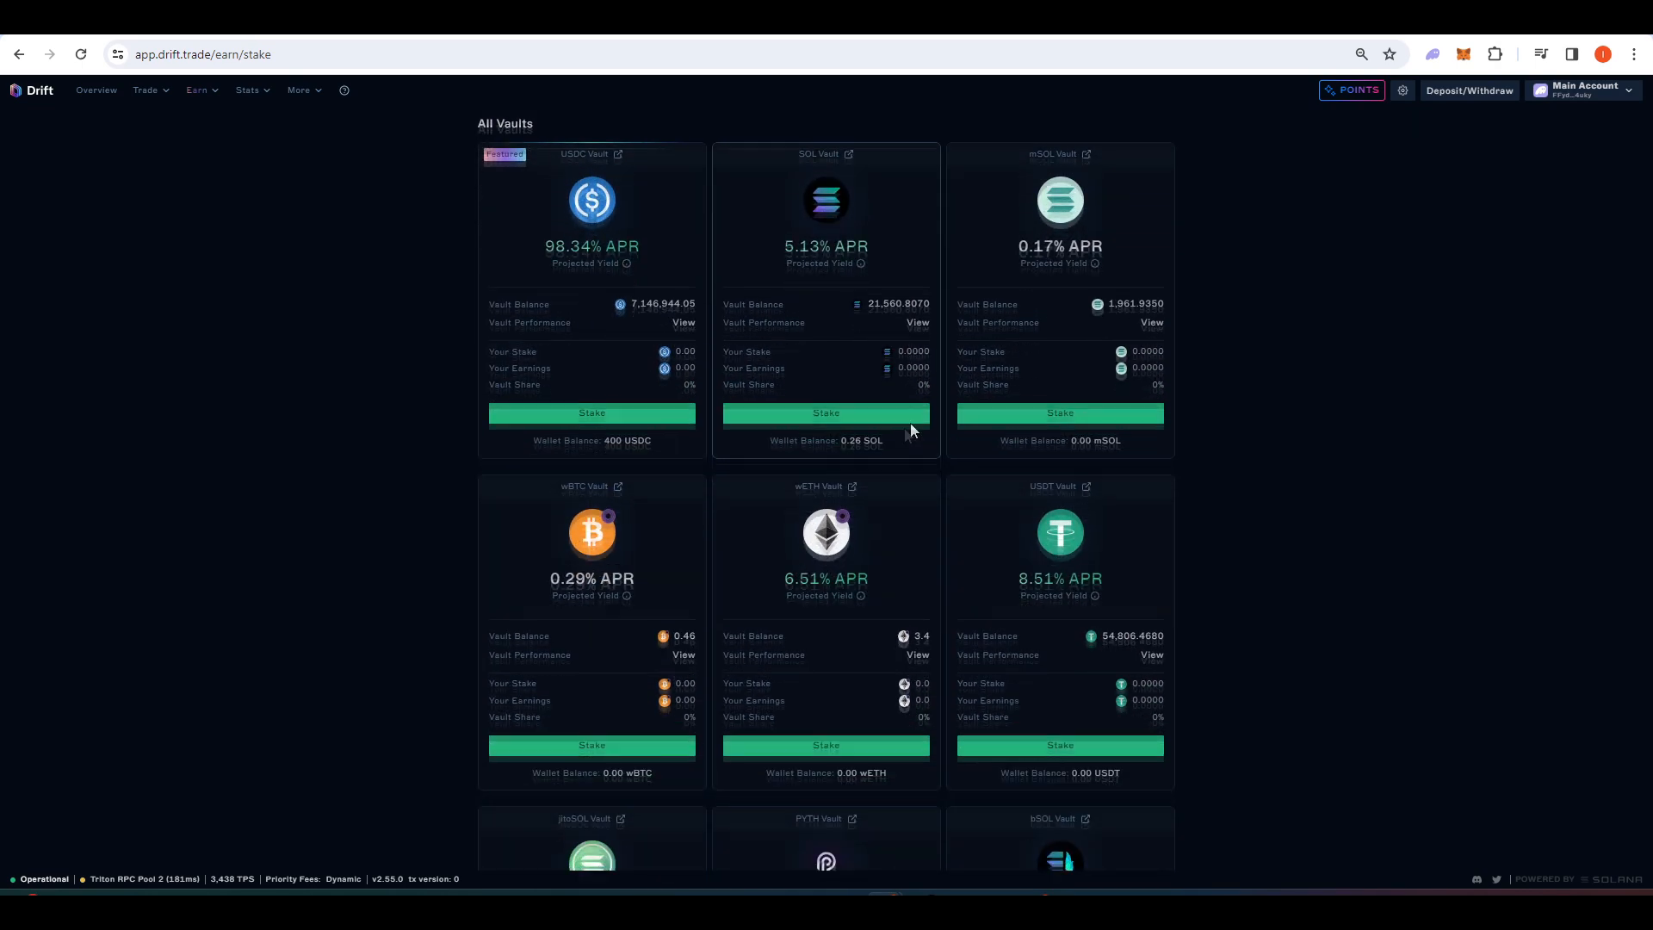
pyautogui.scroll(-3)
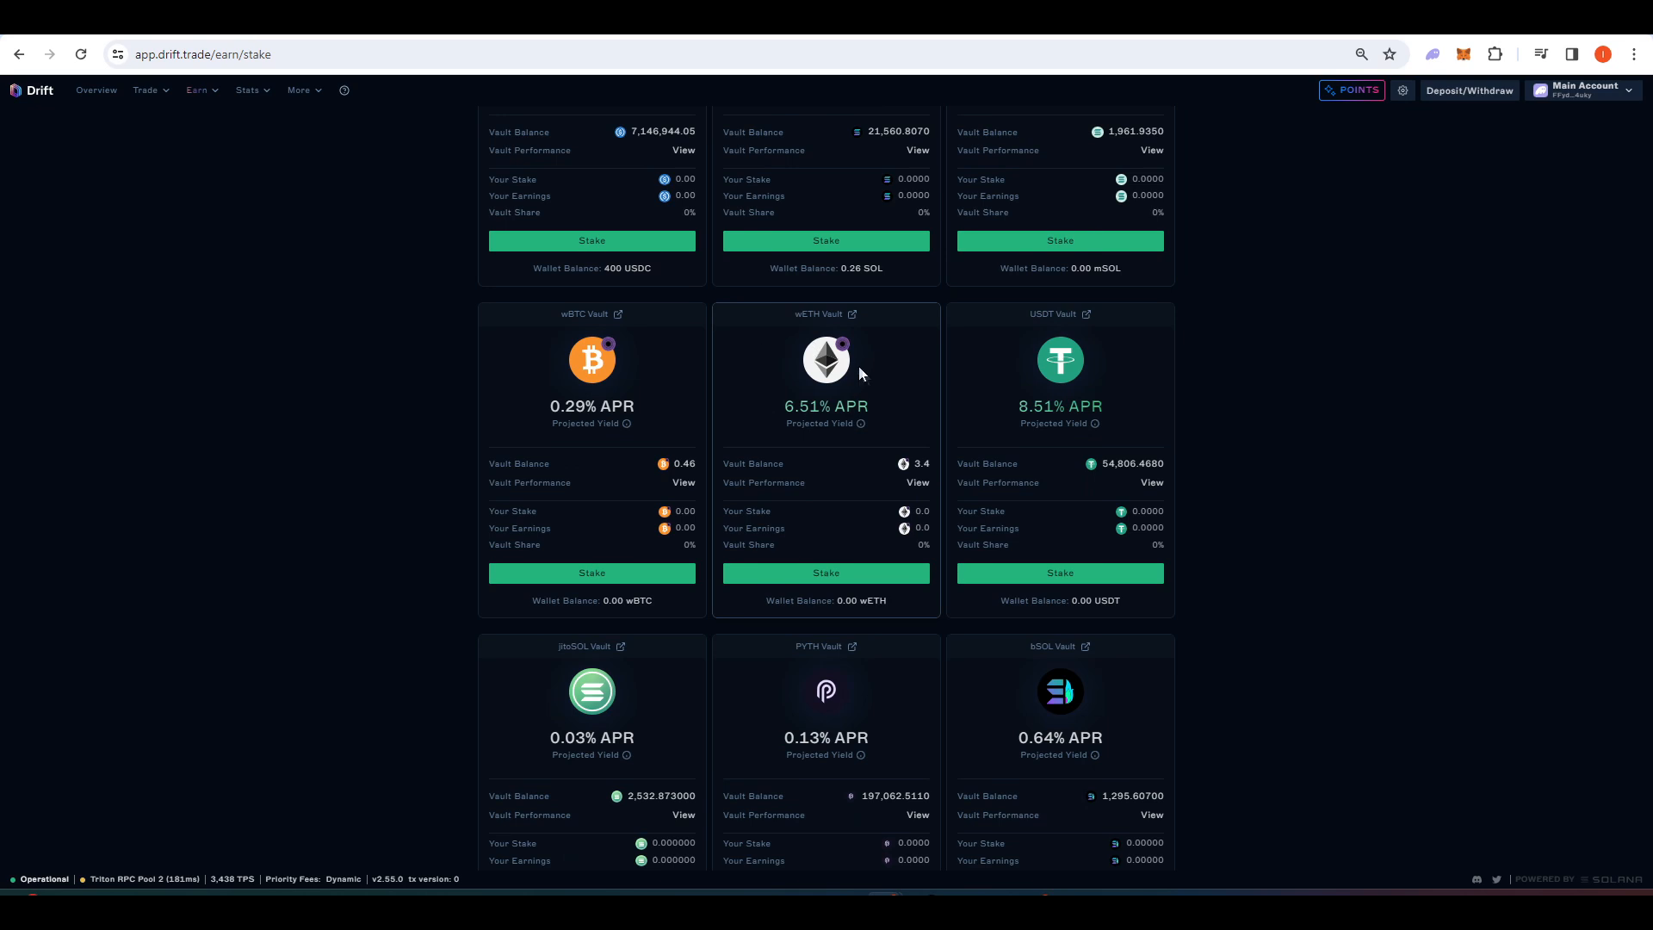
pyautogui.scroll(-3)
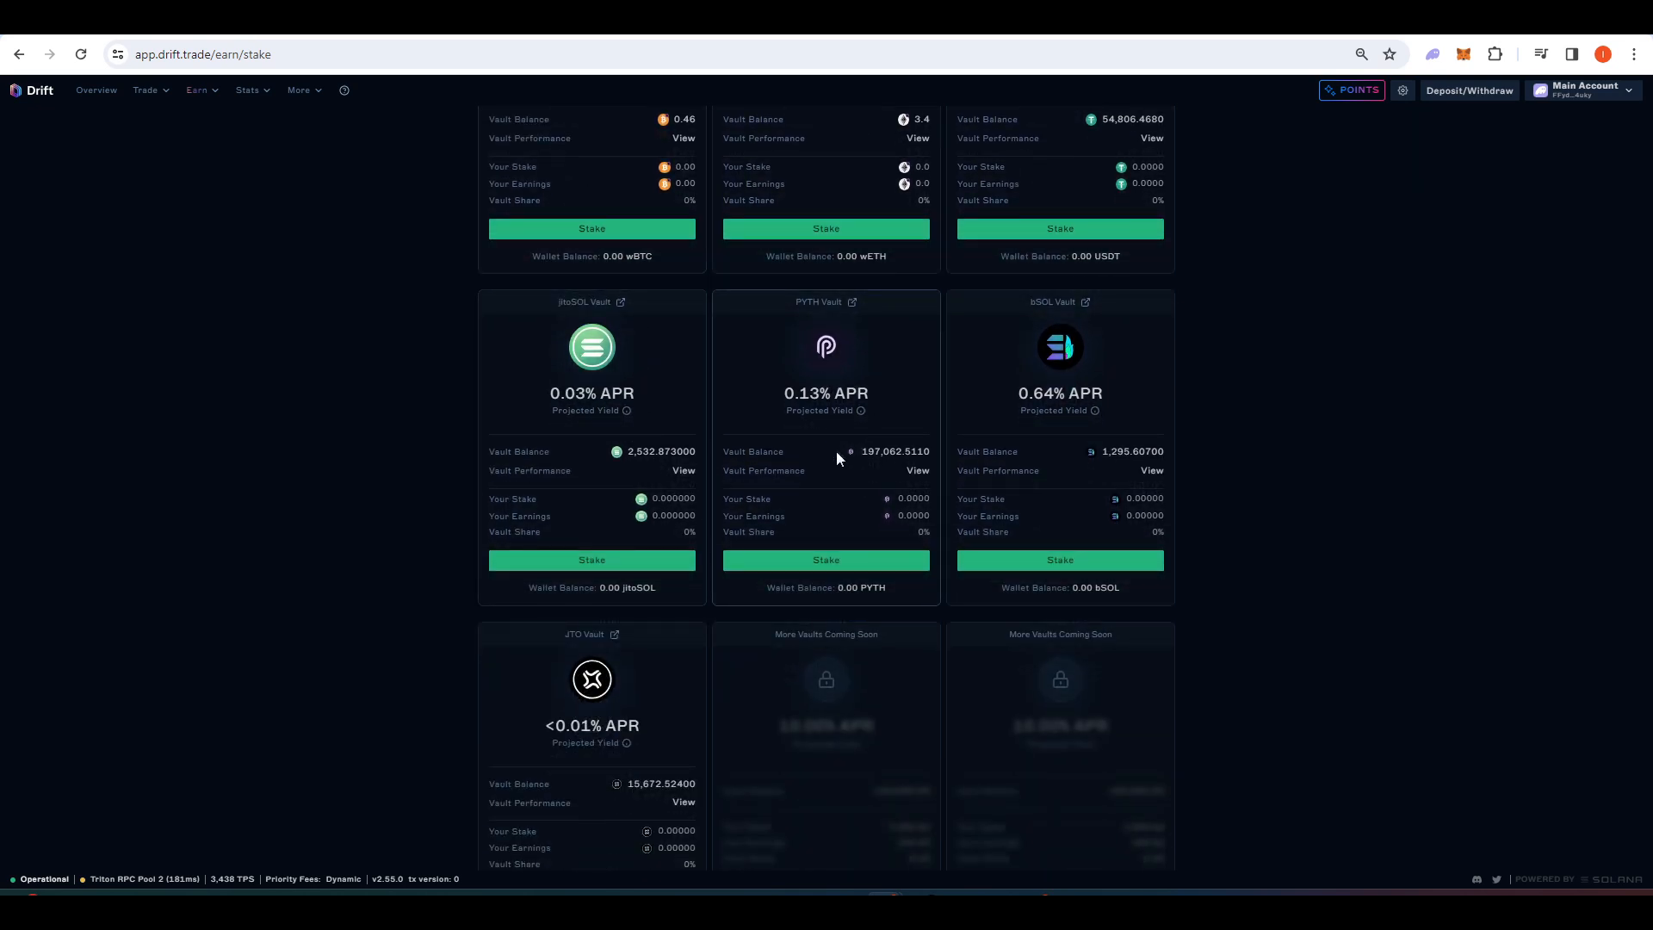
pyautogui.scroll(-3)
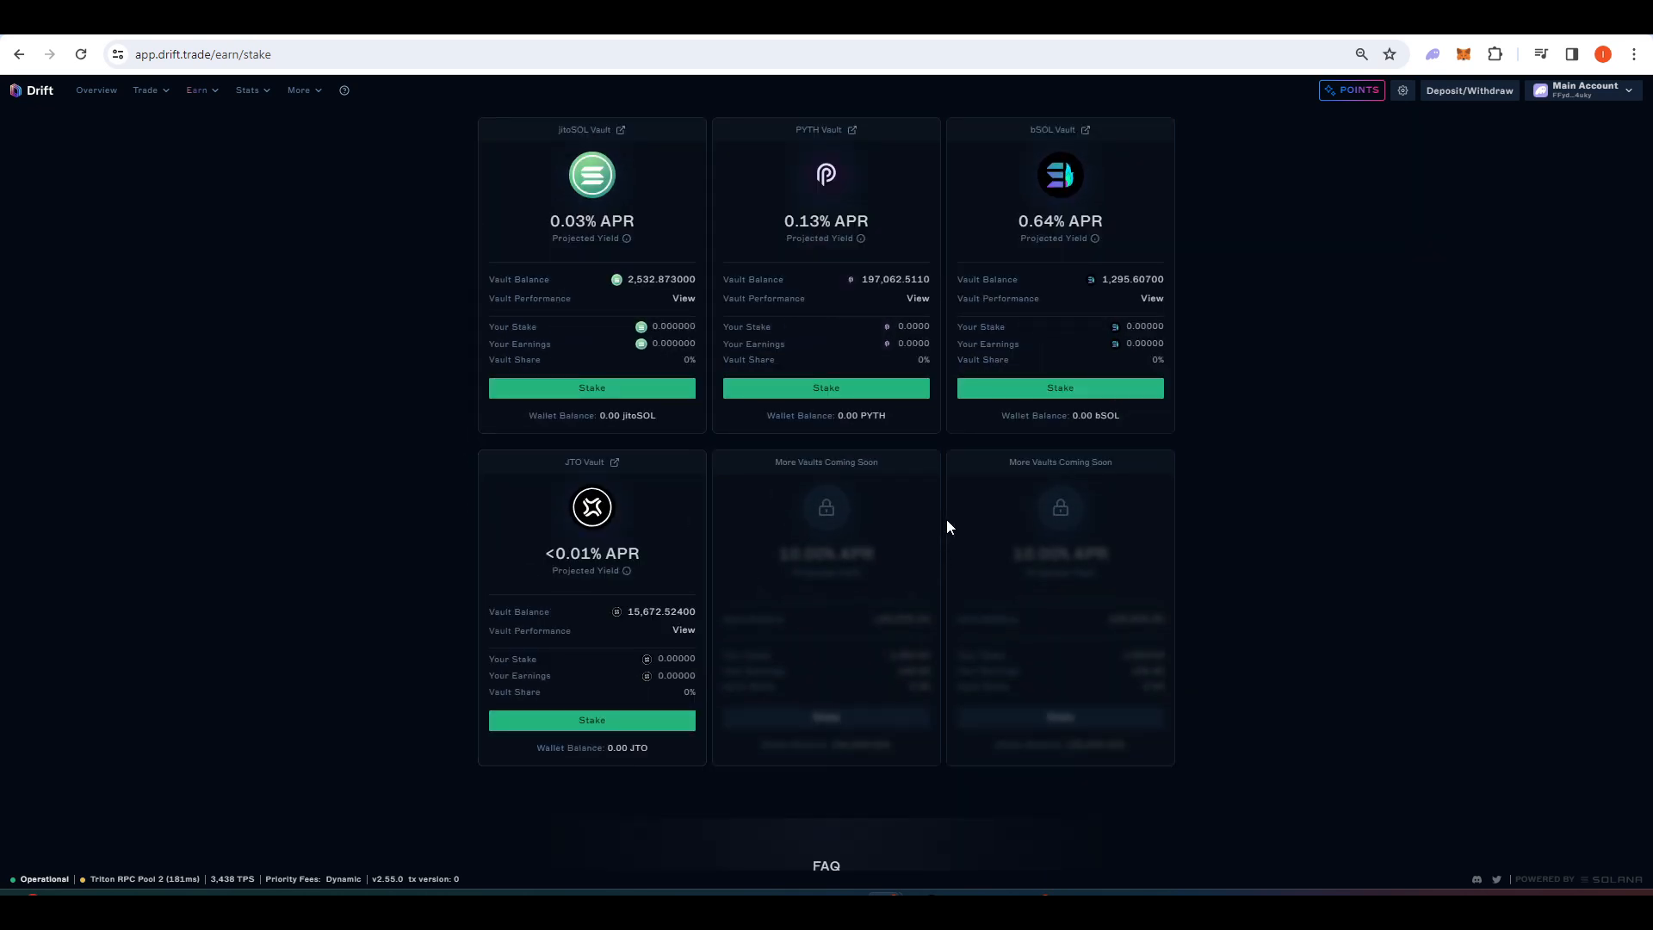
pyautogui.scroll(3)
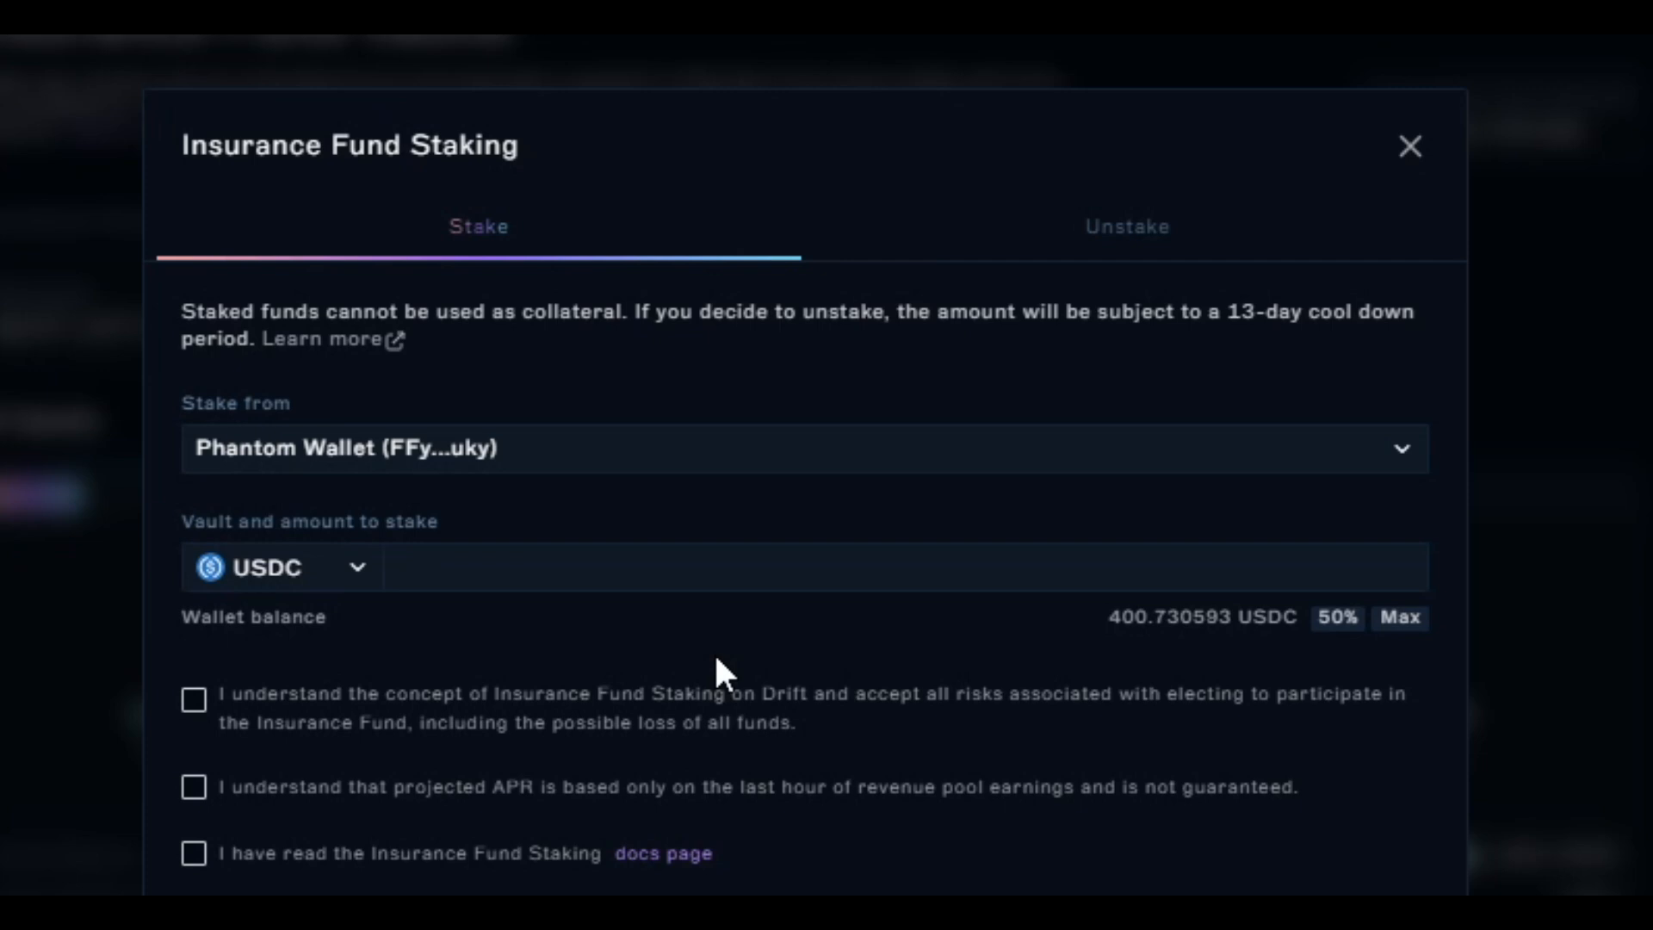
pyautogui.moveTo(888, 477)
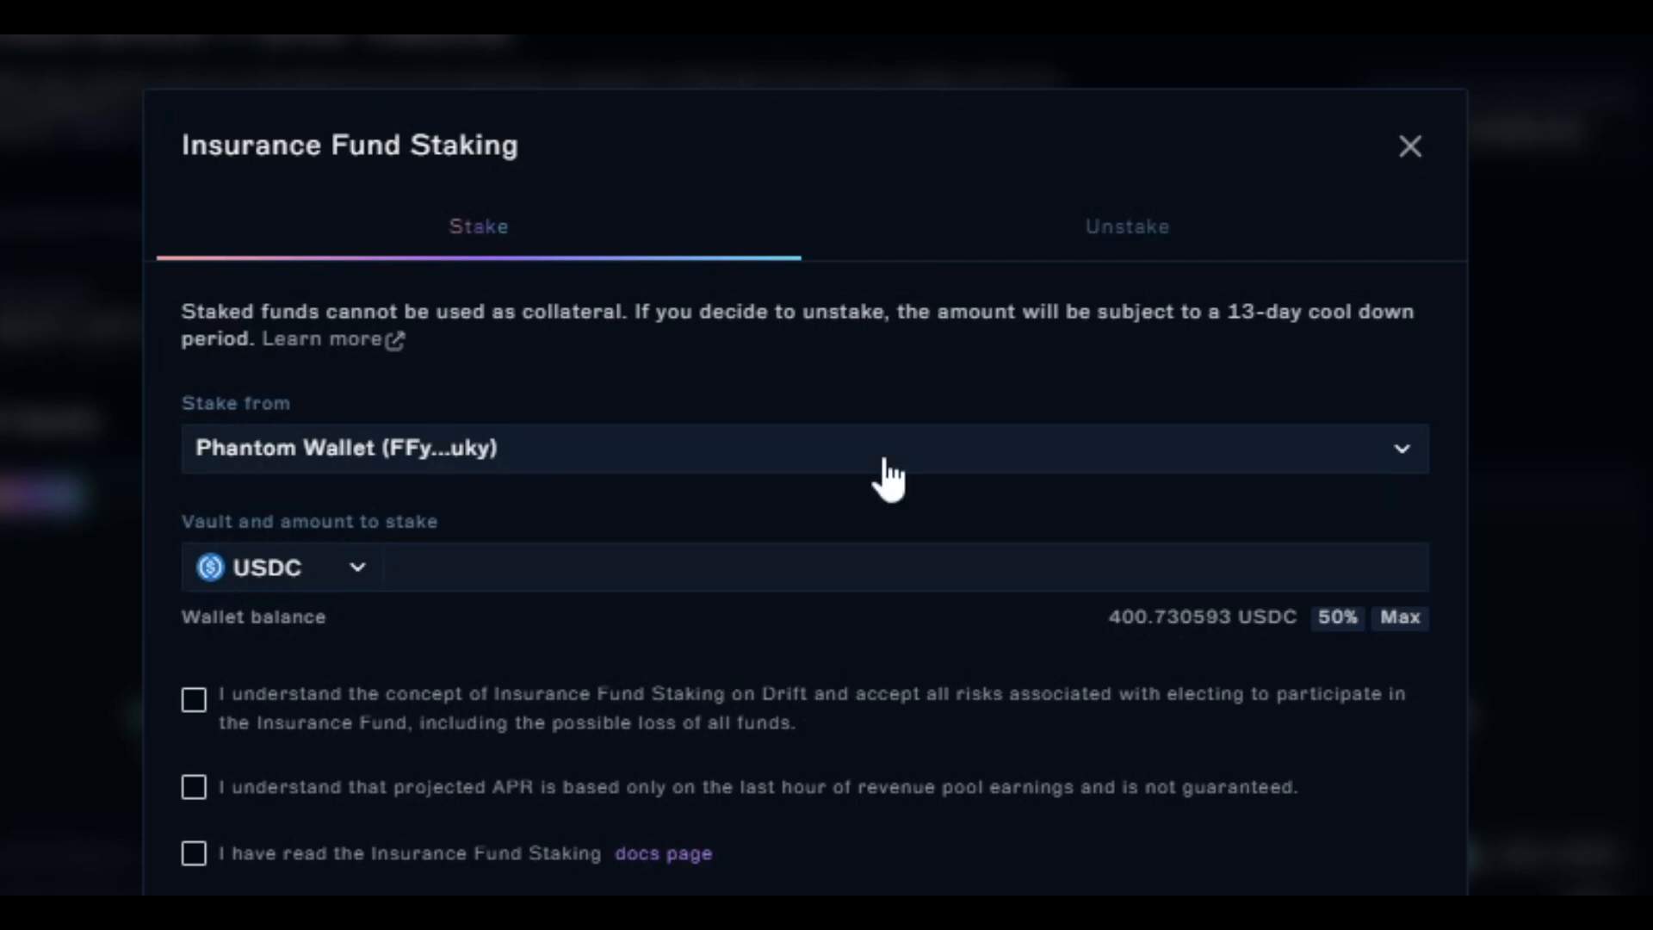
pyautogui.moveTo(735, 353)
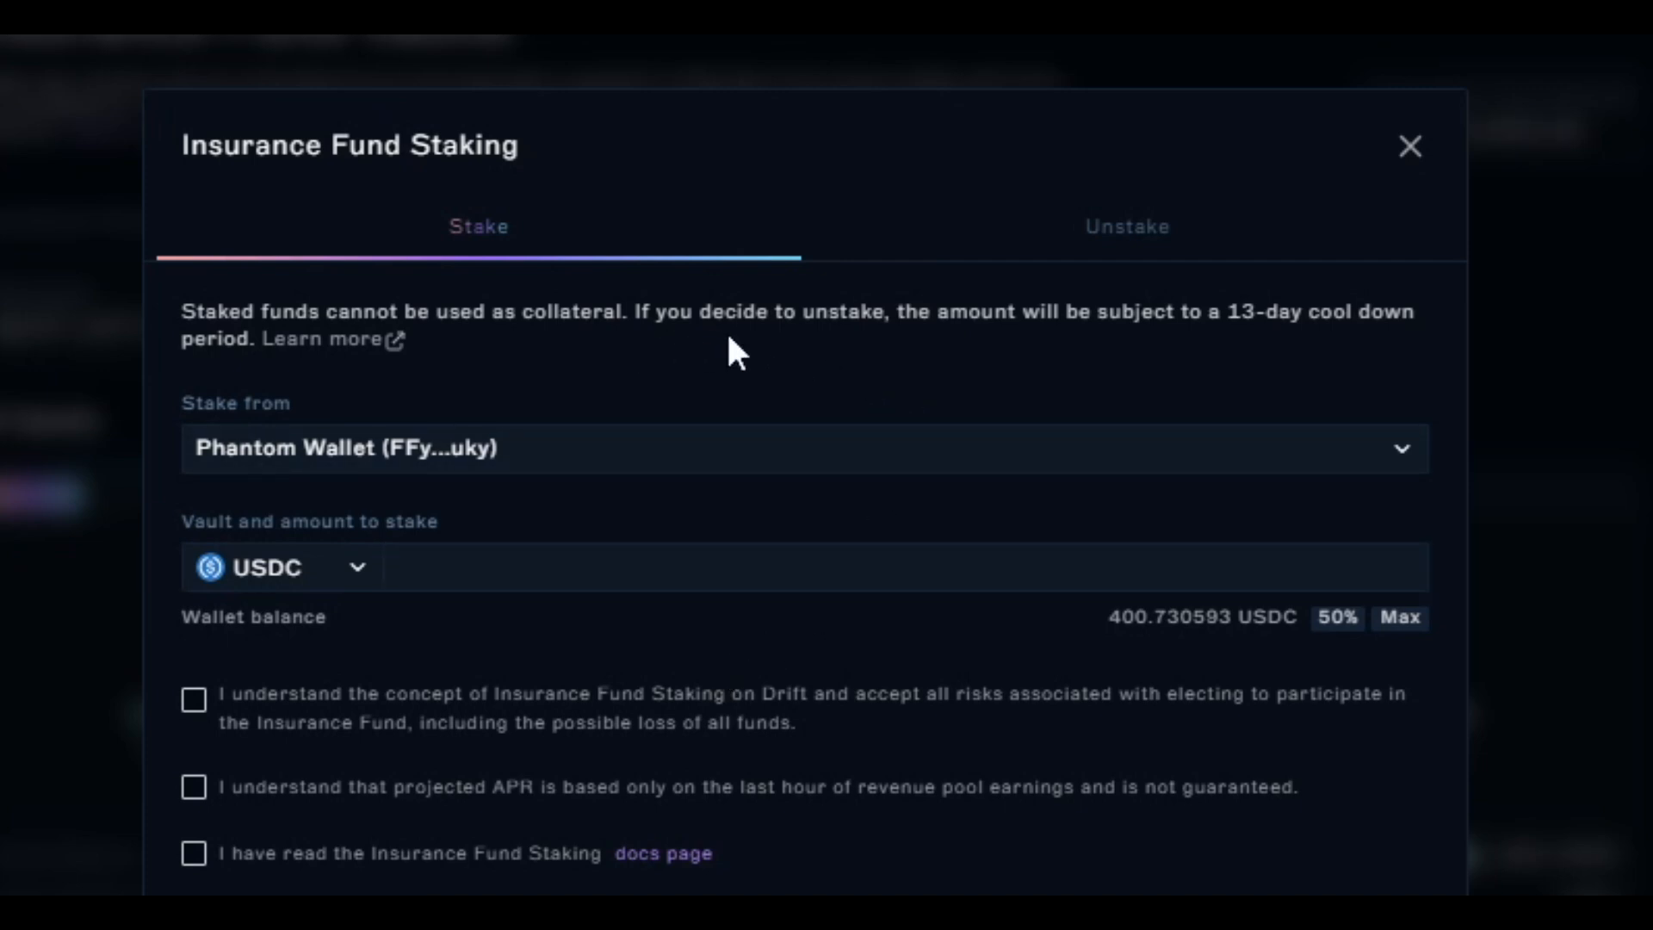
pyautogui.moveTo(739, 353)
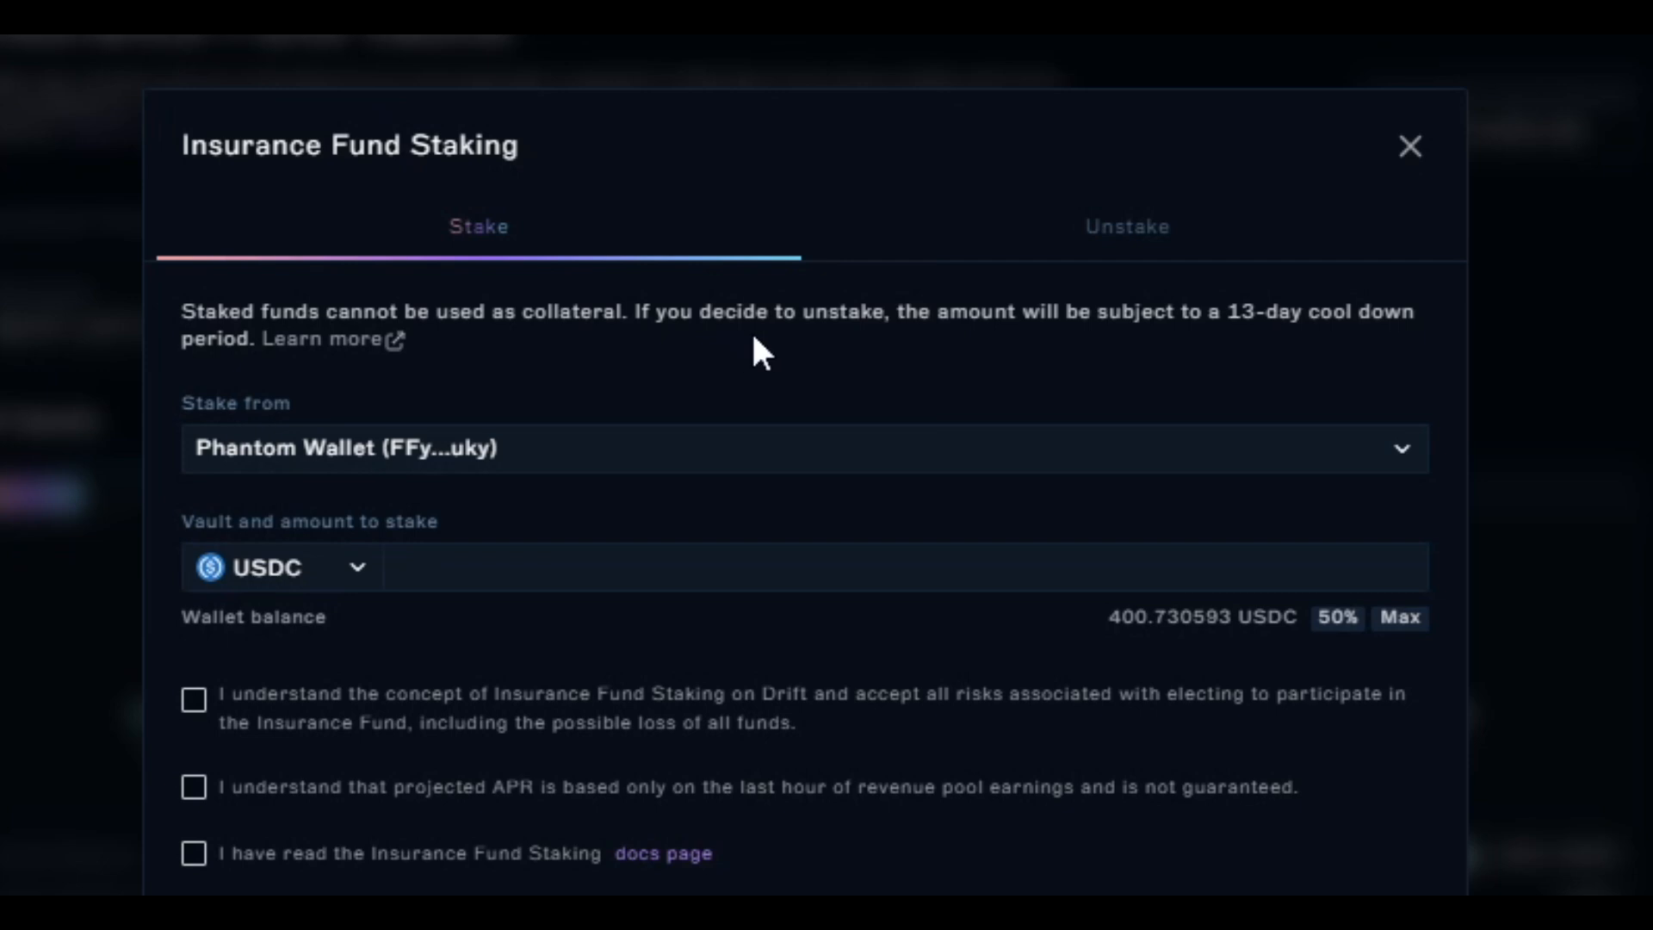
pyautogui.moveTo(1226, 375)
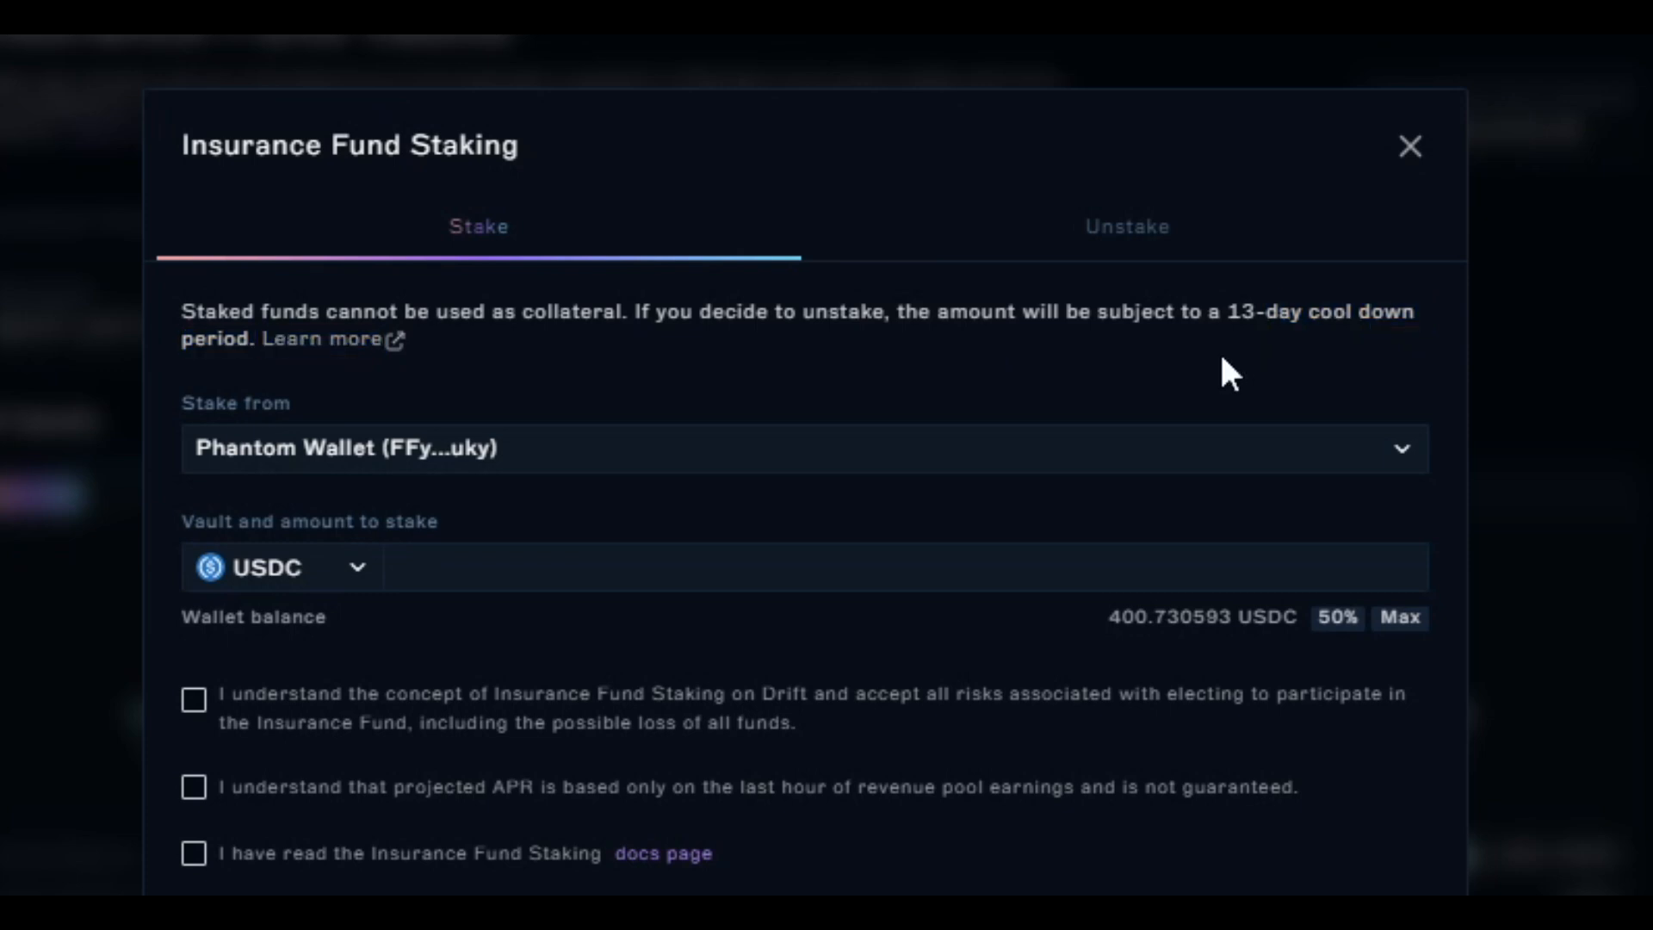
pyautogui.moveTo(1413, 201)
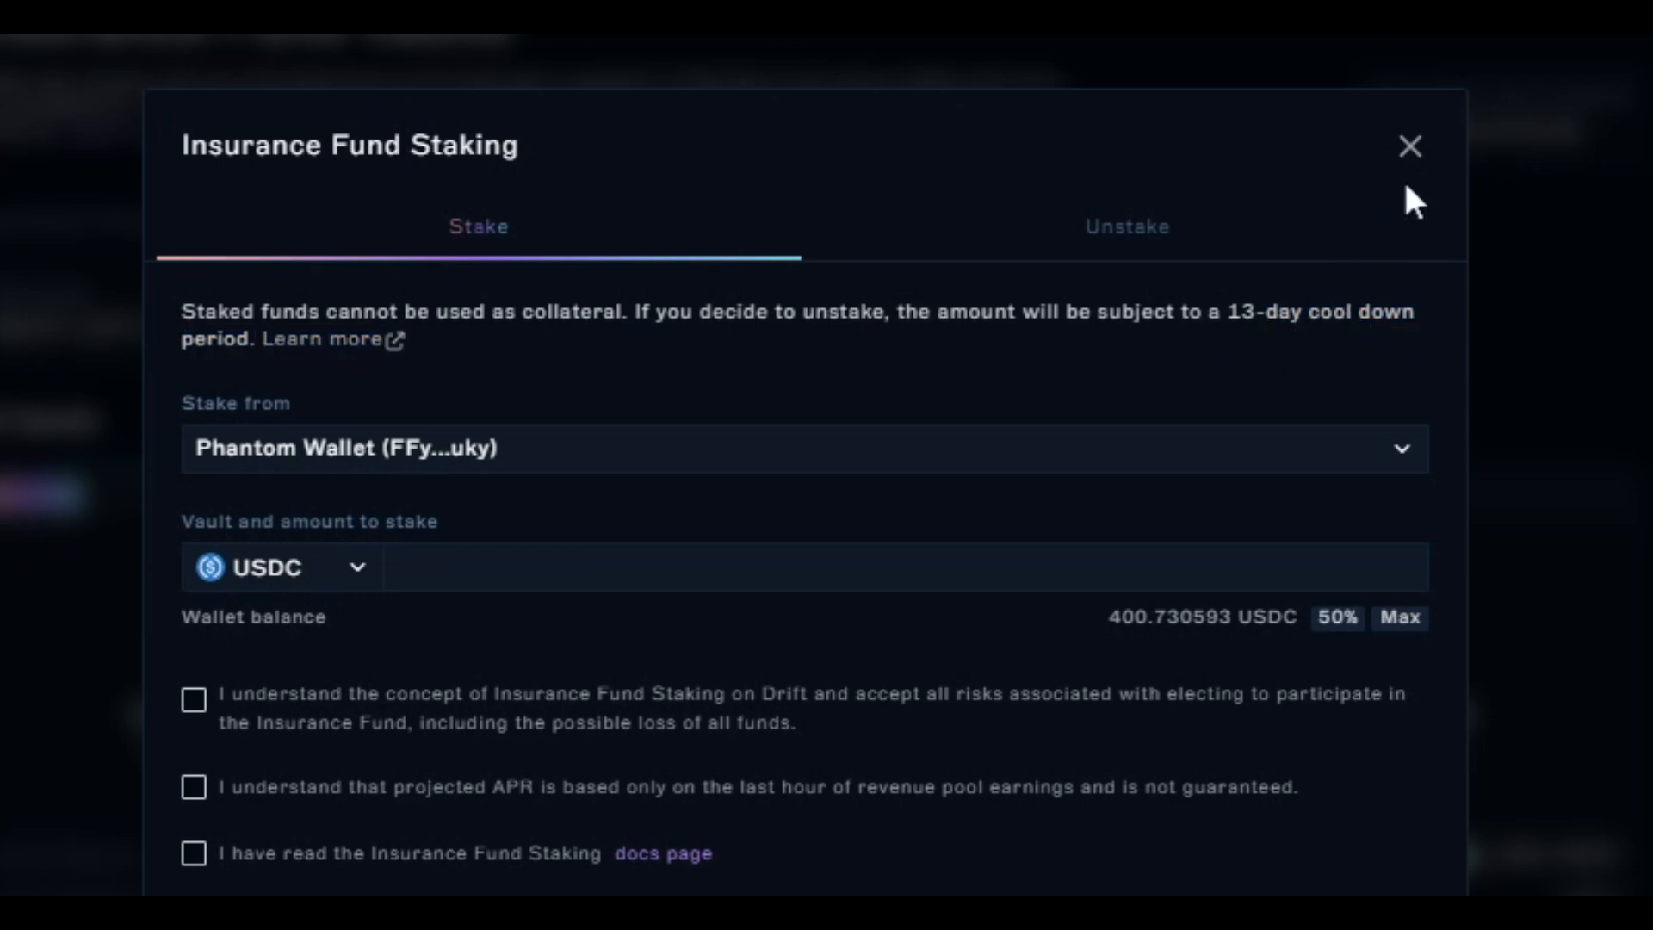
# Close the Insurance Fund Staking form without staking.
pyautogui.click(1410, 146)
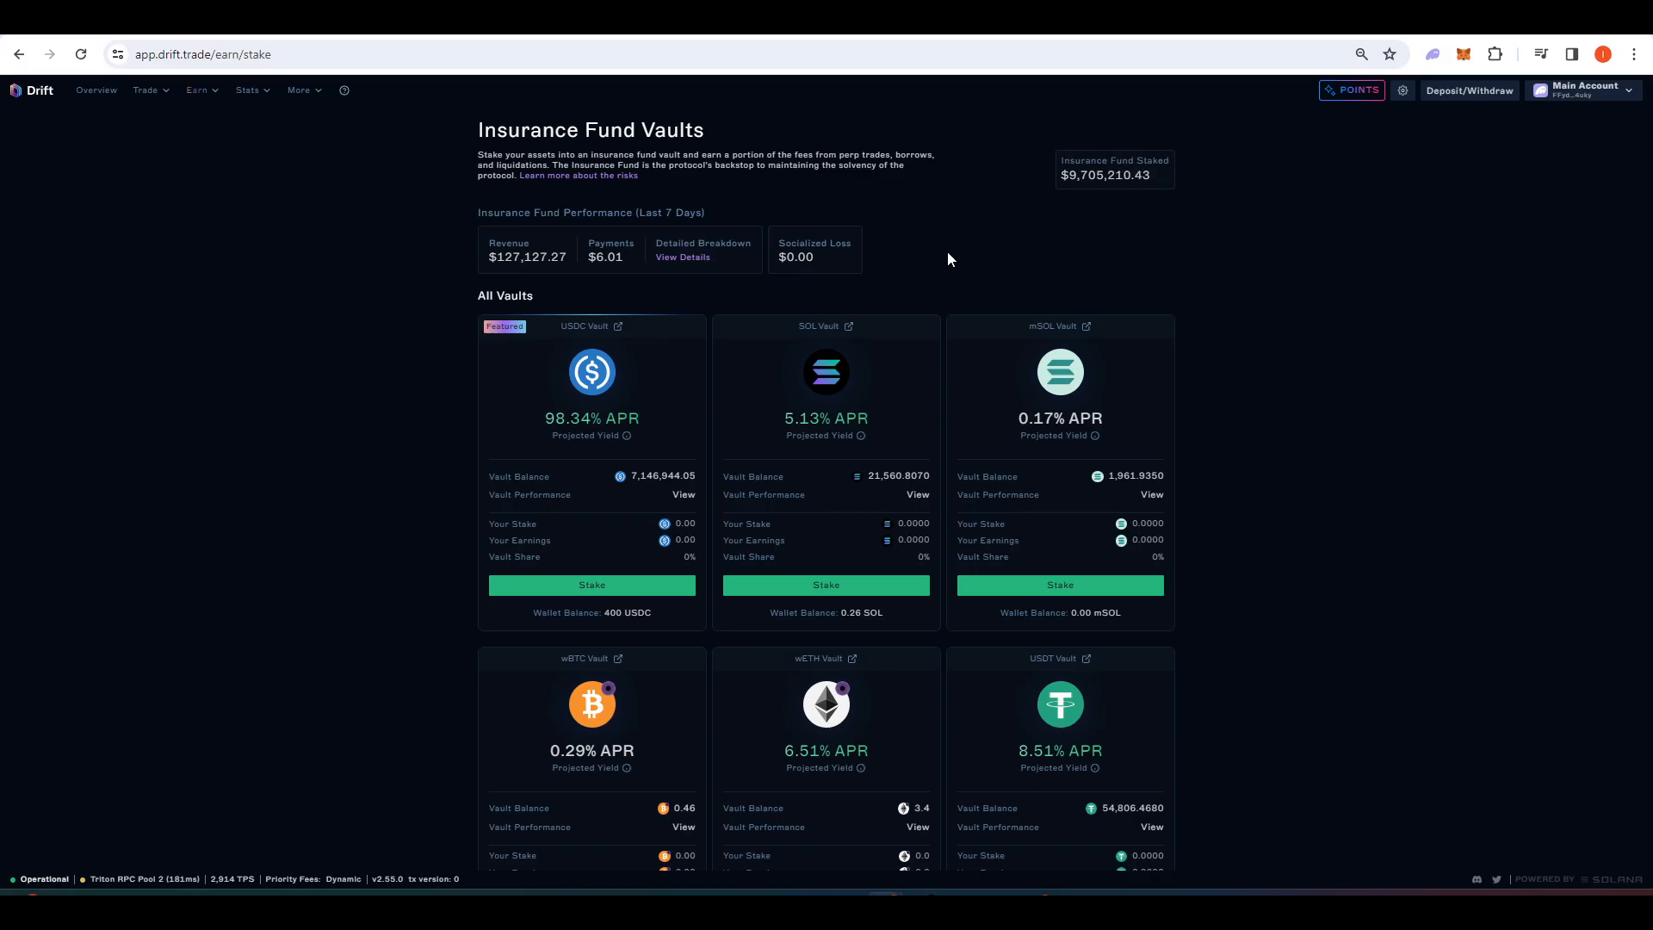
# Browse the Market Maker Vaults (Supercharger, Turbocharger), then go to the DLP page.
pyautogui.click(186, 215)
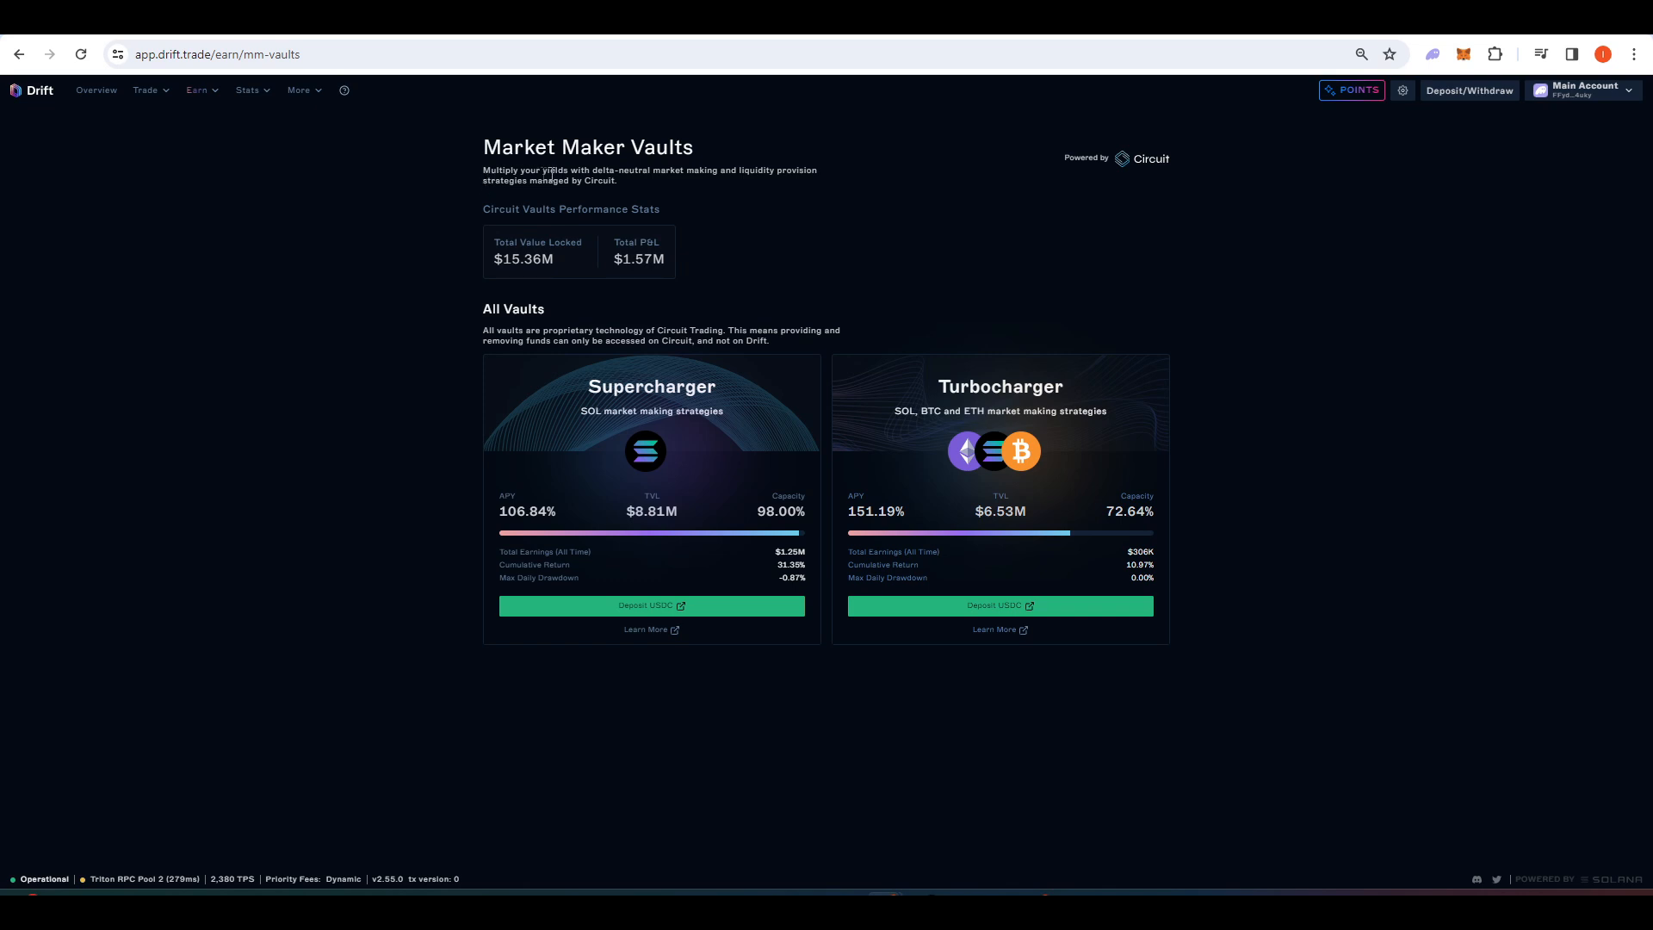
pyautogui.moveTo(725, 182)
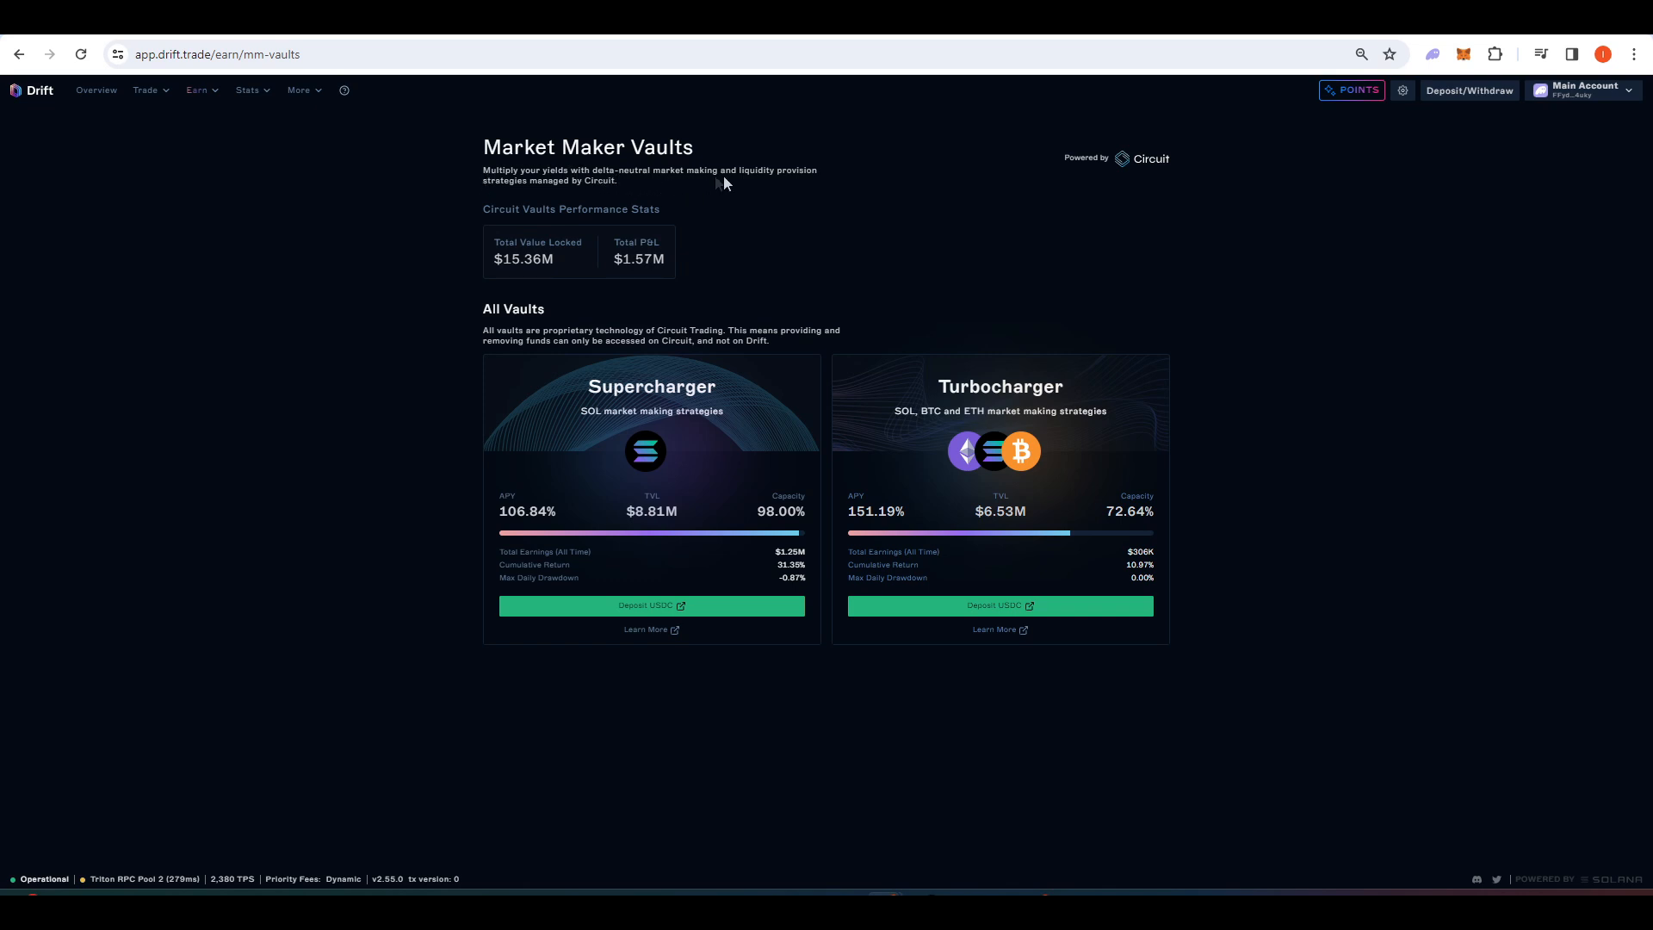
pyautogui.moveTo(650, 205)
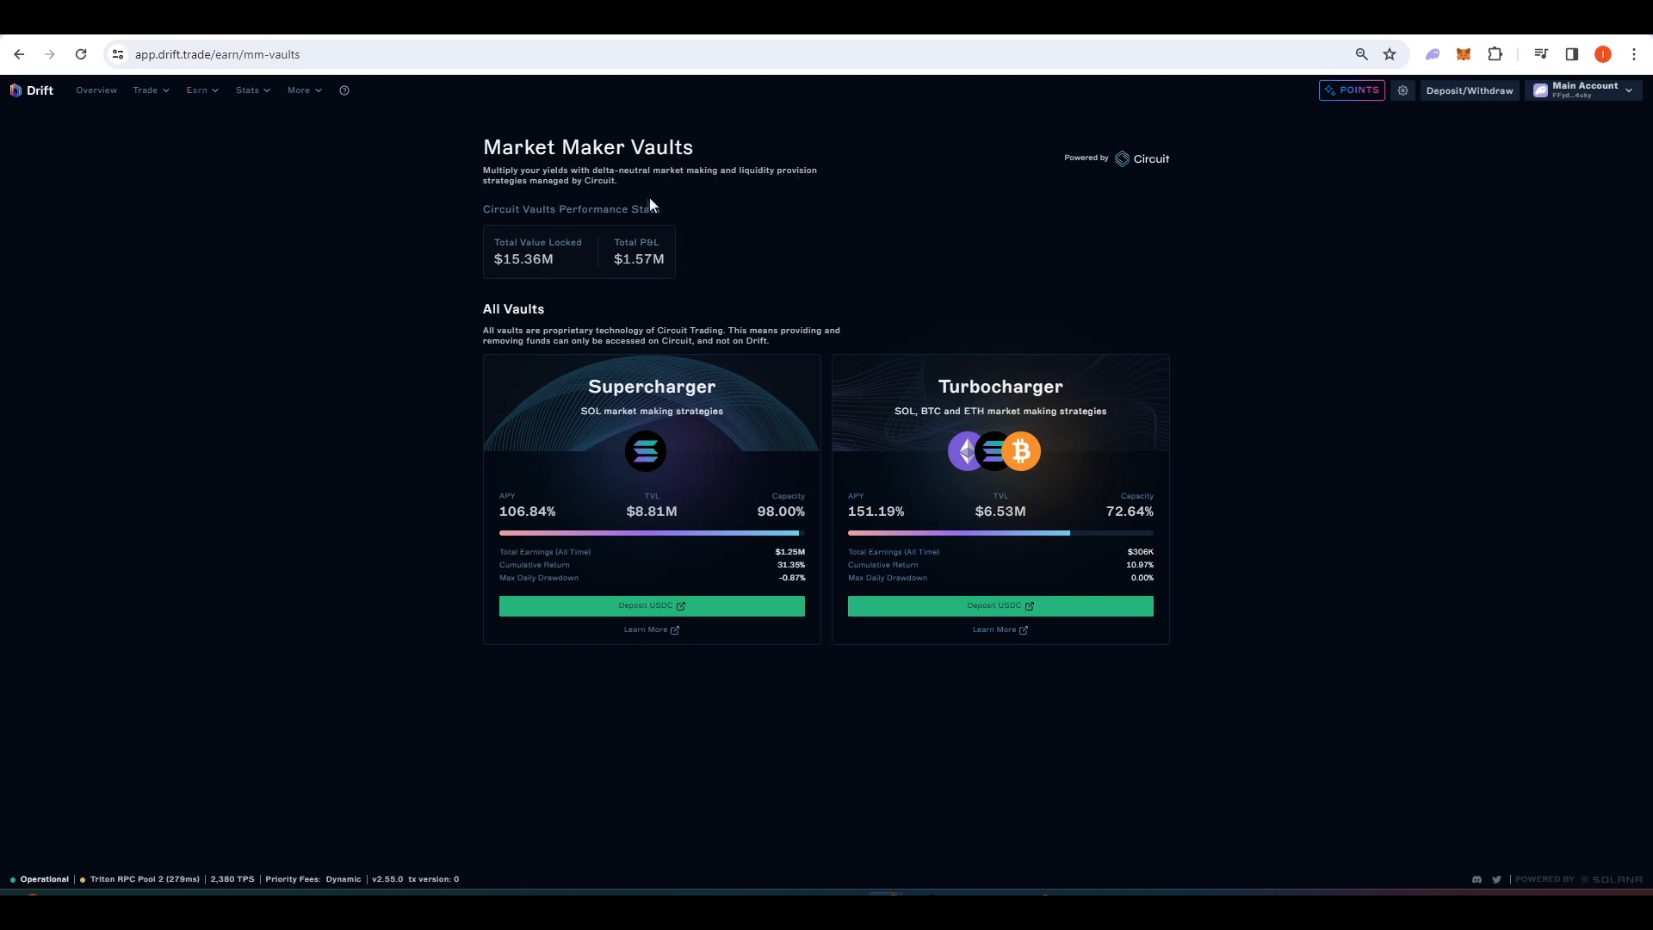
pyautogui.scroll(-3)
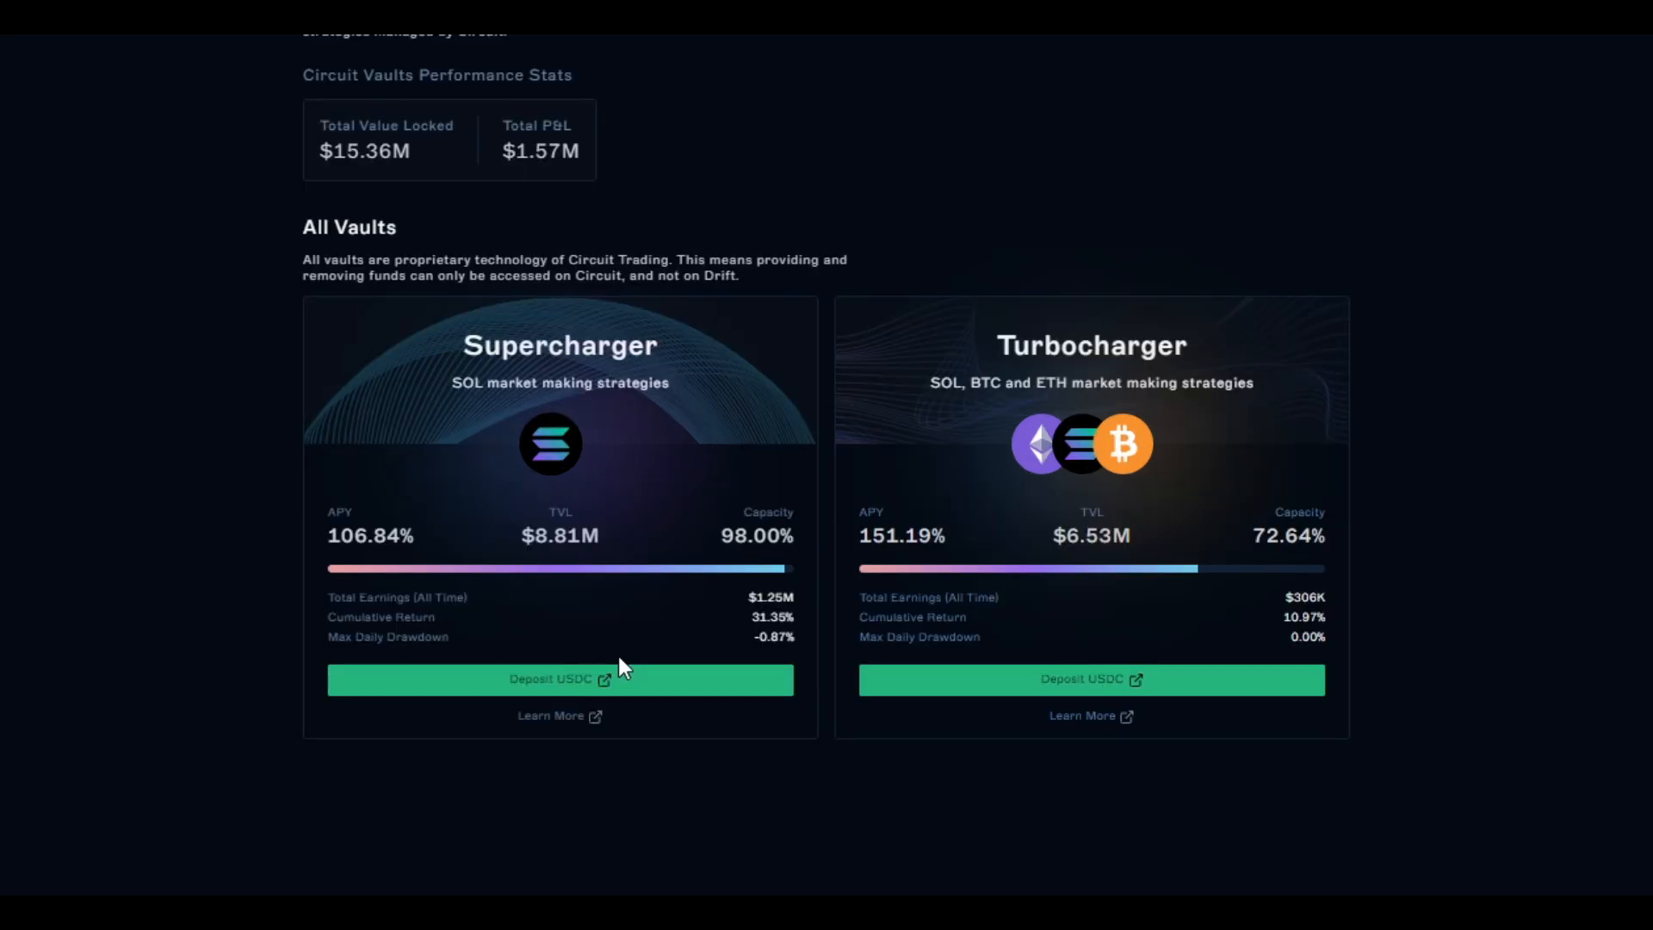
pyautogui.moveTo(520, 773)
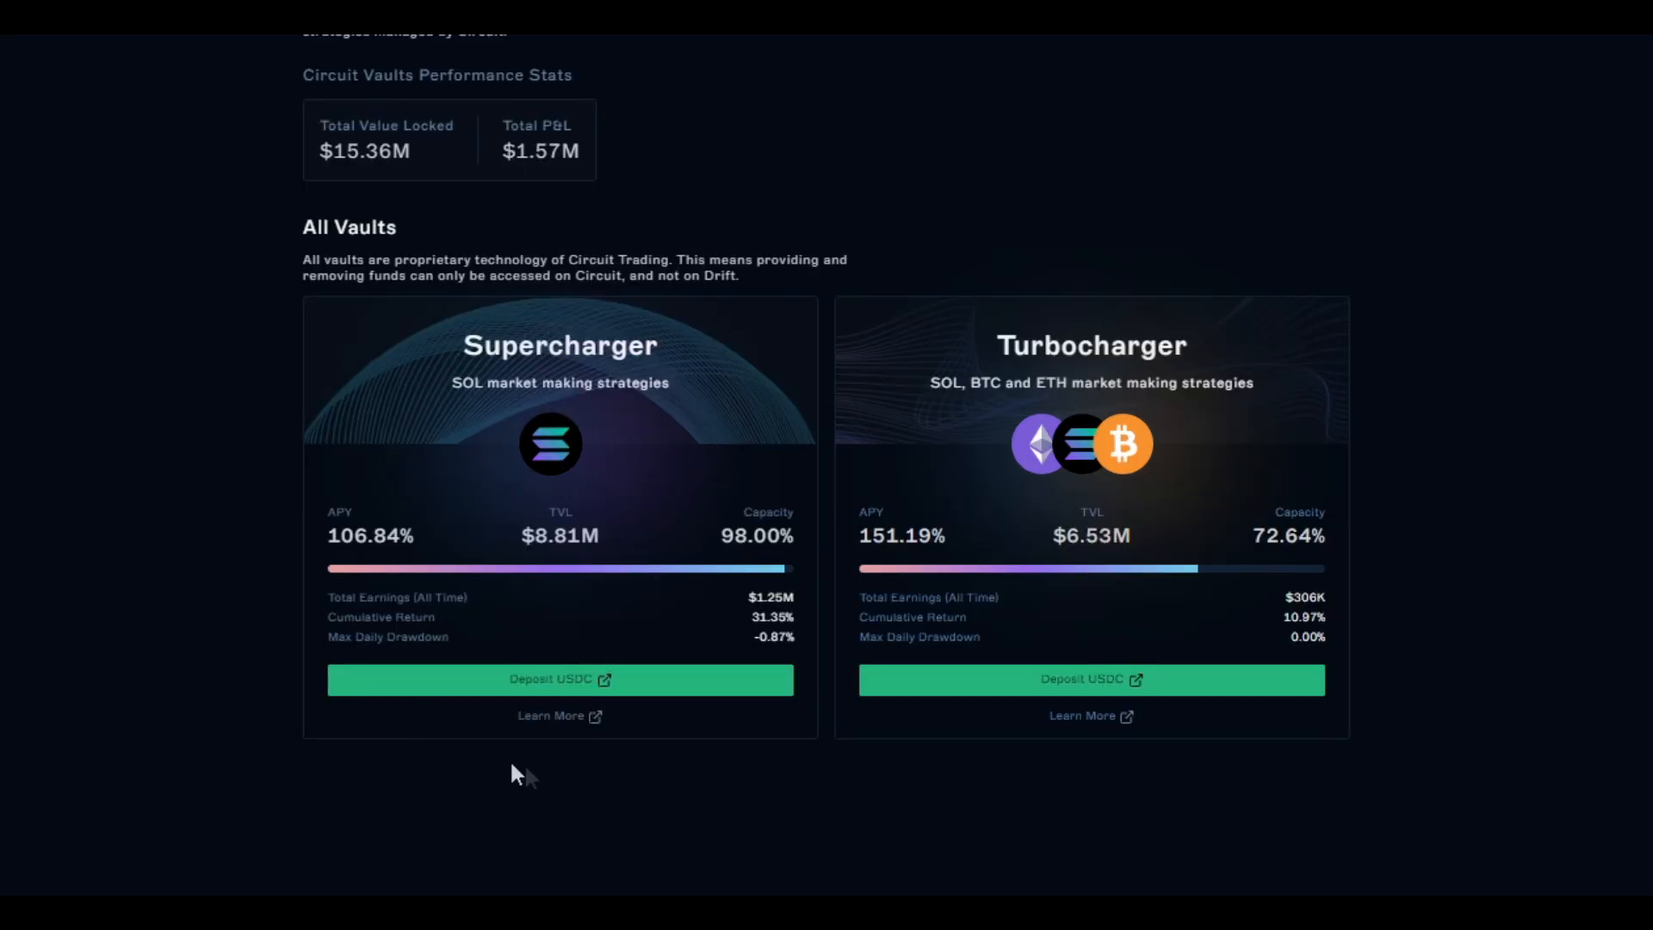
pyautogui.moveTo(997, 768)
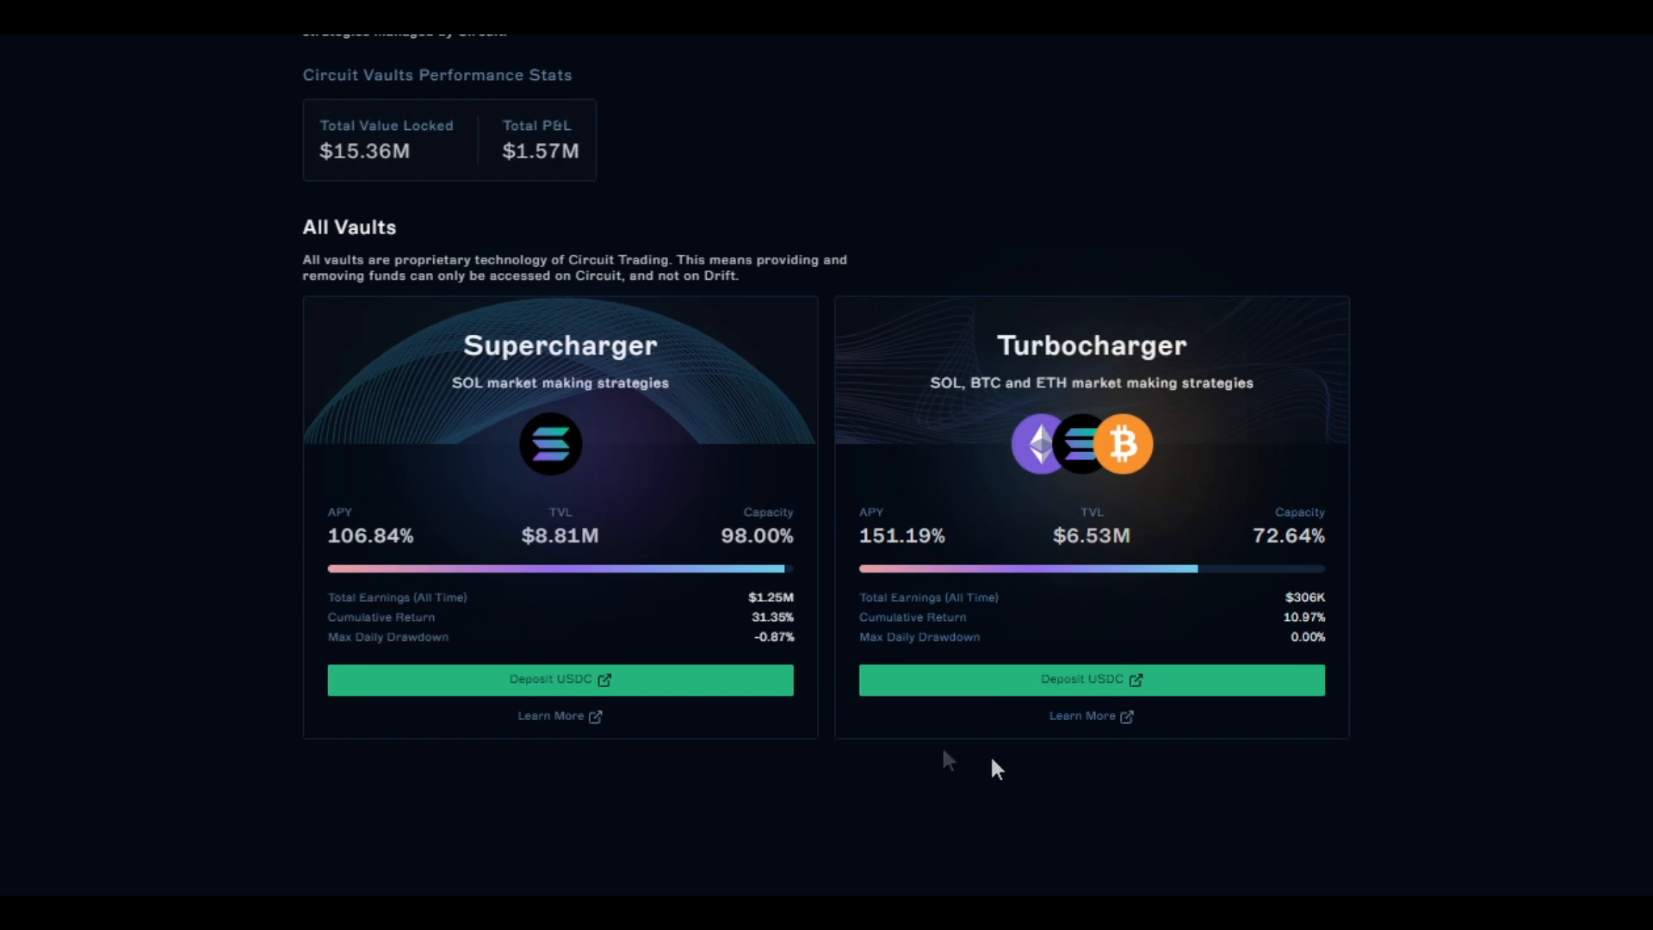
pyautogui.moveTo(327, 520)
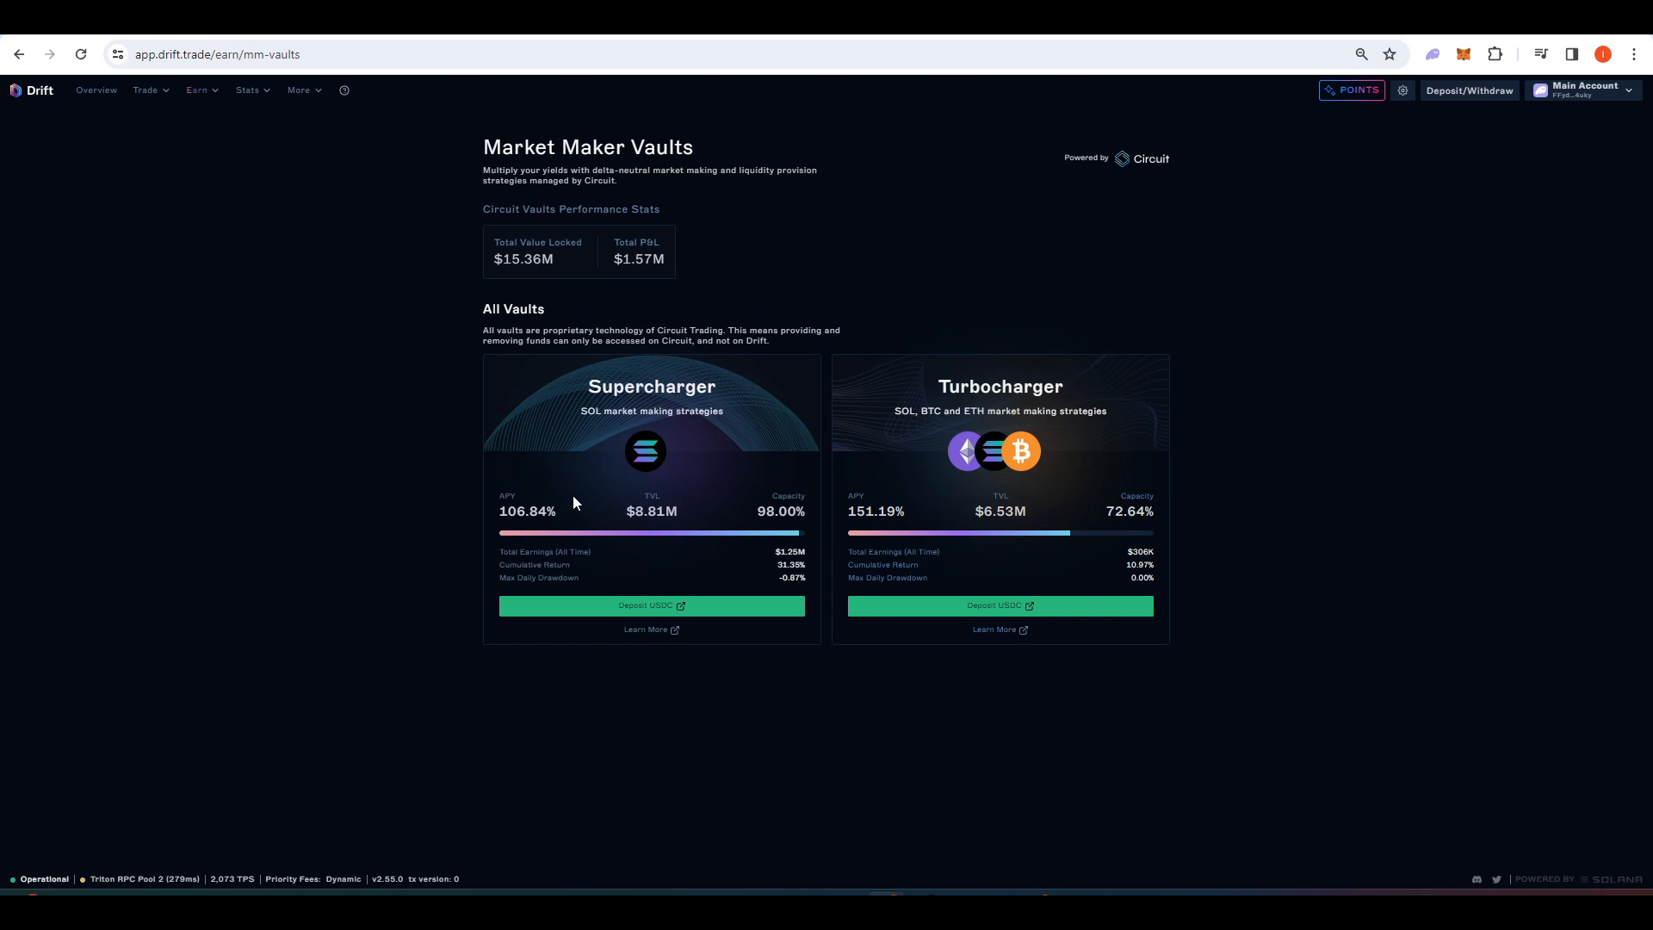
pyautogui.moveTo(597, 496)
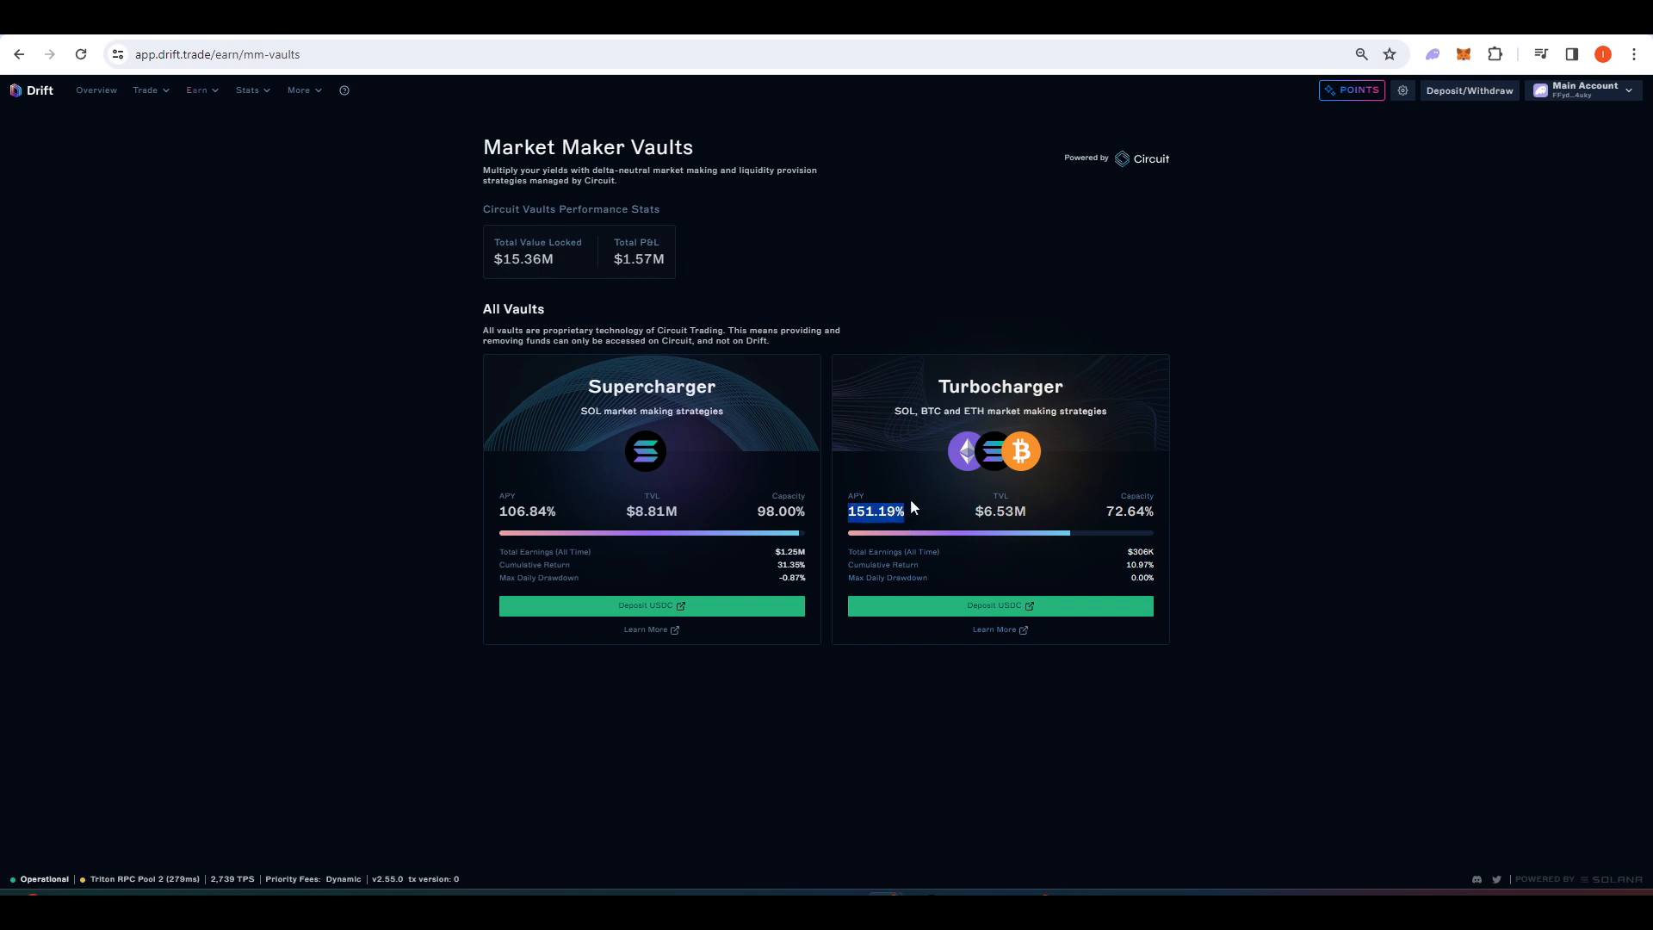
pyautogui.click(150, 266)
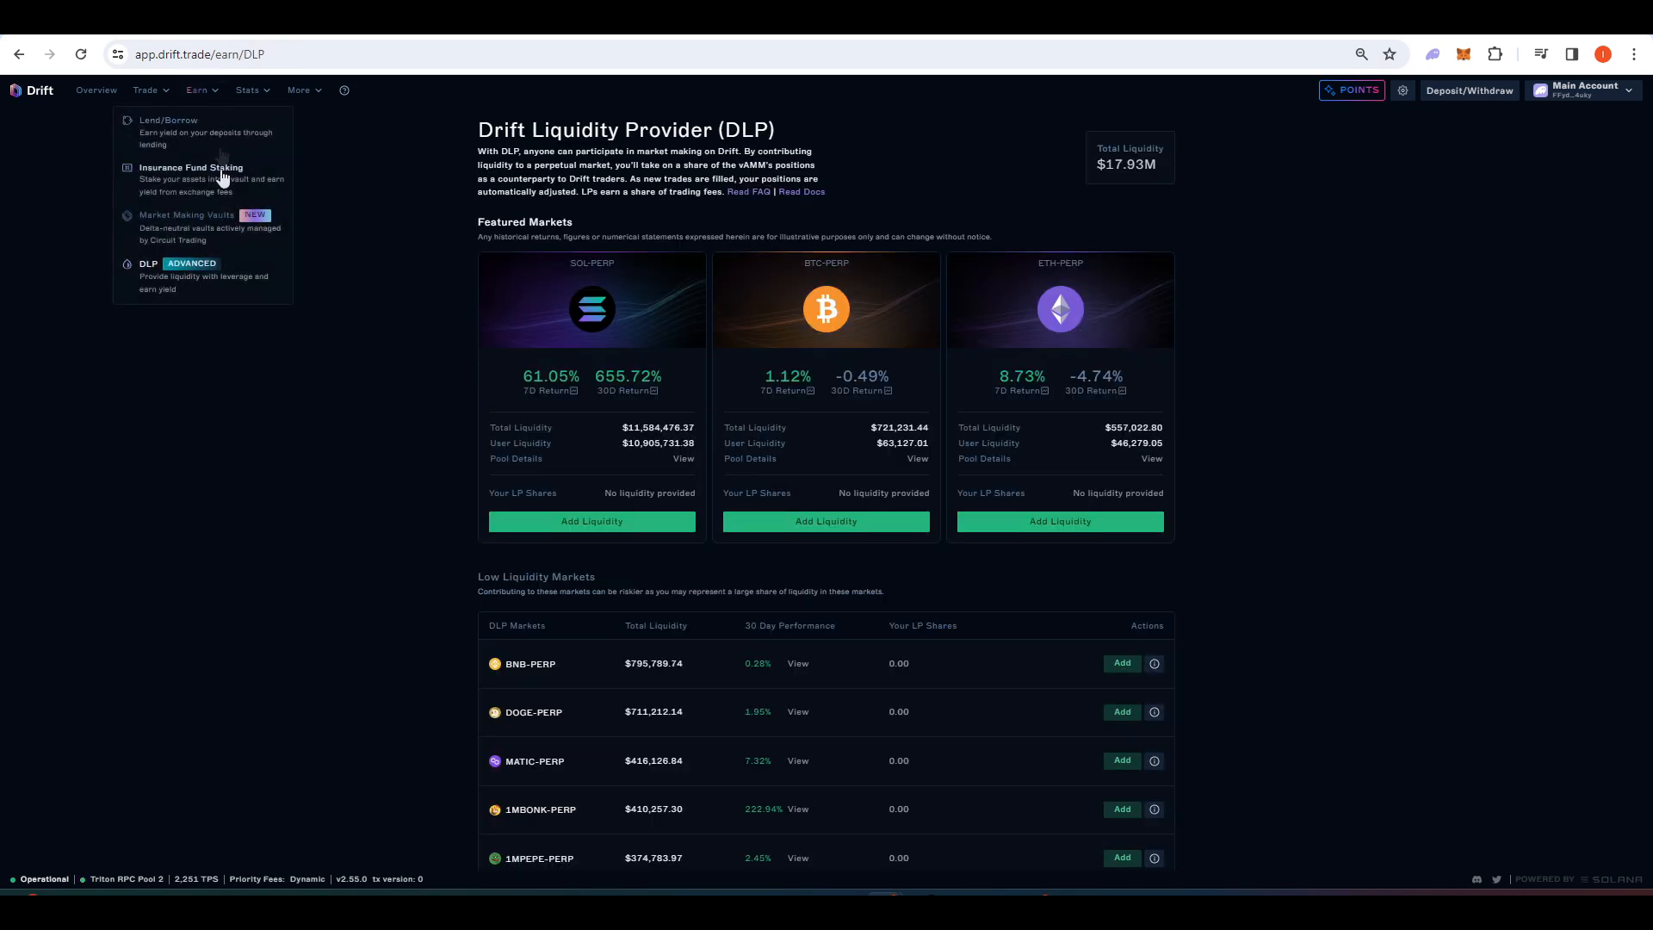
pyautogui.moveTo(205, 269)
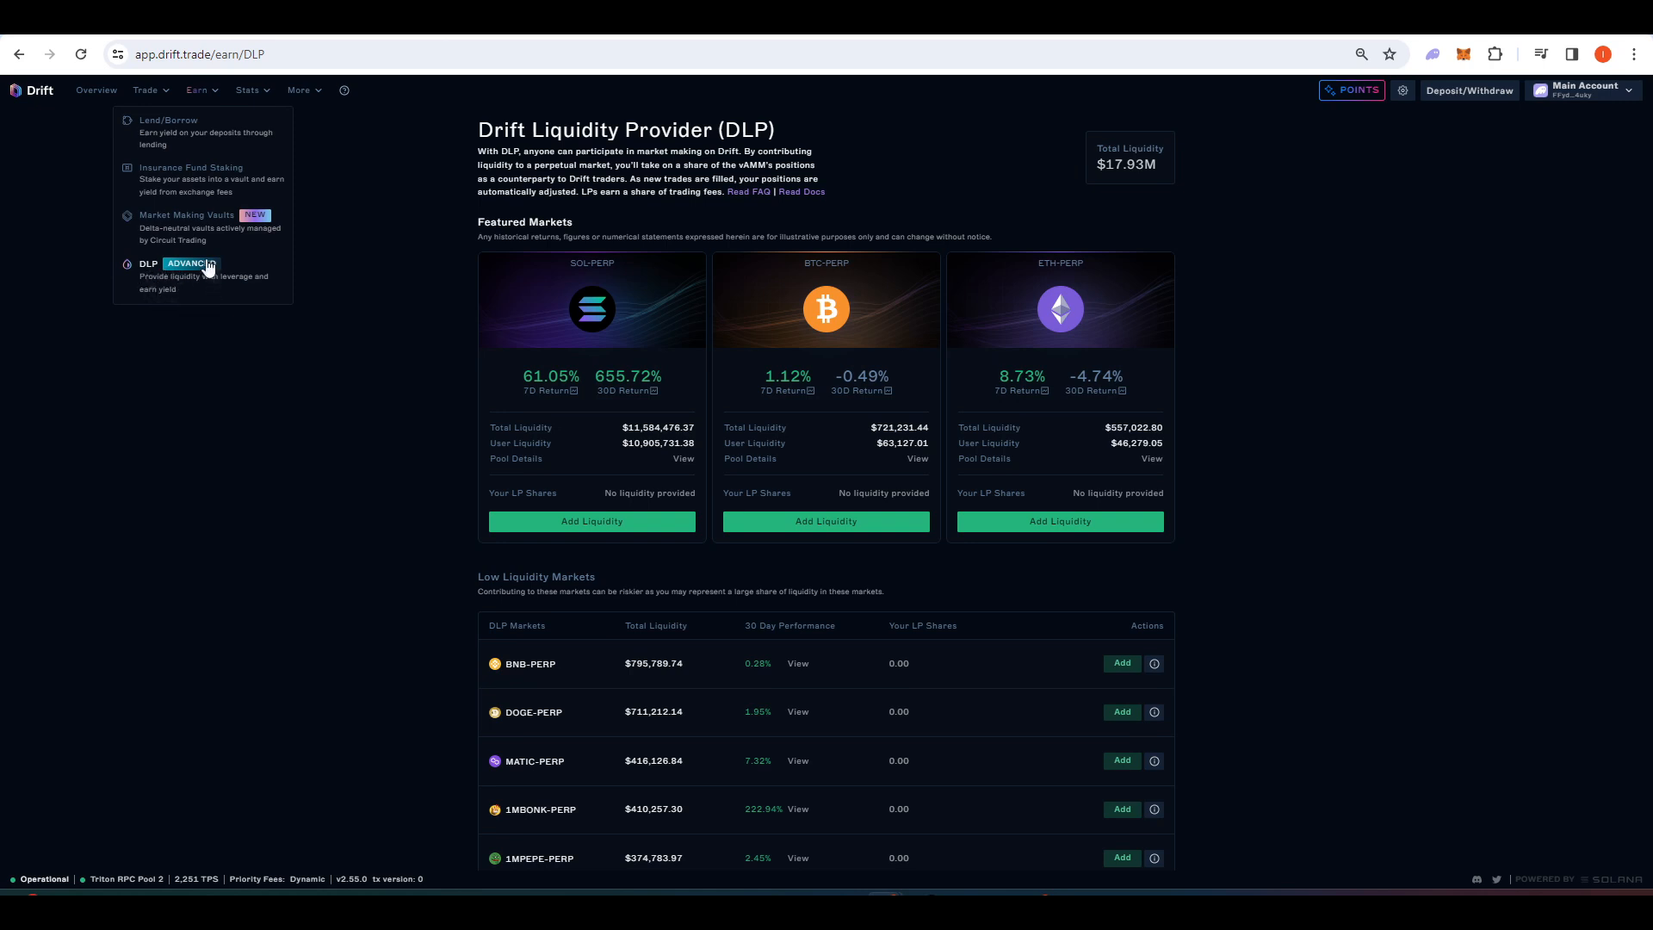
pyautogui.moveTo(649, 148)
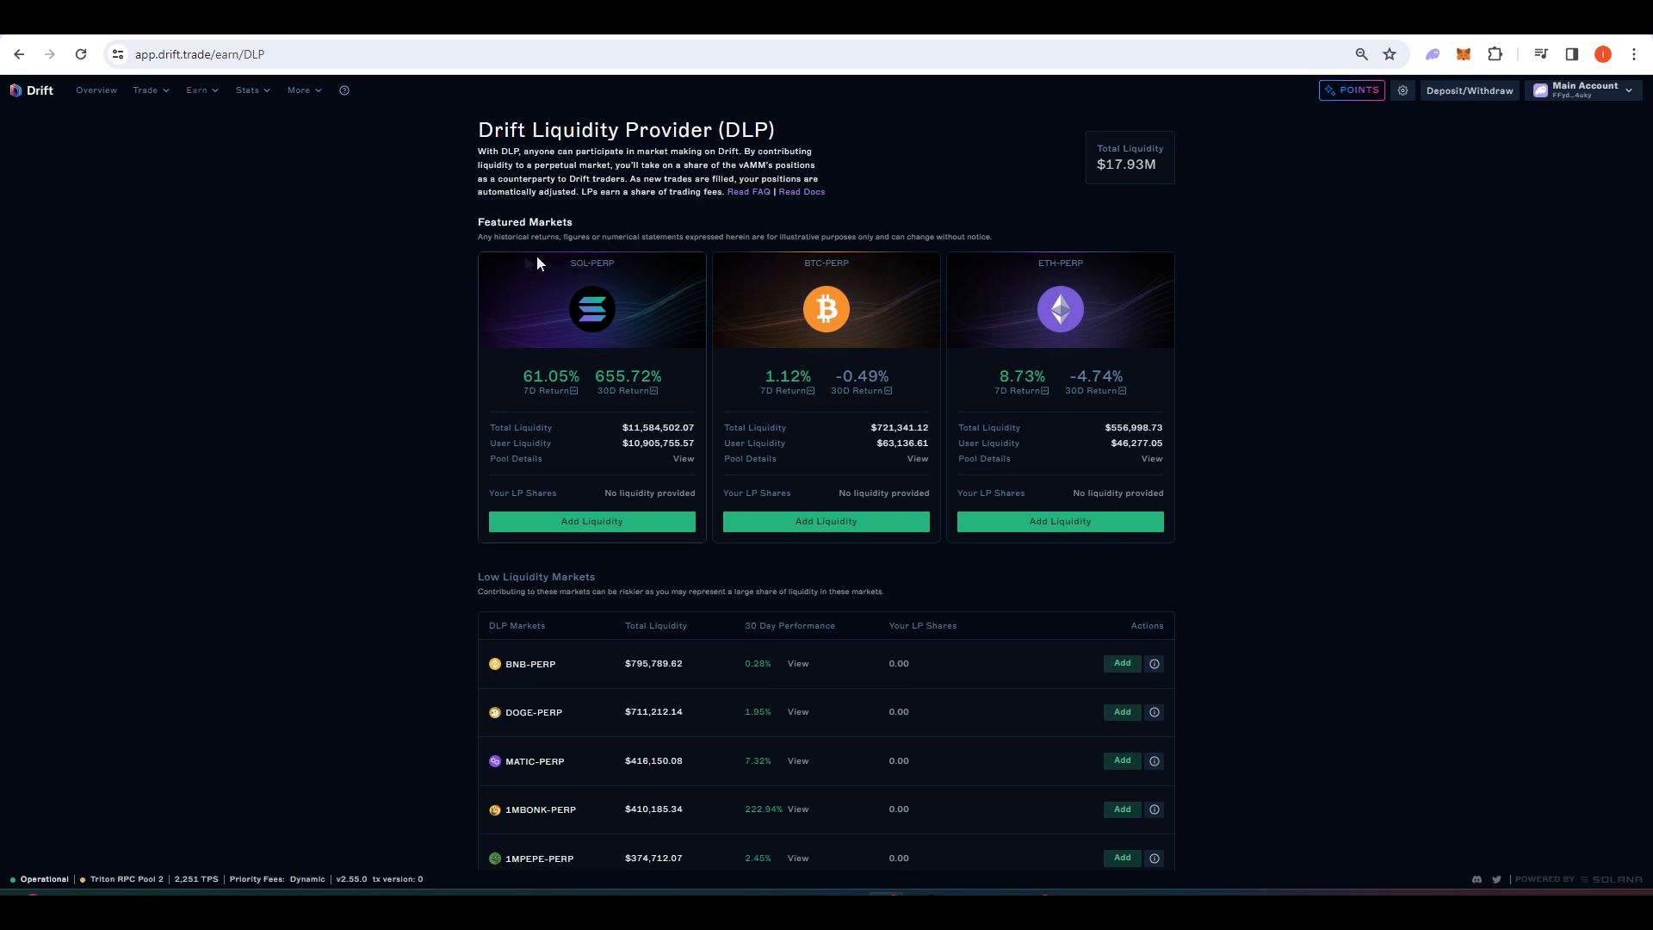
pyautogui.moveTo(618, 415)
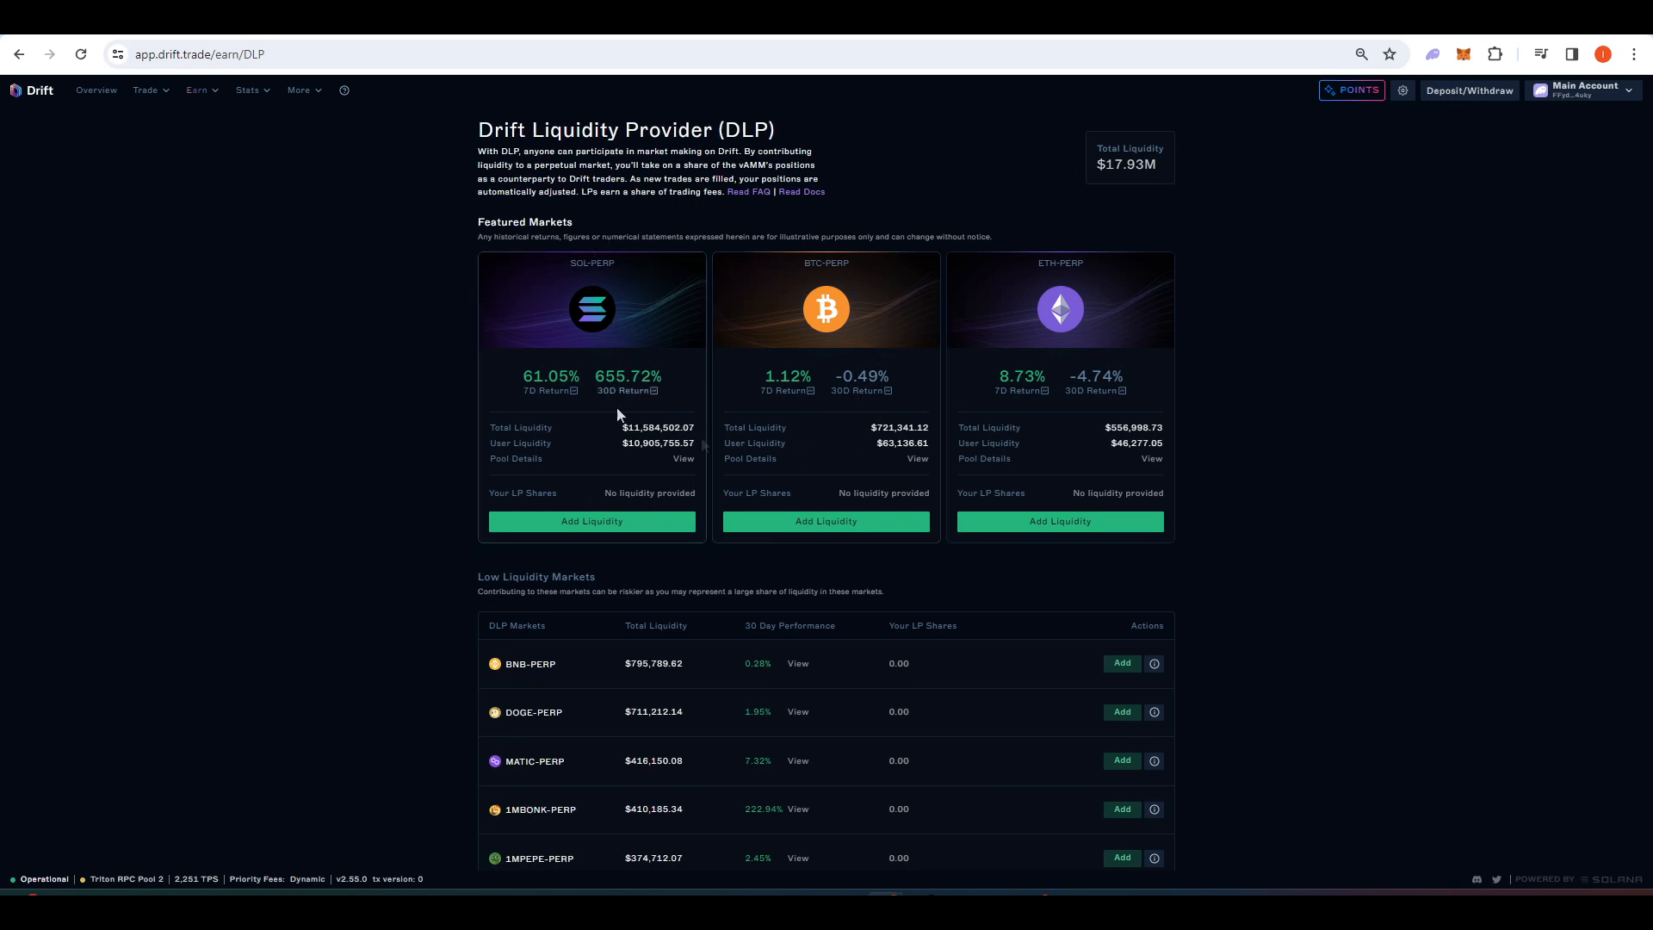
pyautogui.moveTo(1068, 348)
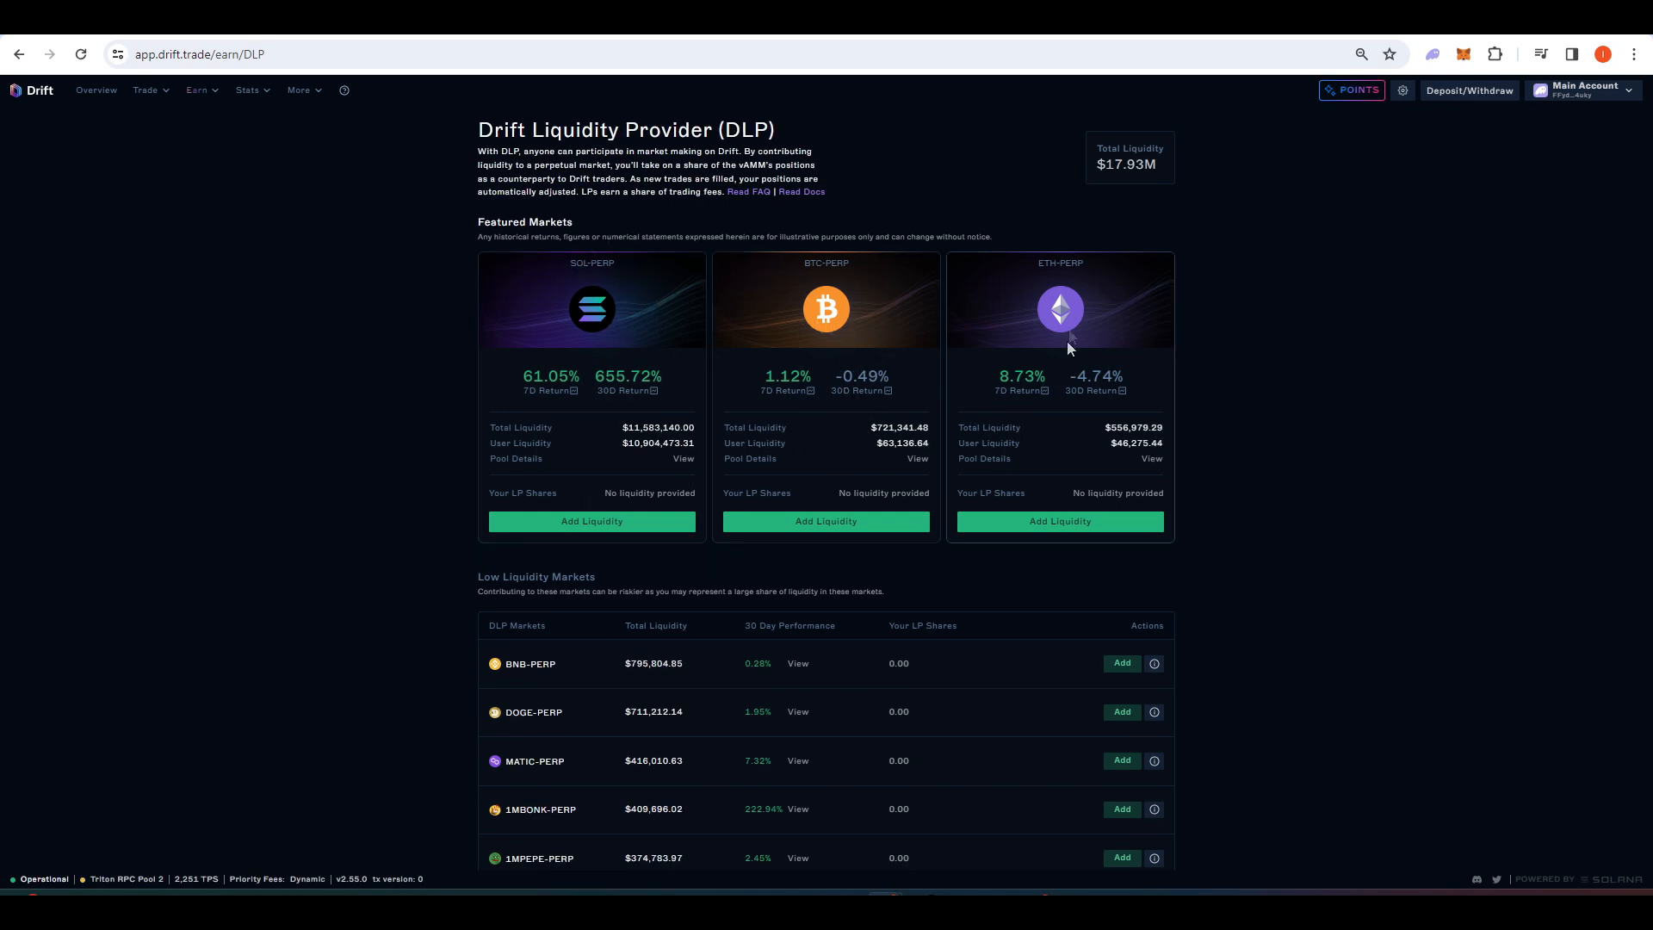
pyautogui.moveTo(937, 220)
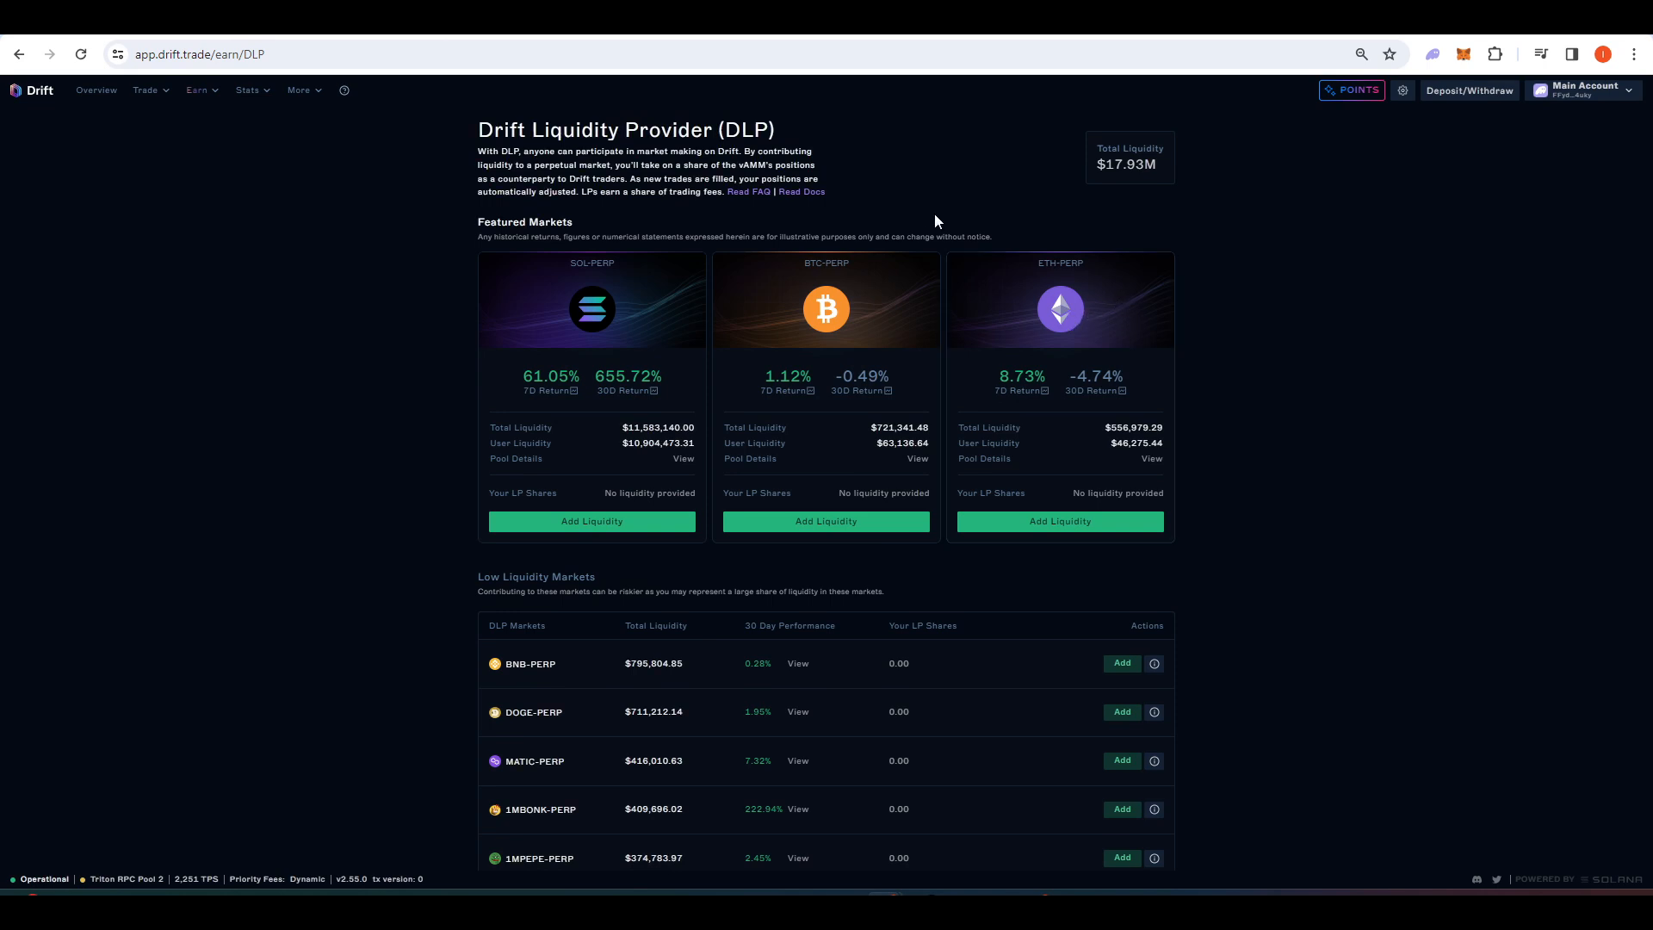
# Review the DLP Featured Markets and open SOL-PERP's 655.72% 30D return performance chart.
pyautogui.scroll(-3)
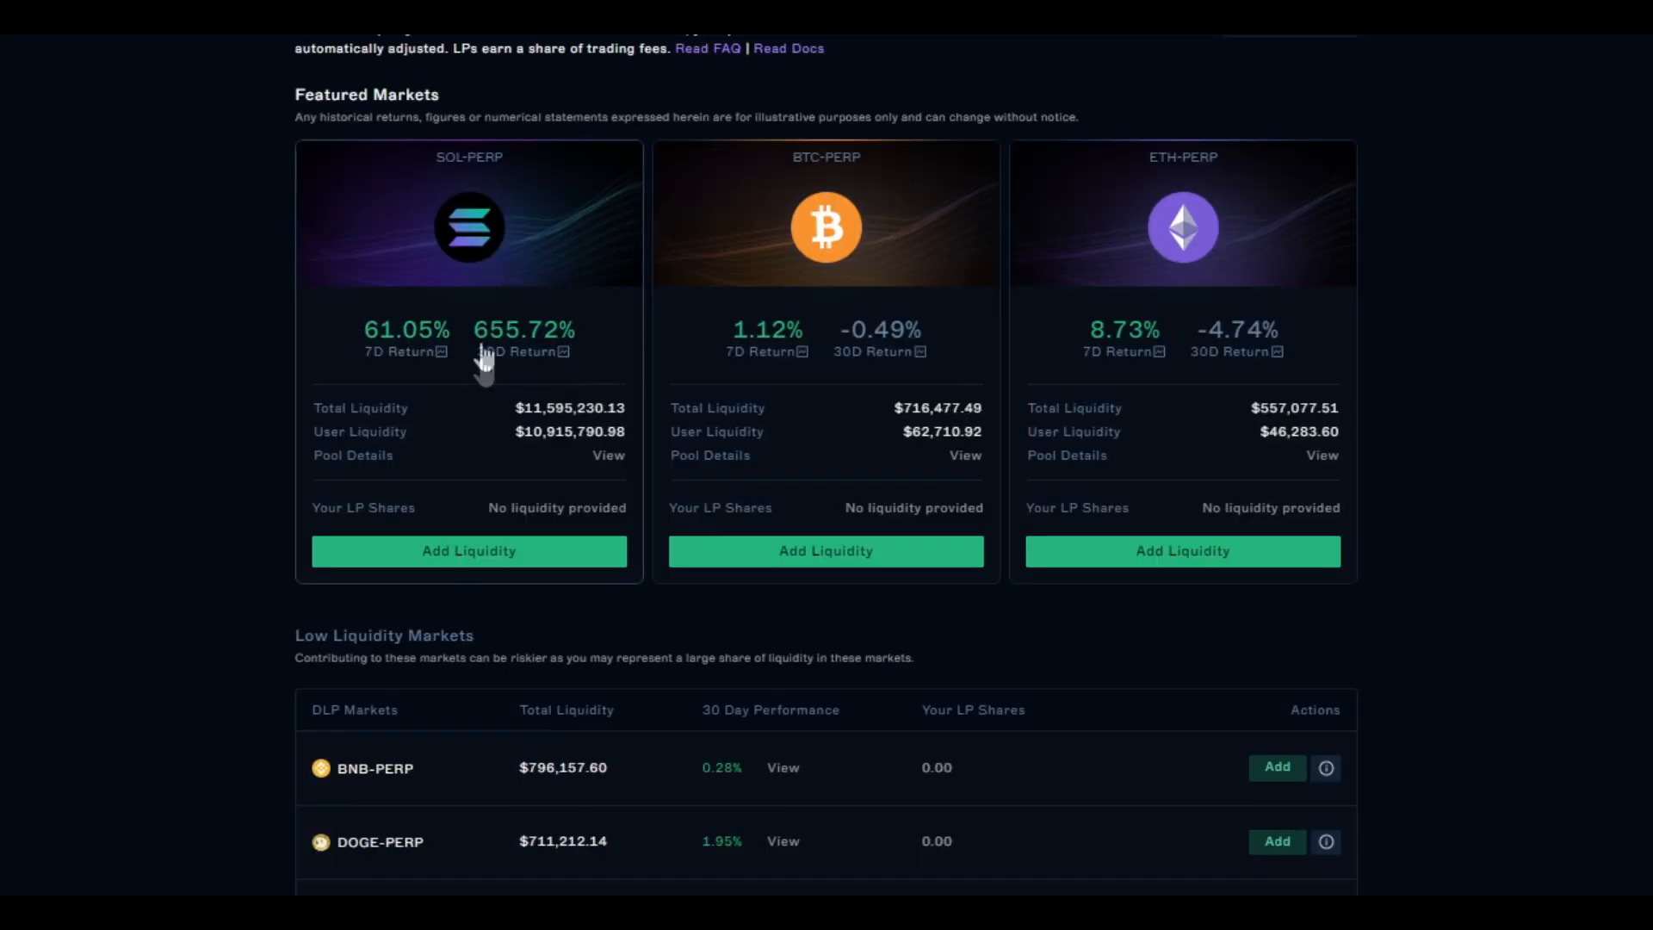
pyautogui.moveTo(570, 274)
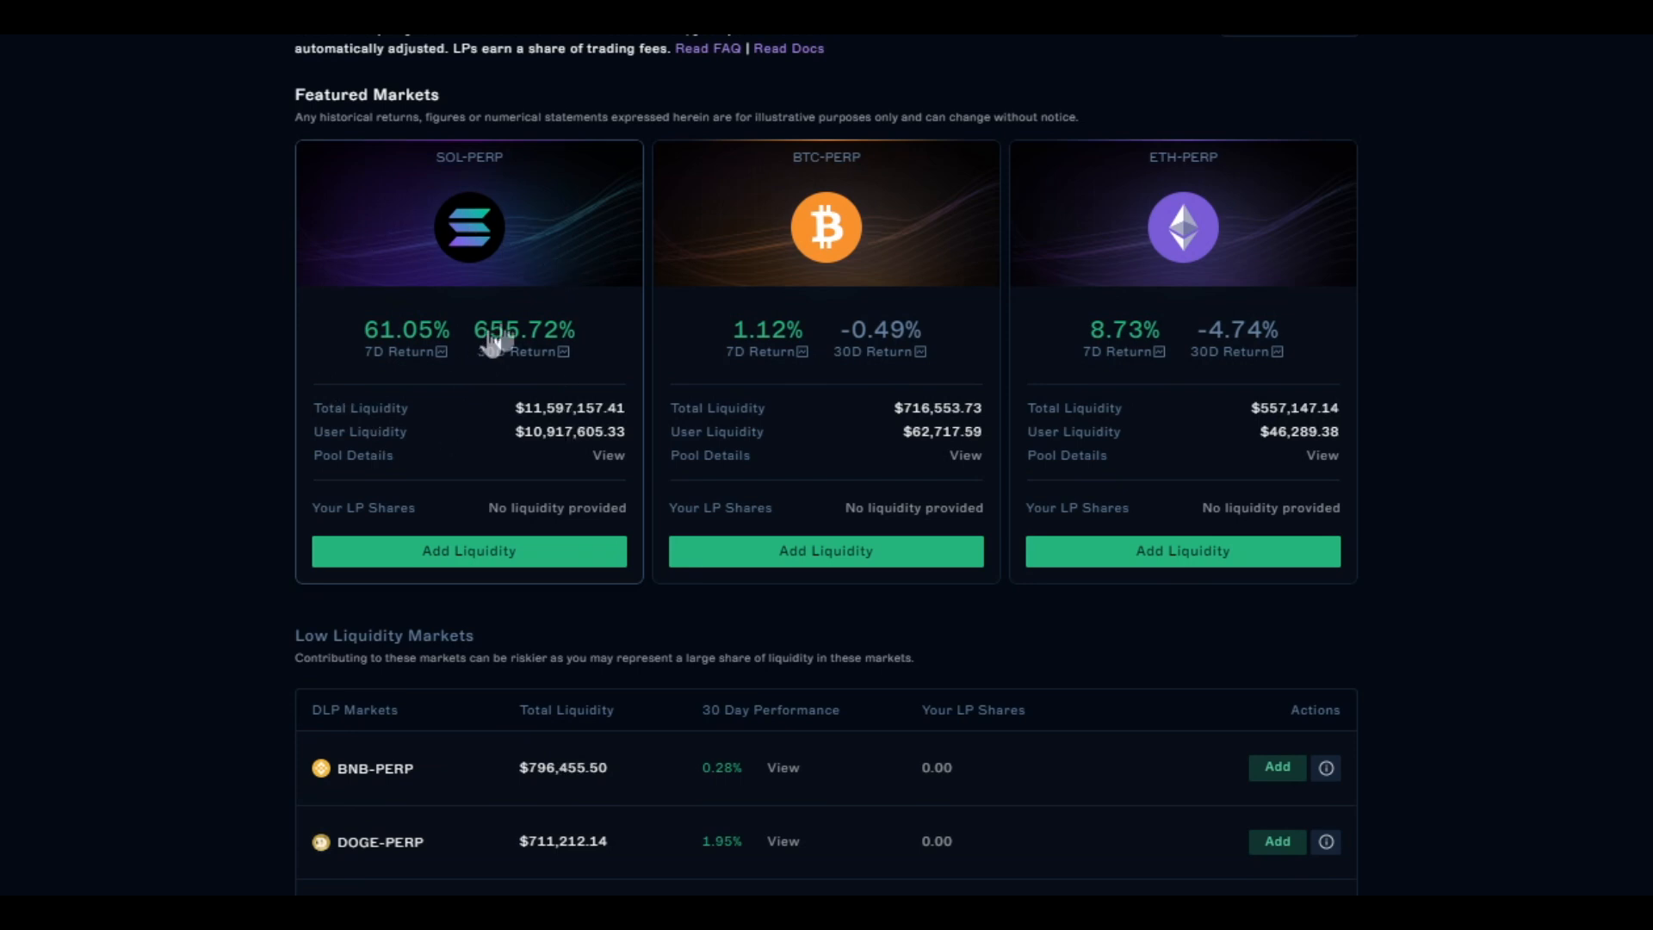
pyautogui.moveTo(864, 346)
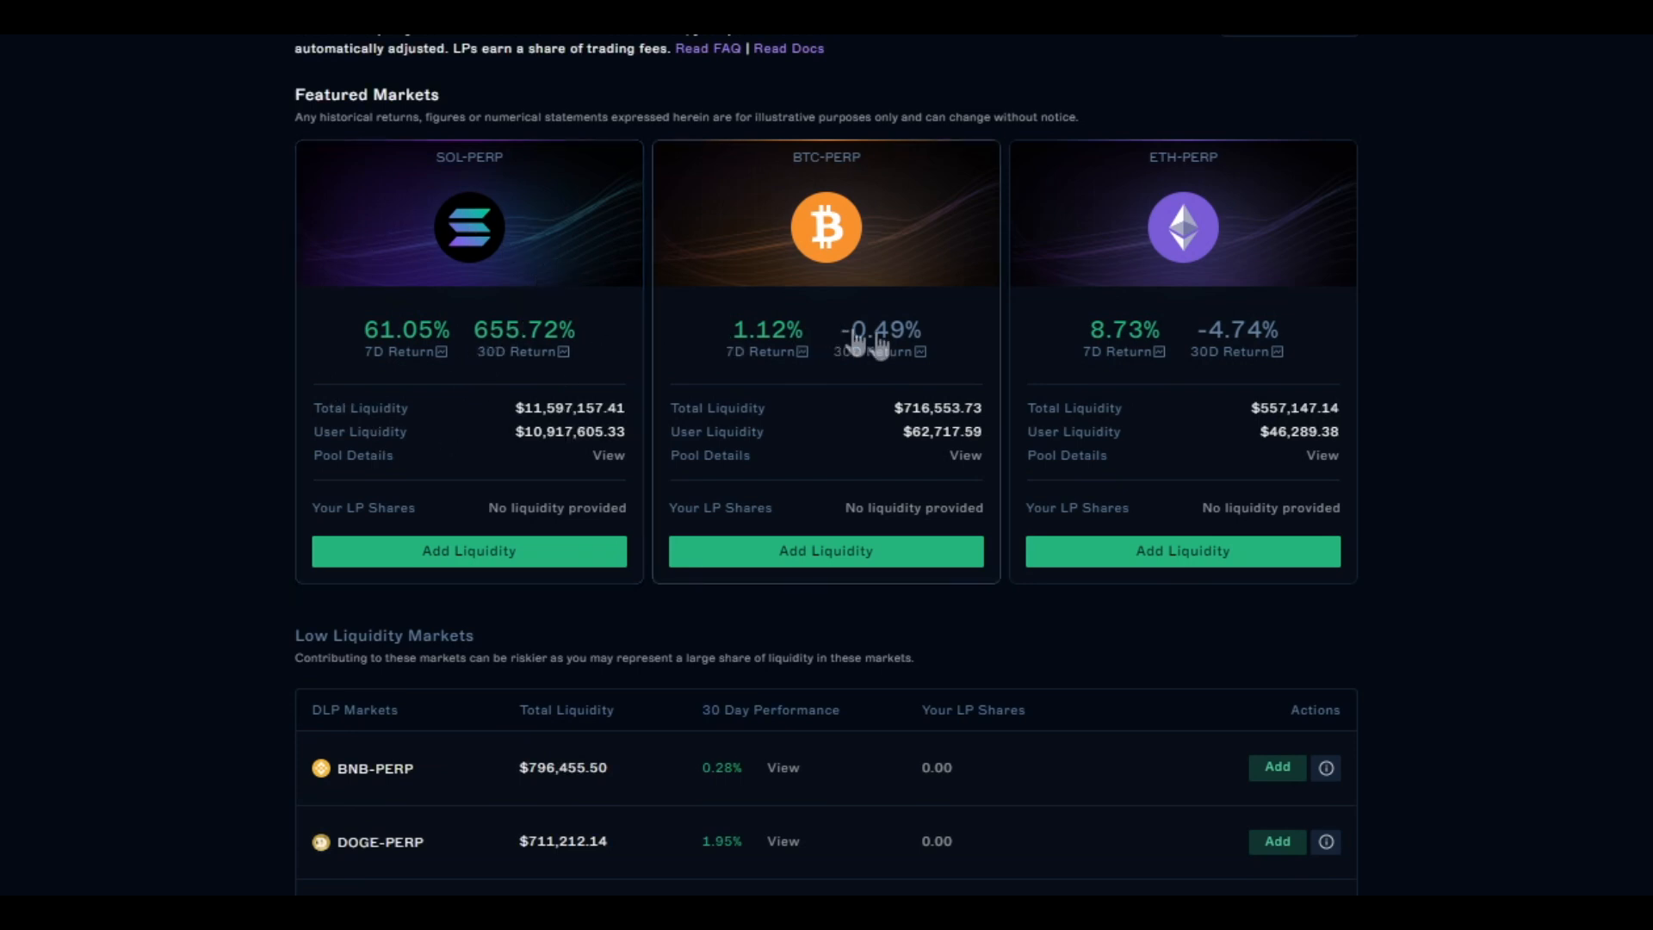
pyautogui.moveTo(1340, 338)
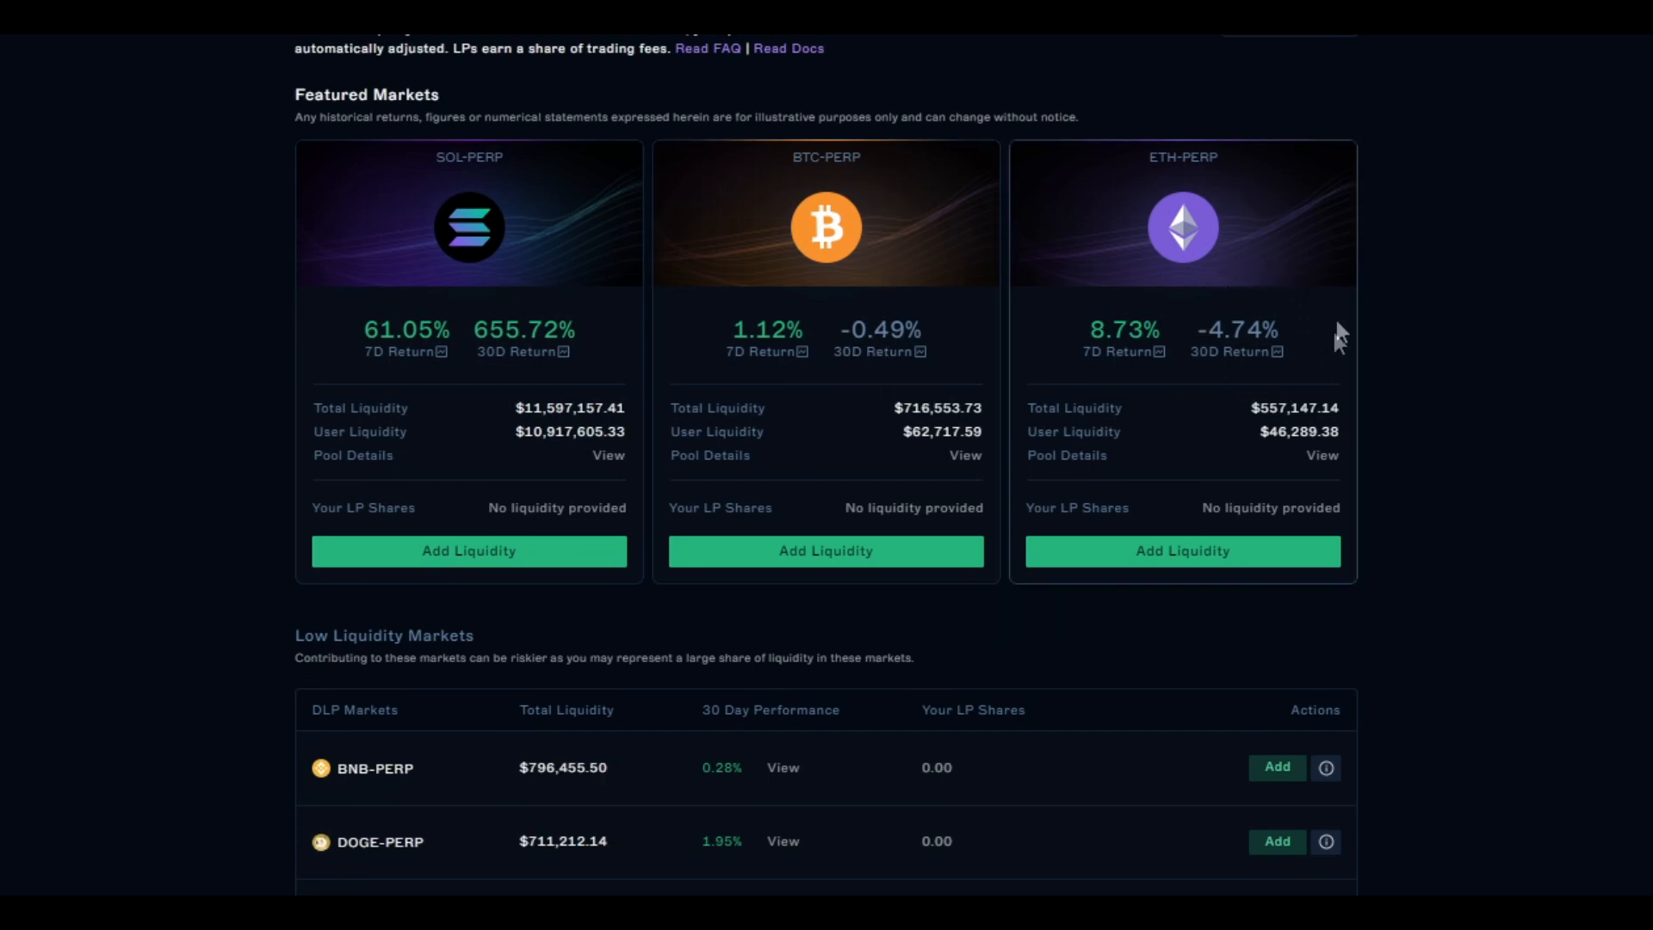
pyautogui.scroll(3)
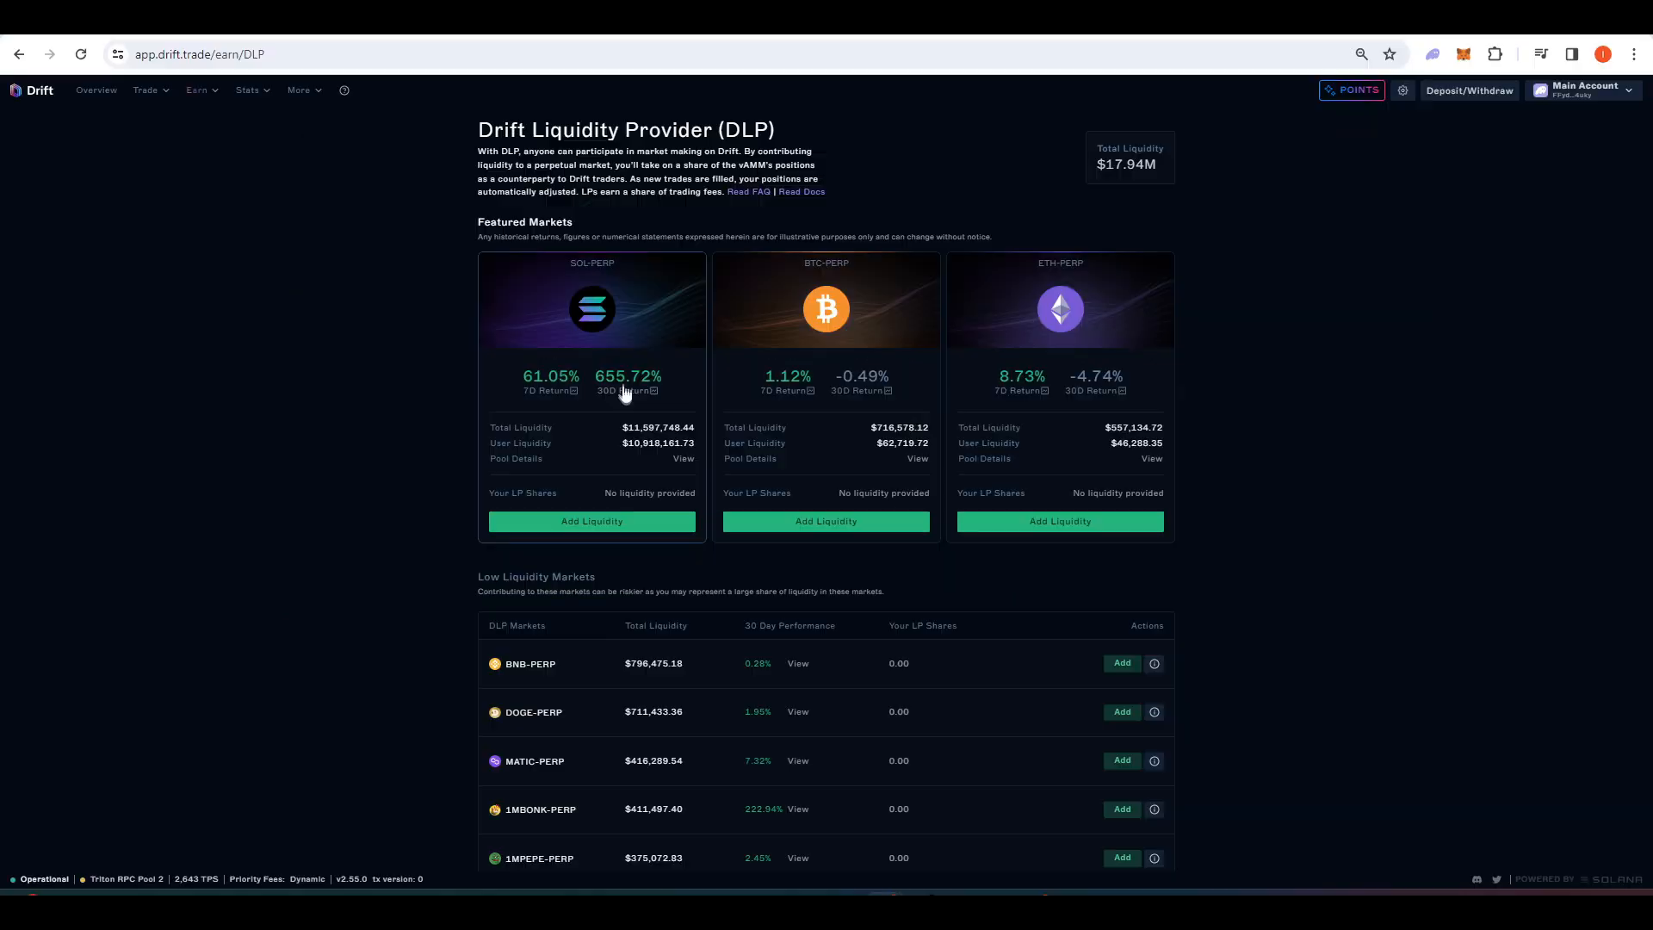
pyautogui.click(626, 382)
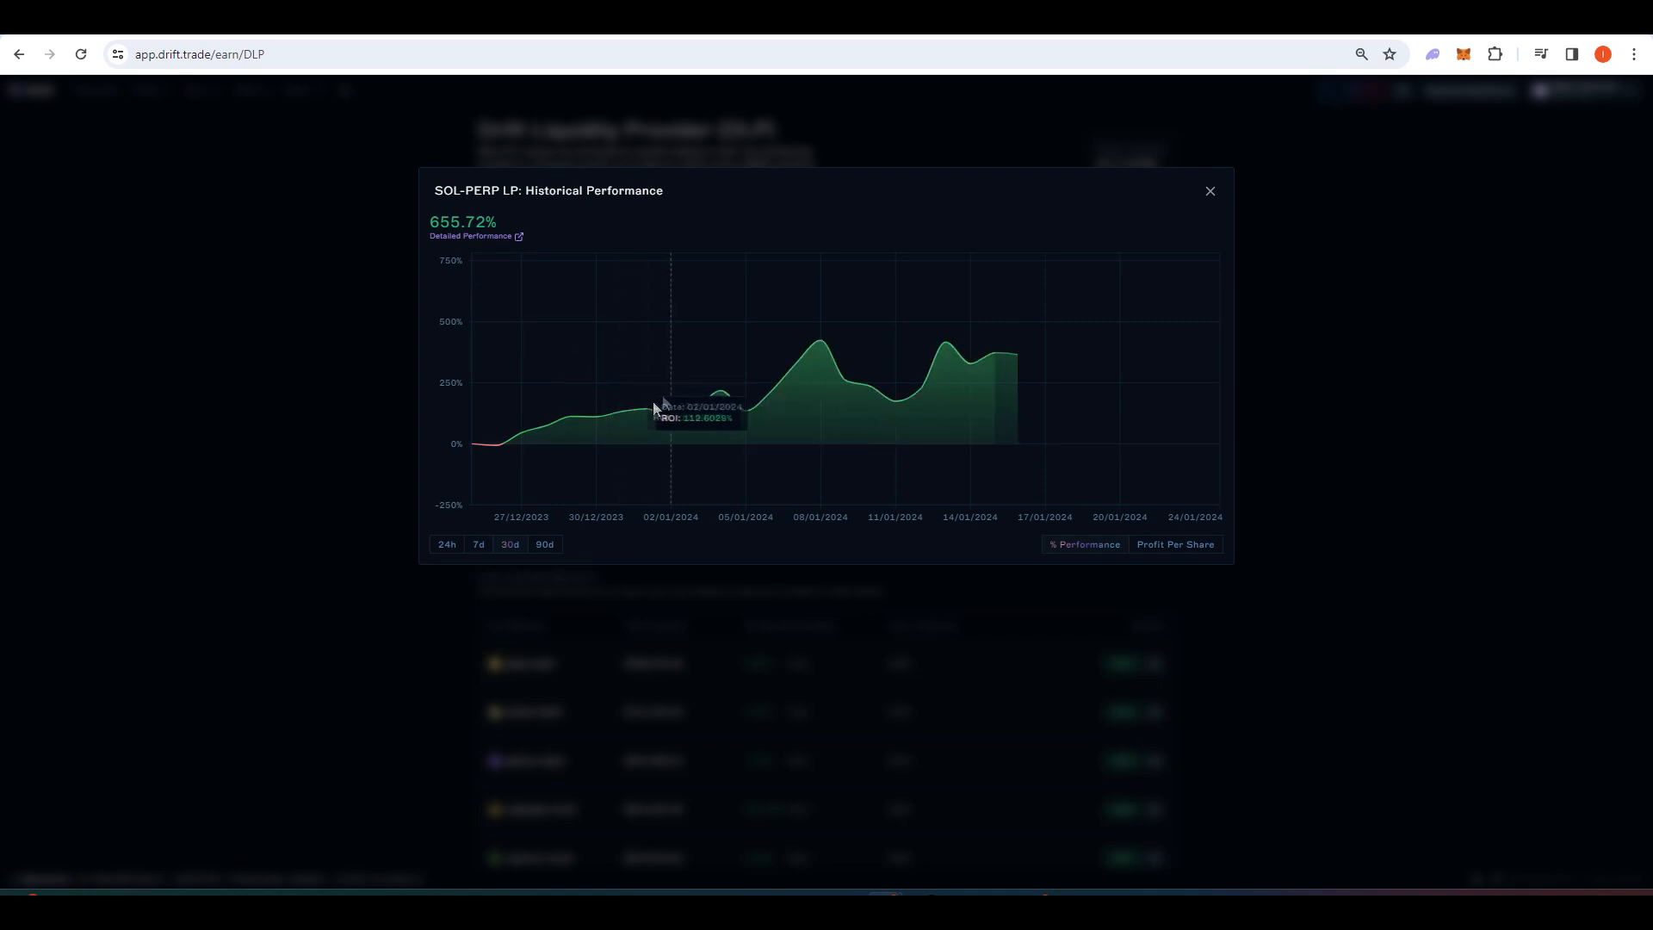
pyautogui.moveTo(556, 435)
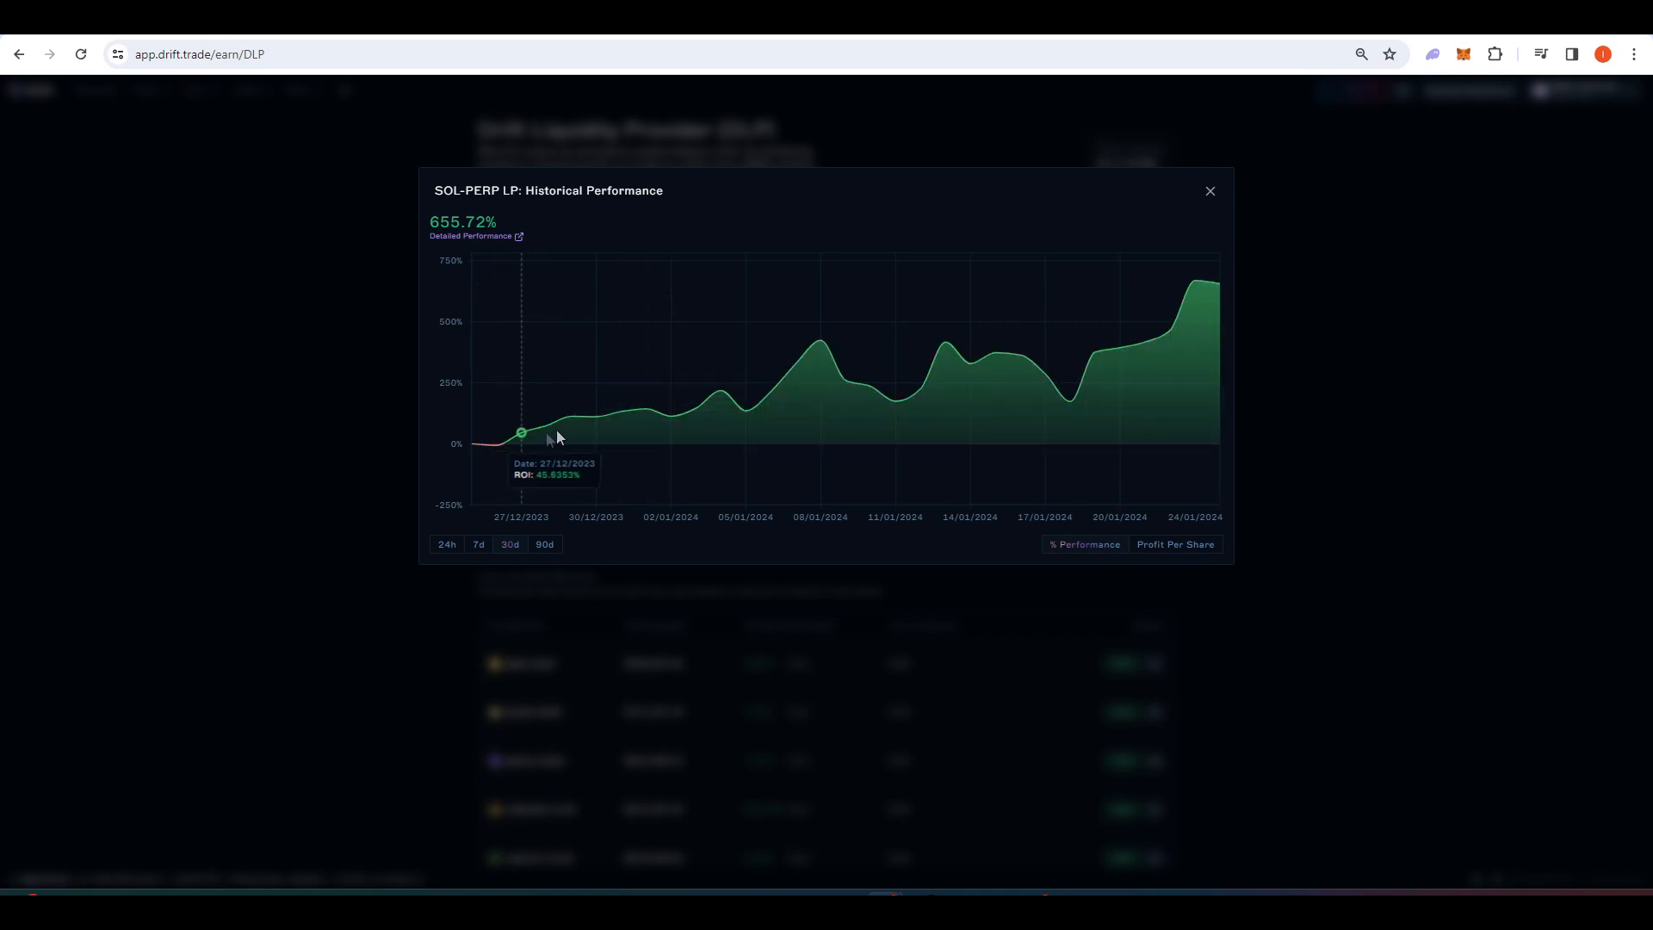
pyautogui.moveTo(882, 363)
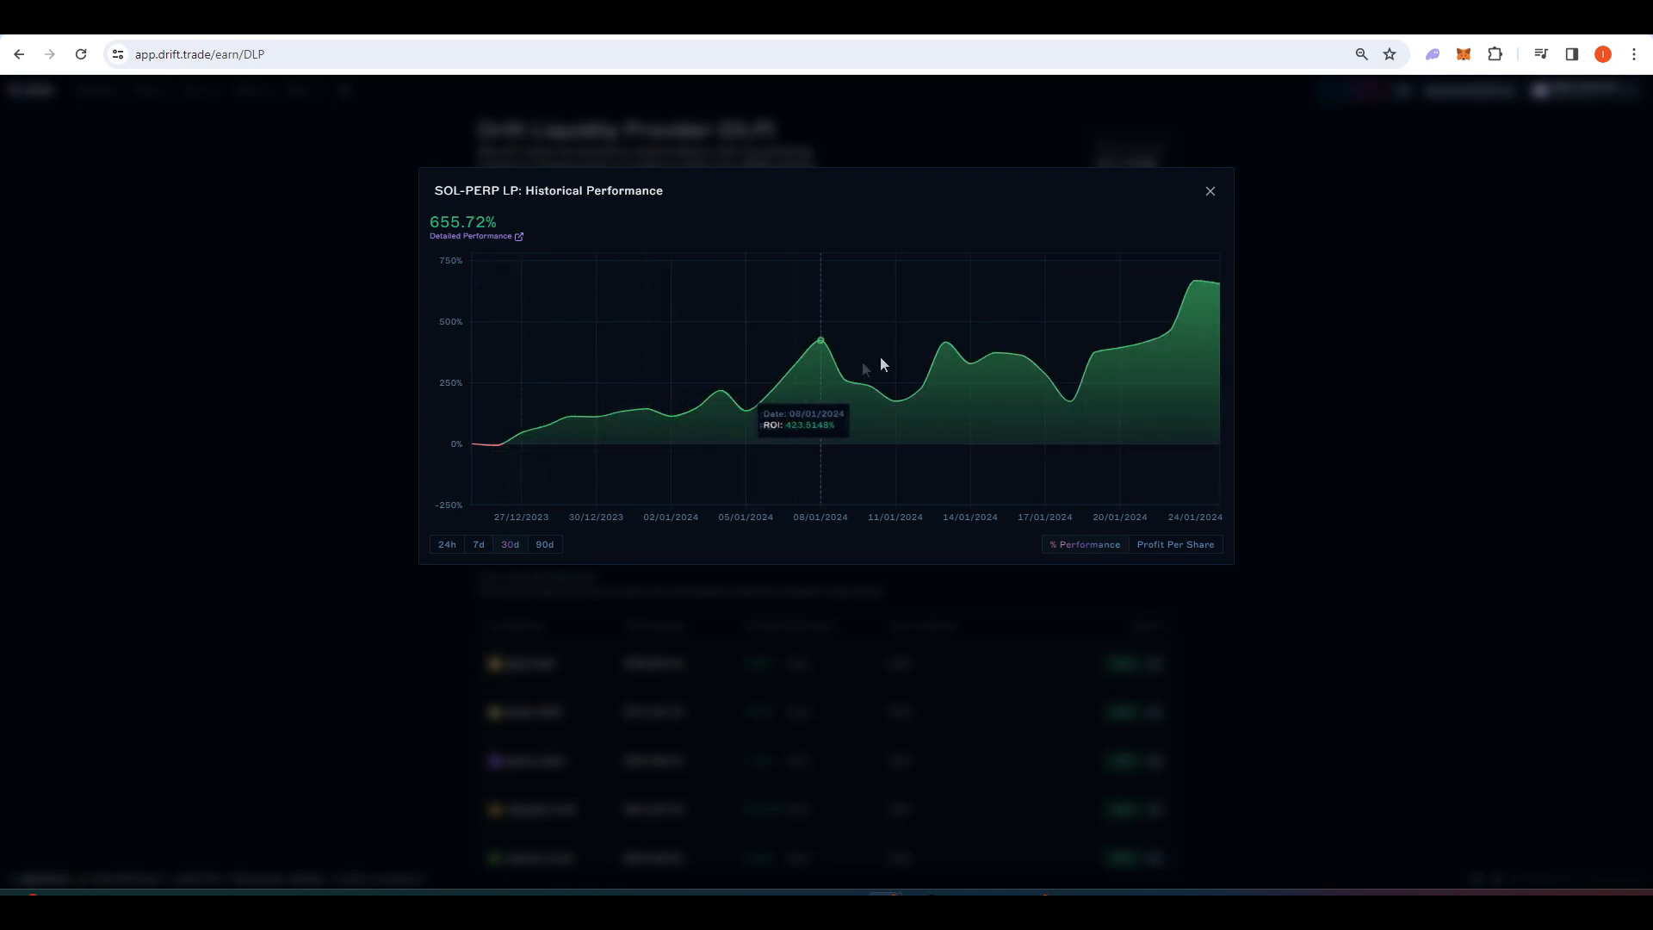
pyautogui.moveTo(1219, 284)
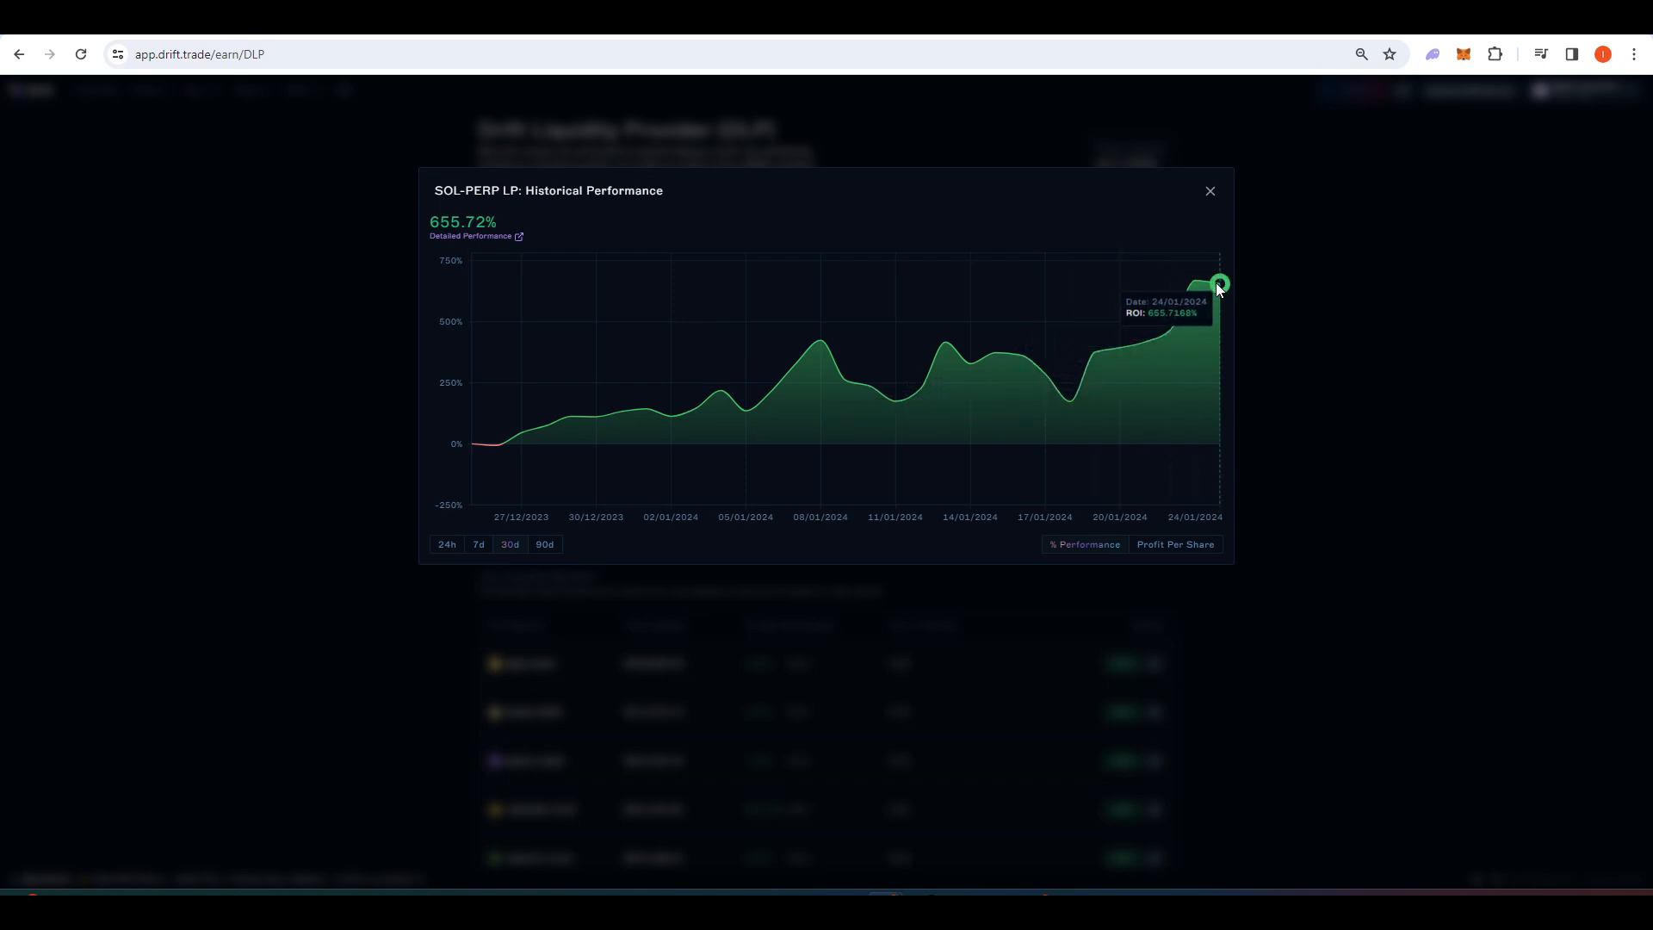
# Close the SOL-PERP LP Historical Performance popup, returning to the SOL/USDC trade page.
pyautogui.click(1209, 191)
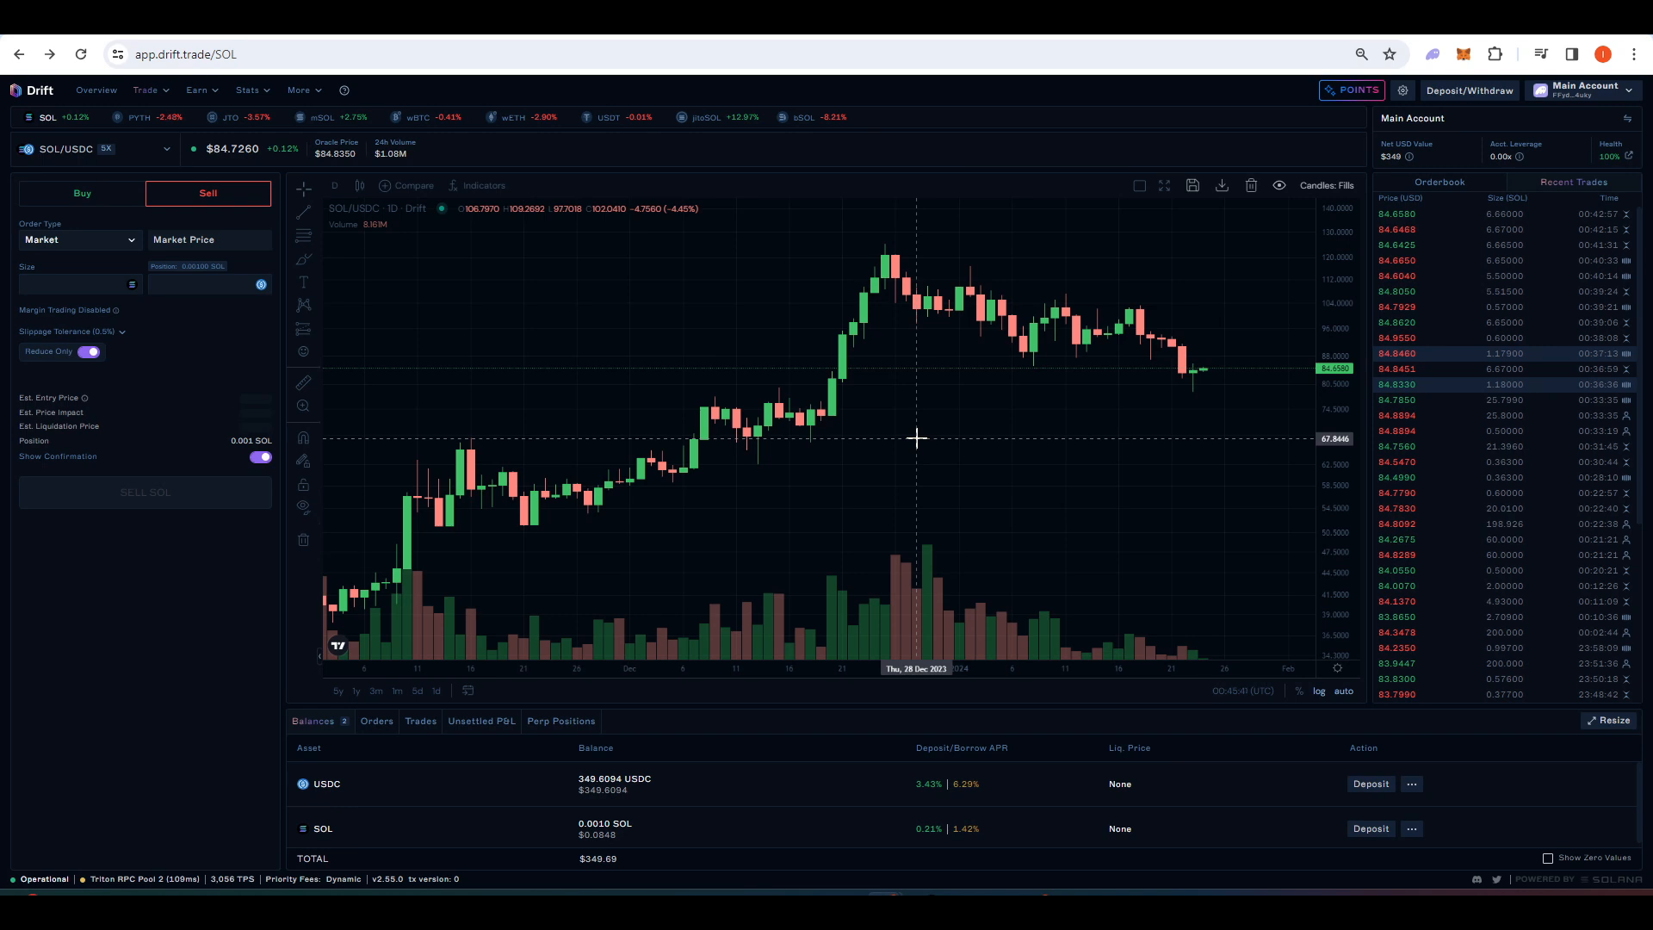
pyautogui.moveTo(936, 430)
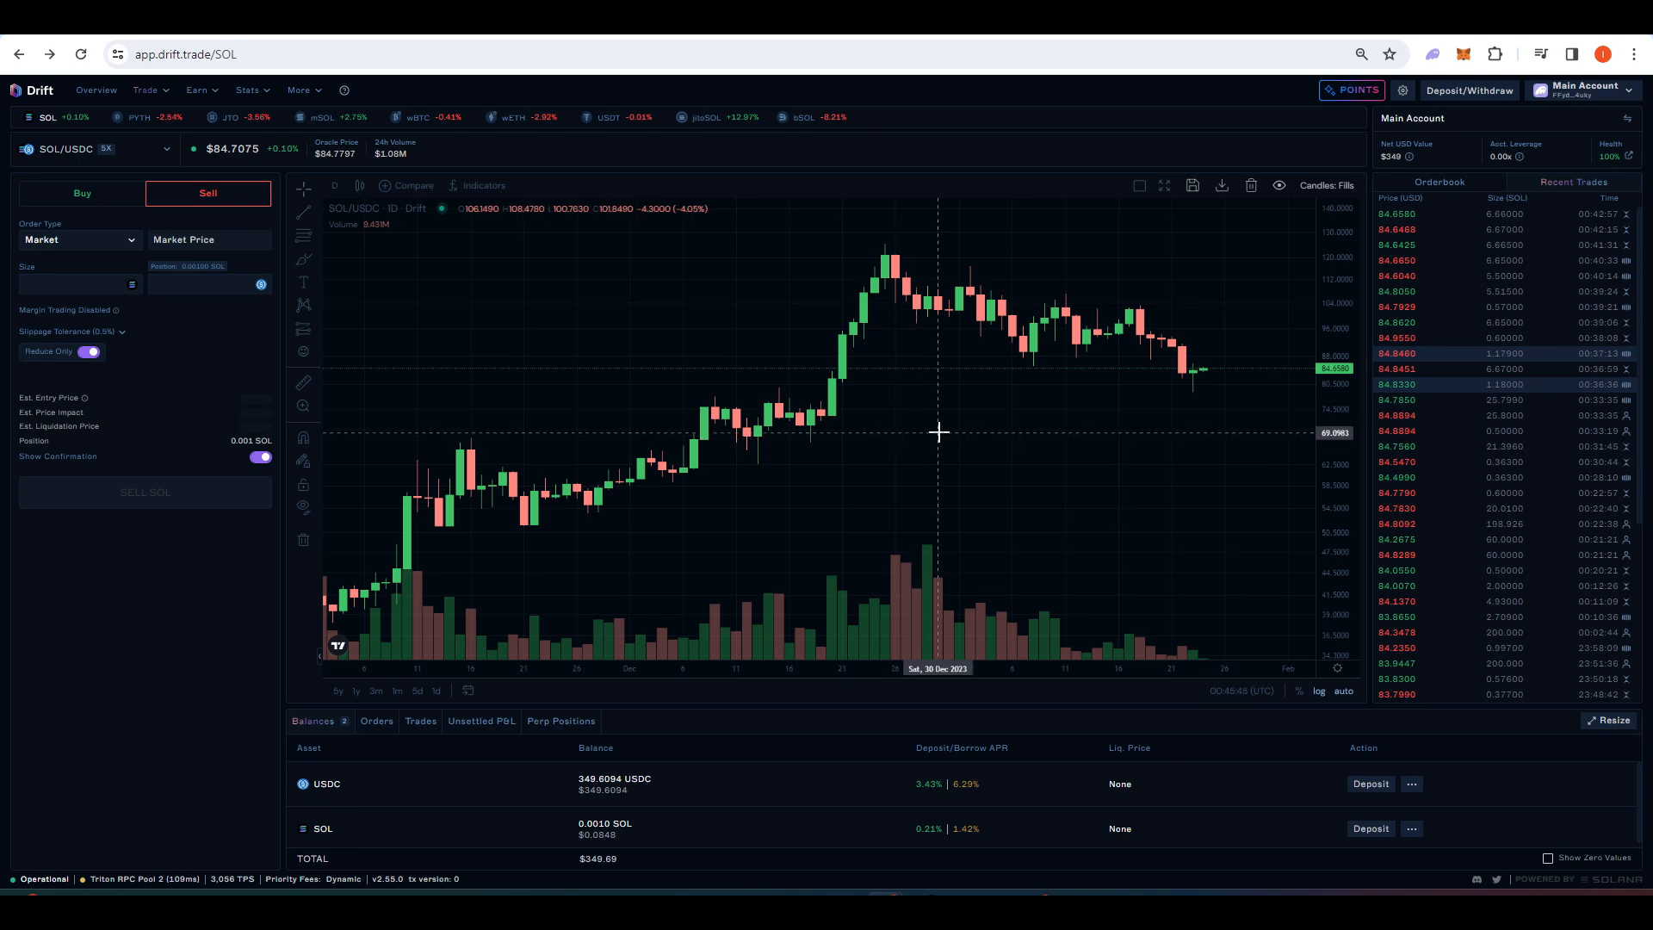
pyautogui.moveTo(966, 430)
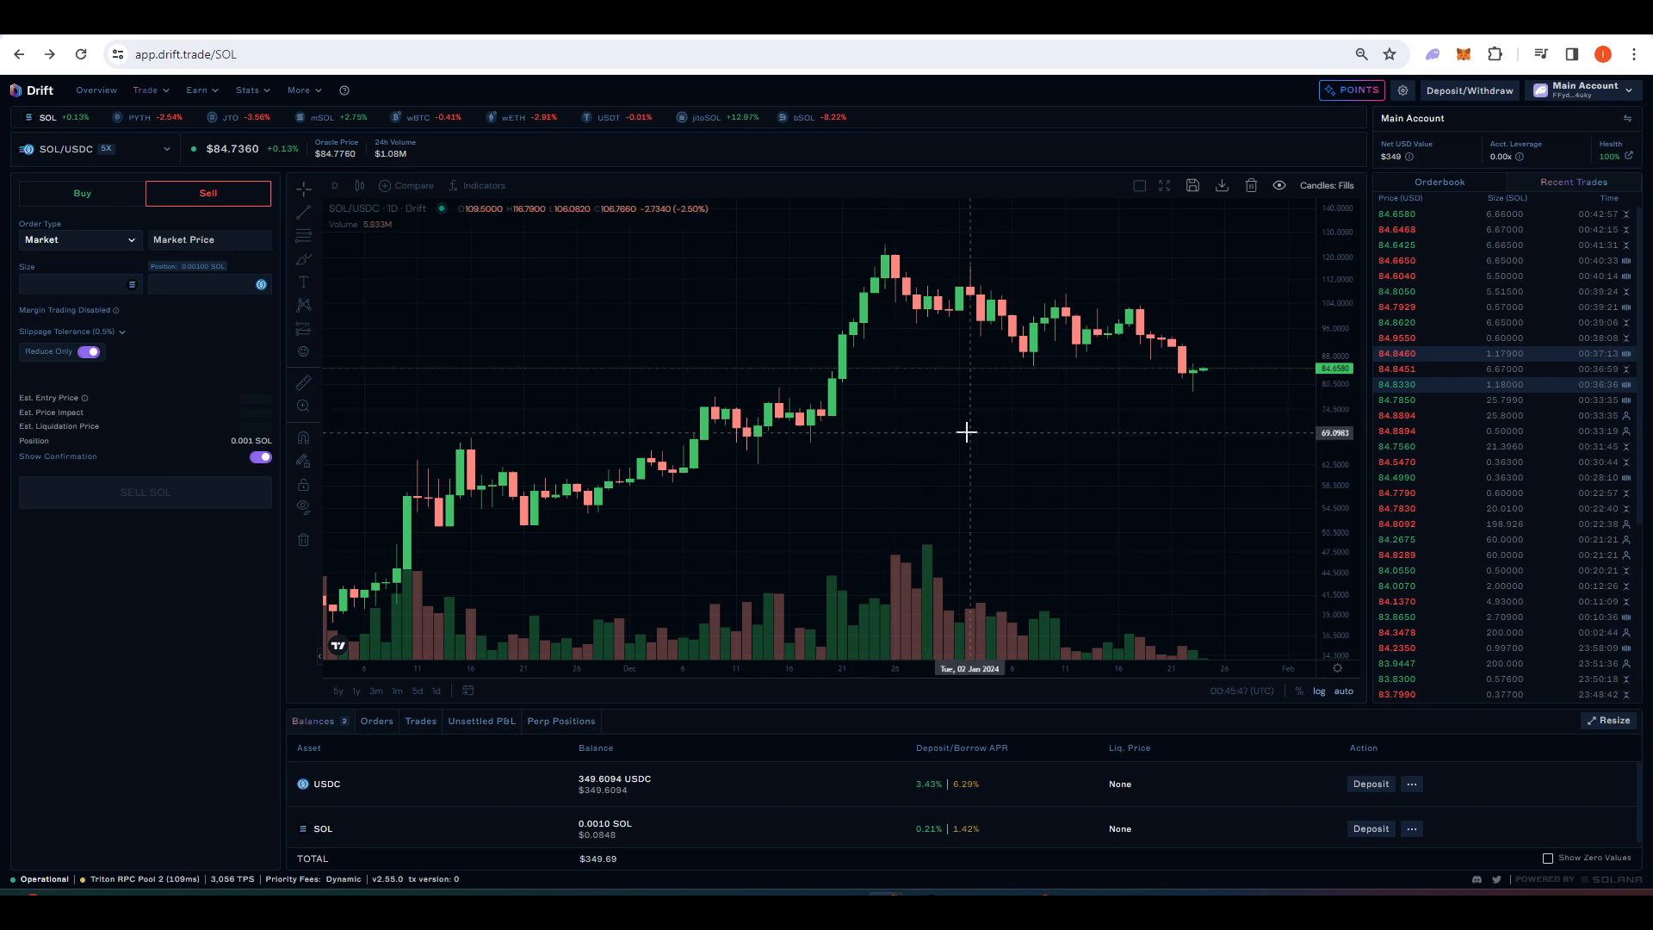